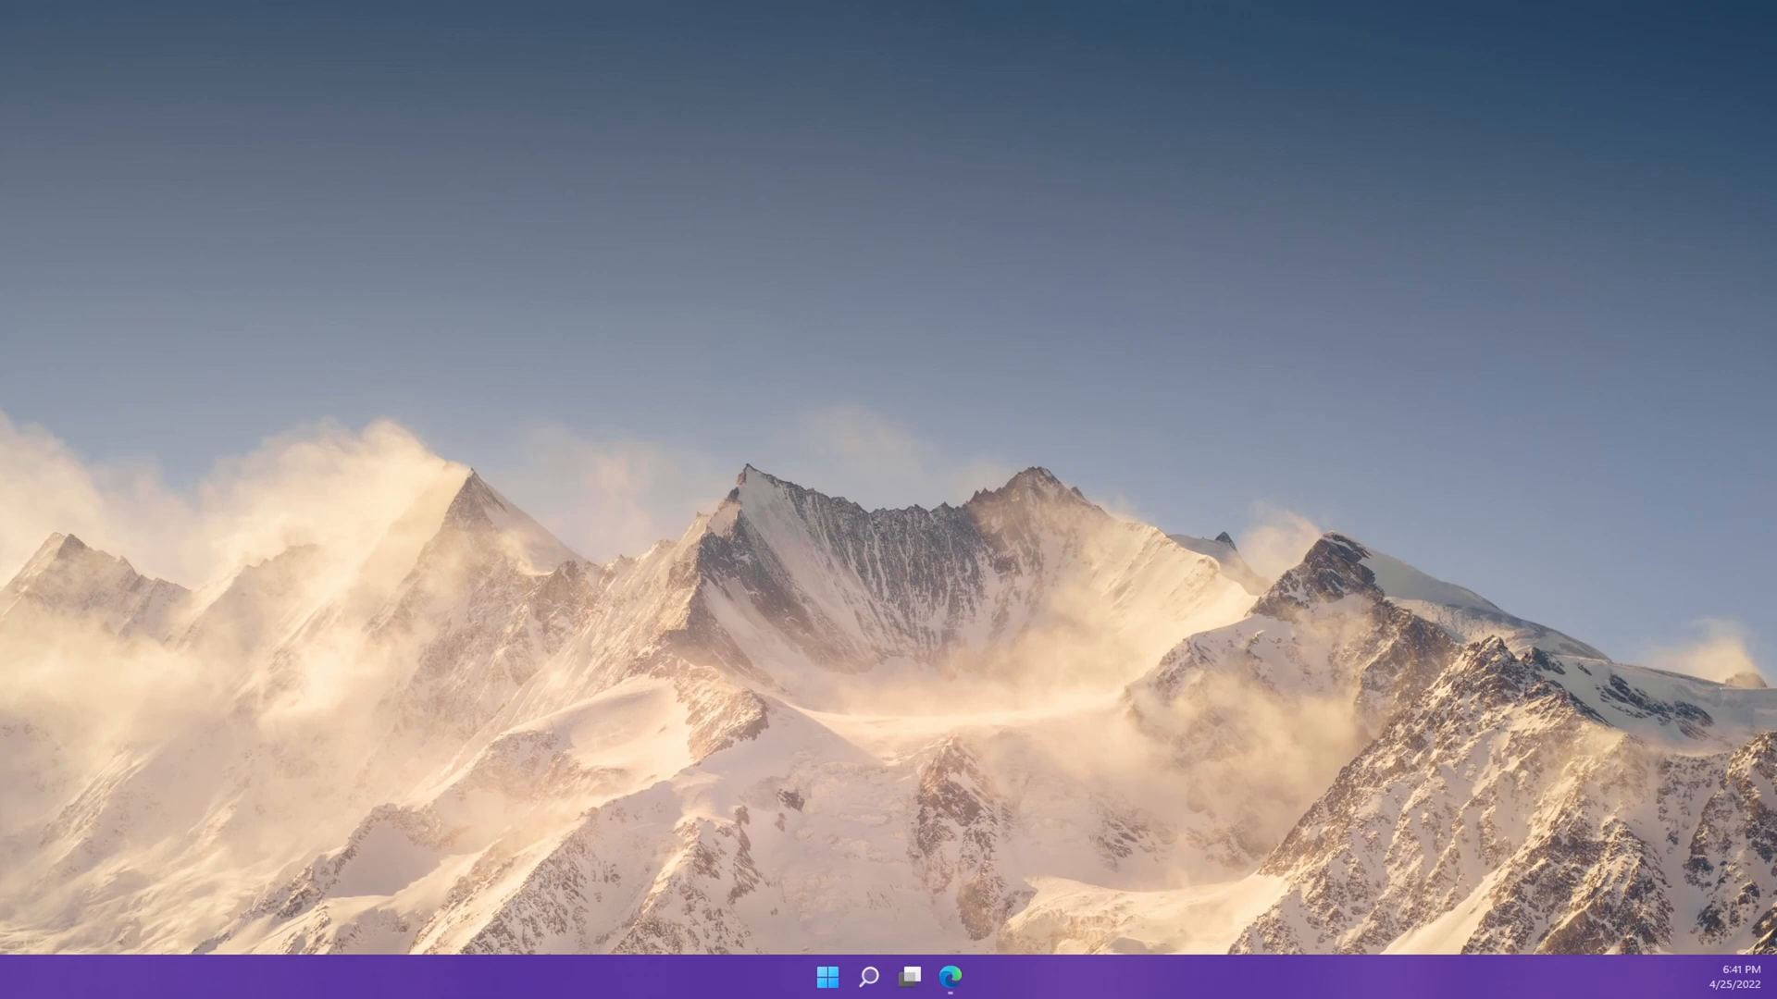
Show the releases.ubuntu.com Ubuntu 22.04 LTS Jammy Jellyfish page in Microsoft Edge.
left_click(949, 977)
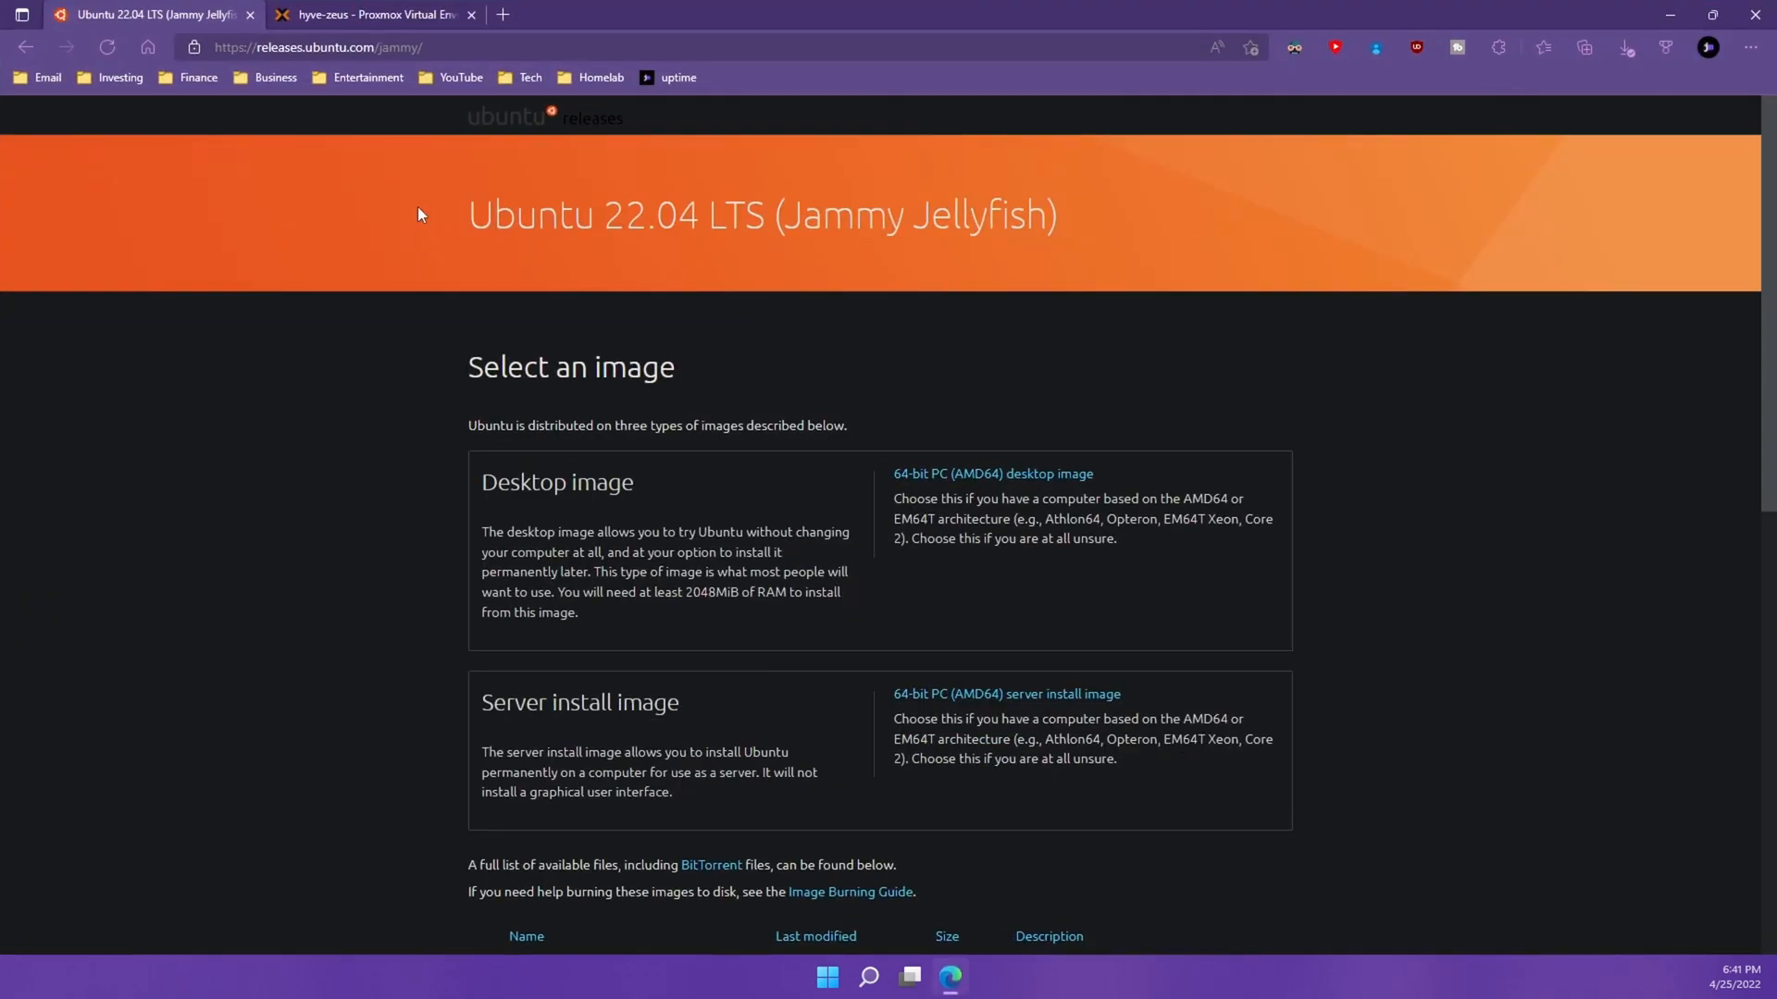
mouse_move(413, 187)
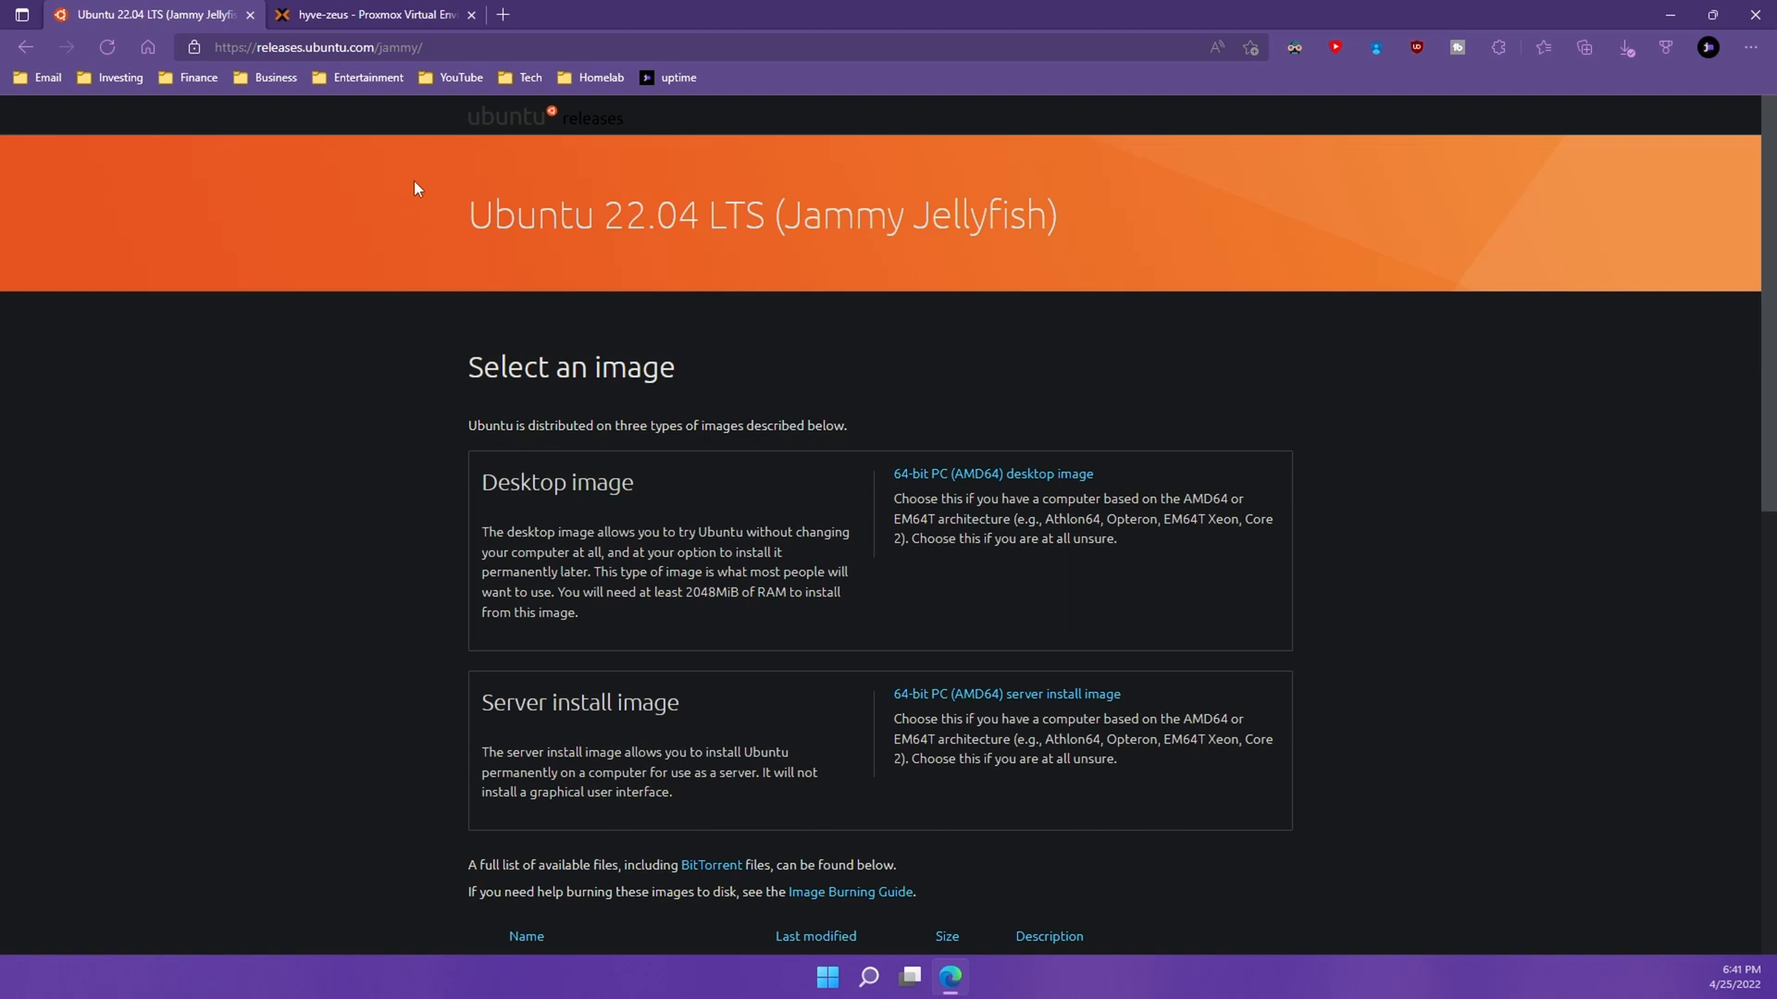
mouse_move(360, 153)
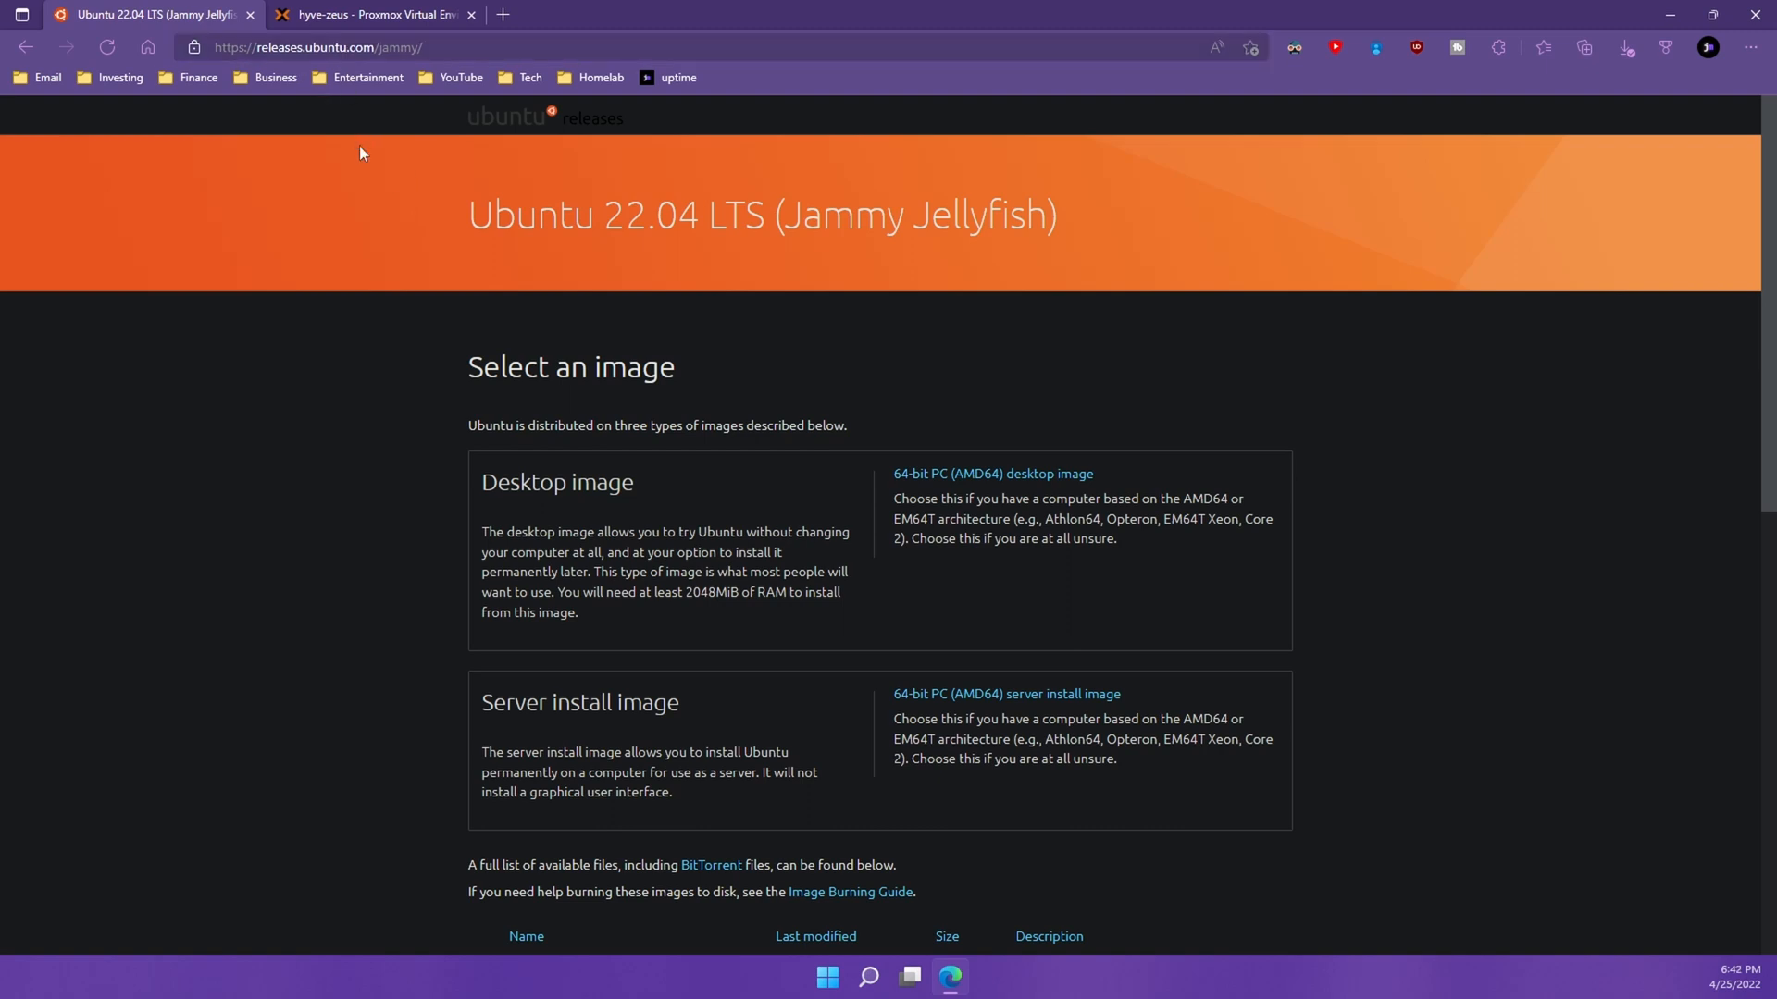
mouse_move(379, 295)
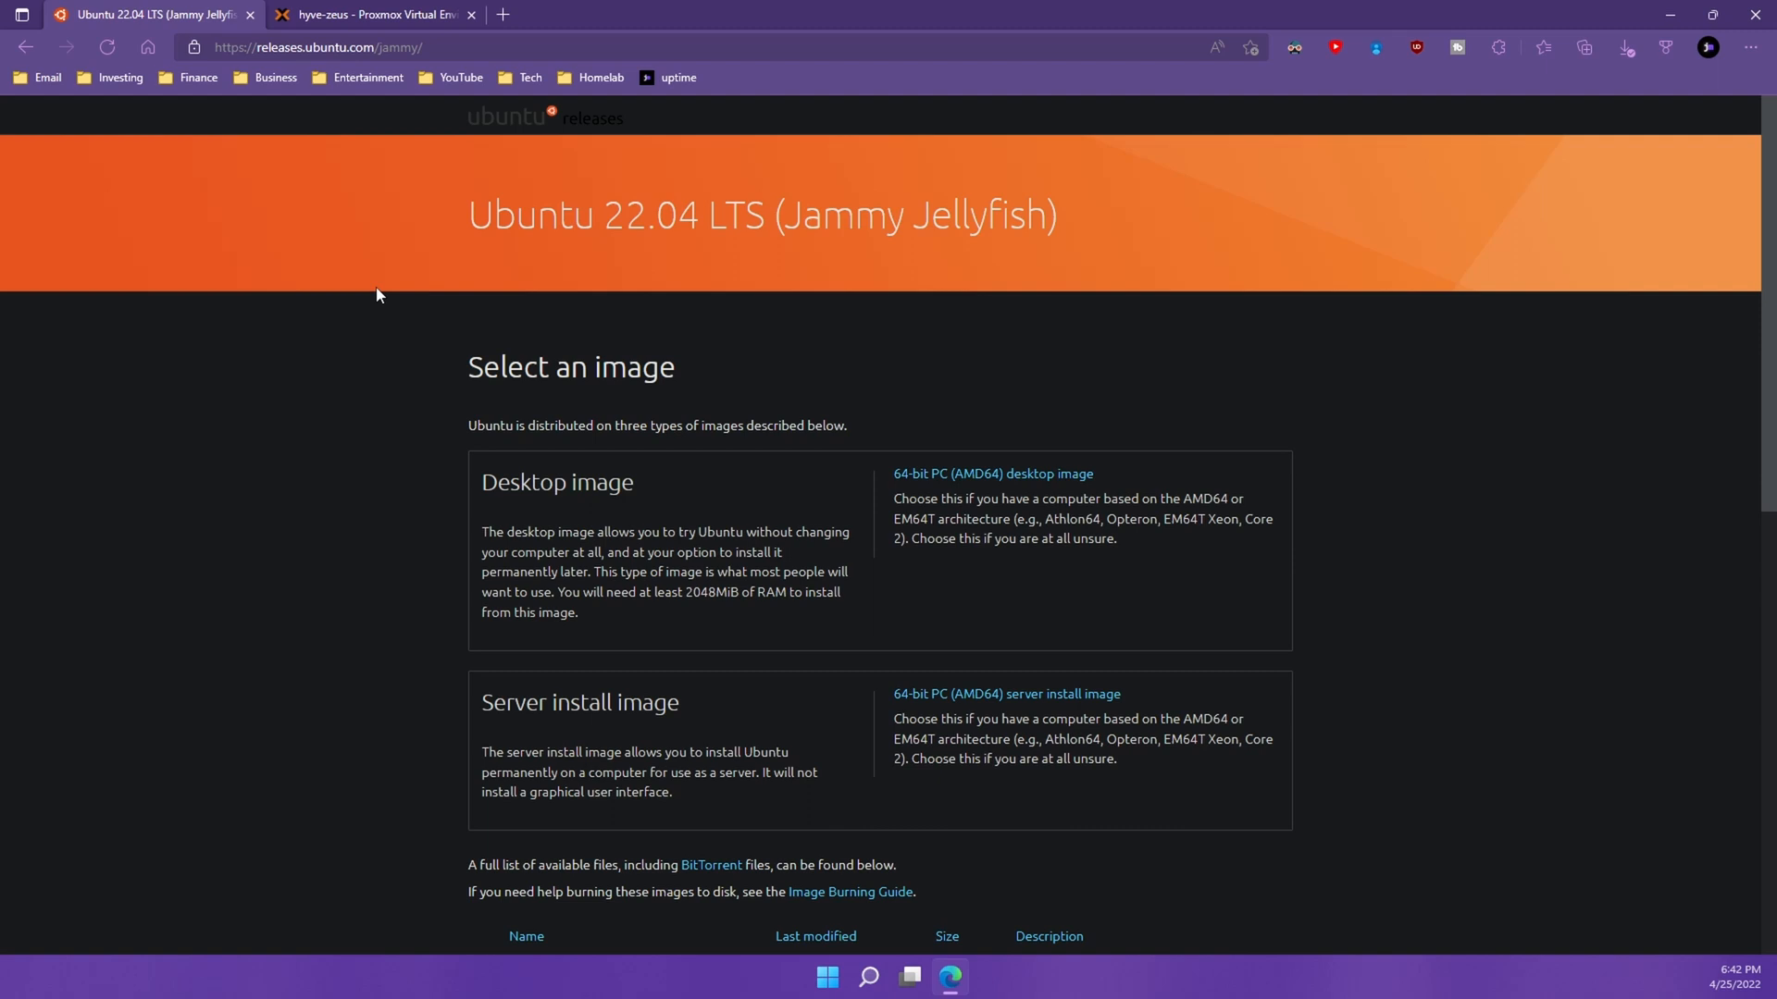
mouse_move(966, 560)
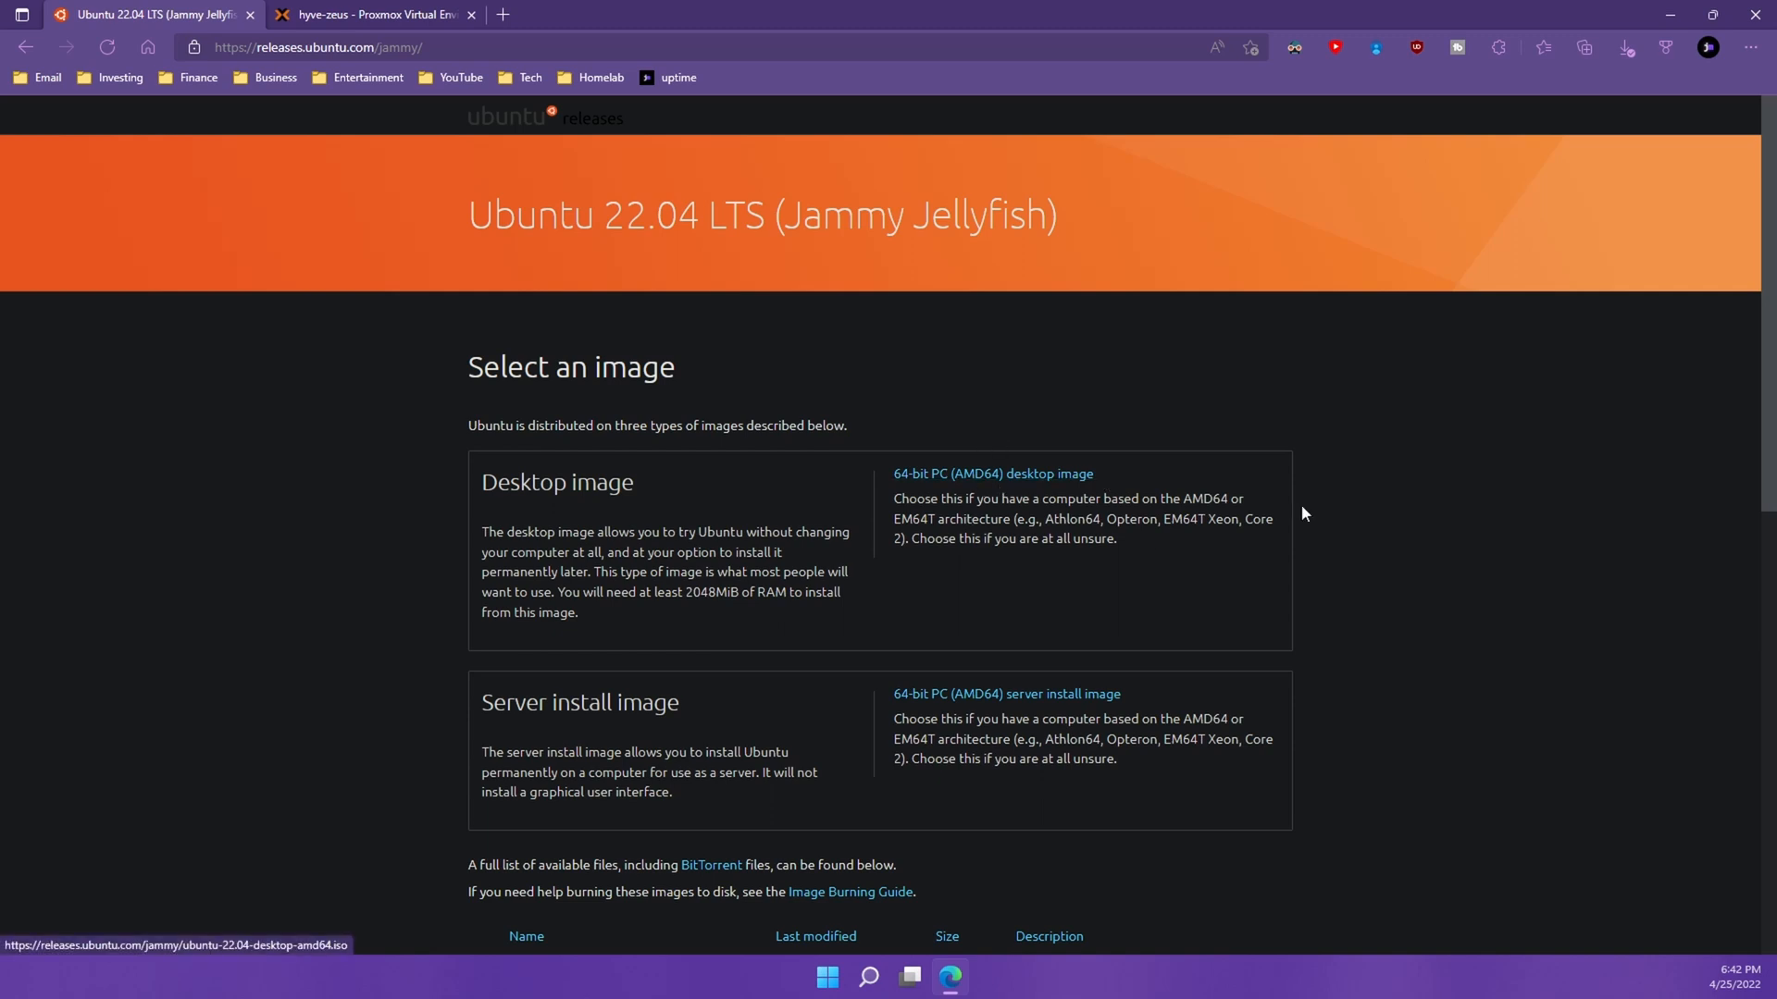
mouse_move(1082, 287)
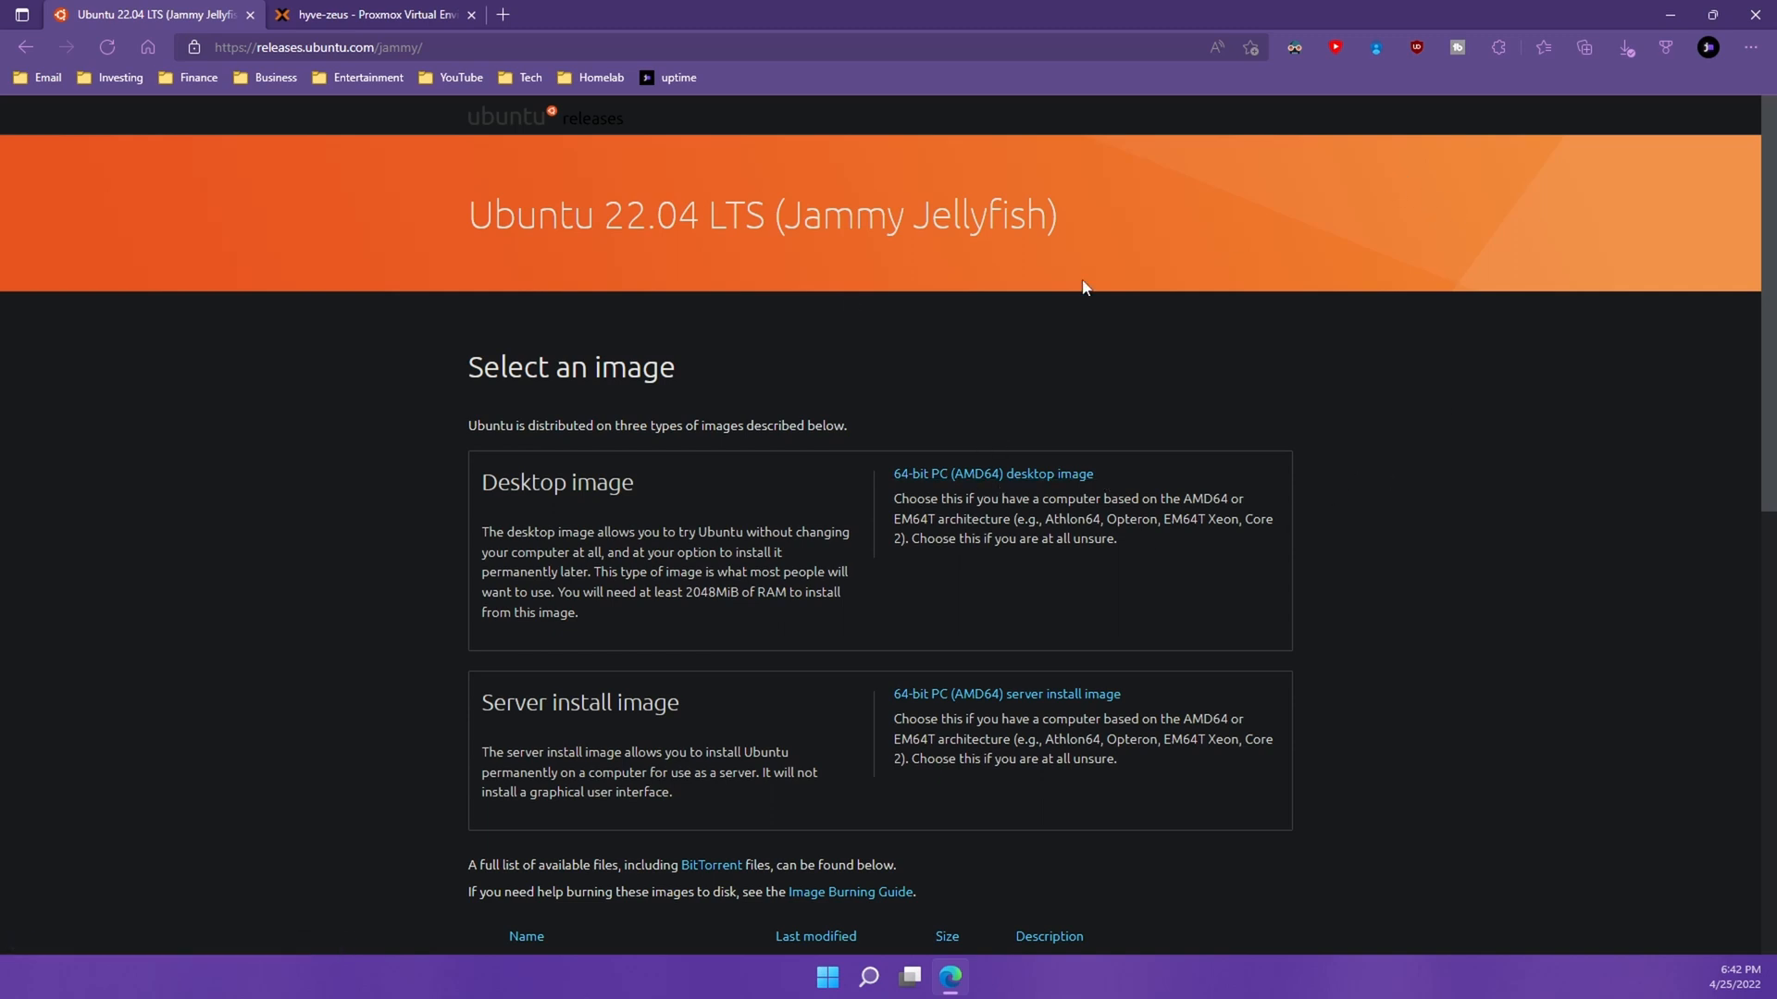
Switch to the Proxmox browser tab showing the hyve-zeus node Summary.
left_click(374, 15)
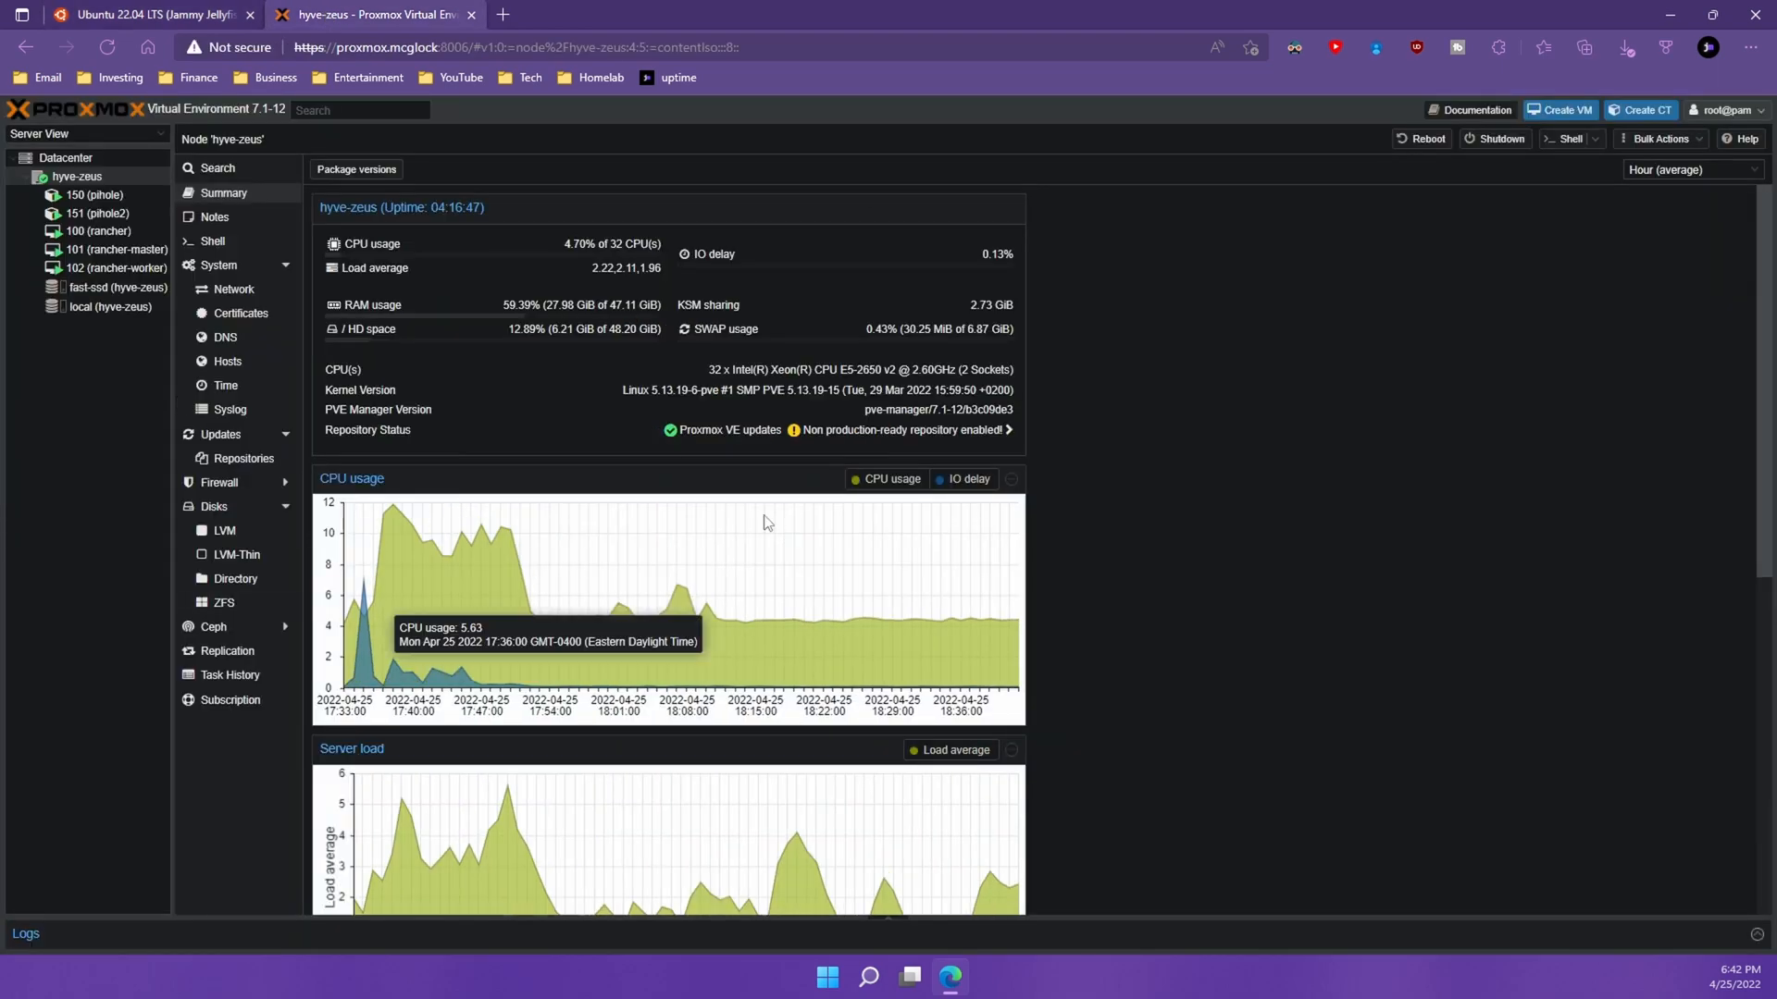
mouse_move(1164, 496)
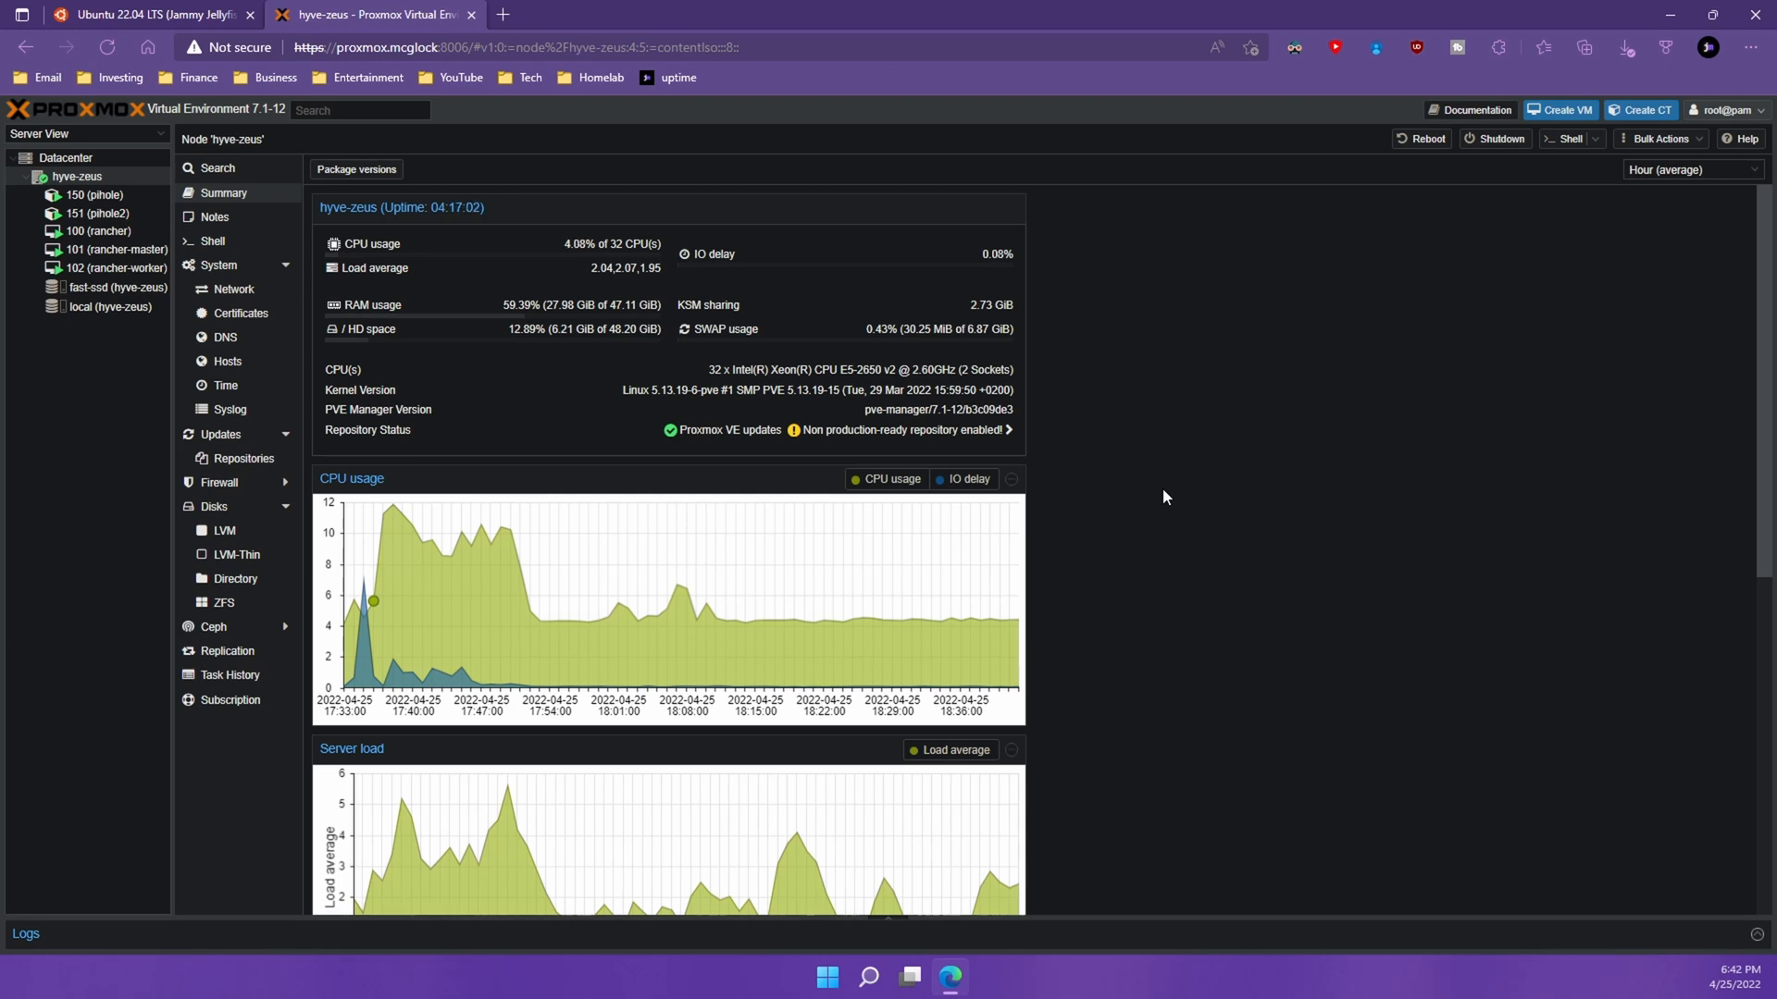
mouse_move(569, 414)
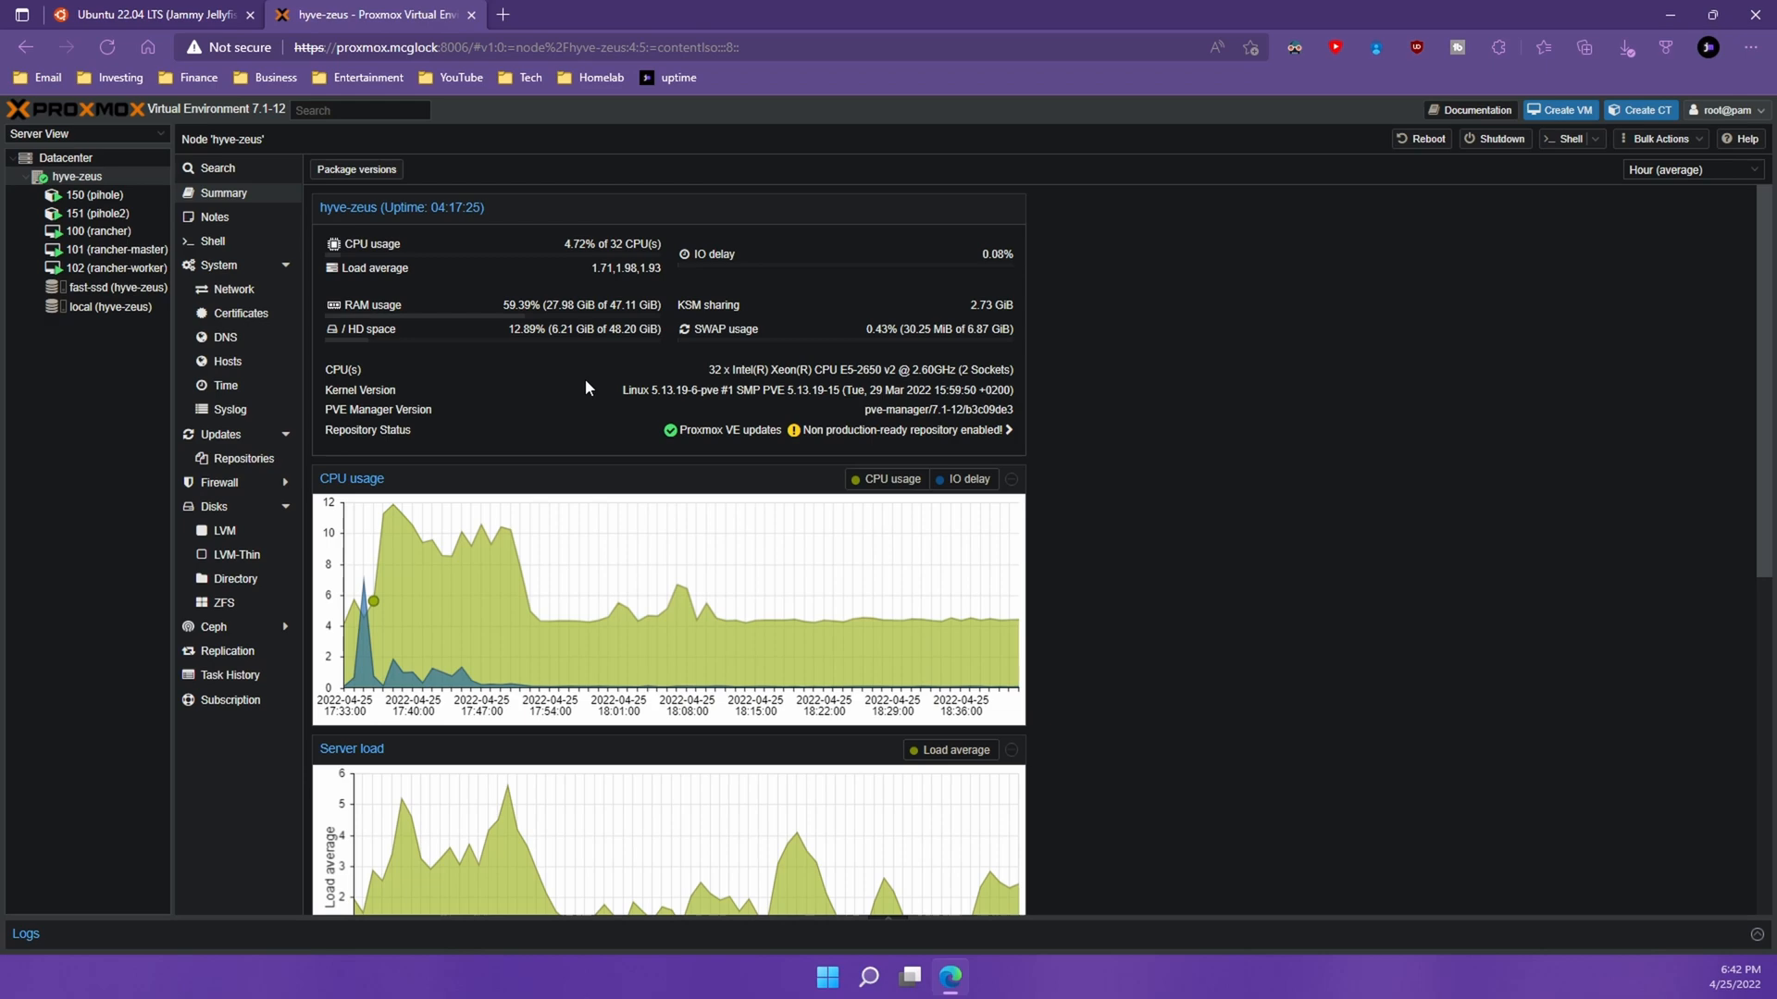
mouse_move(1154, 583)
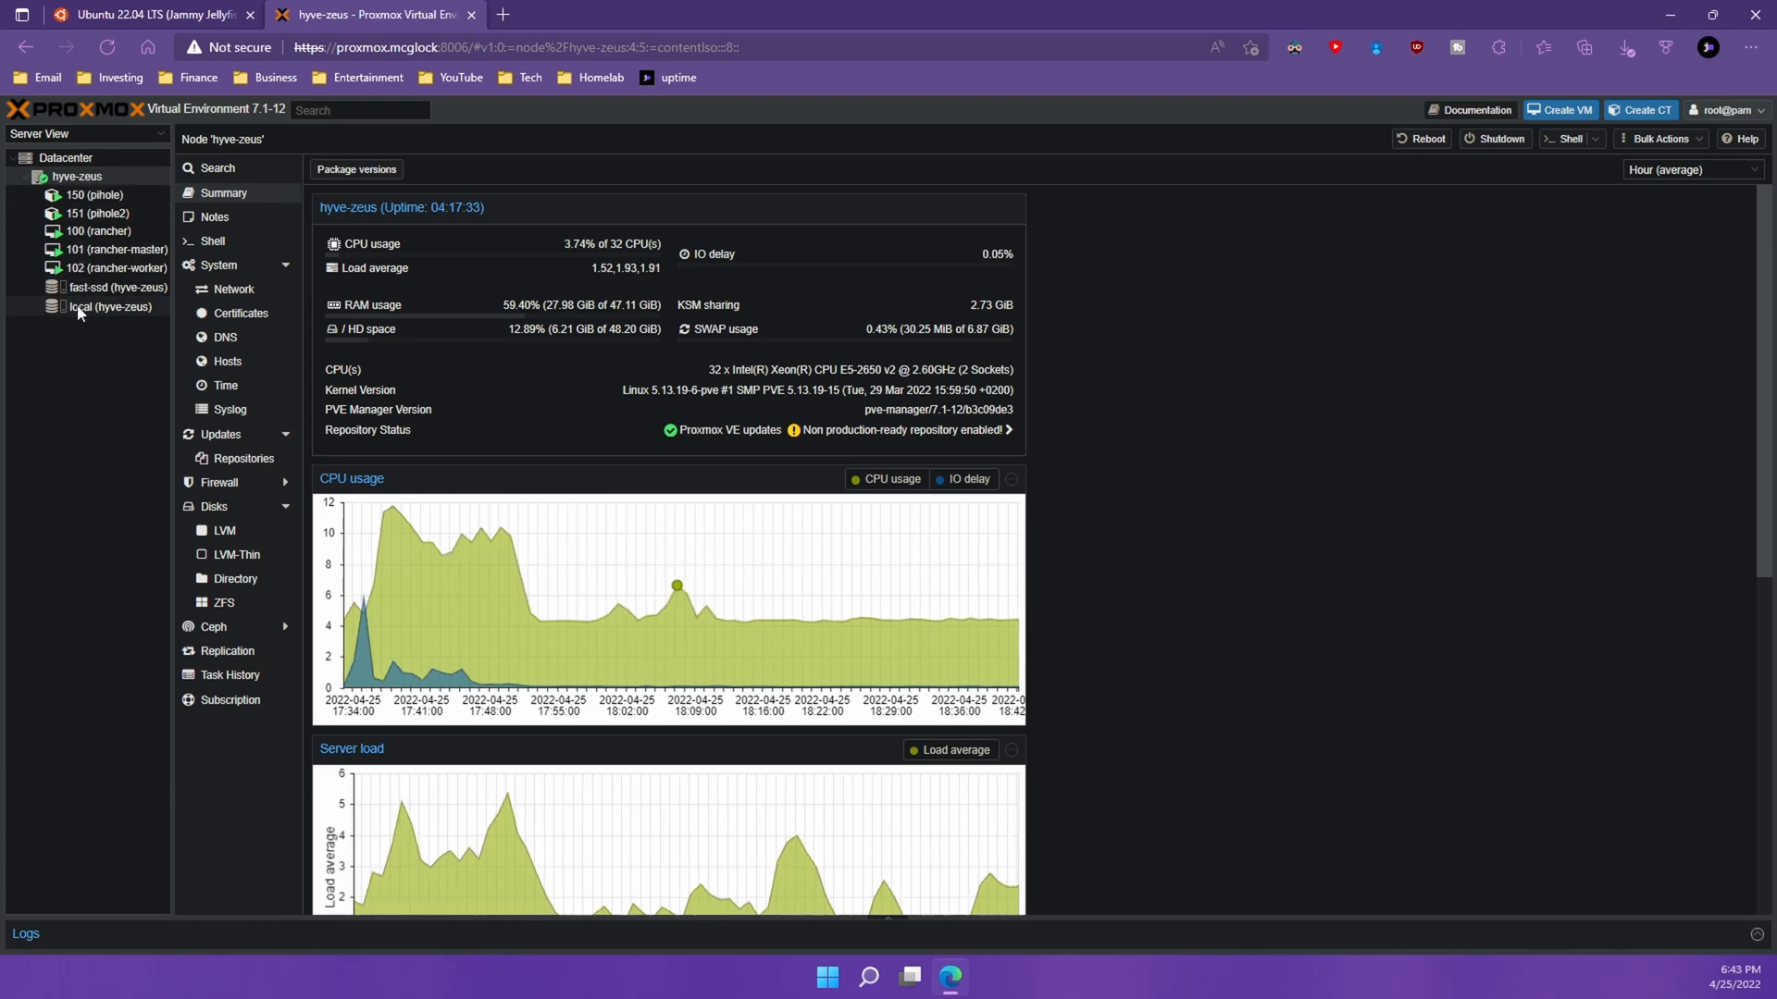
Upload ubuntu-22.04-desktop-amd64.iso to local (hyve-zeus) ISO Images, then close the task log.
left_click(110, 307)
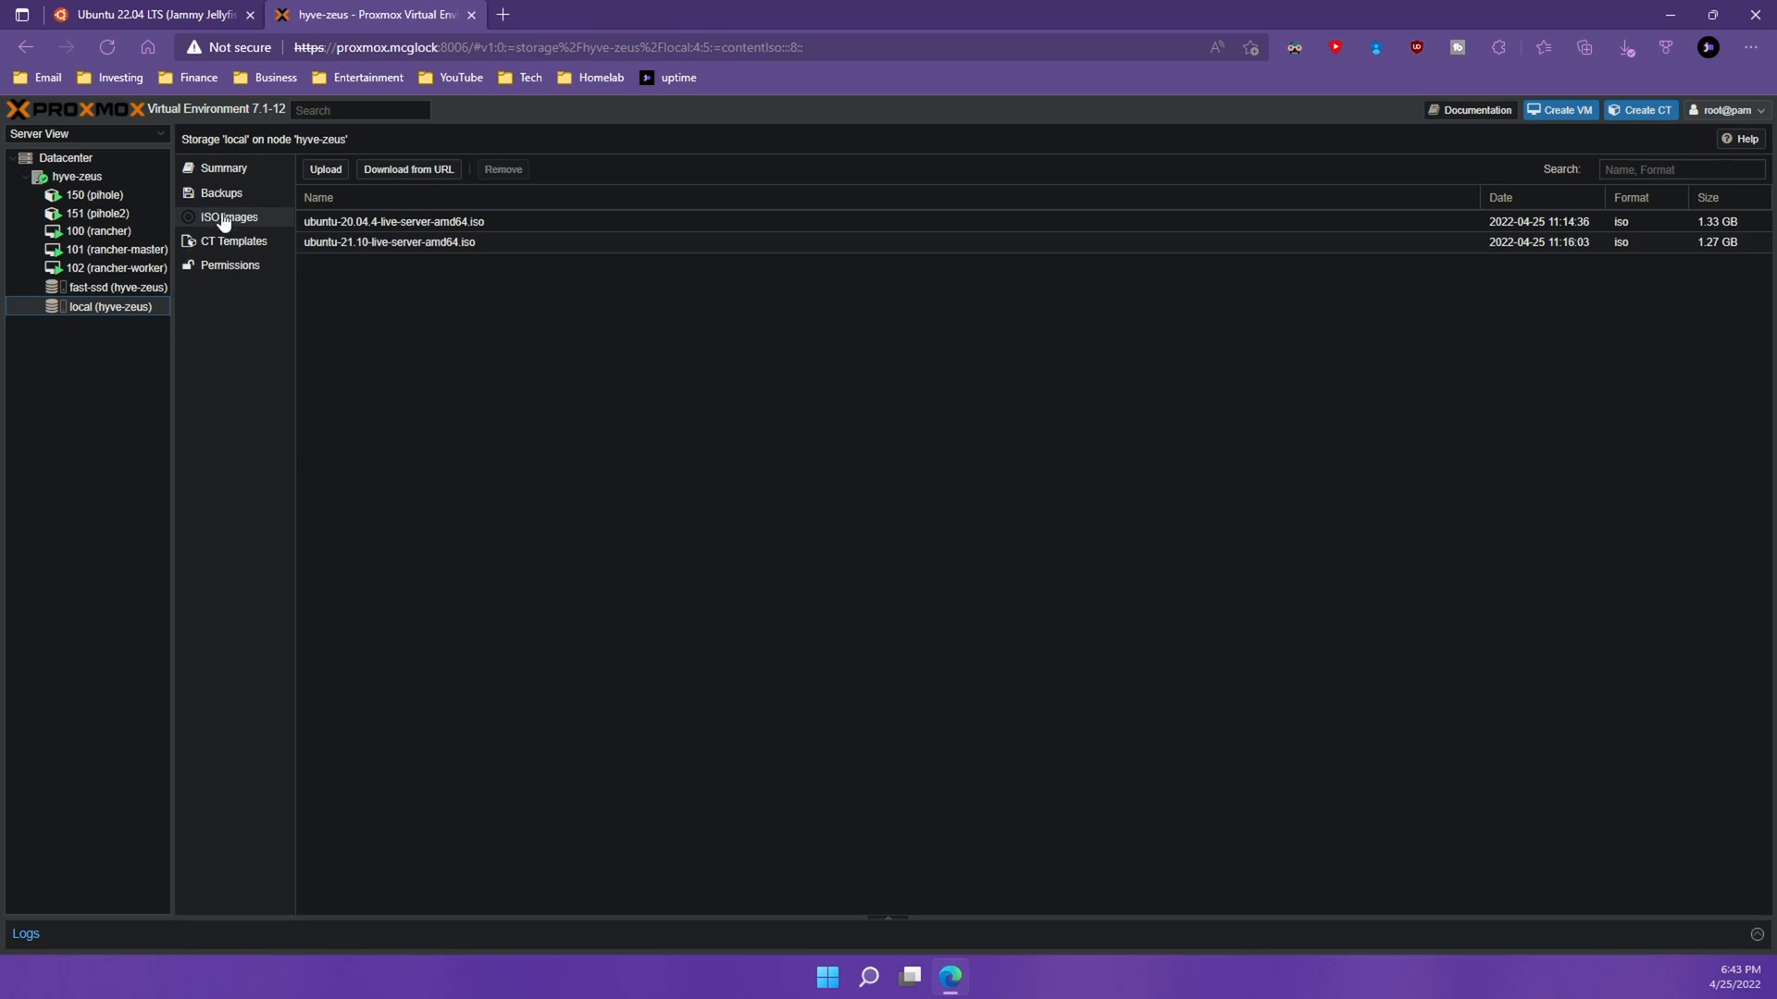
left_click(324, 169)
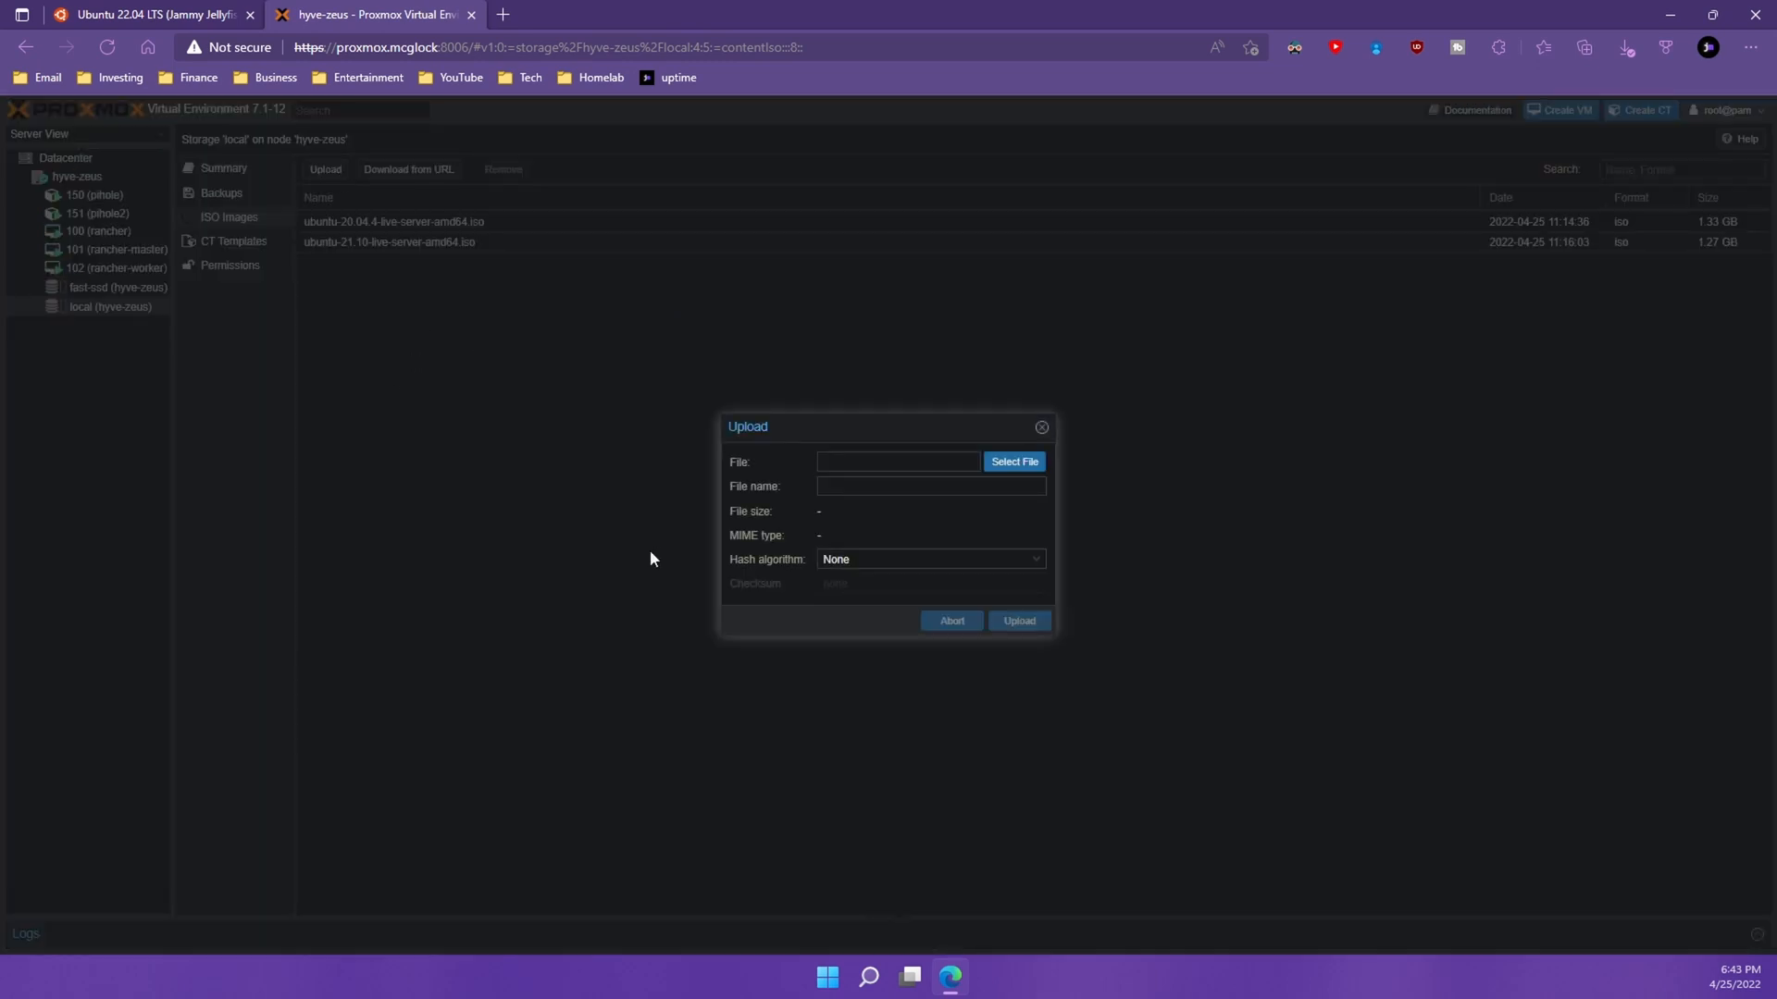
left_click(1011, 461)
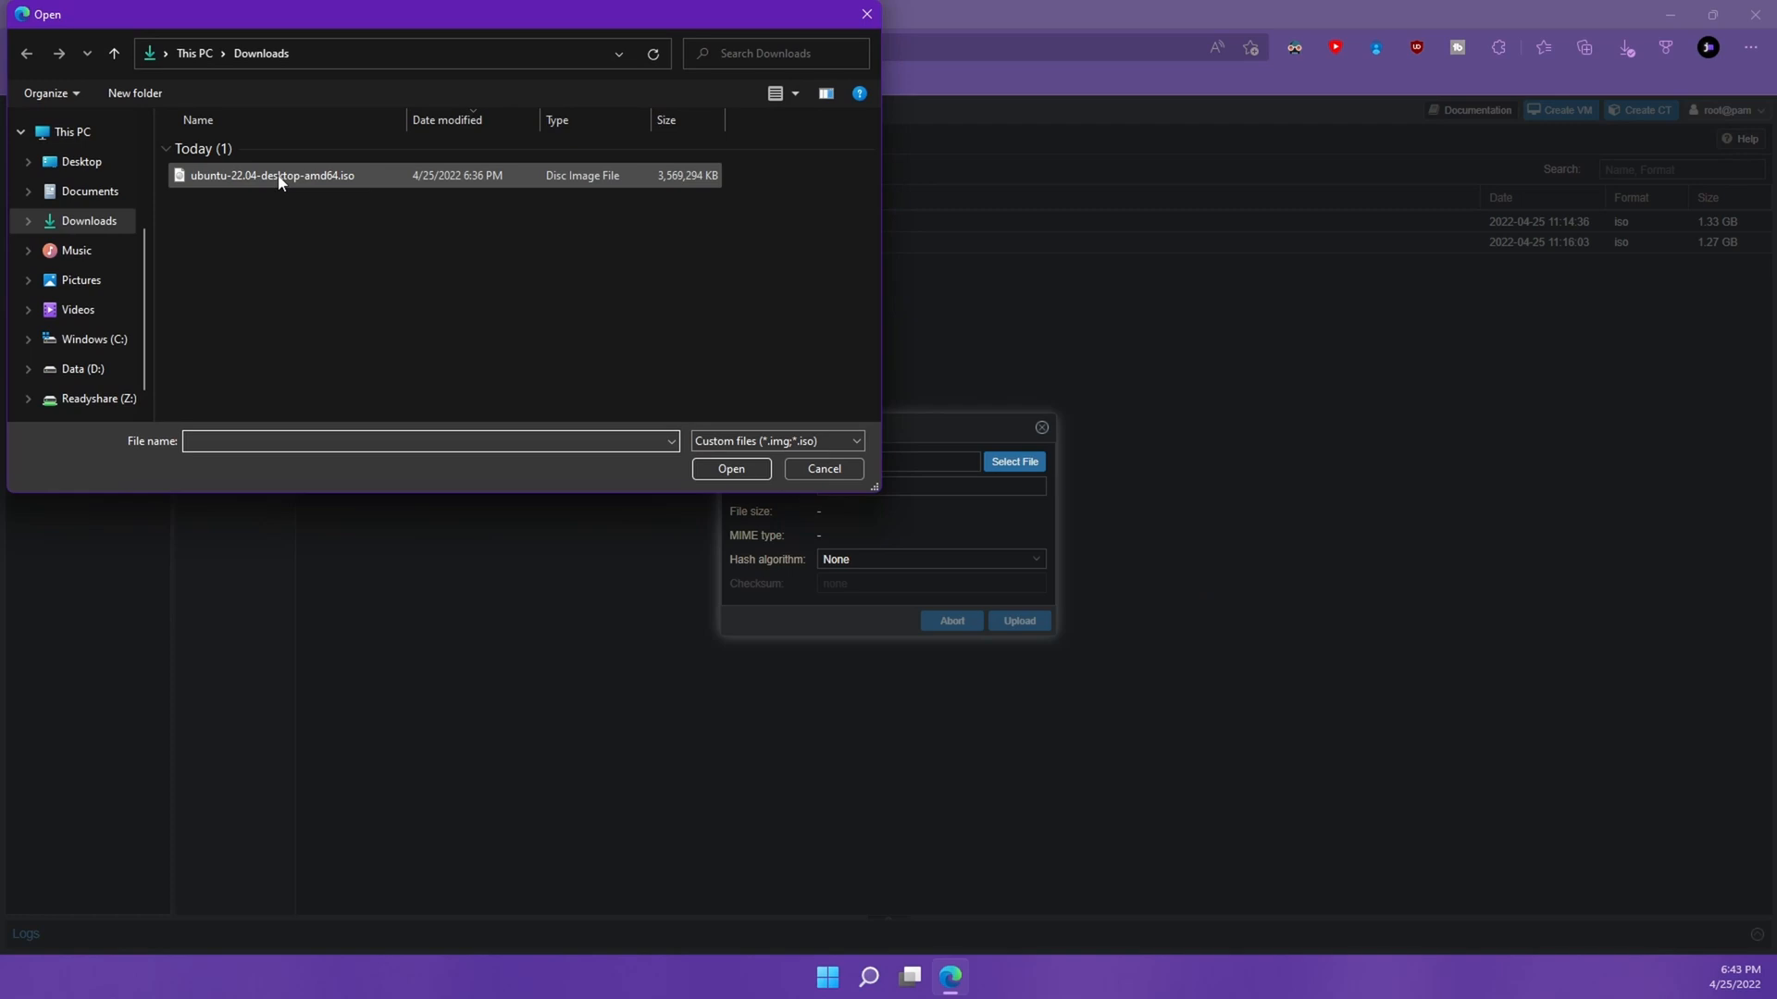
left_click(730, 468)
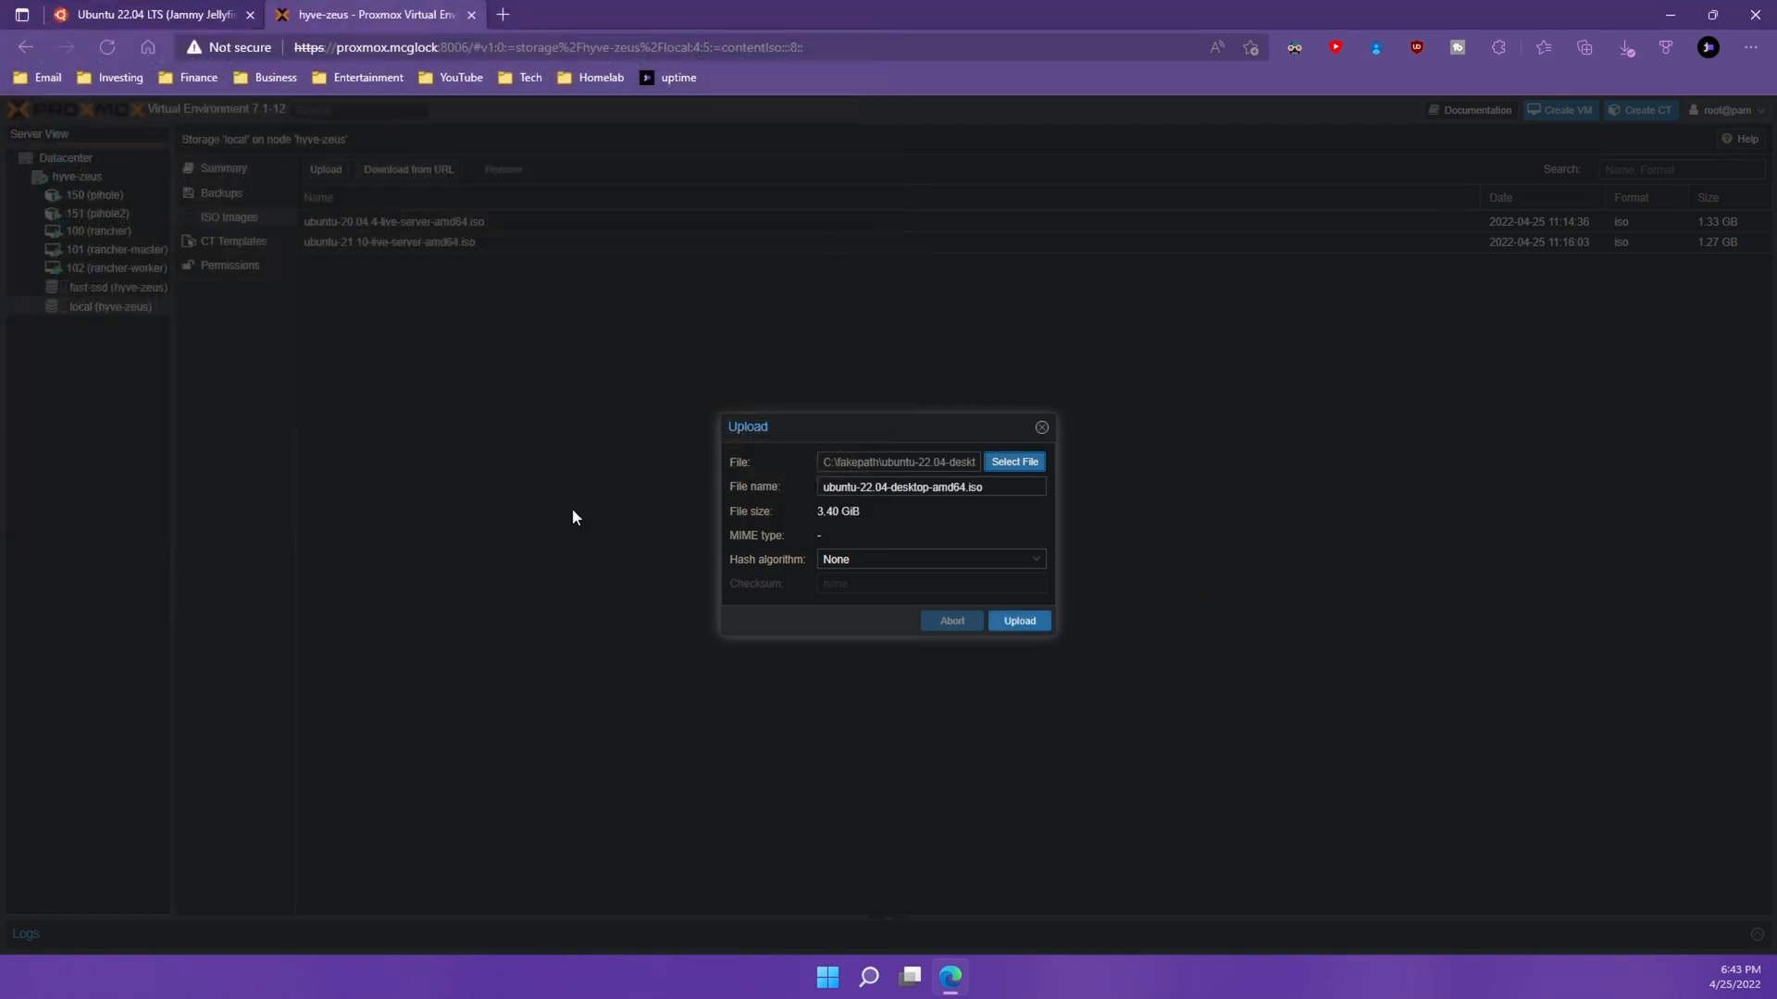
left_click(1018, 620)
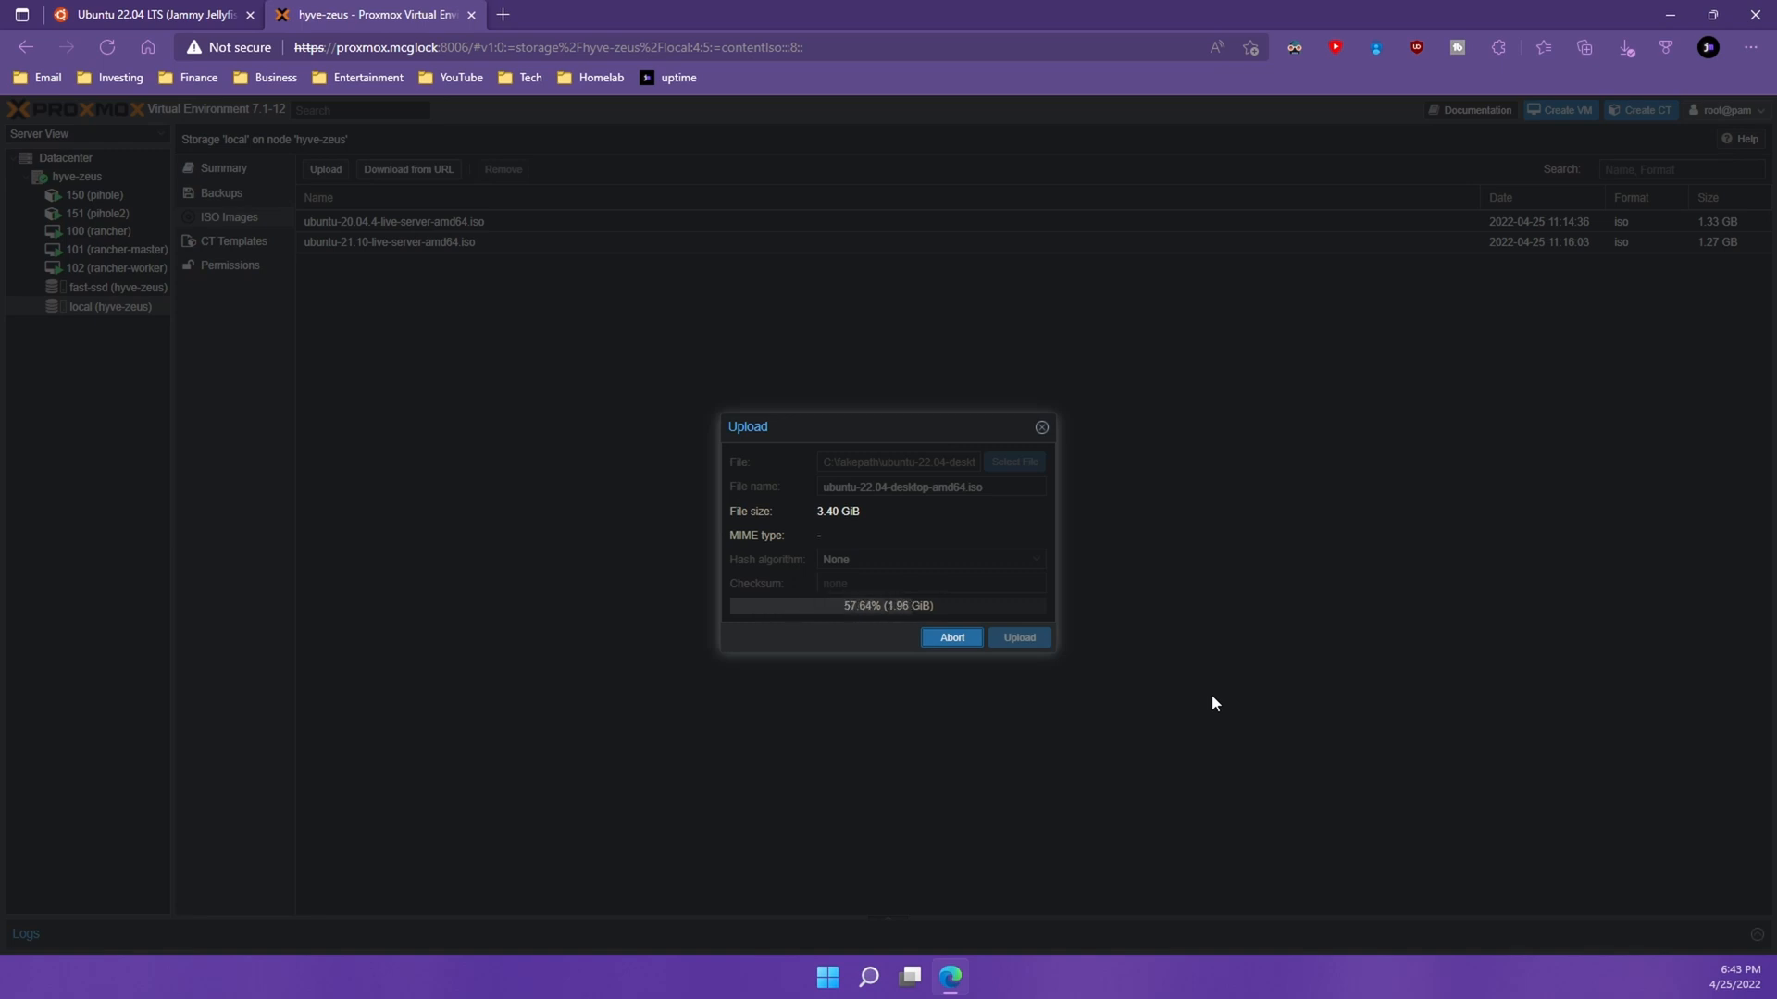
left_click(1016, 637)
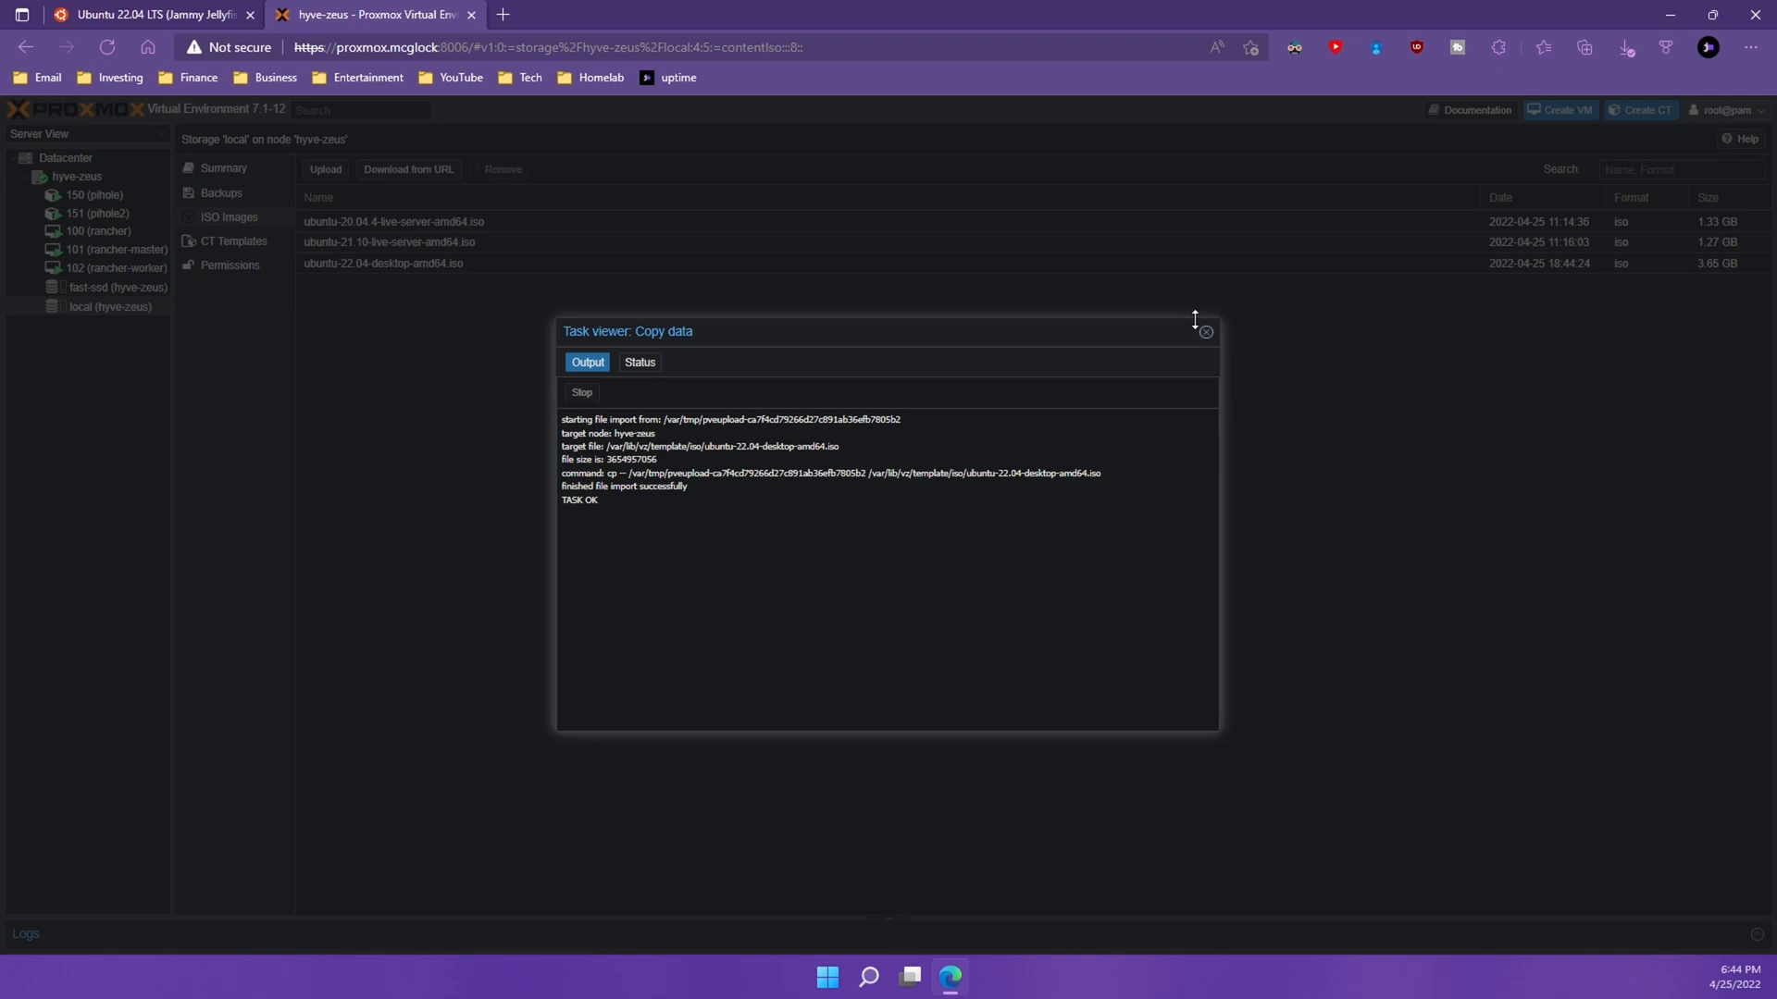
left_click(1205, 331)
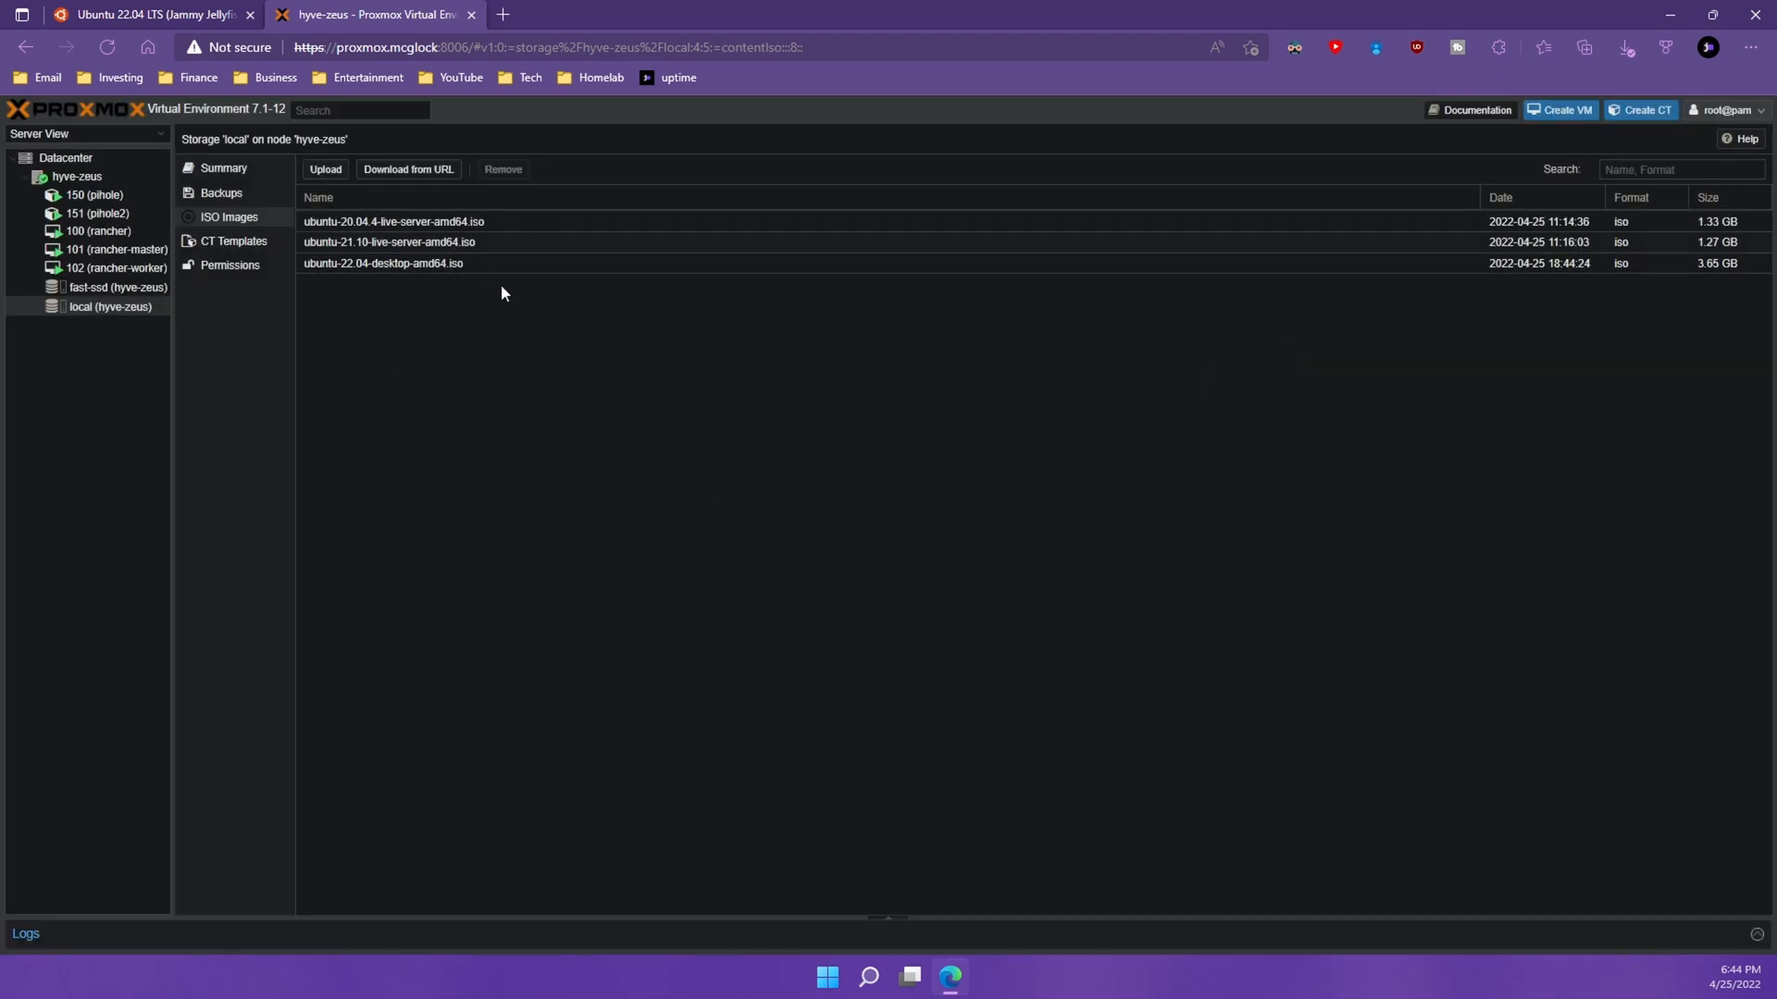
mouse_move(900, 606)
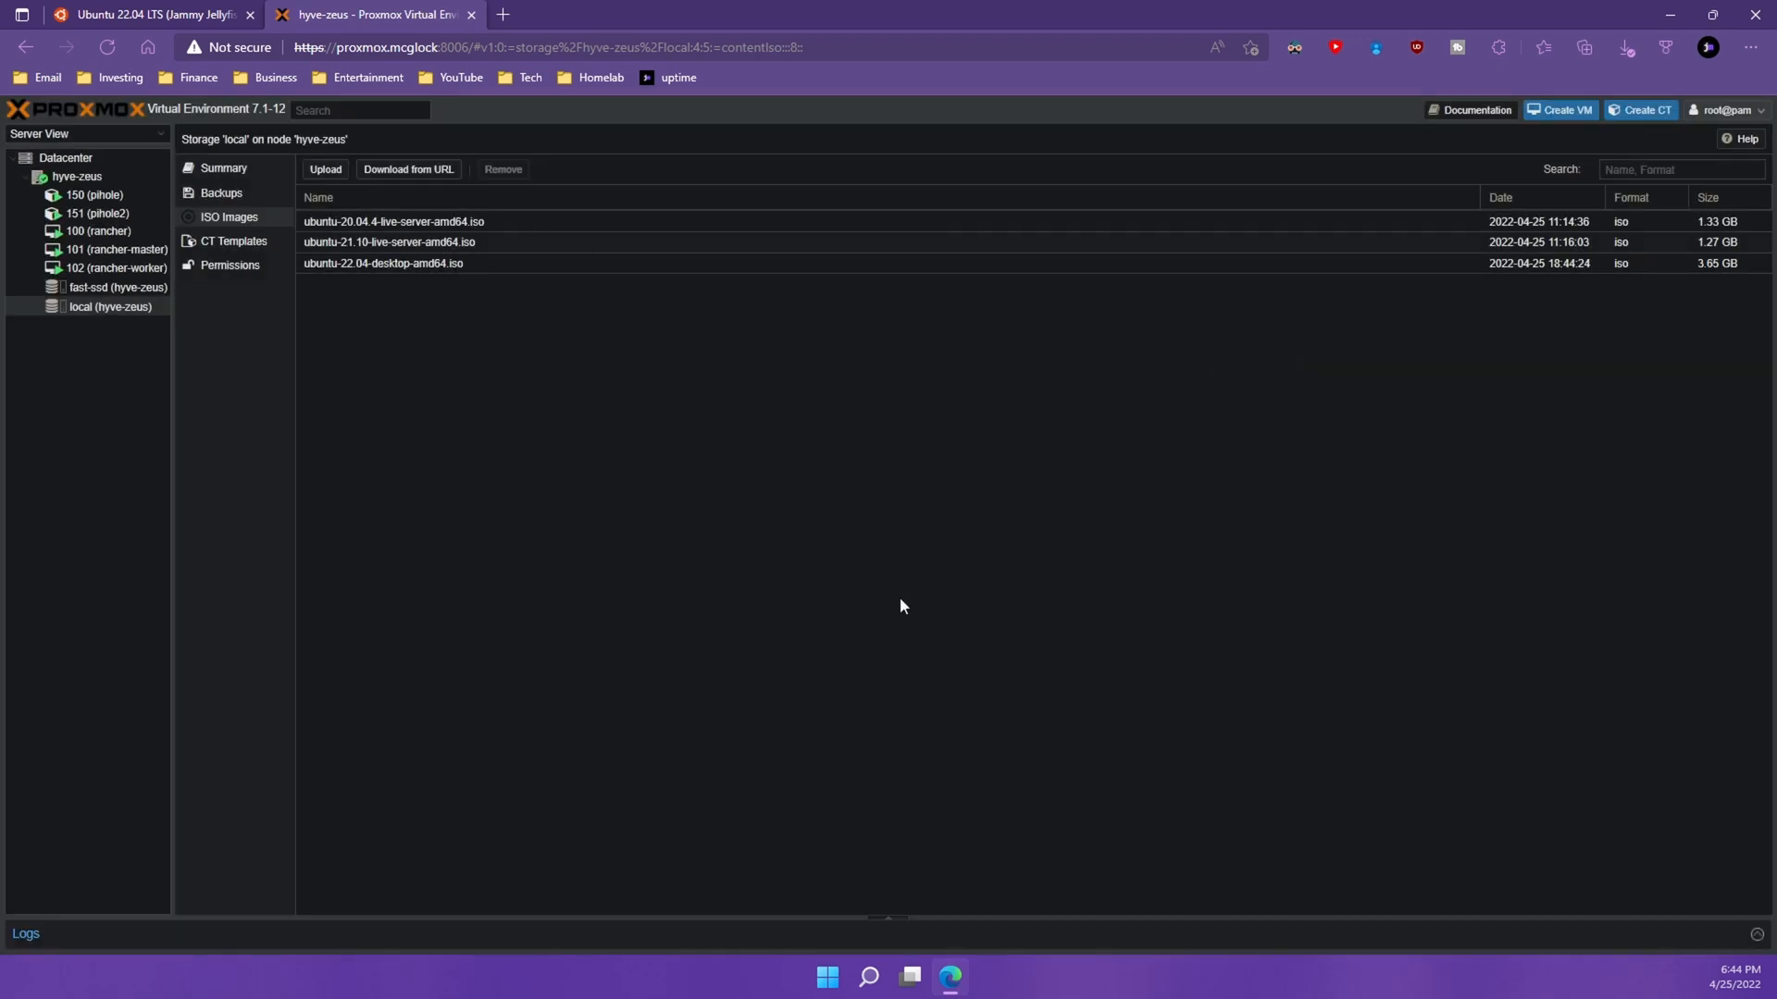
mouse_move(1150, 515)
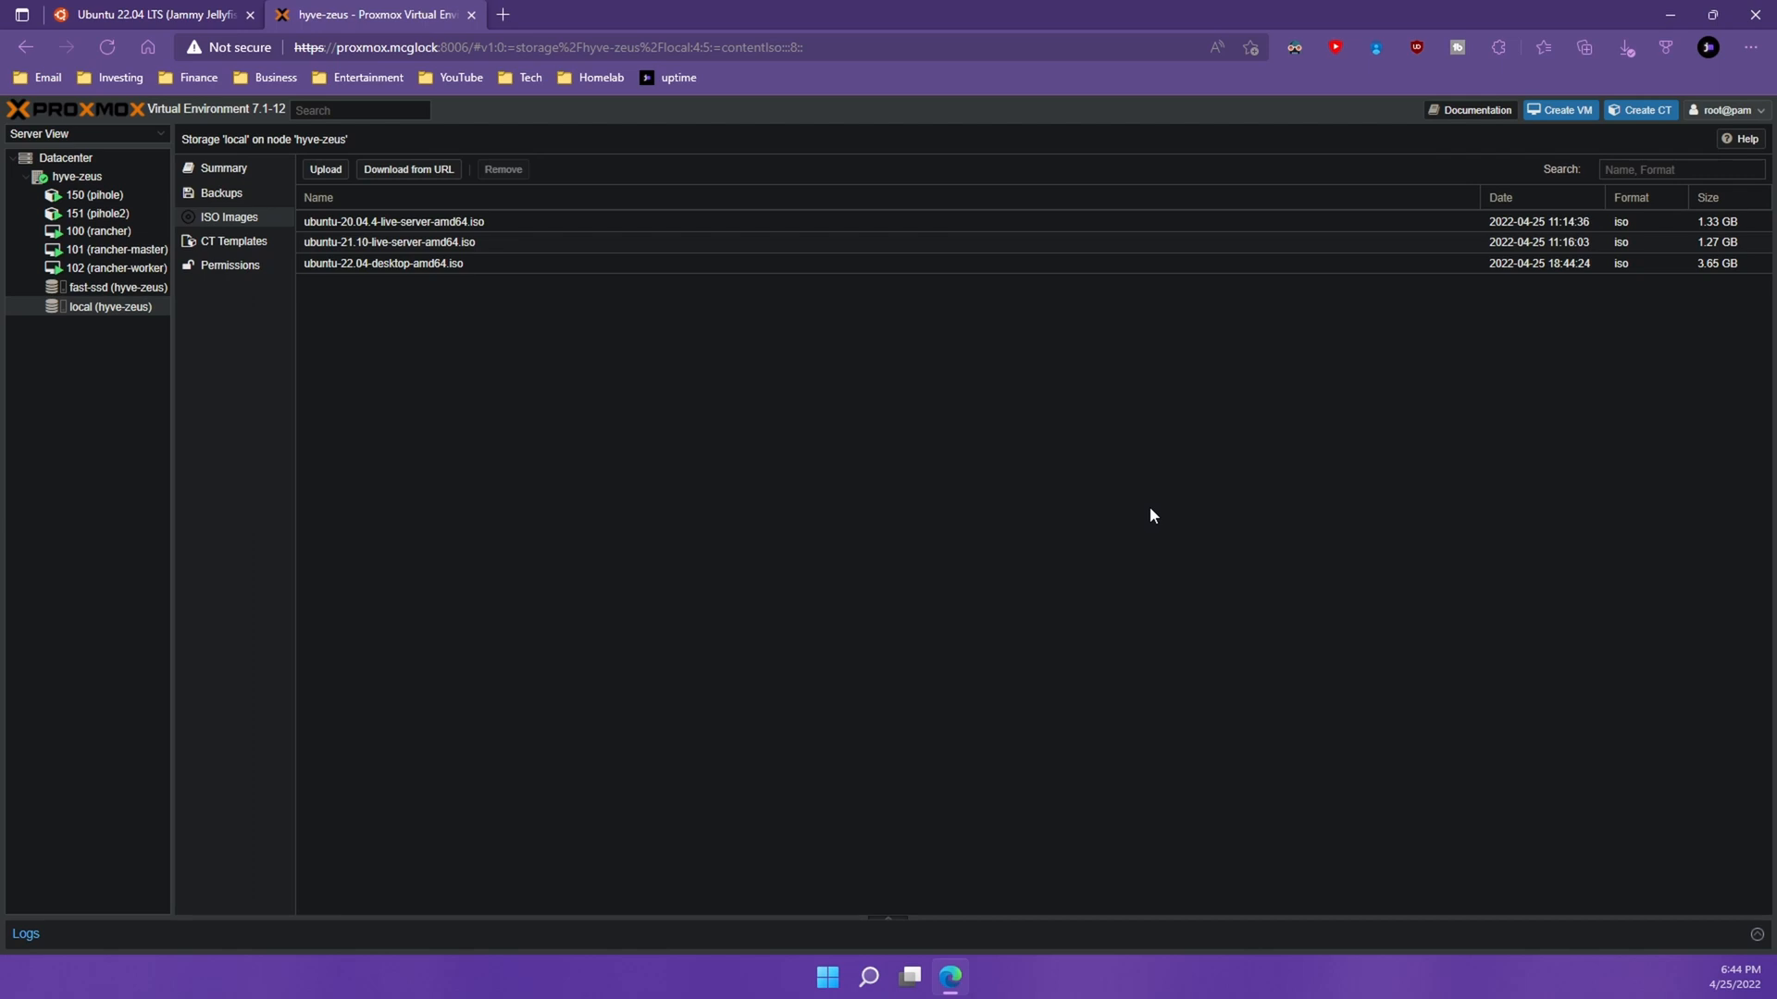
mouse_move(1561, 110)
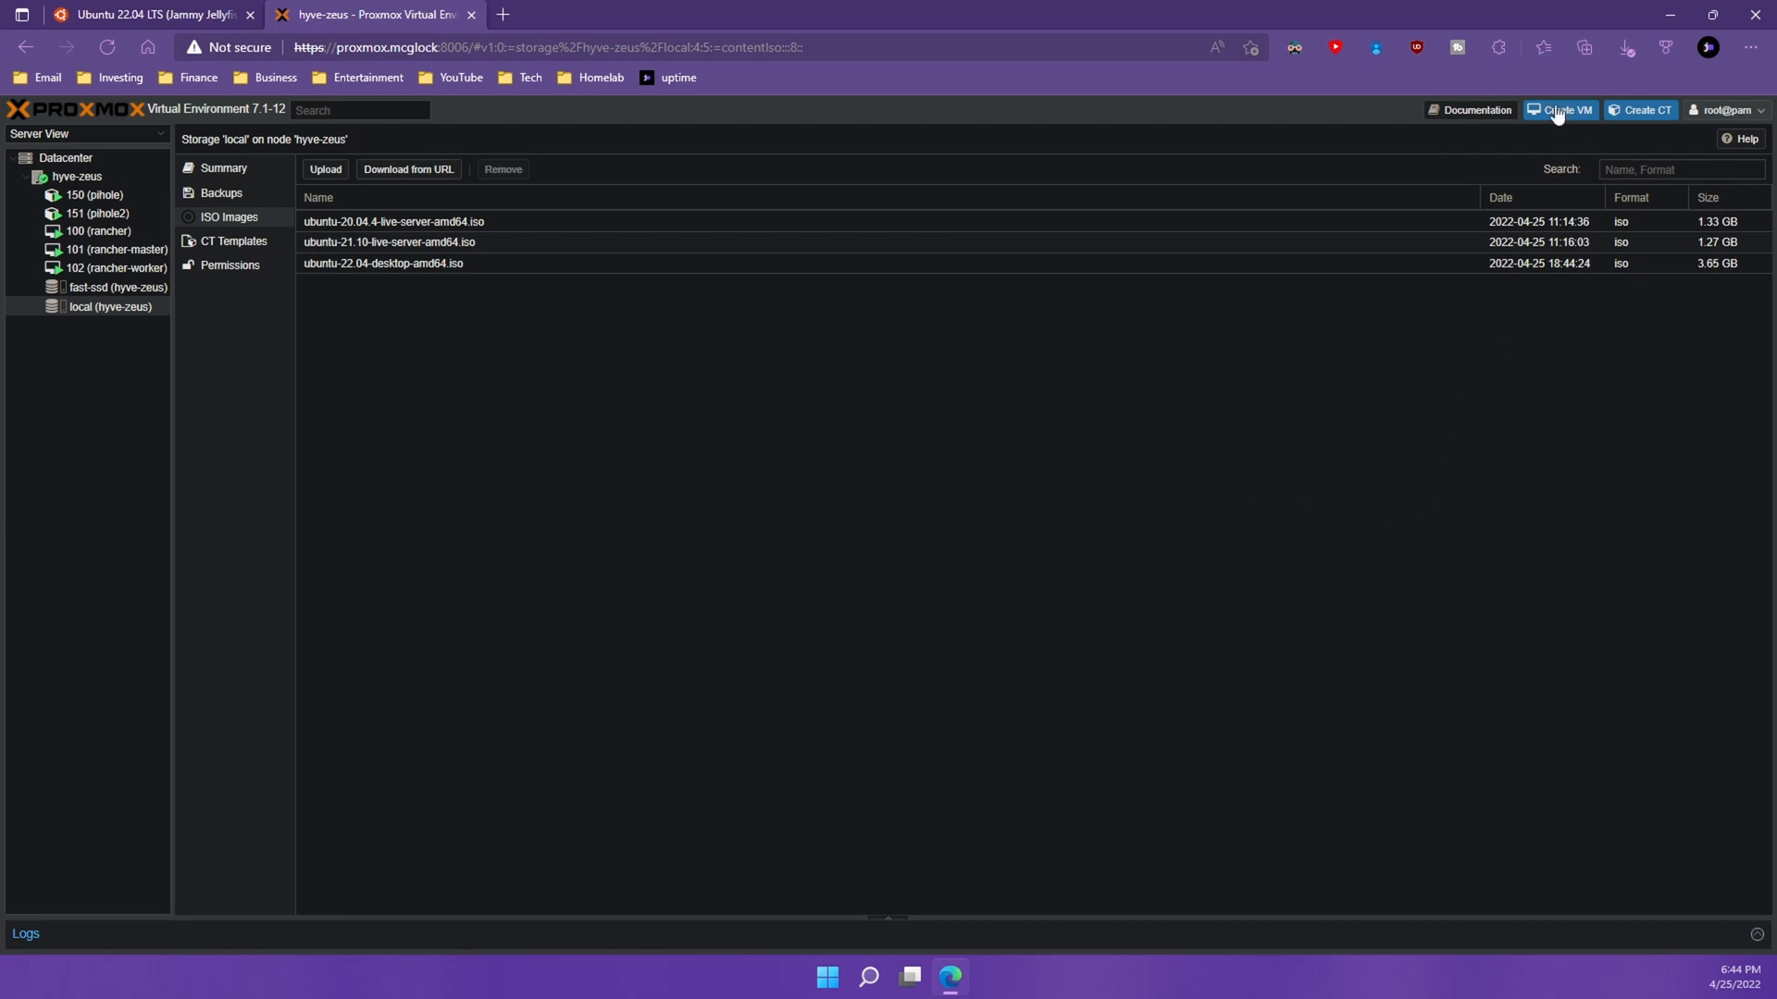
Start a new VM in the Create VM wizard named ubuntu2204-demo.
left_click(1560, 110)
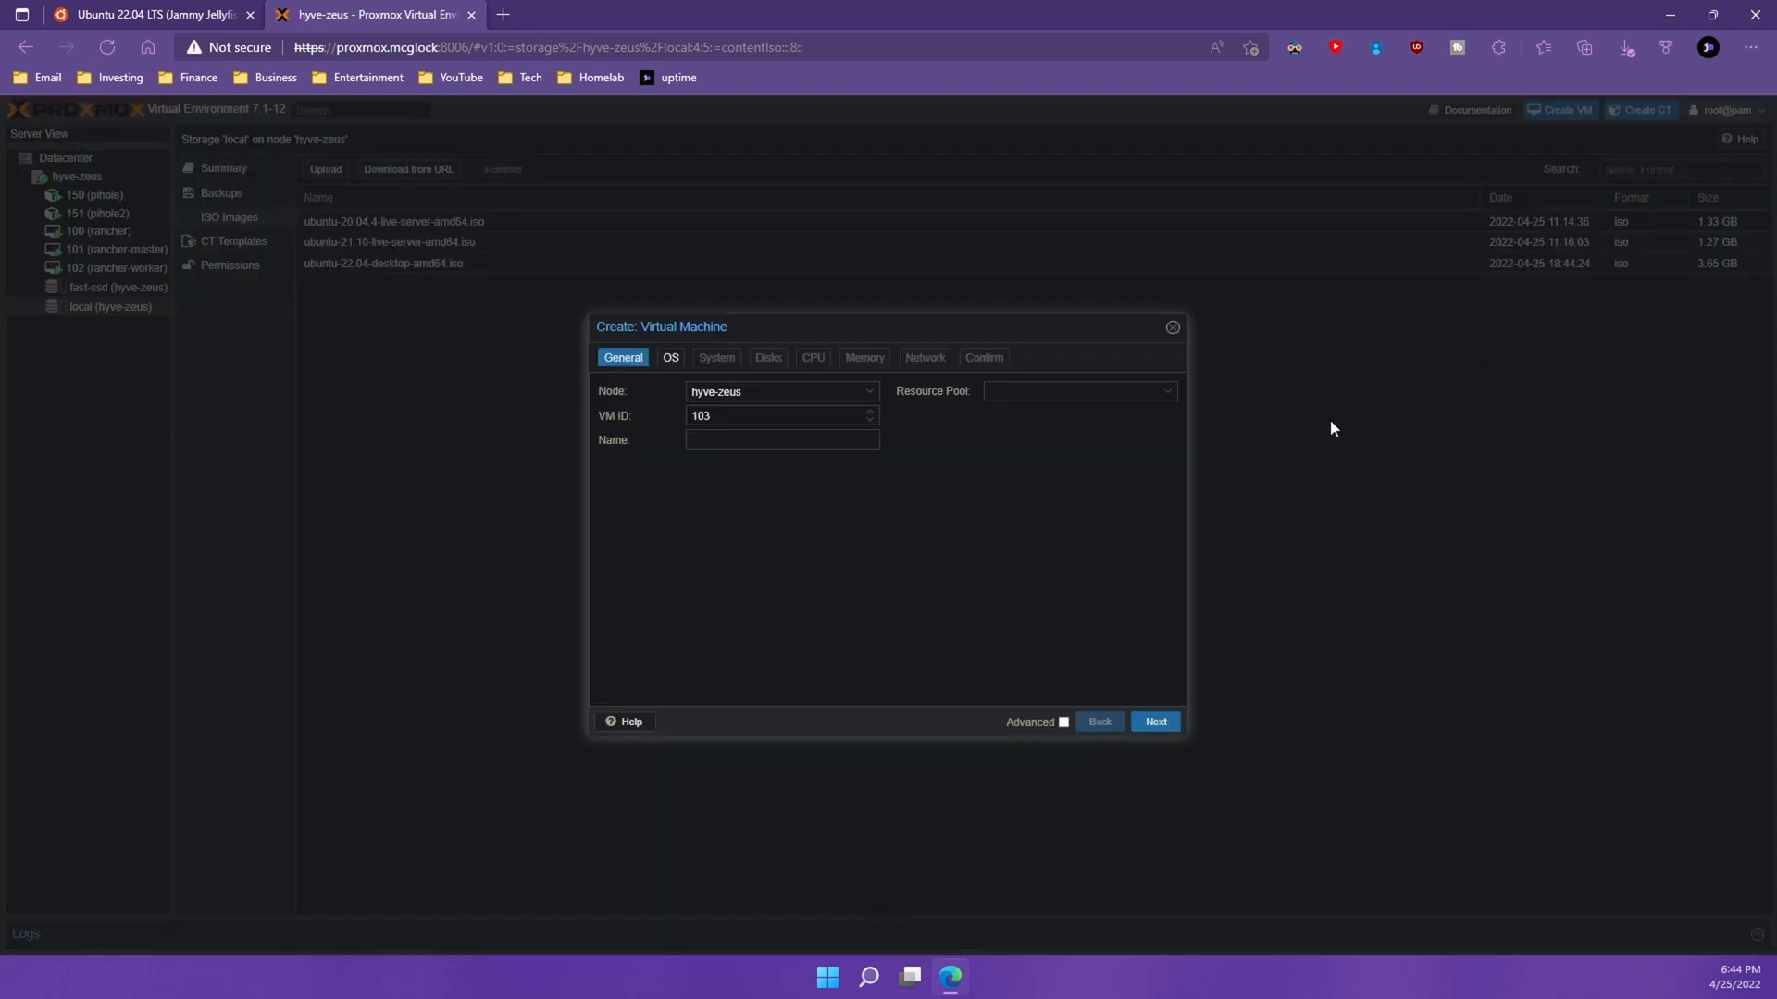
type("u")
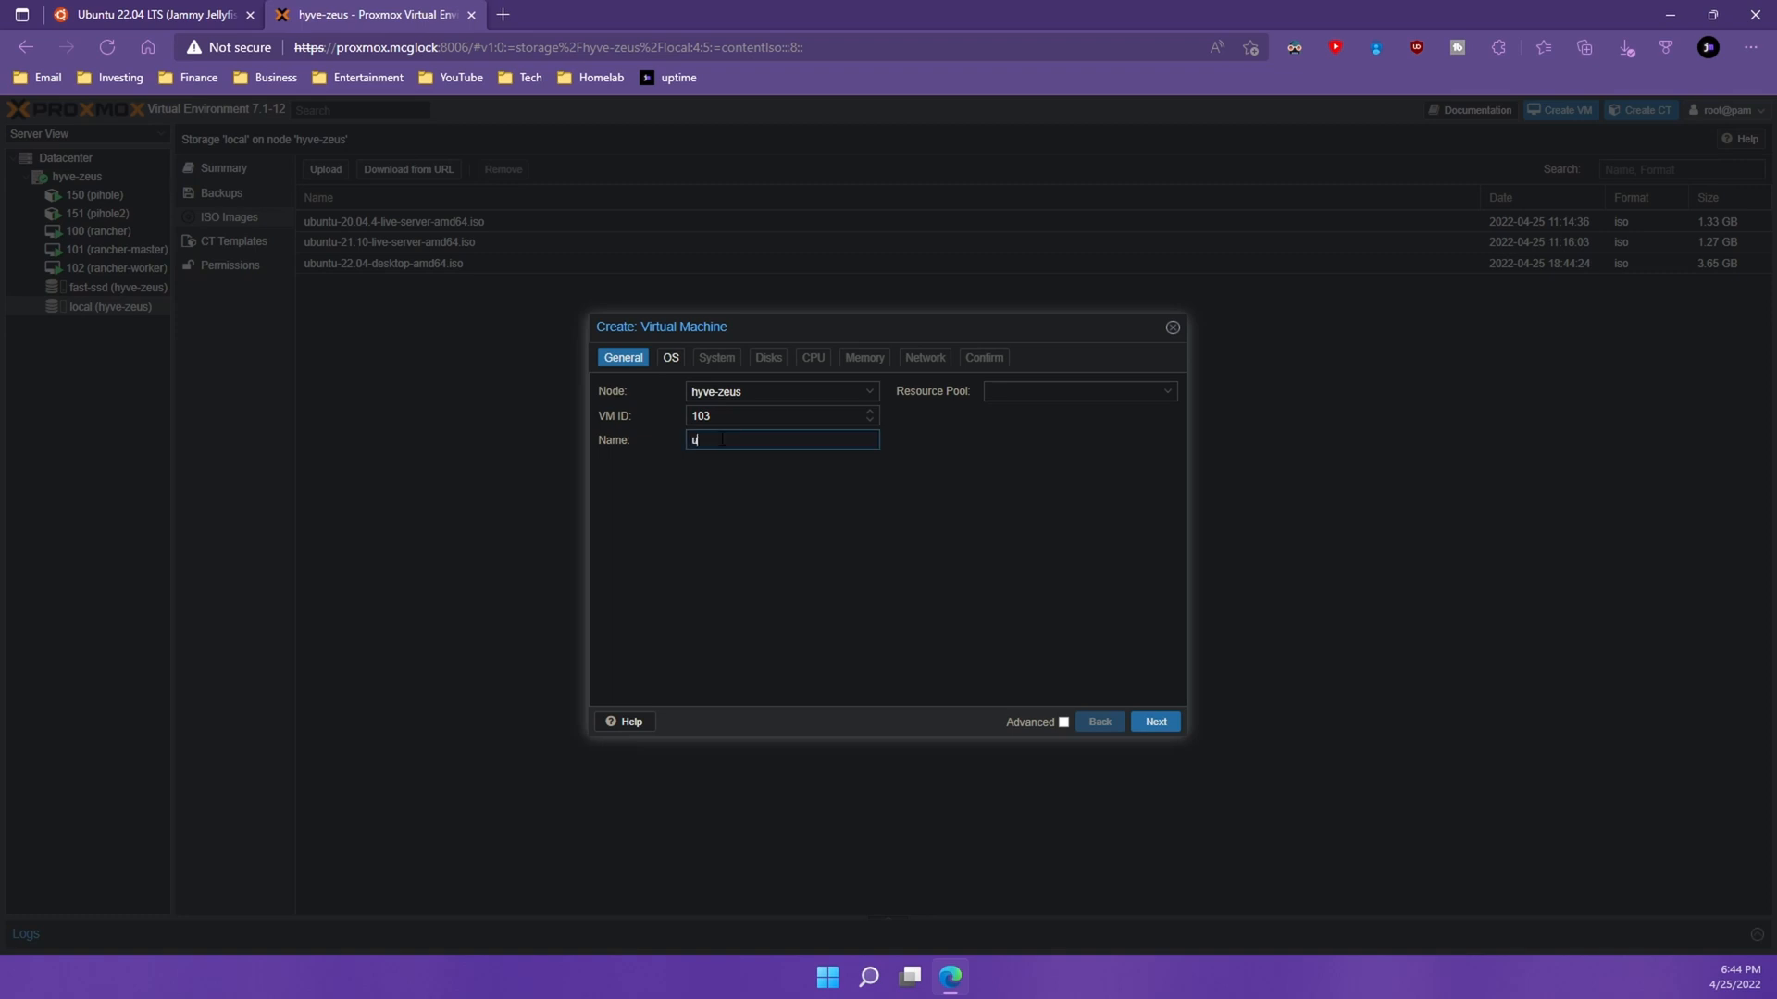
type("buntu22")
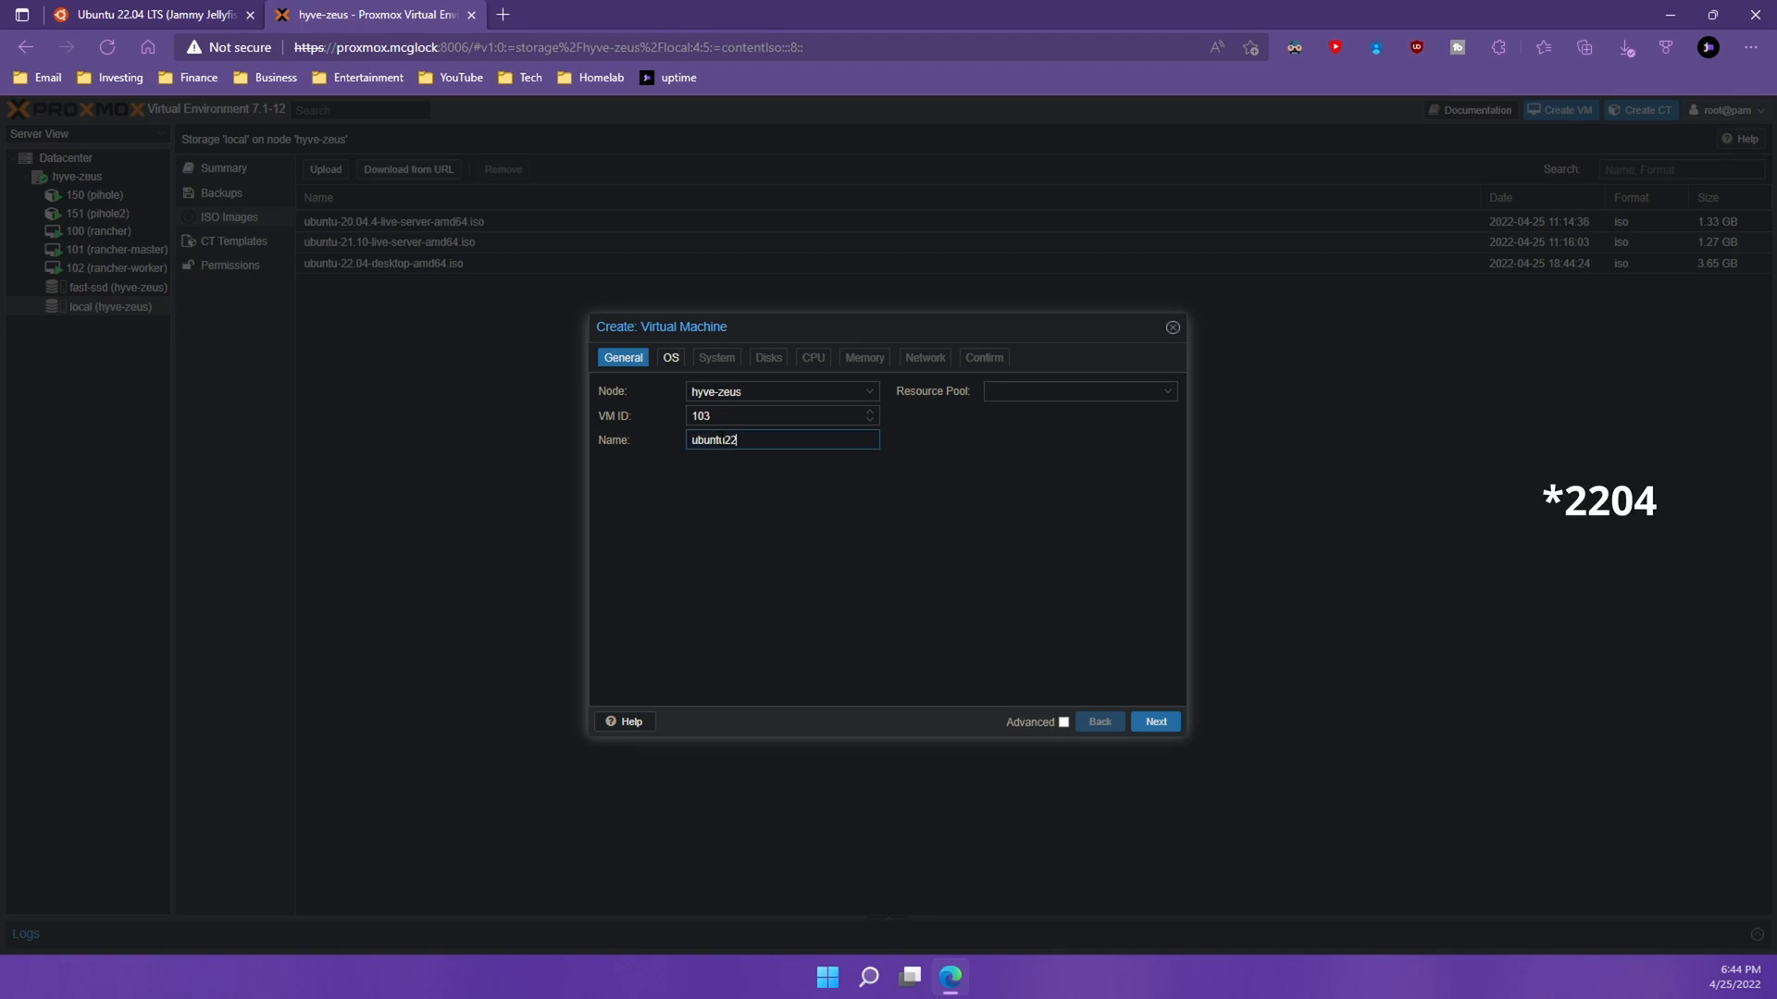
type("2204-")
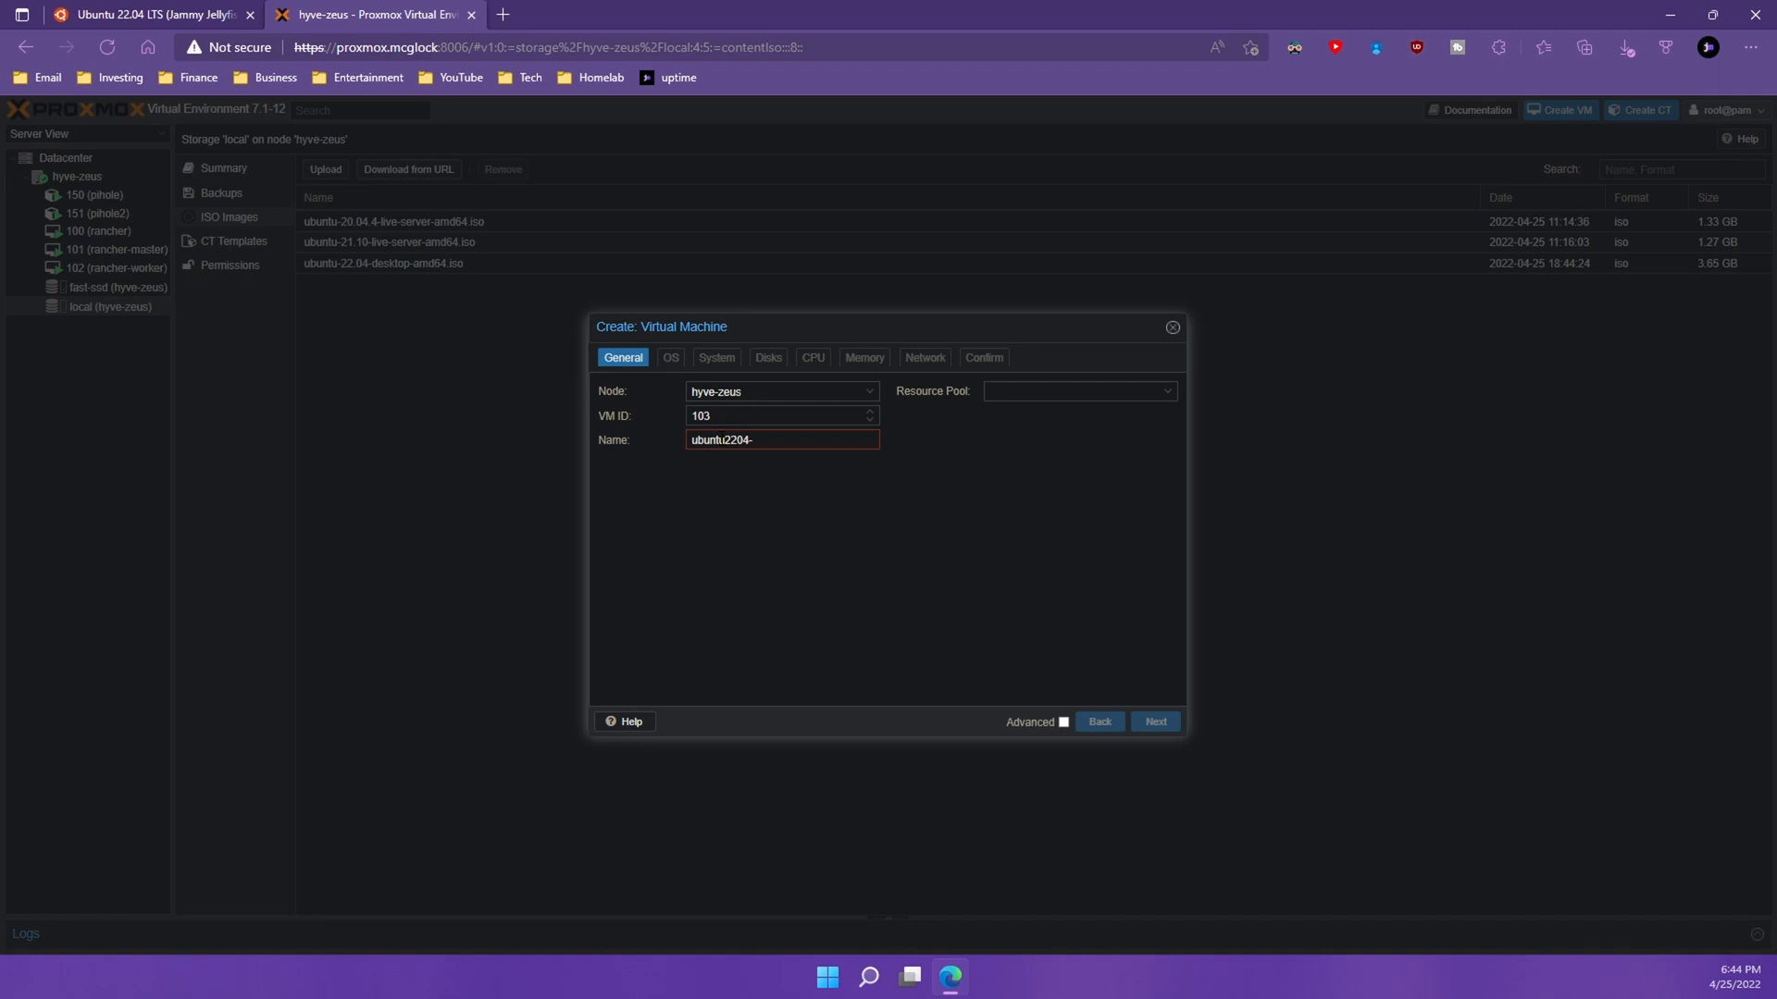
type("demo")
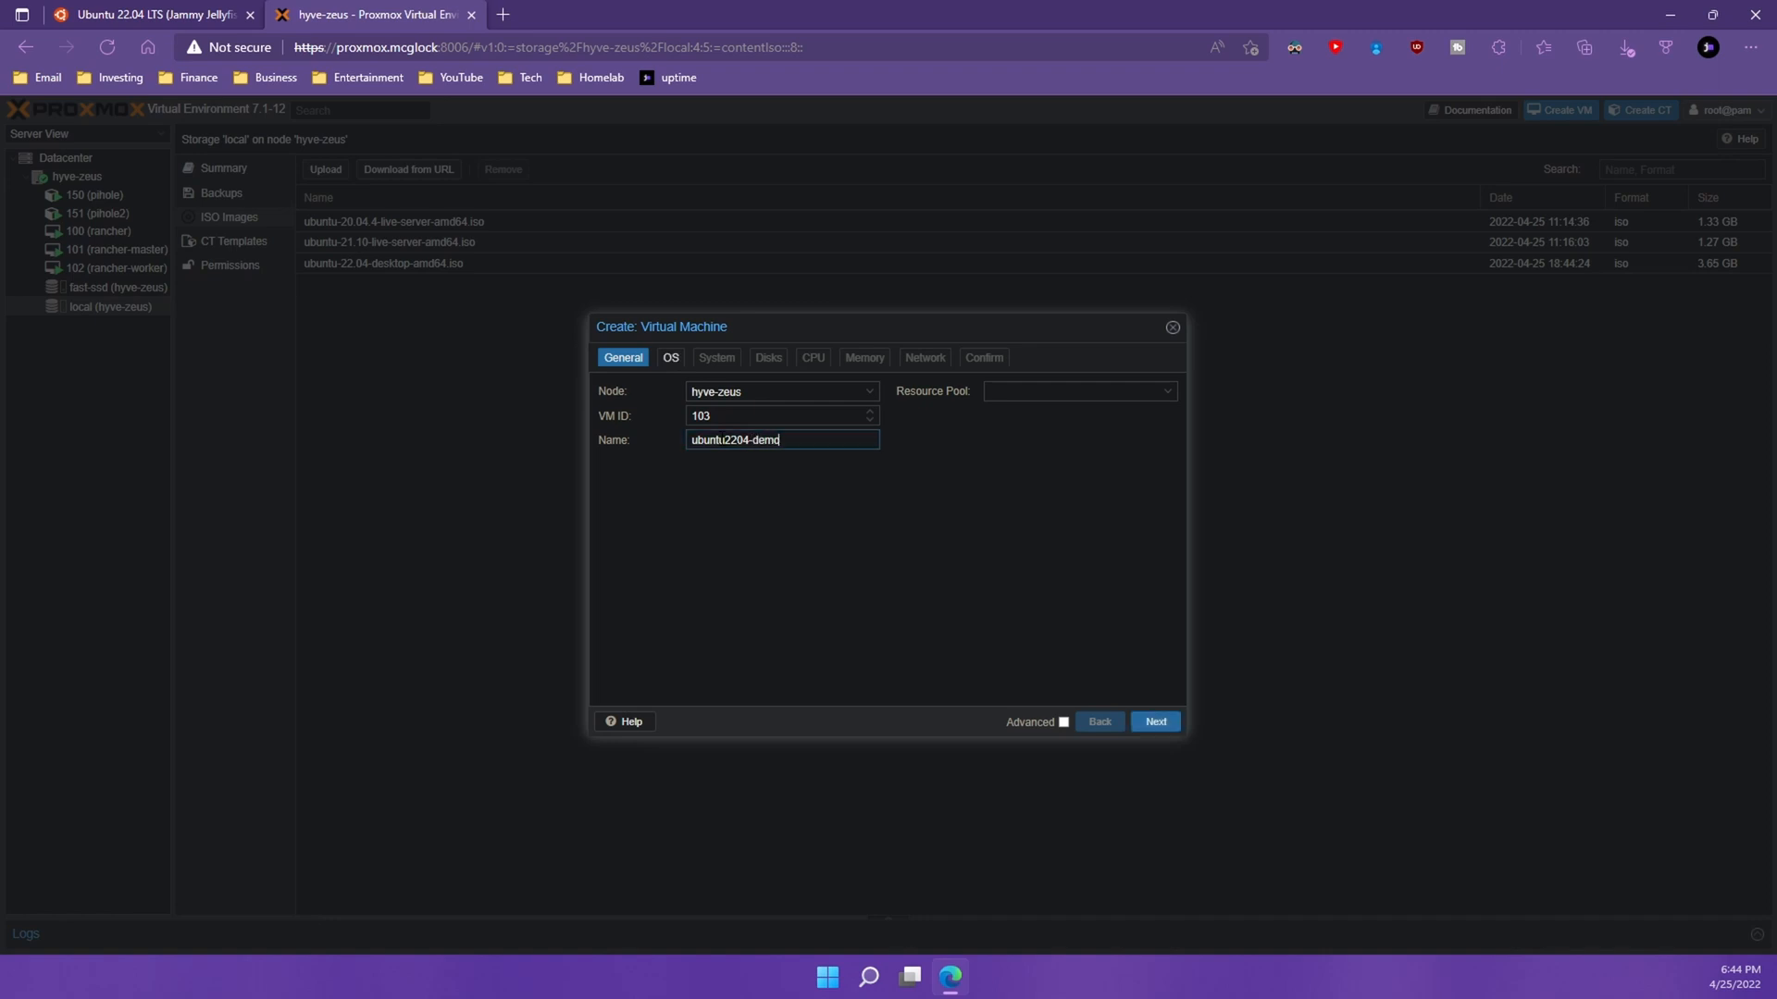
left_click(1155, 722)
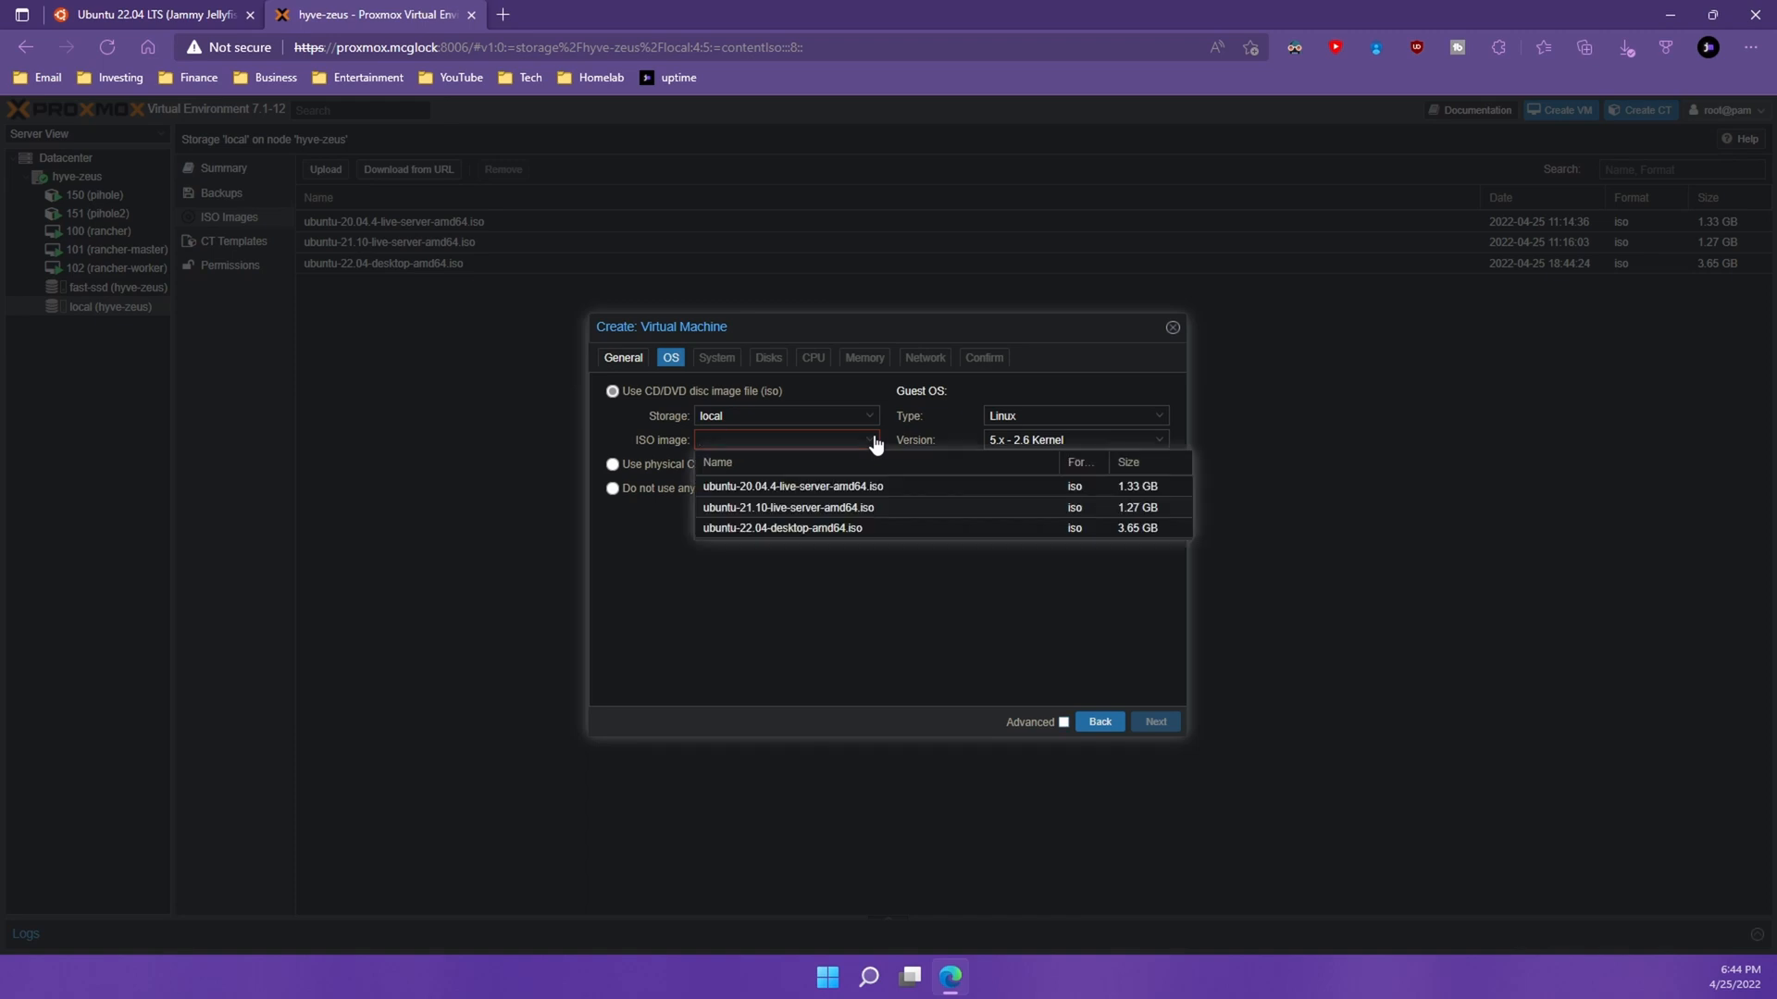
Boot from the Ubuntu 22.04 ISO, set memory to 4096 MiB, and finish with start-after-created.
left_click(783, 528)
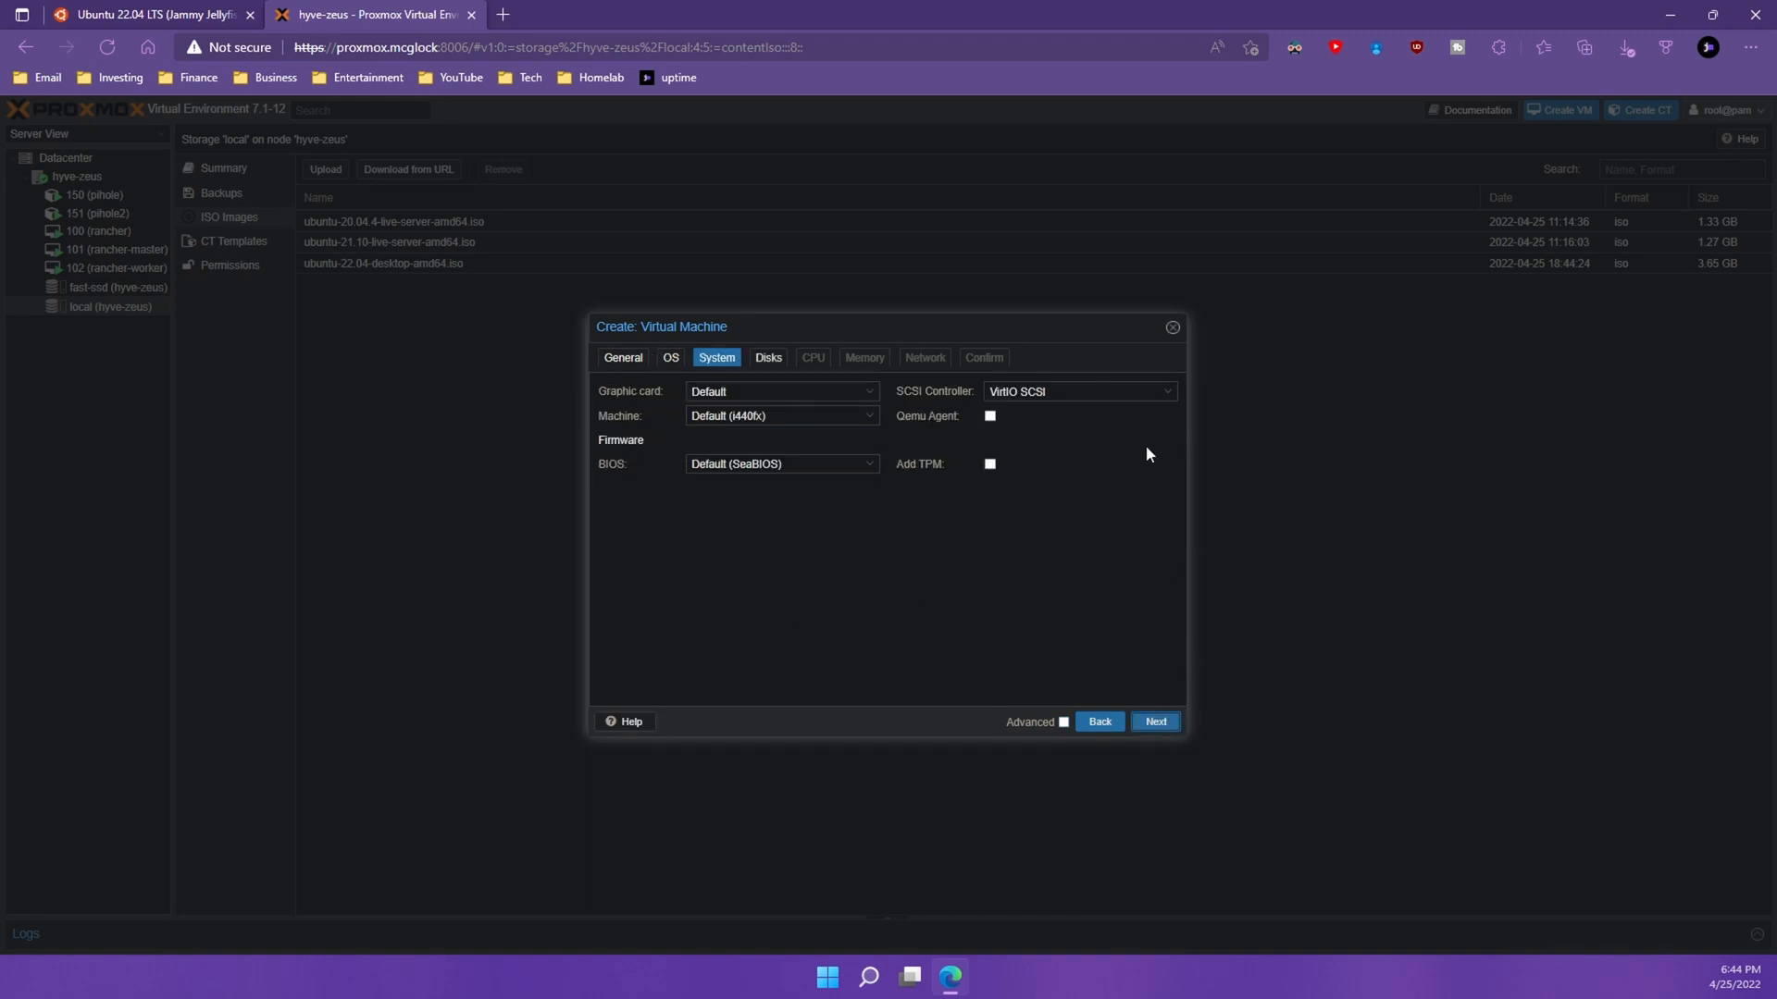
mouse_move(1069, 570)
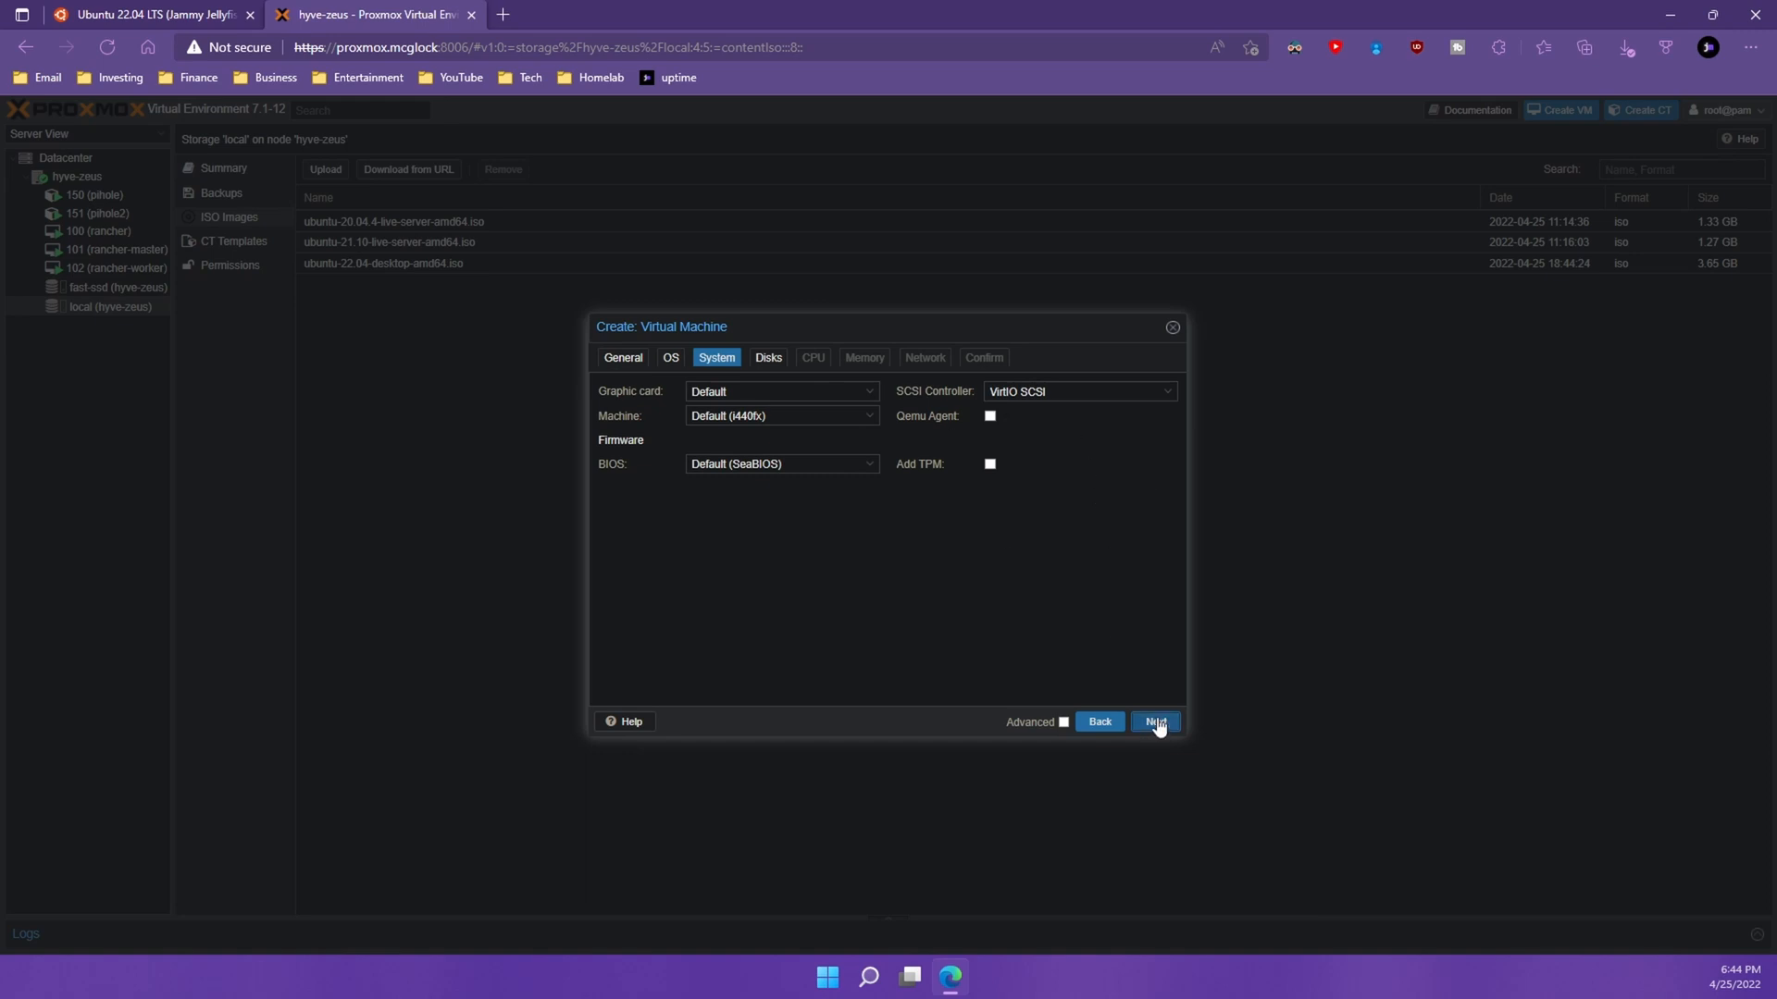
left_click(1154, 722)
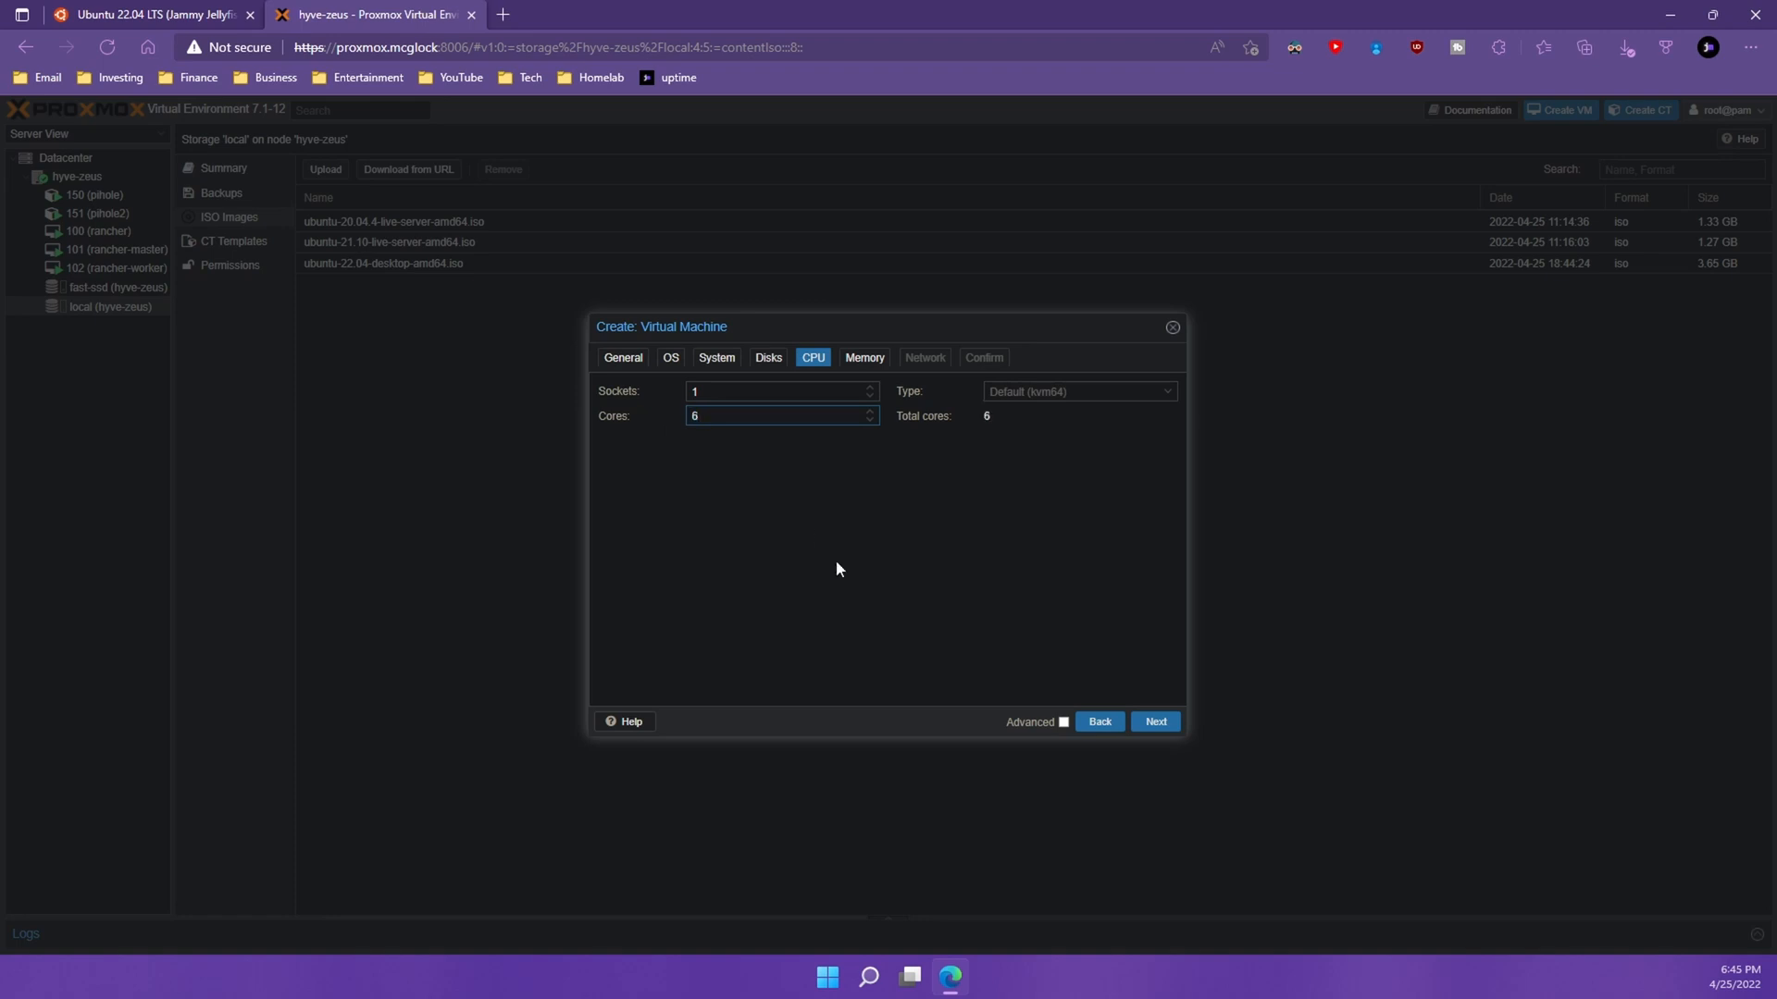
left_click(863, 357)
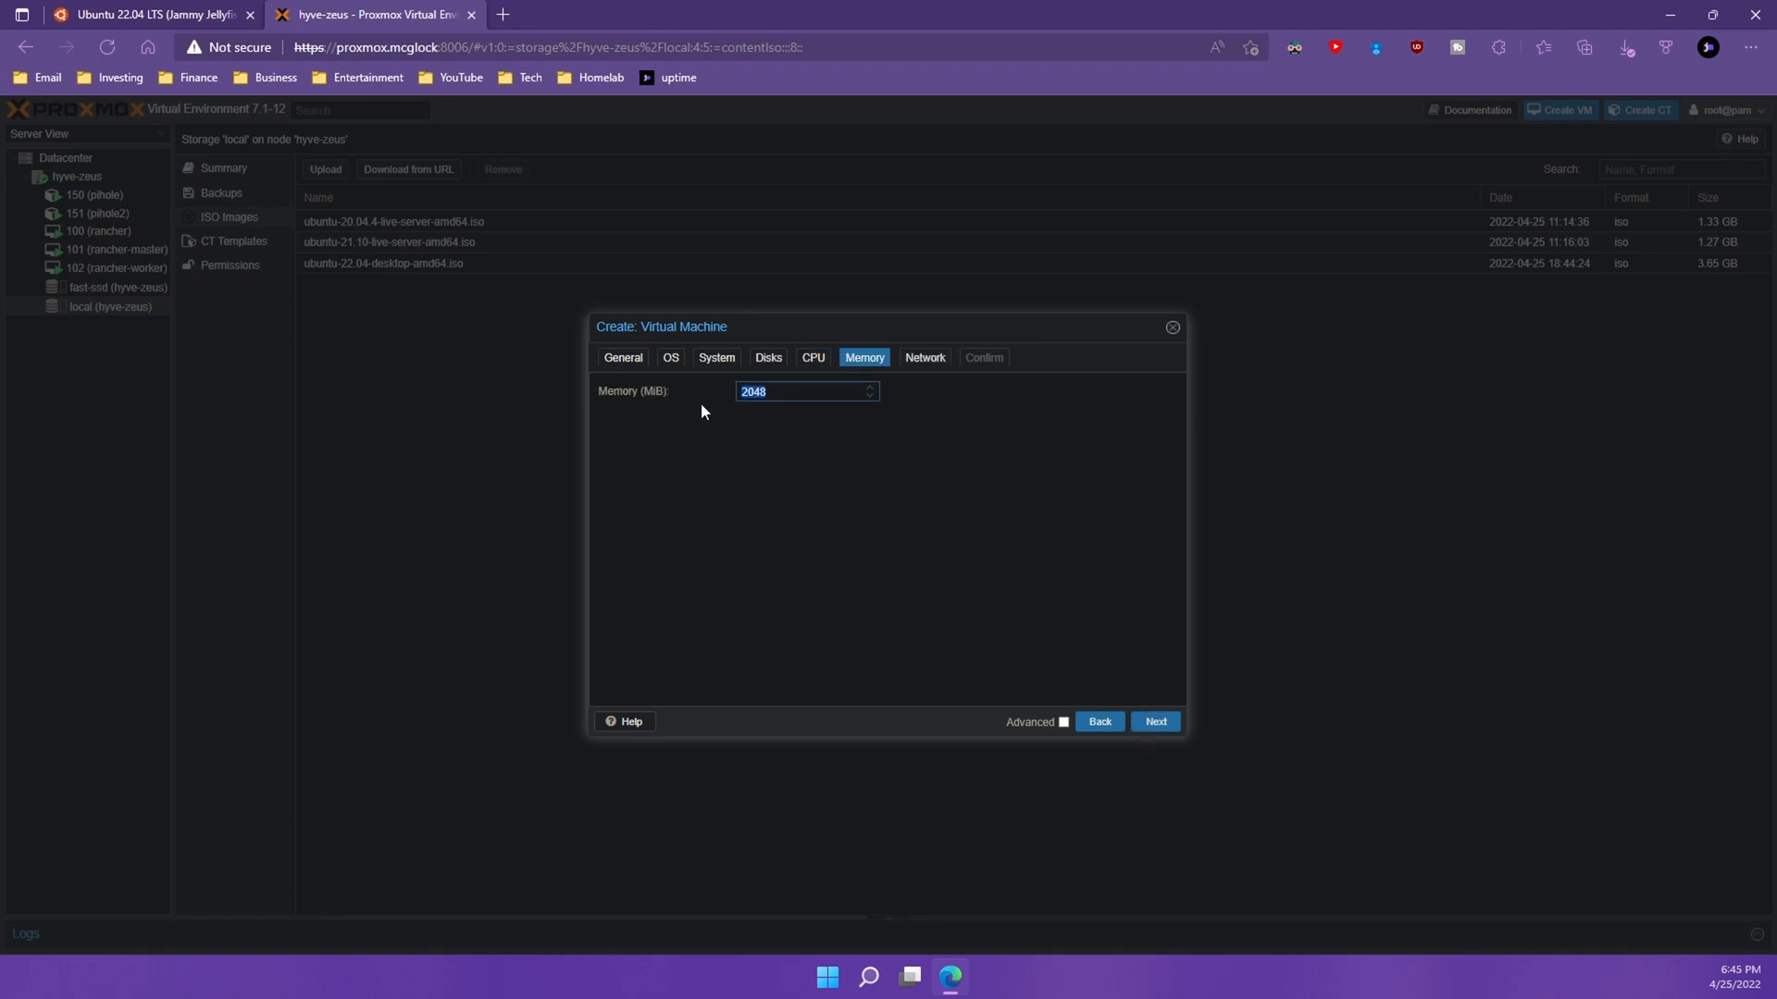
type("40")
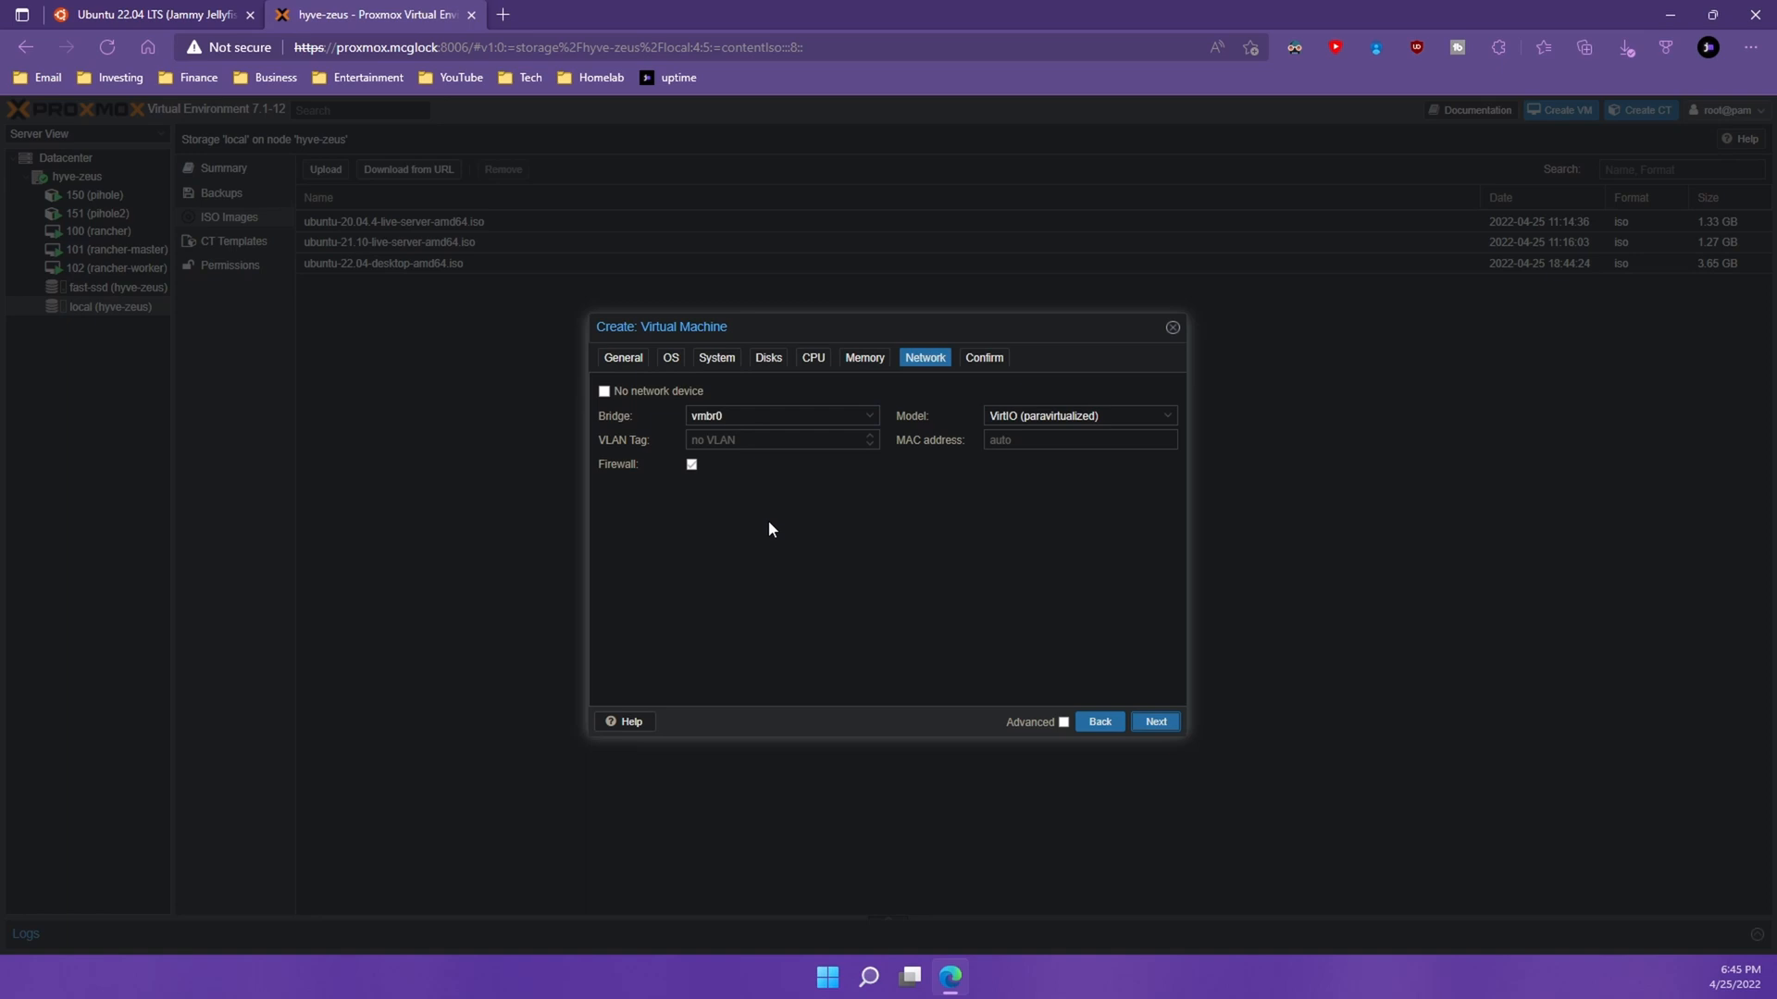
mouse_move(975, 533)
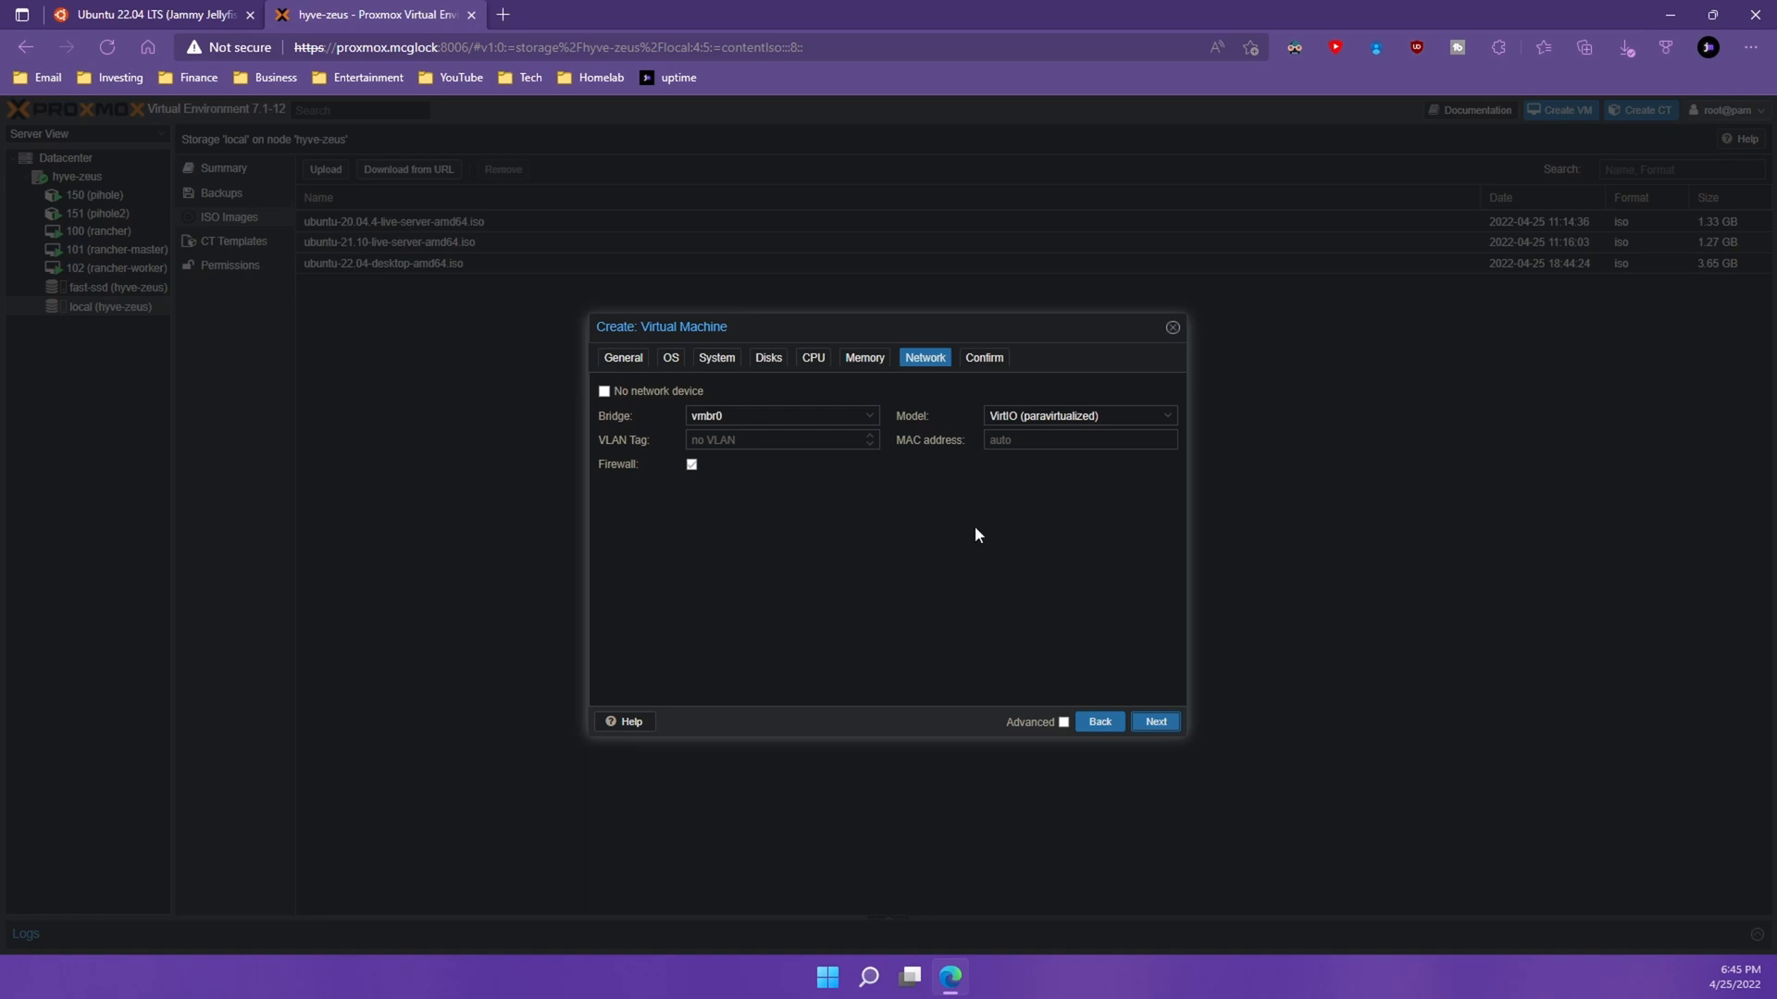
mouse_move(1152, 722)
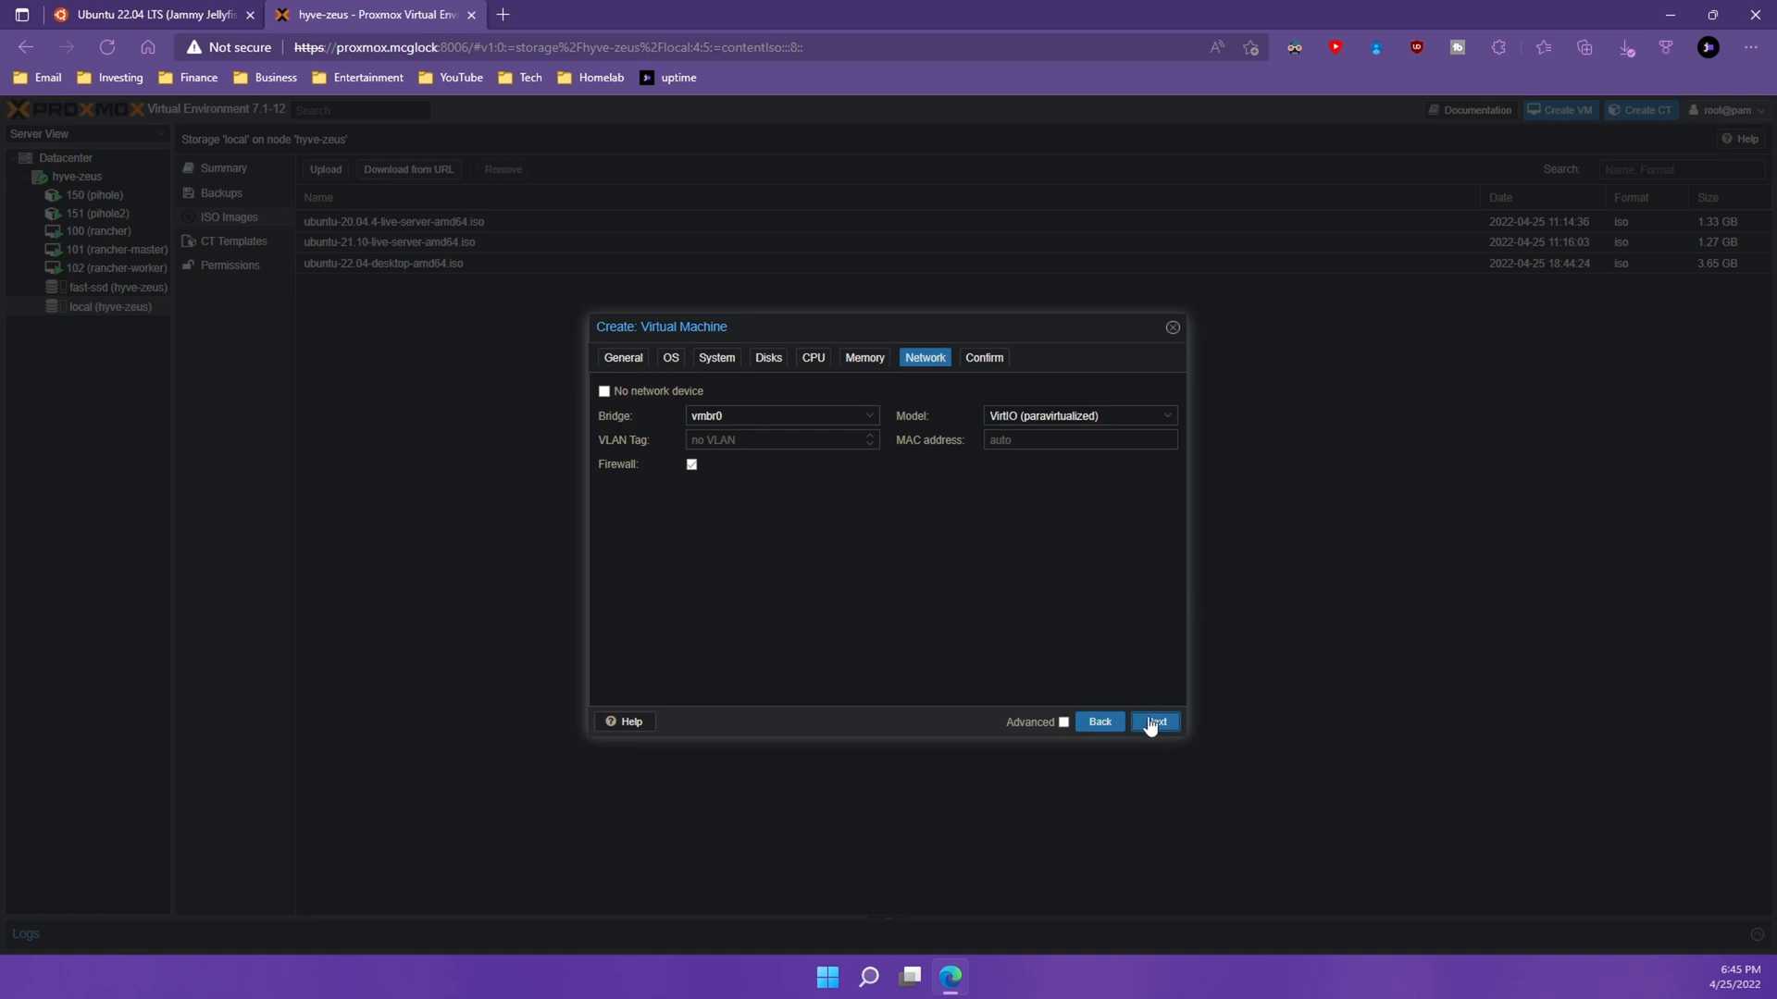
left_click(1154, 722)
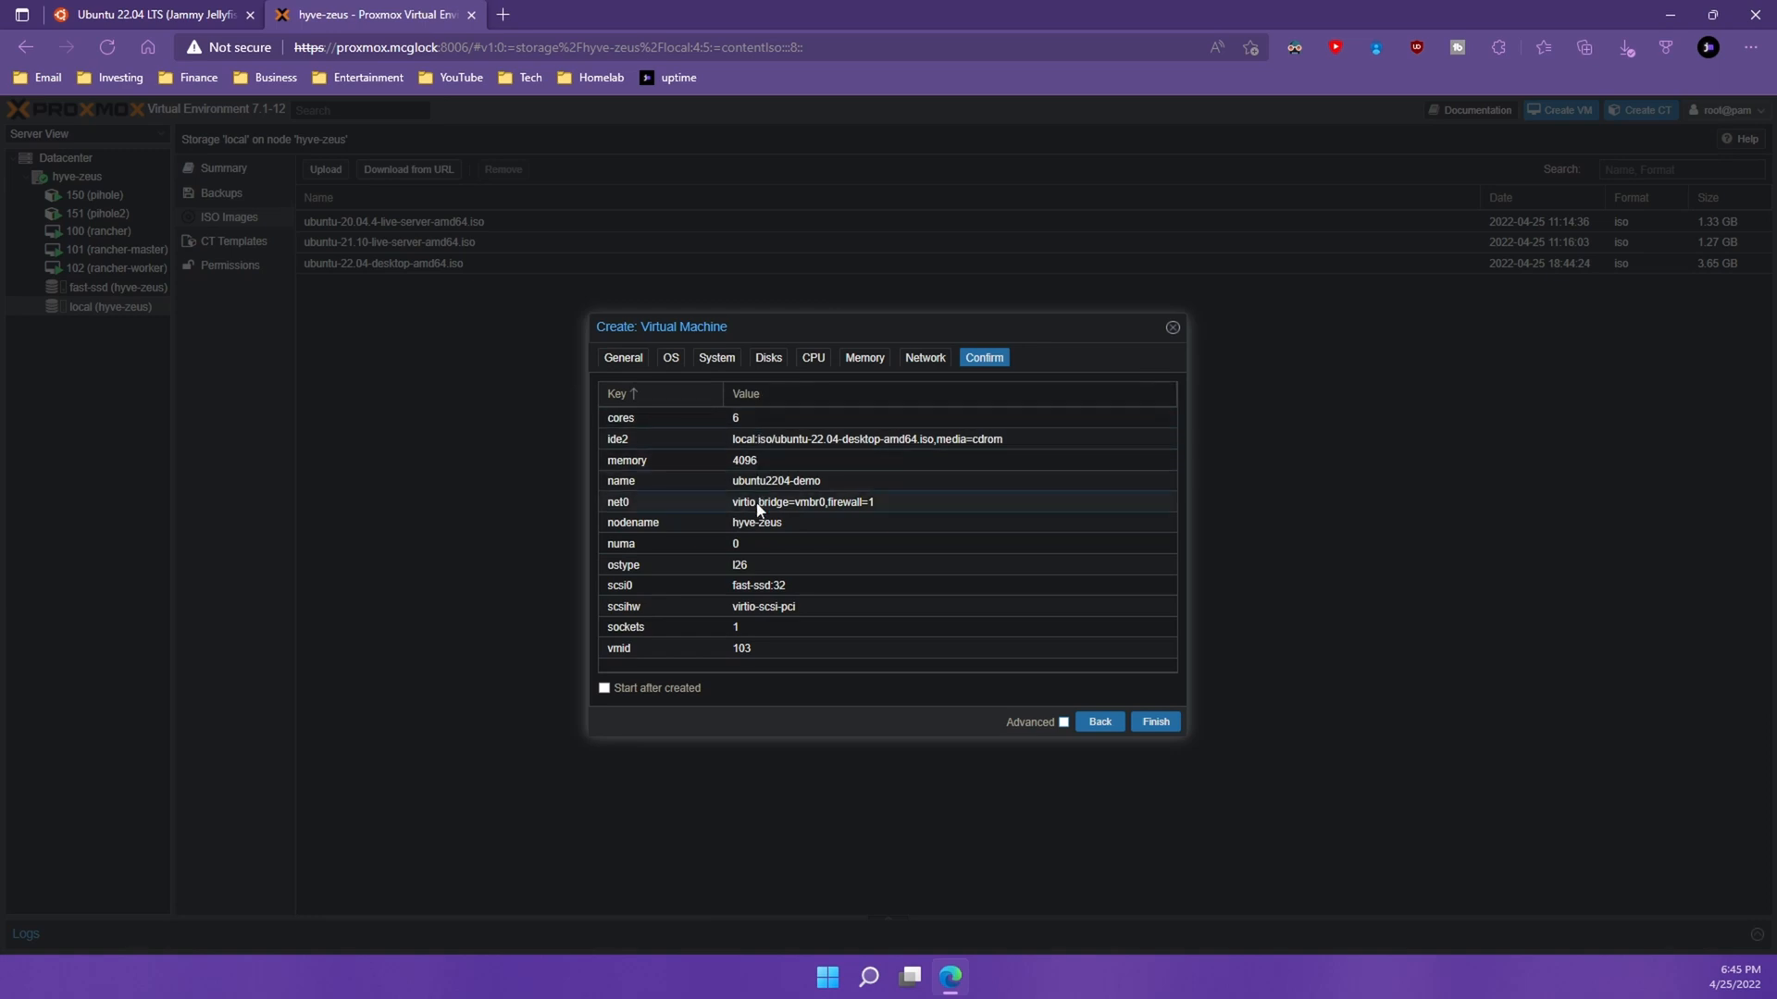
left_click(604, 688)
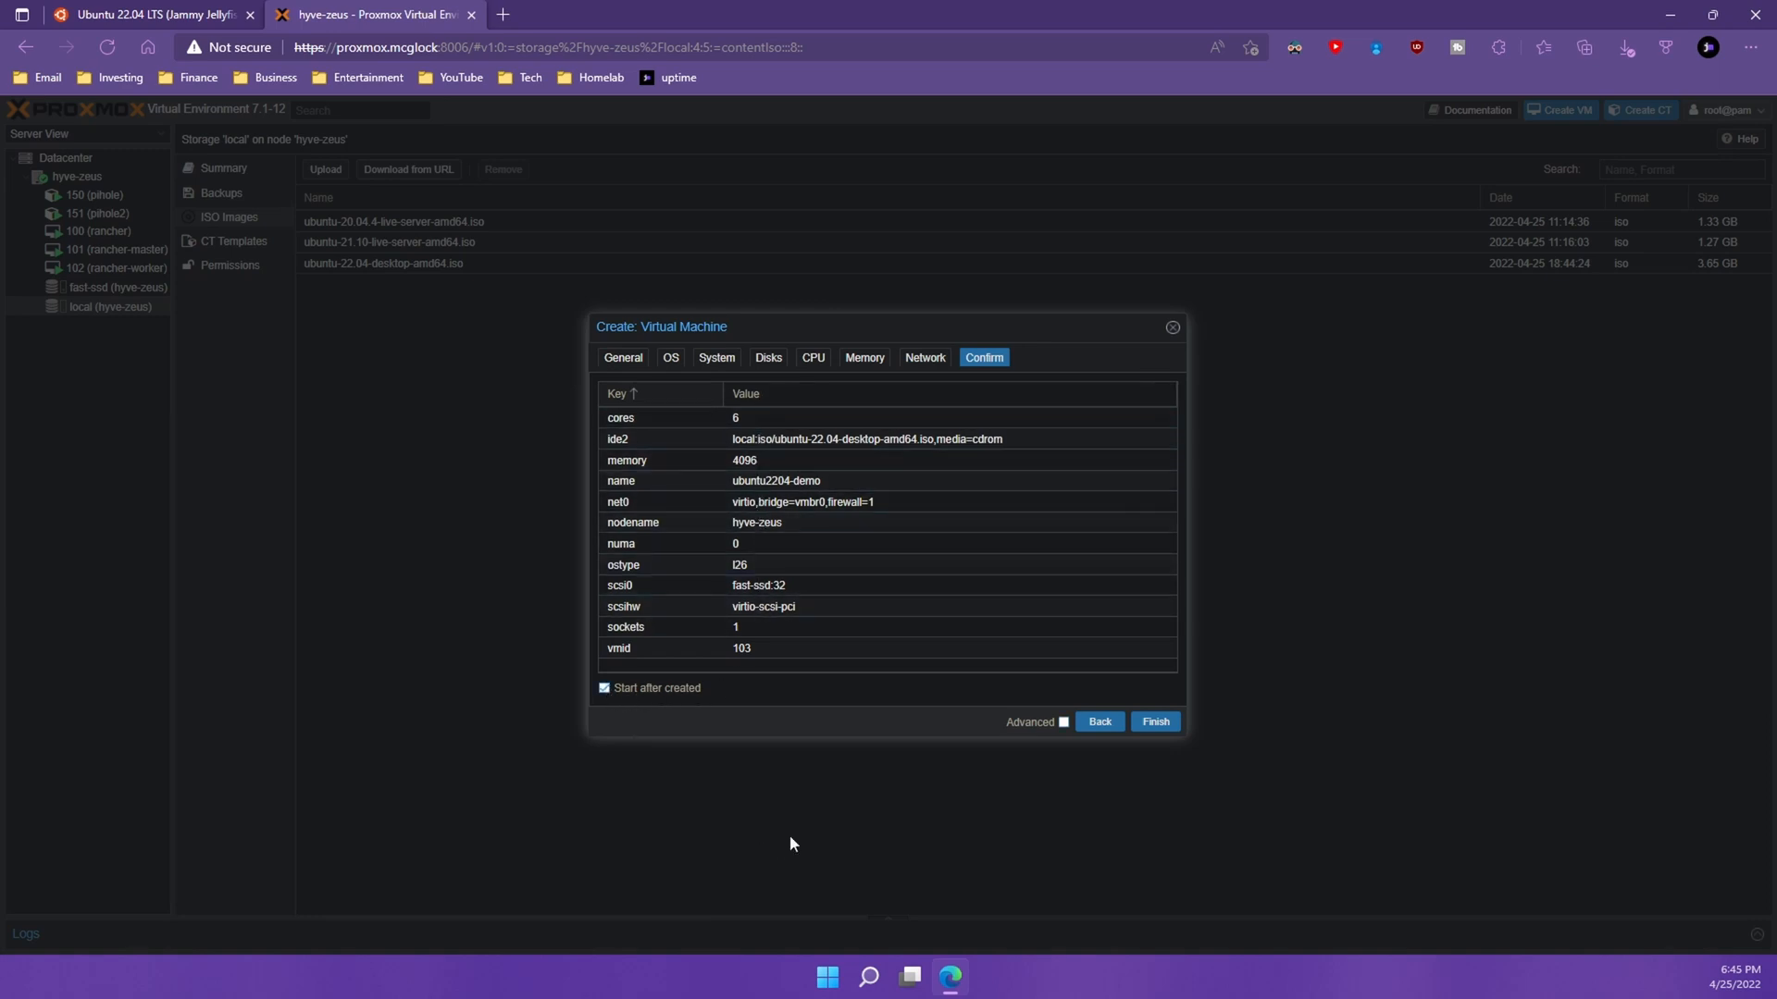
left_click(1154, 722)
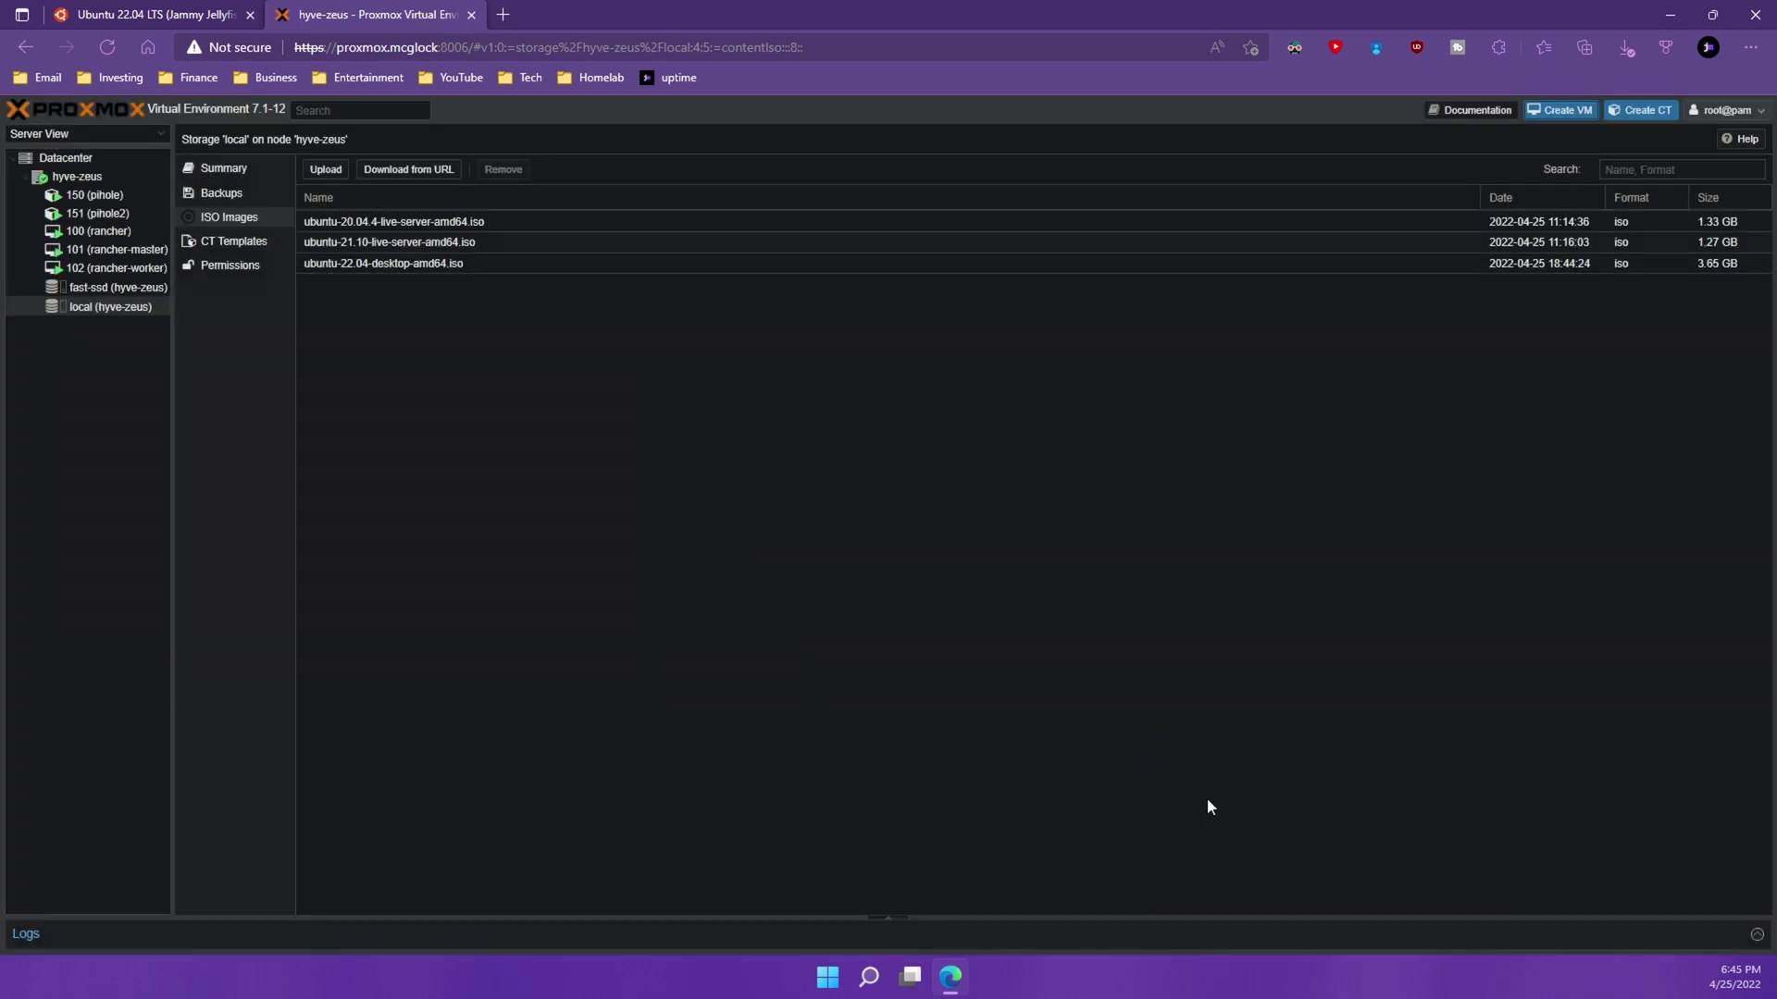
mouse_move(259, 318)
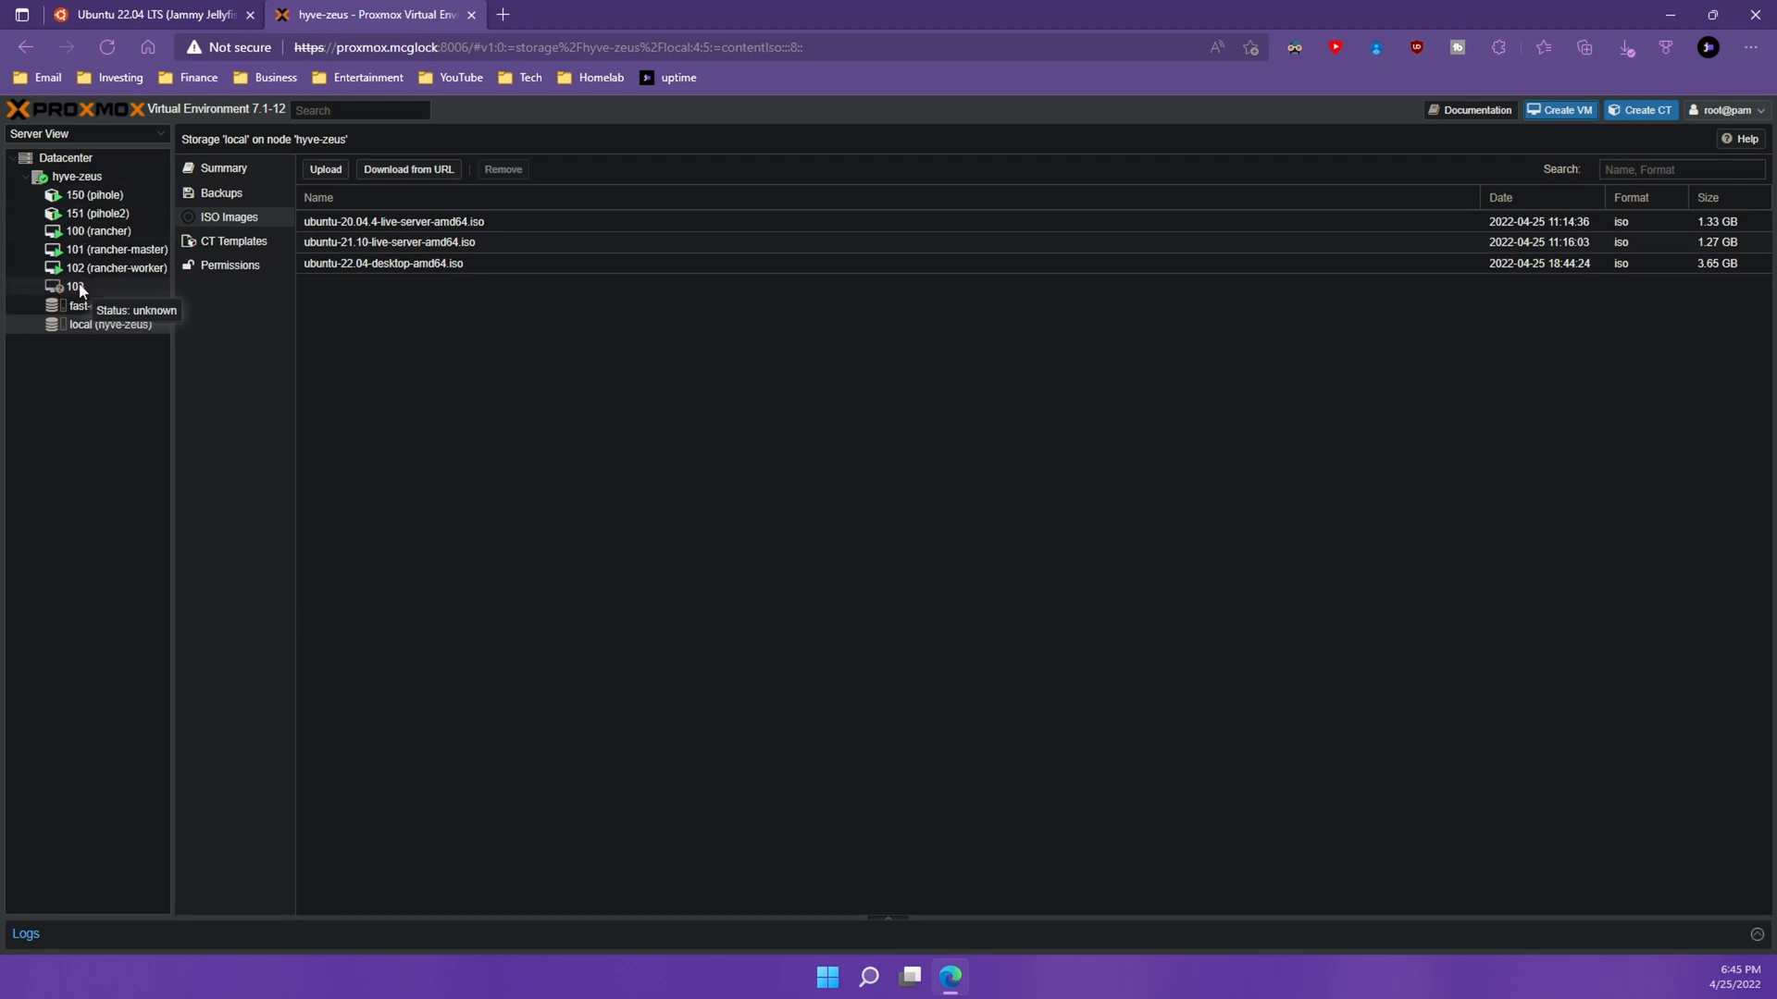
Select VM 103 ubuntu2204-demo in the Server View tree to show its console.
left_click(79, 286)
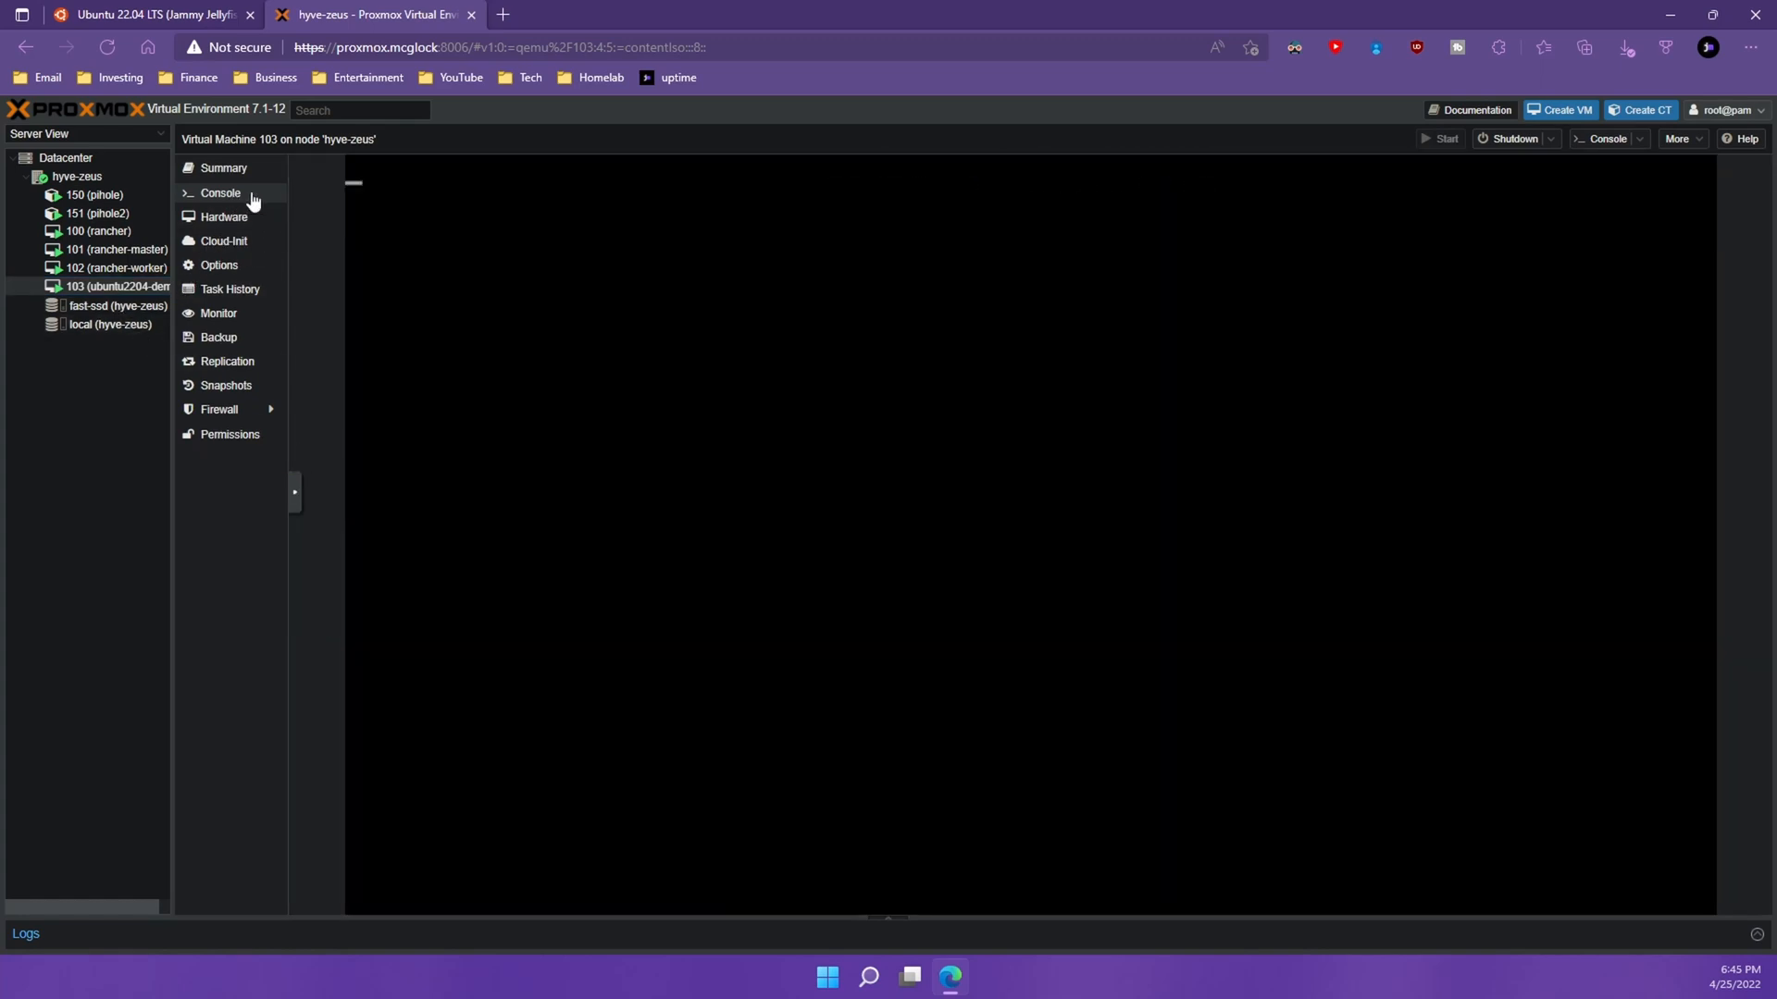
mouse_move(327, 577)
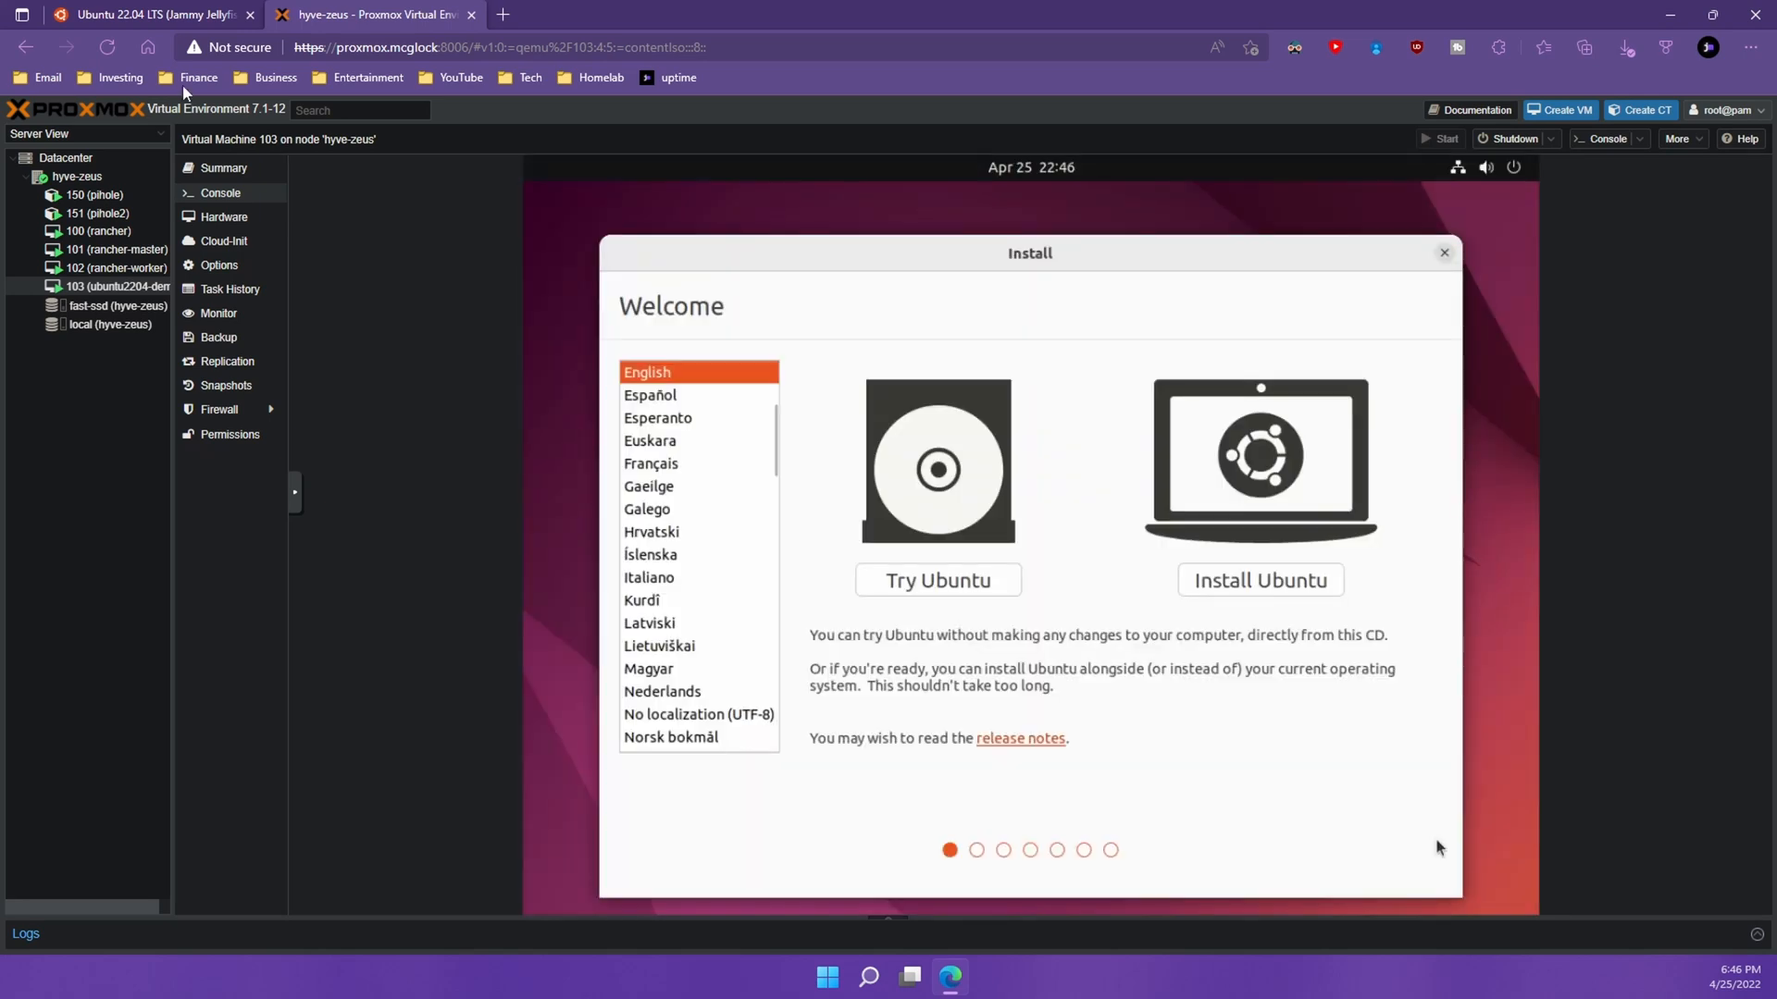
mouse_move(1046, 556)
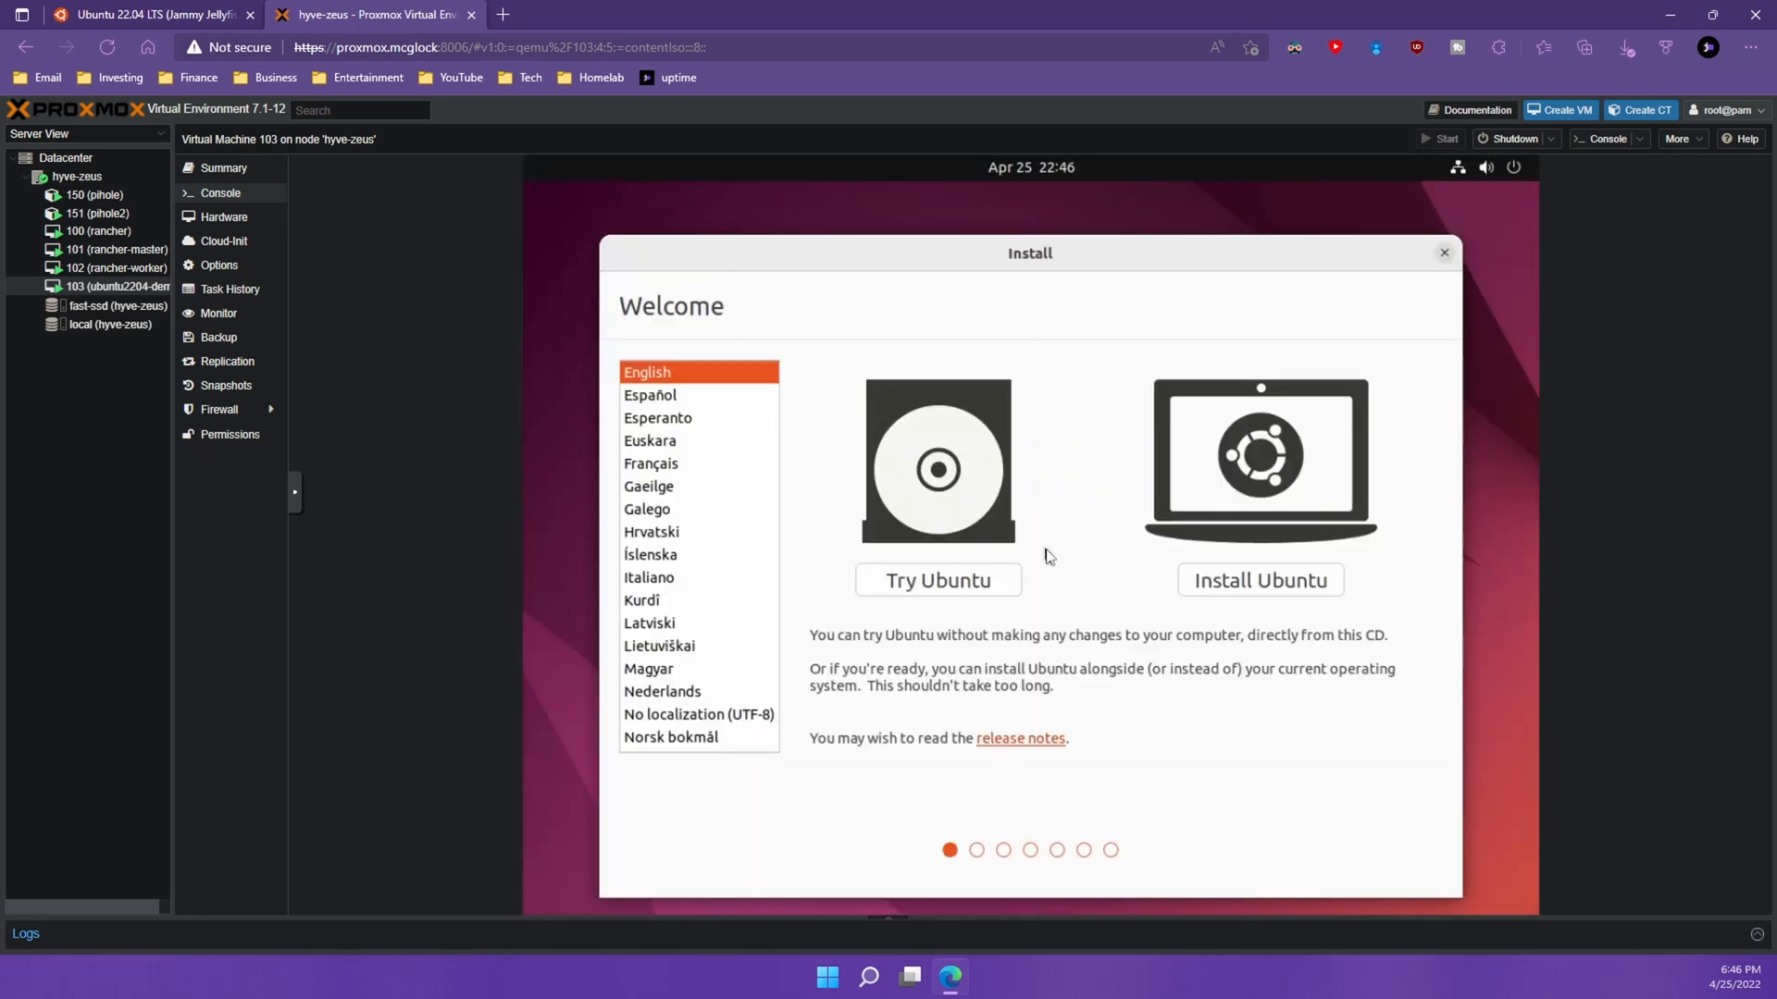
mouse_move(1232, 626)
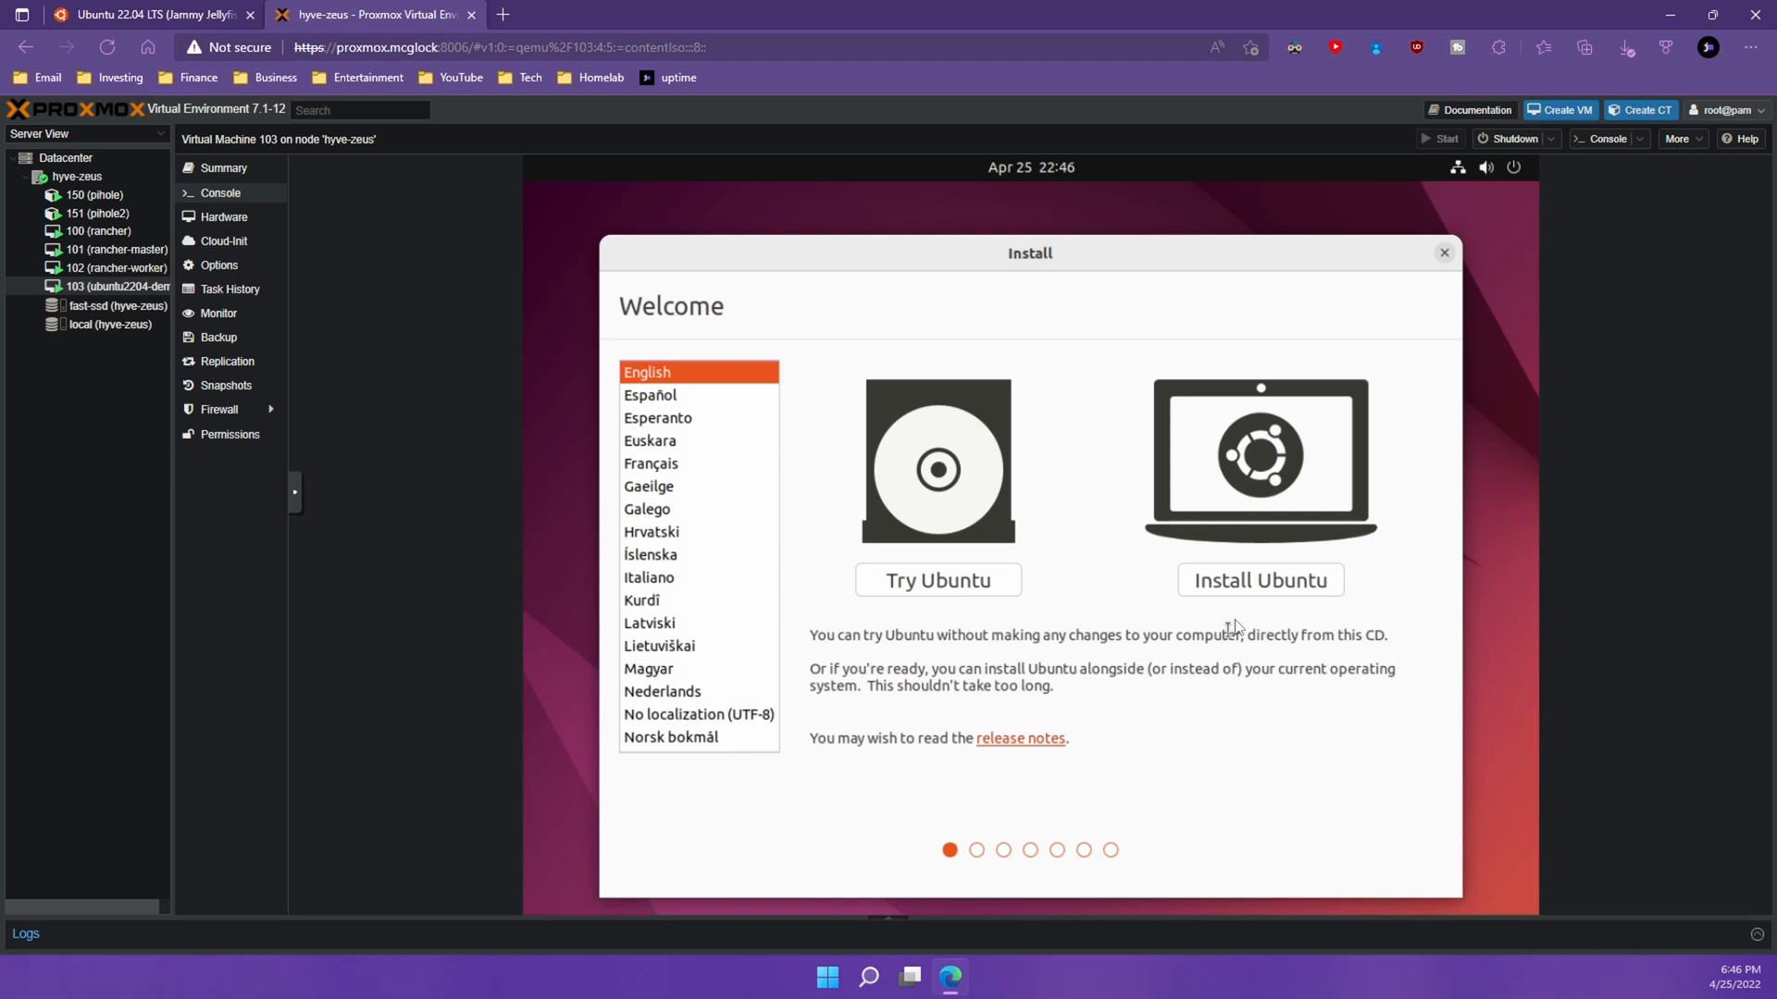
mouse_move(1258, 580)
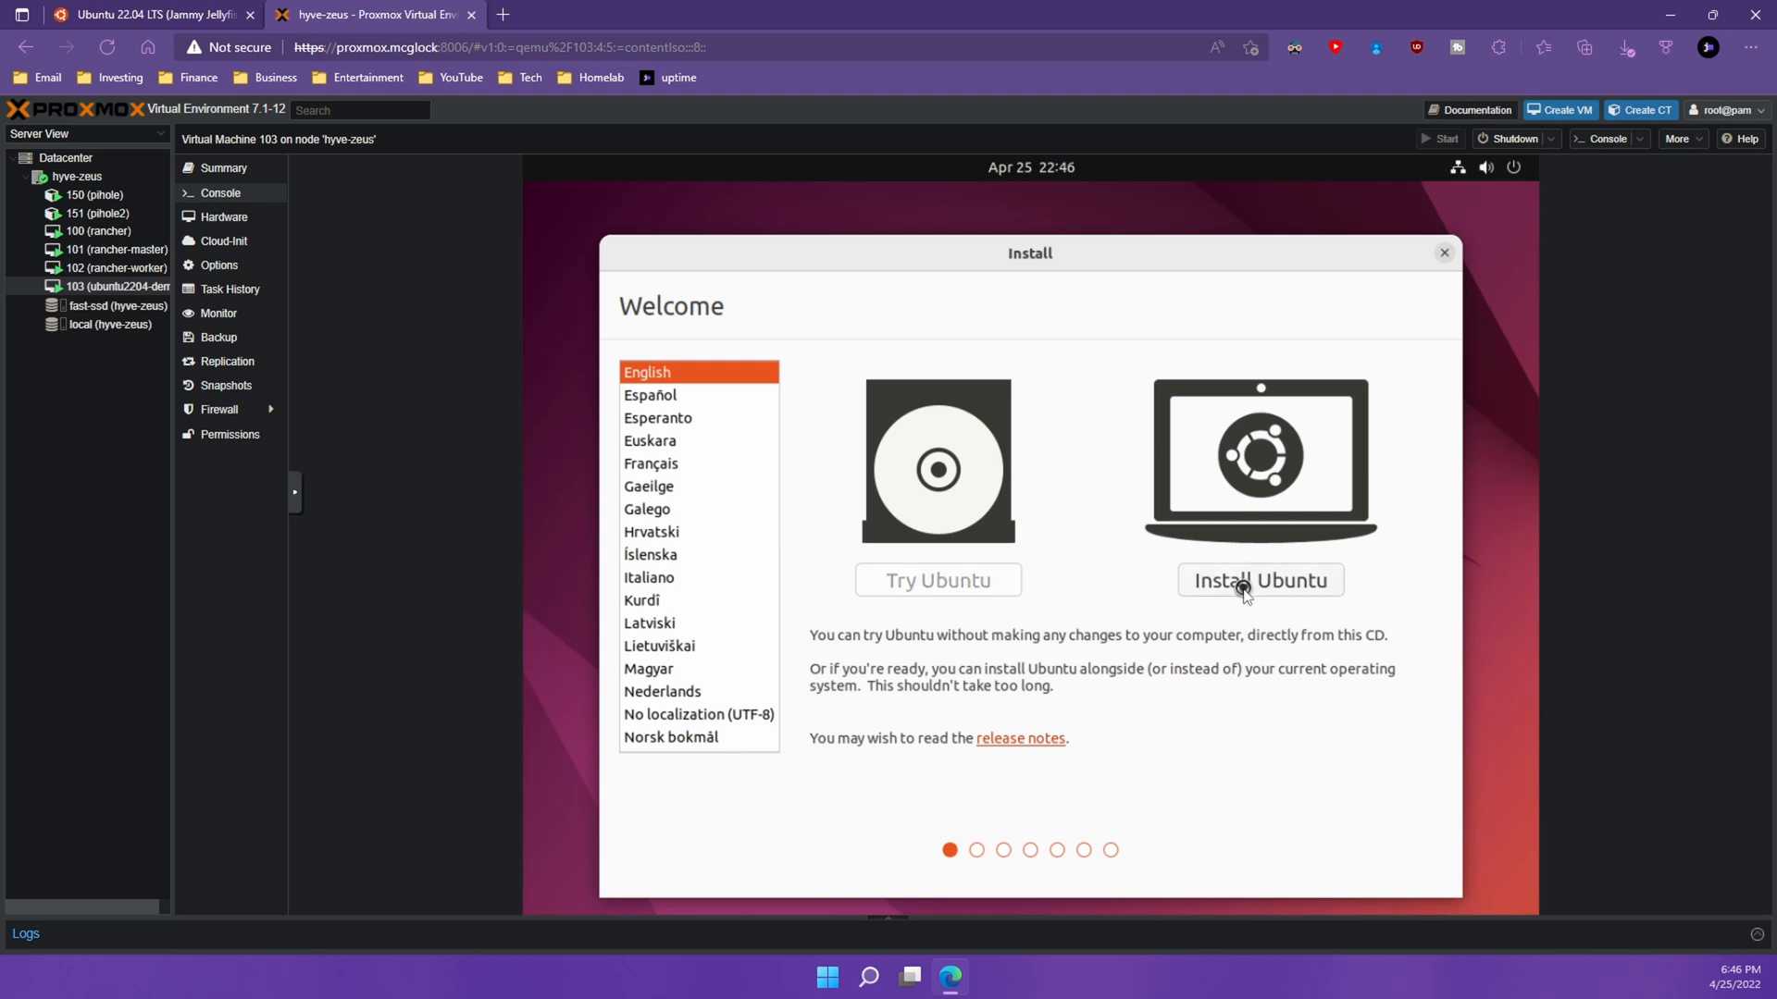
Choose Install Ubuntu with English (US) keyboard, minimal installation and third-party software.
left_click(1260, 580)
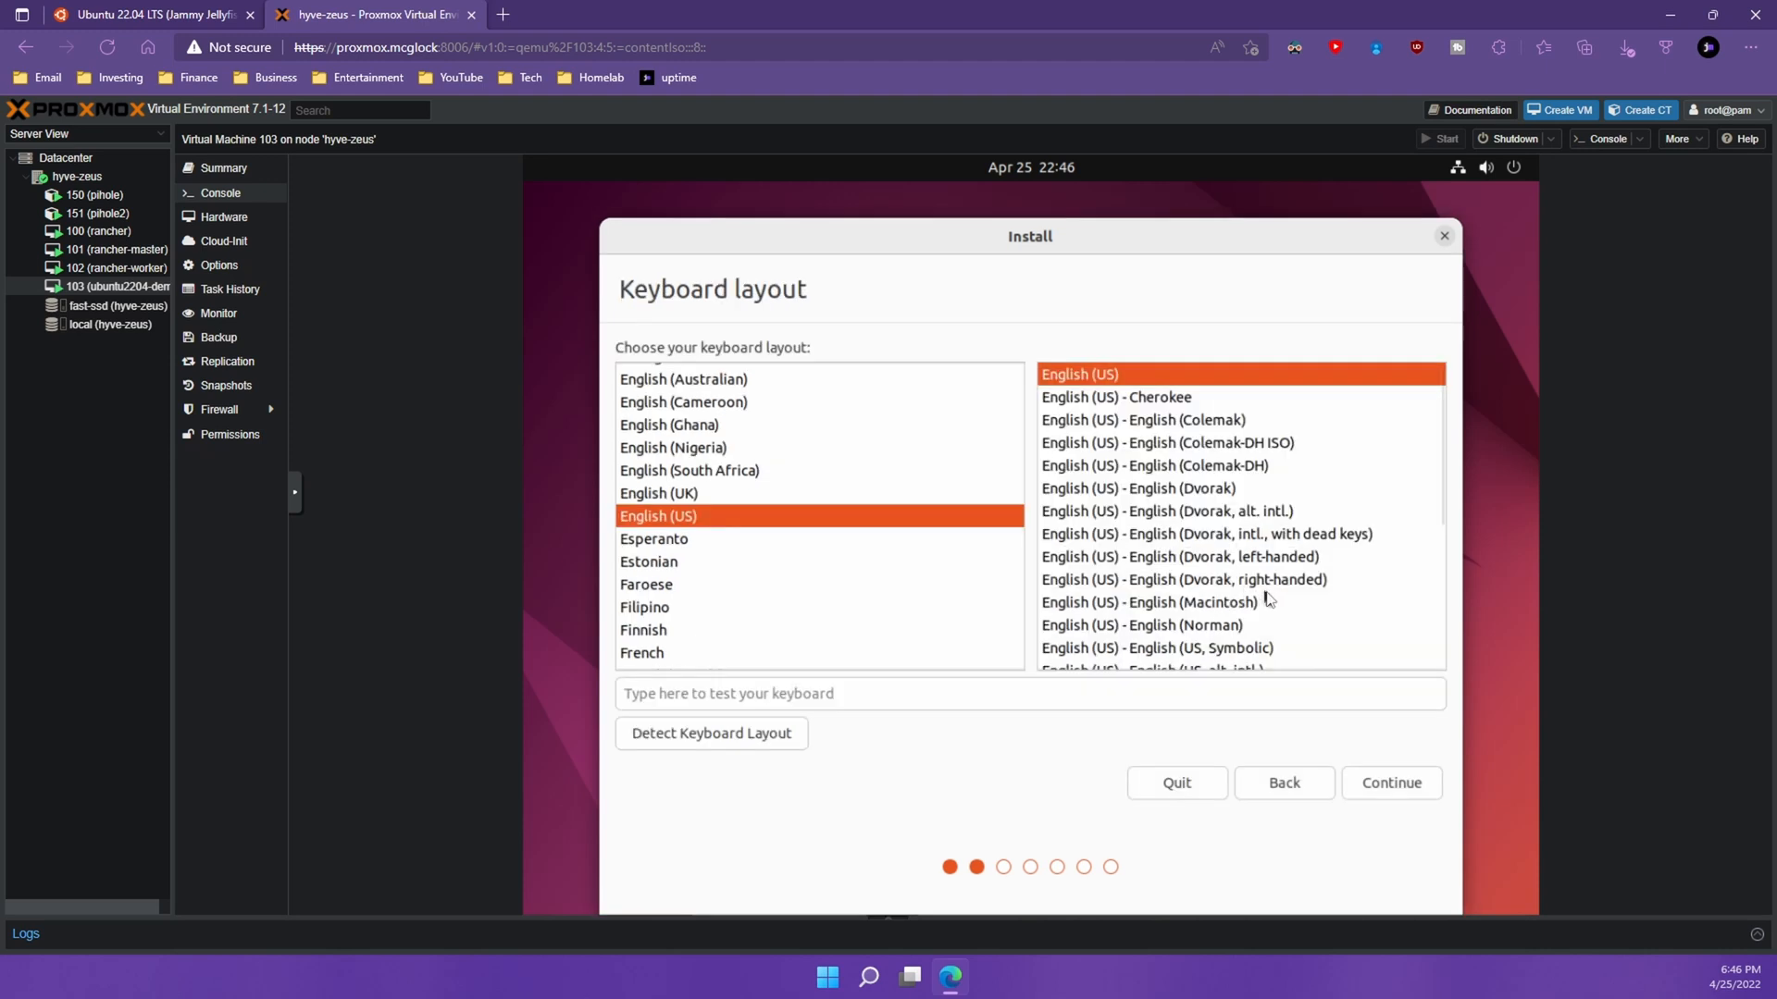
left_click(1390, 782)
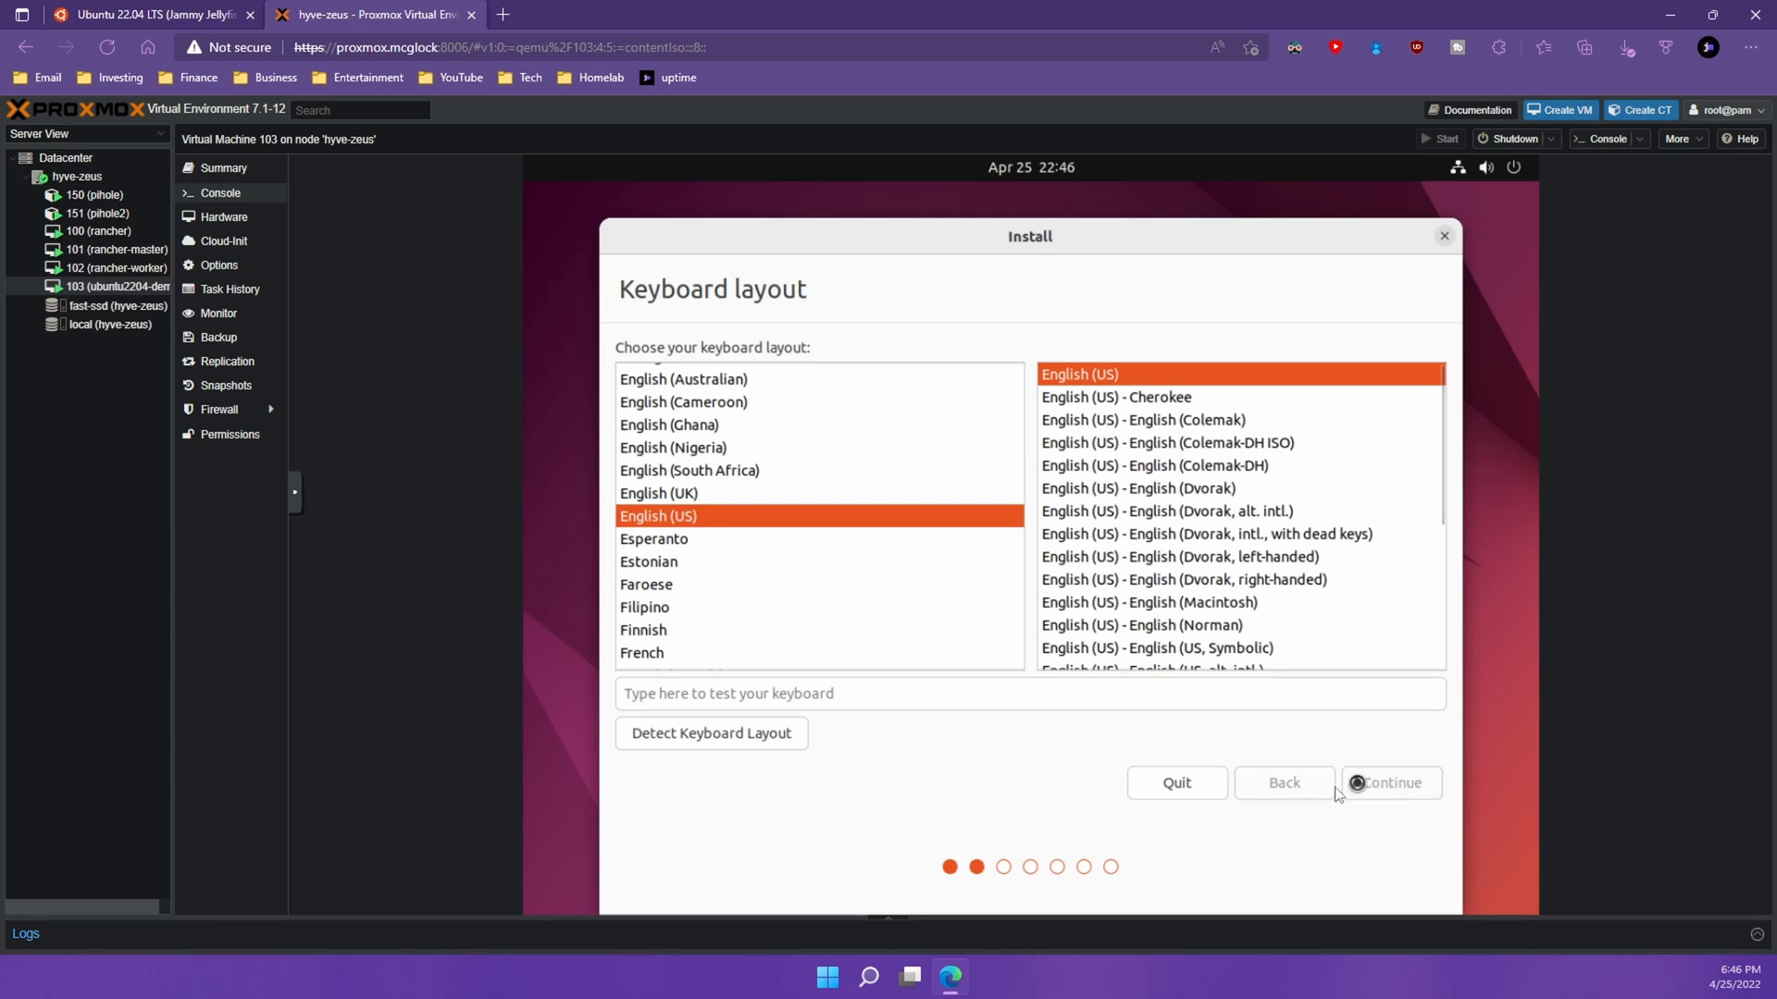
left_click(1390, 783)
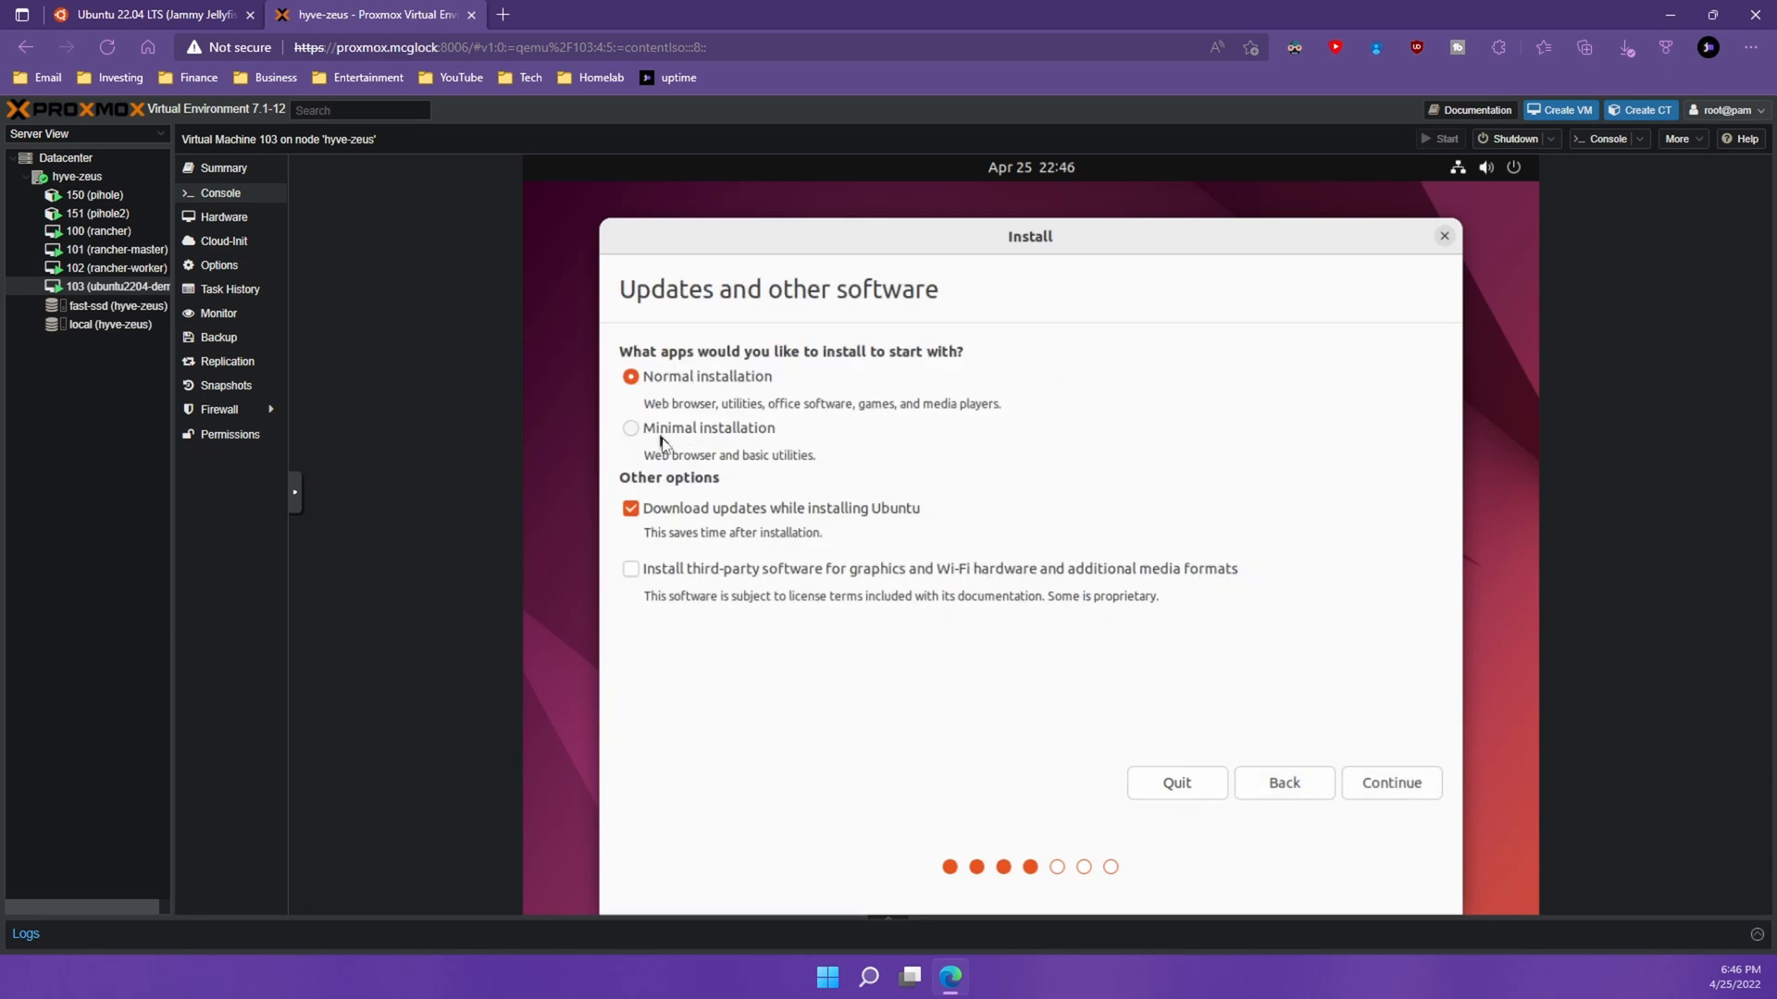
left_click(631, 429)
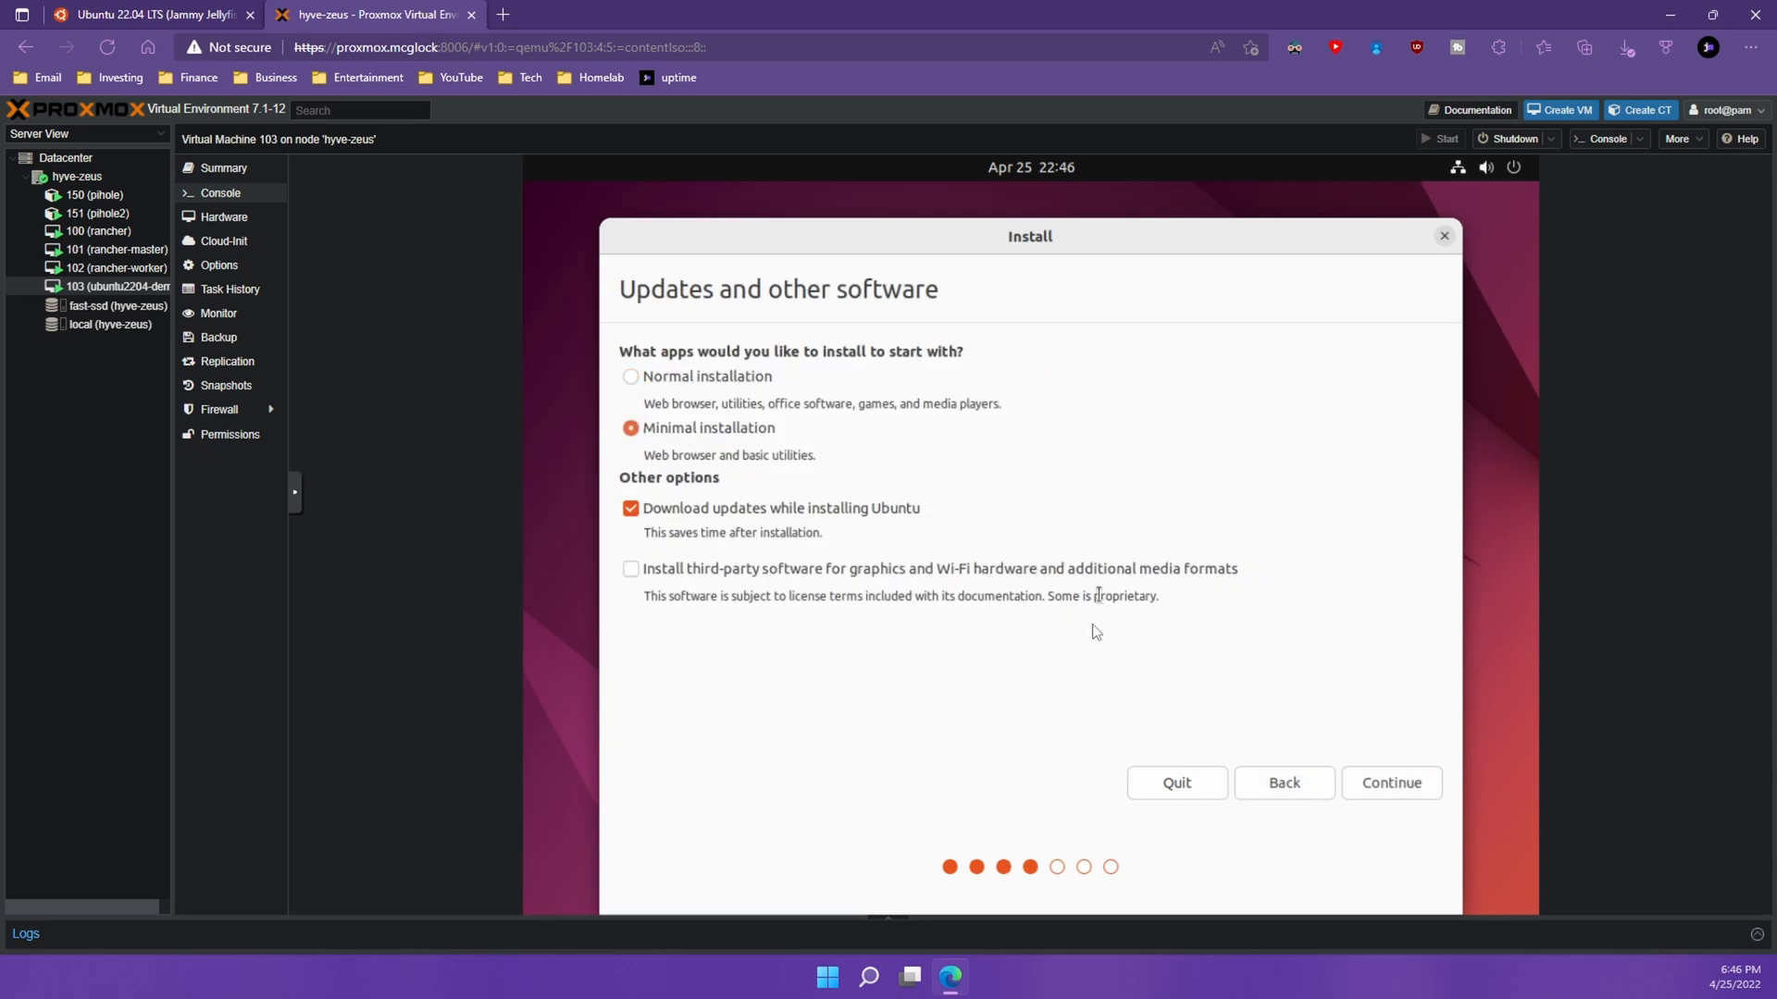
mouse_move(852, 729)
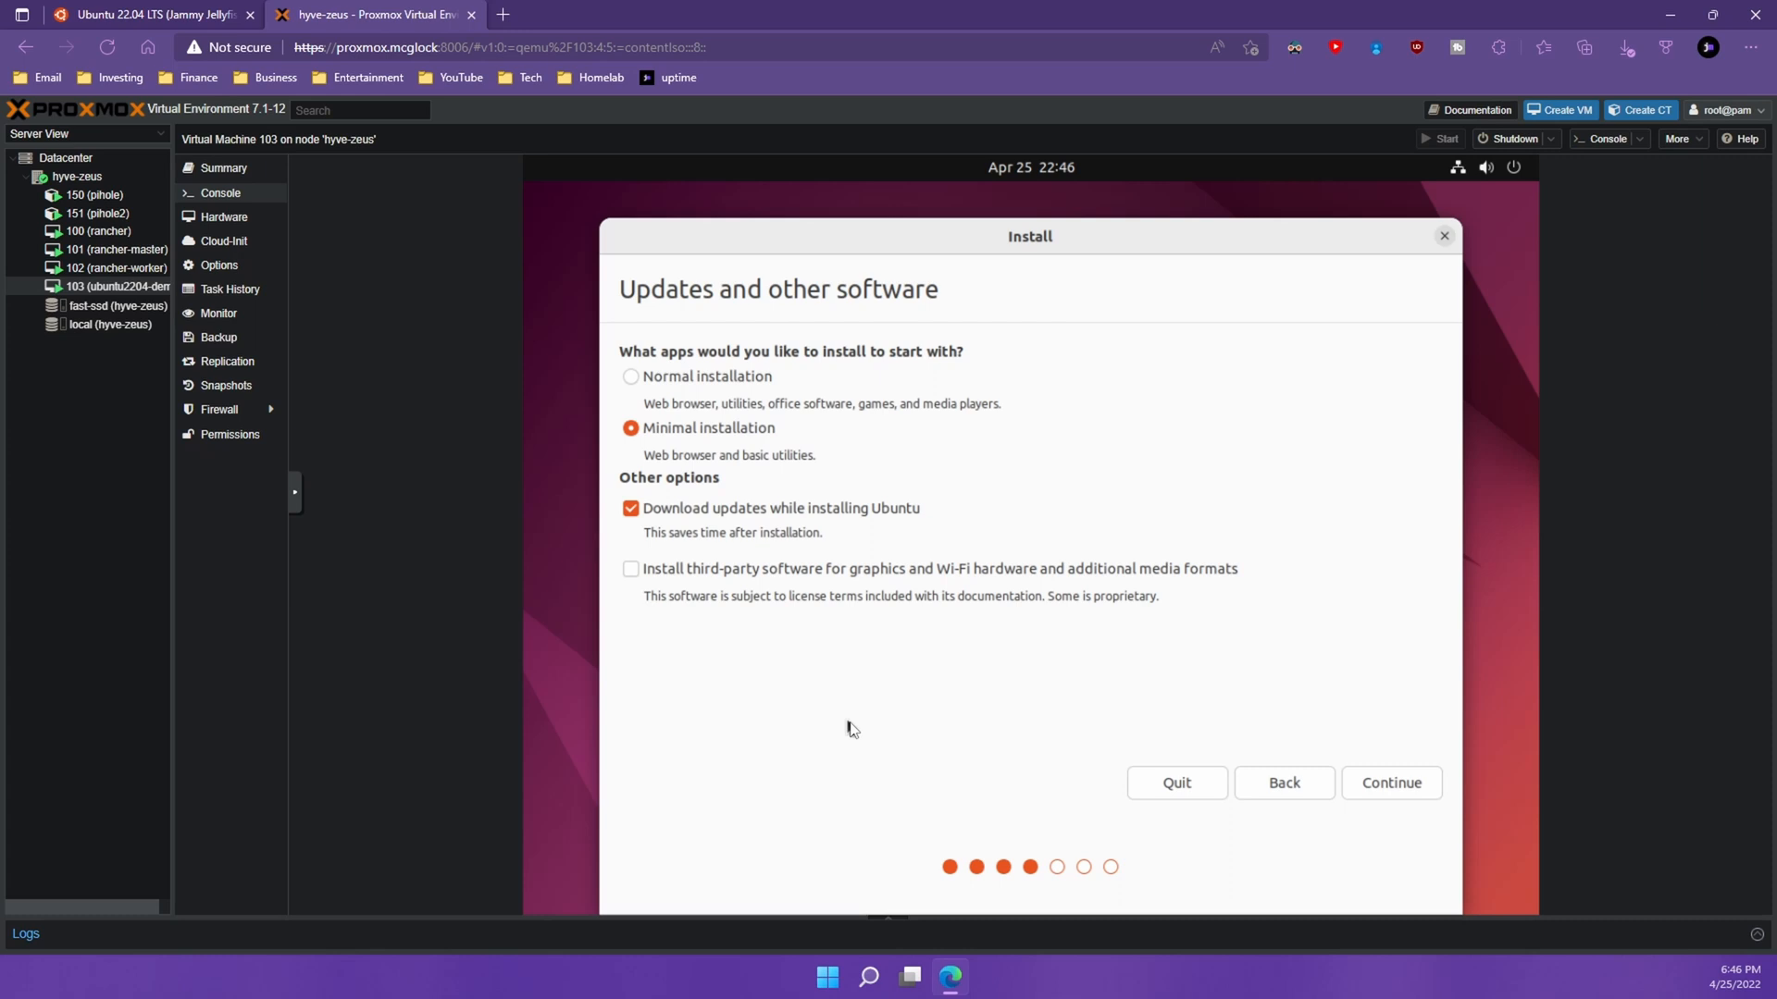
mouse_move(810, 716)
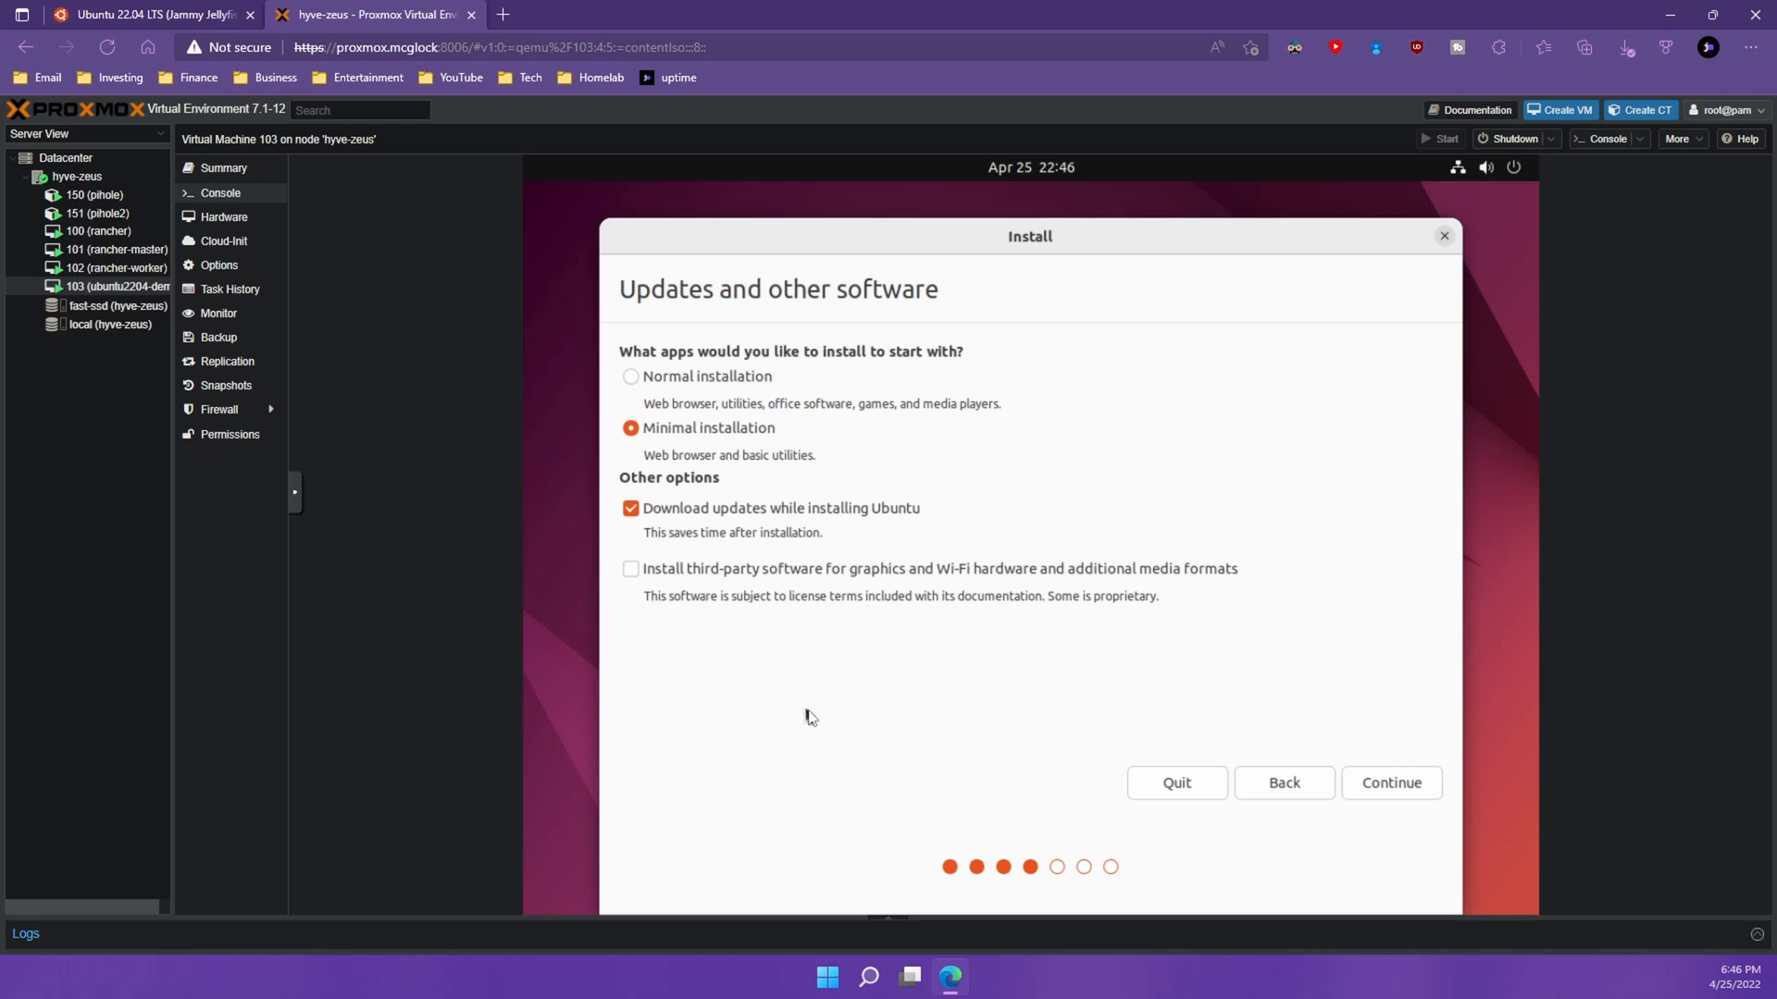
left_click(631, 567)
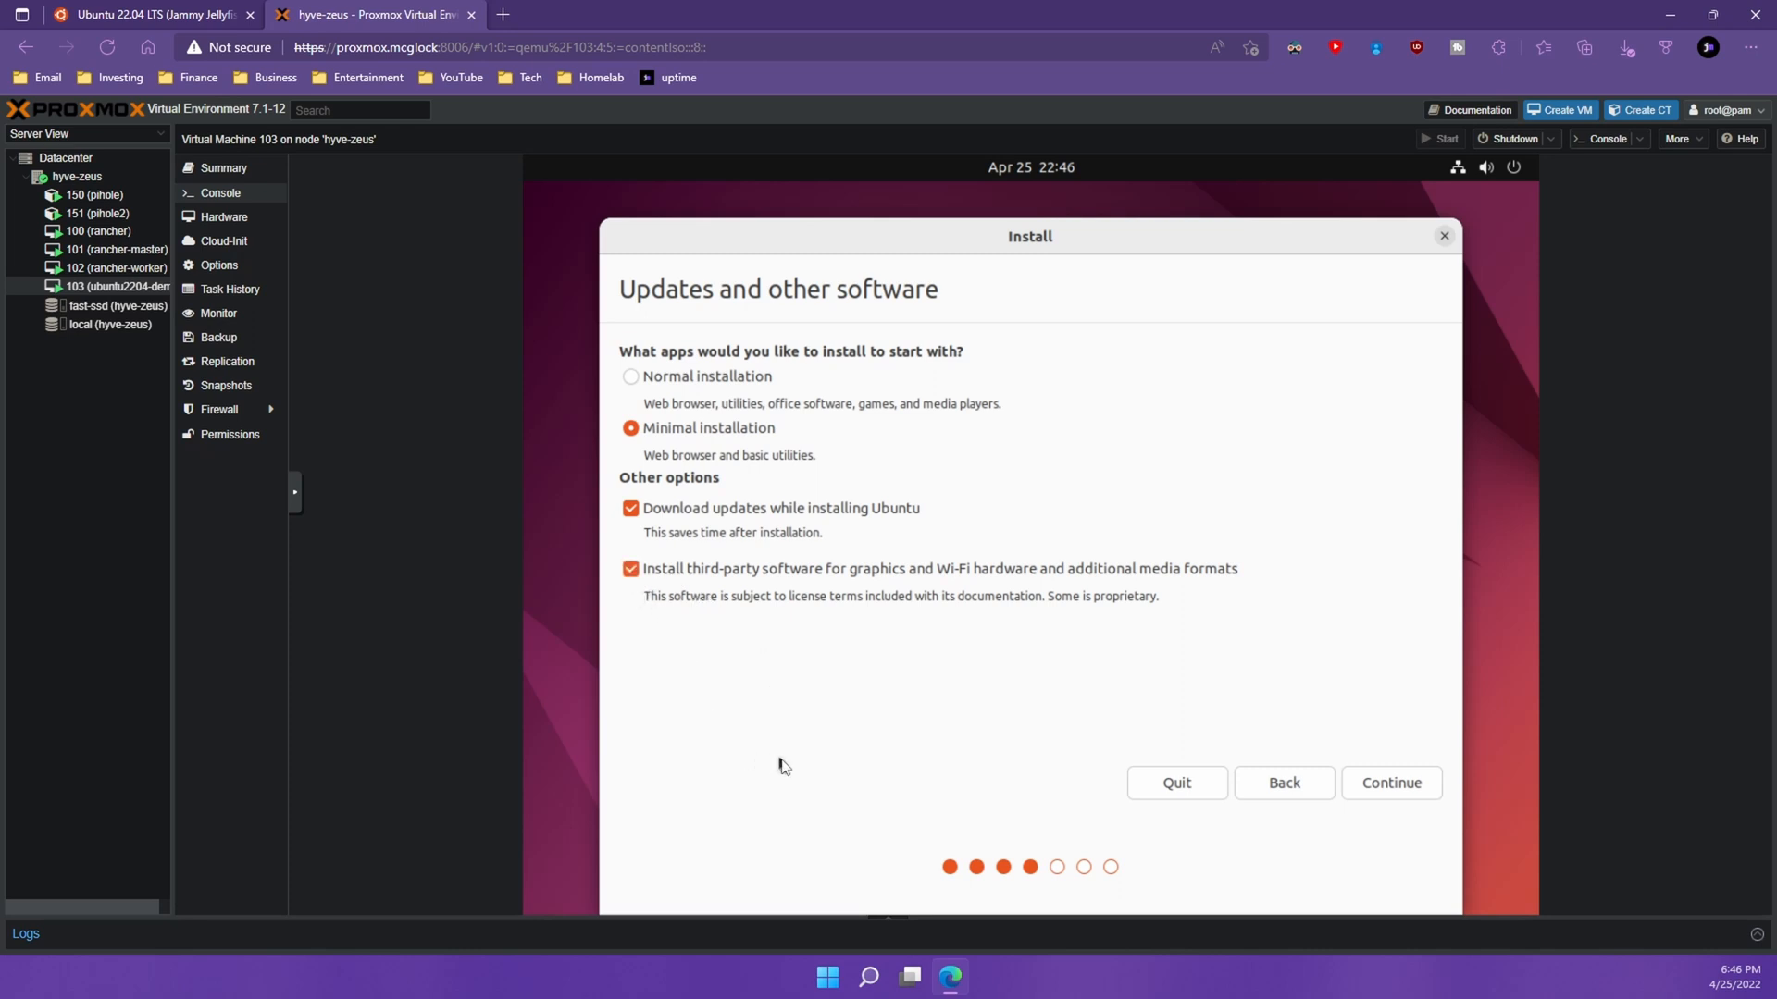
mouse_move(1390, 782)
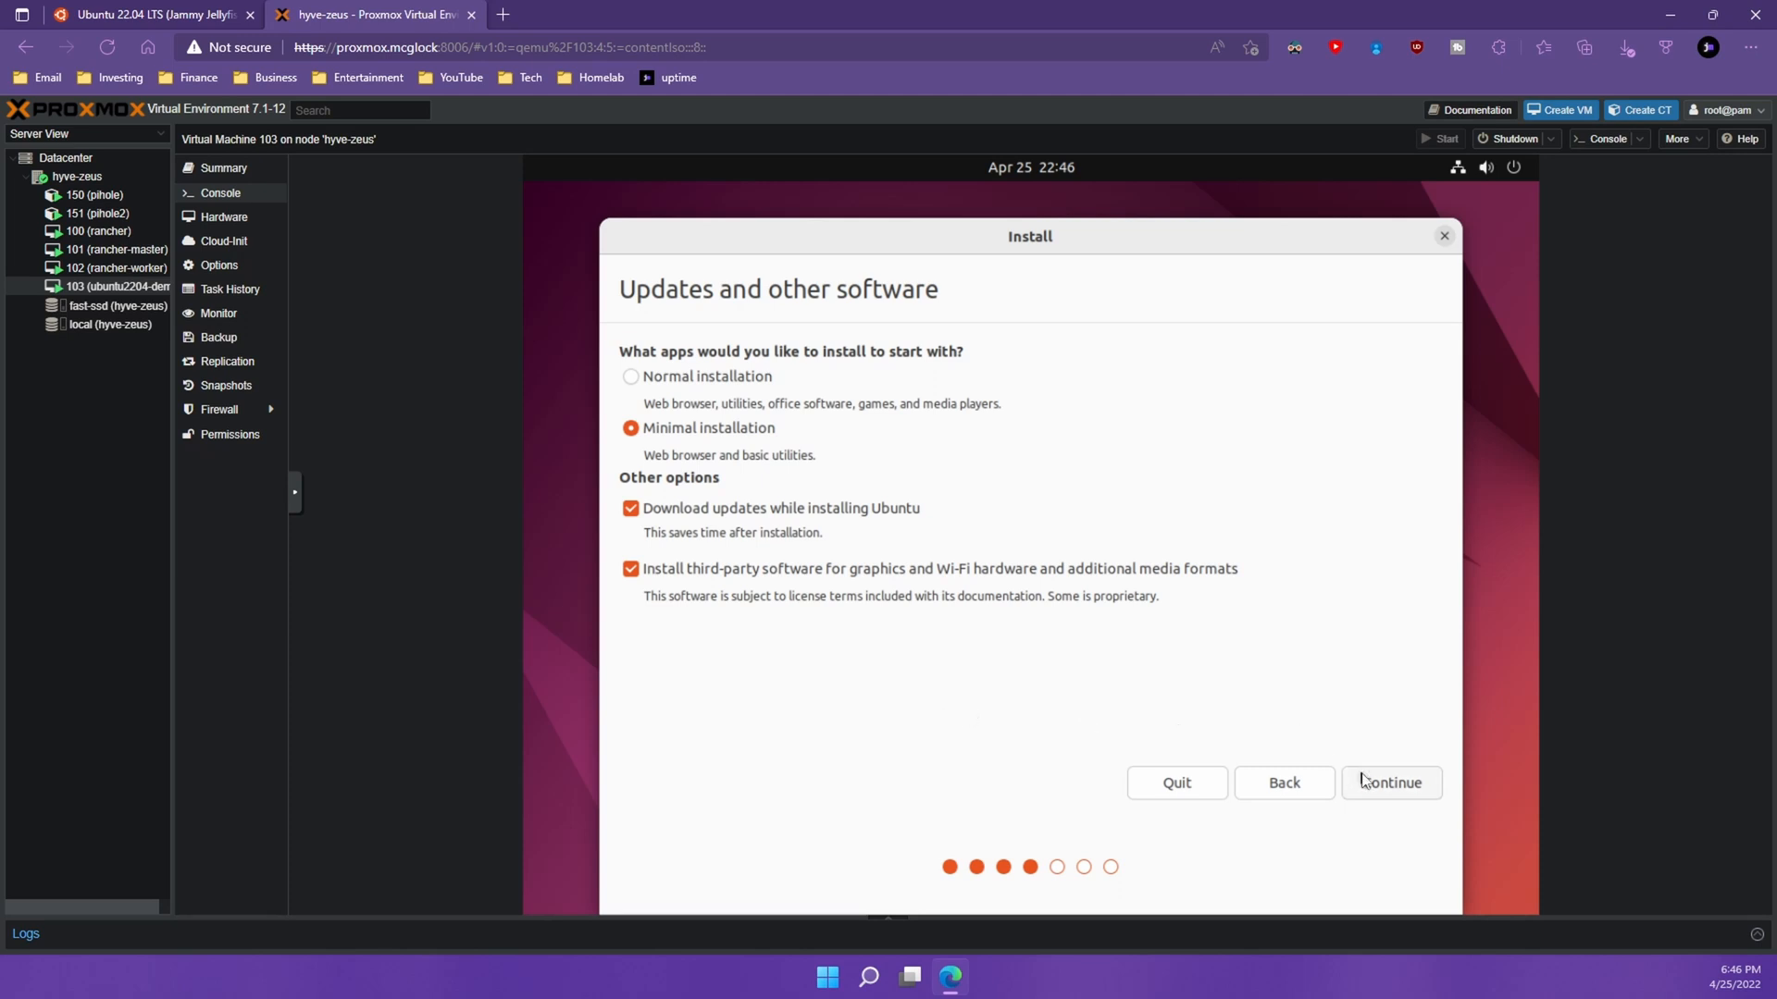
left_click(1390, 781)
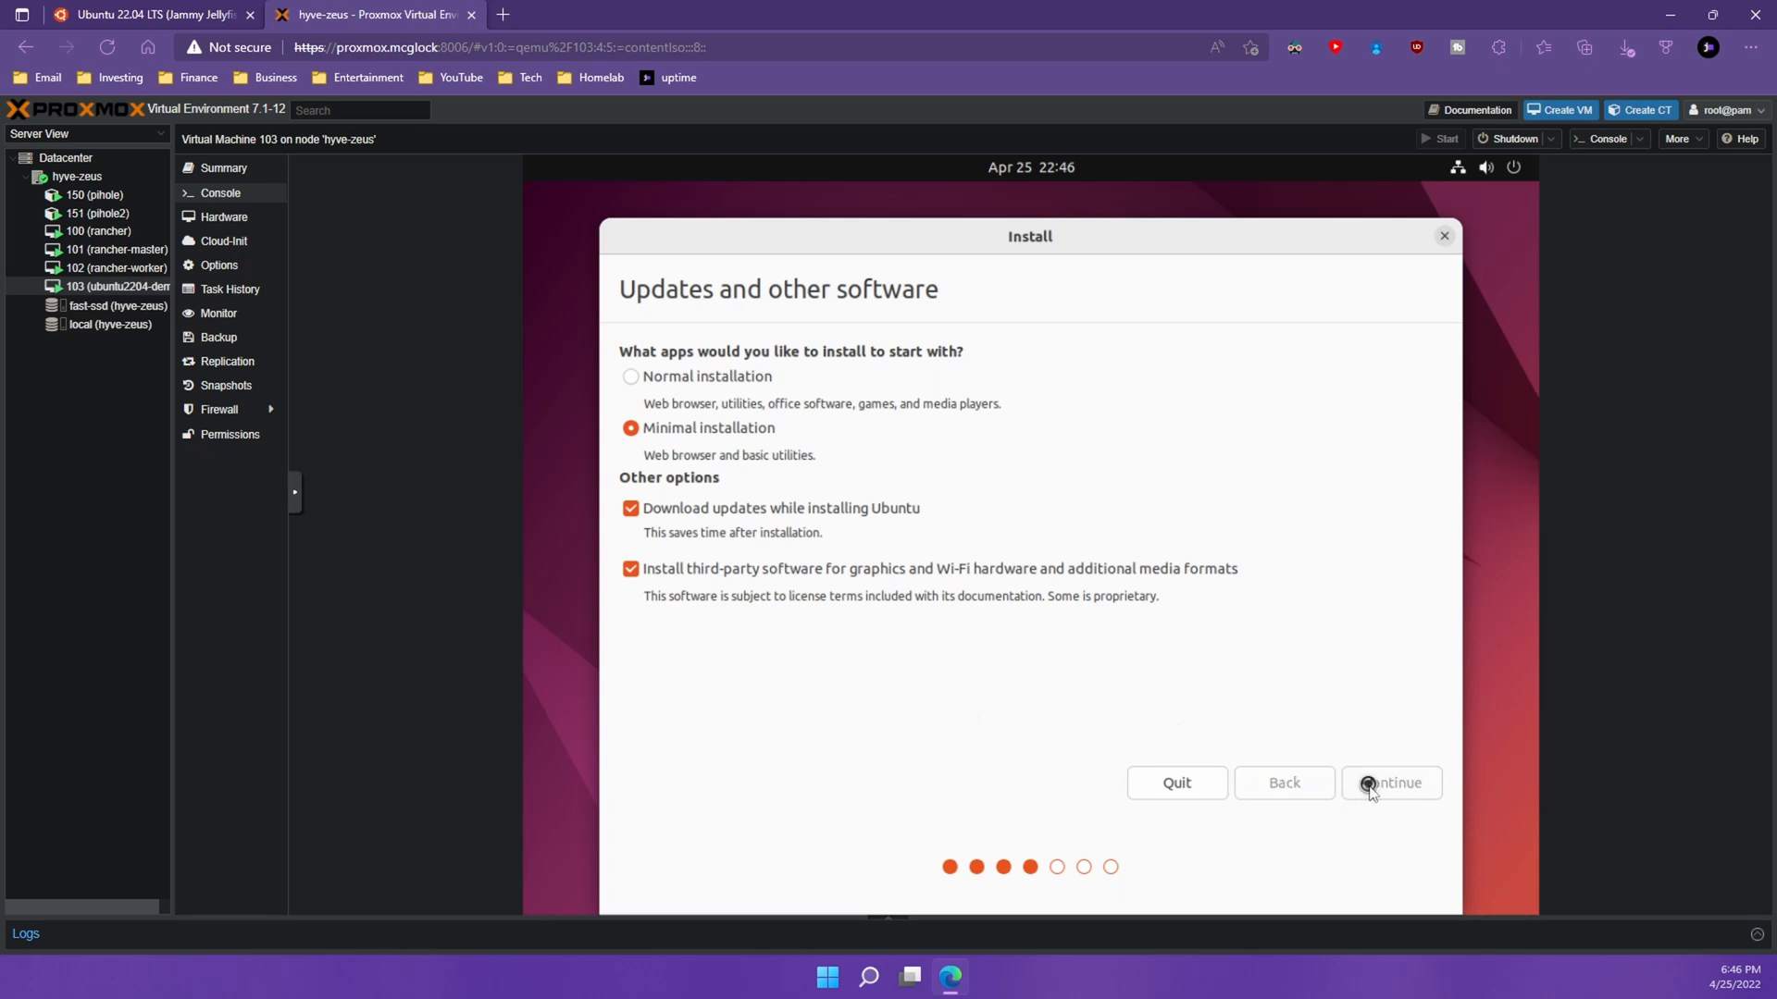
Keep 'Erase disk and install Ubuntu' and choose Install Now.
left_click(1390, 783)
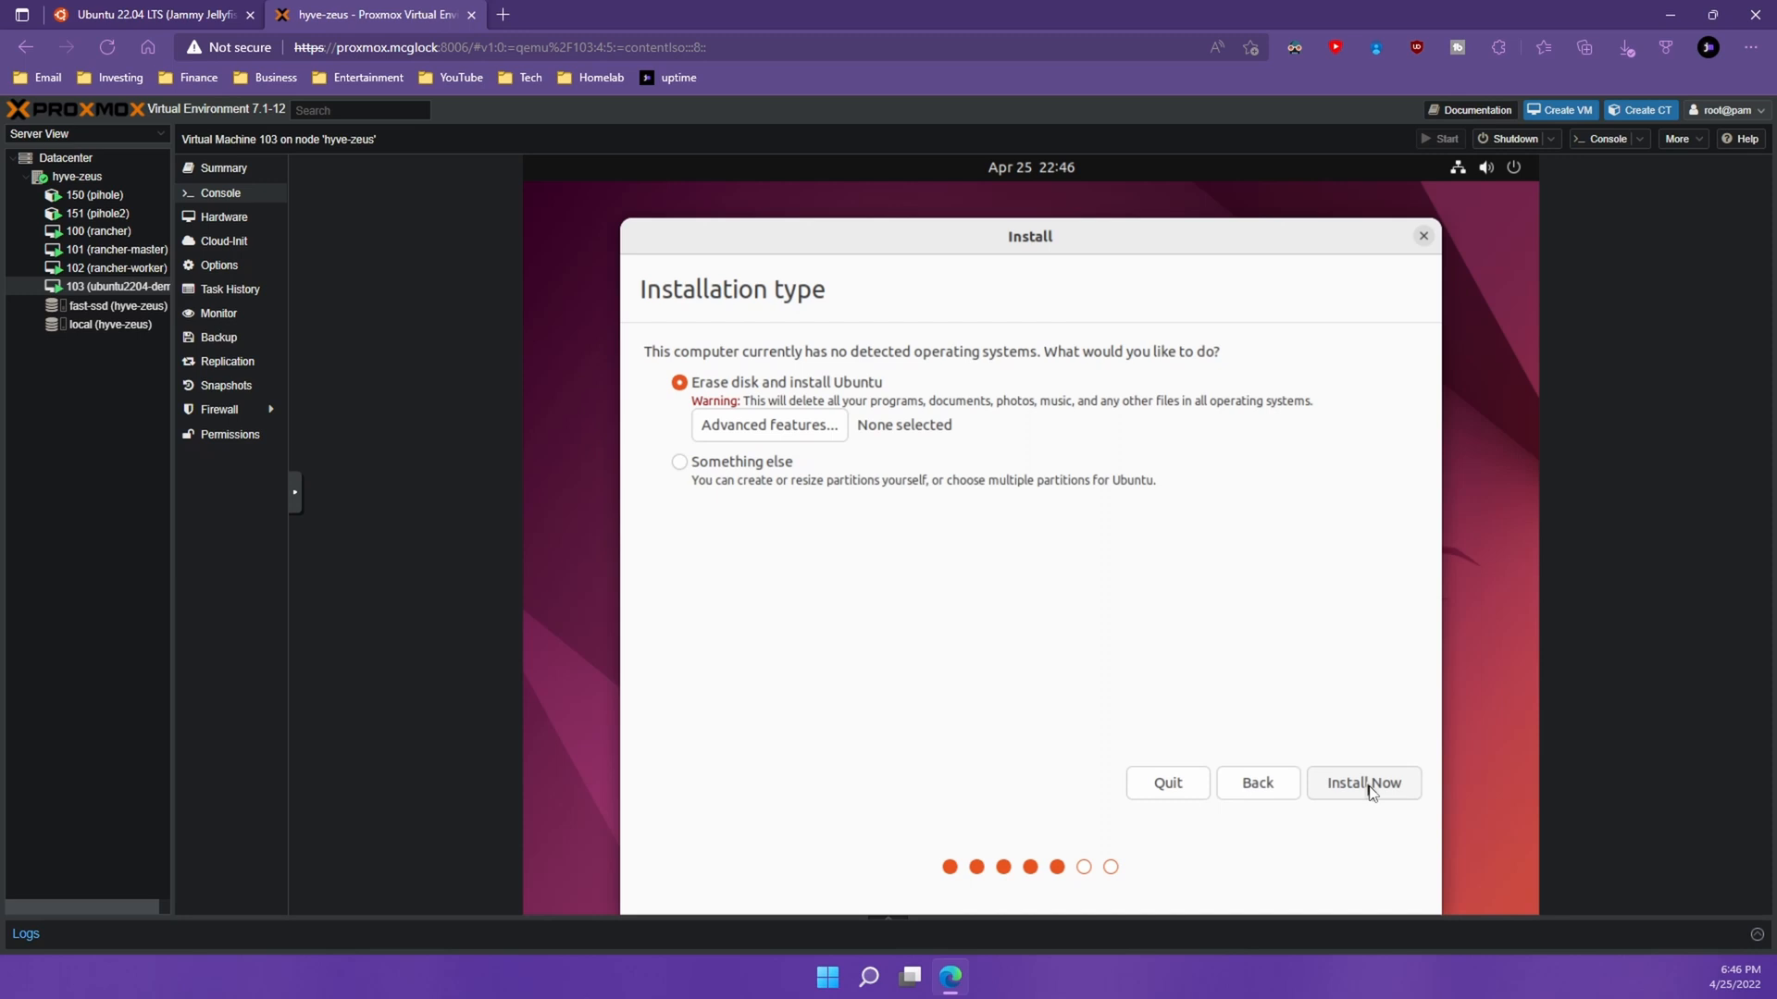
mouse_move(771, 404)
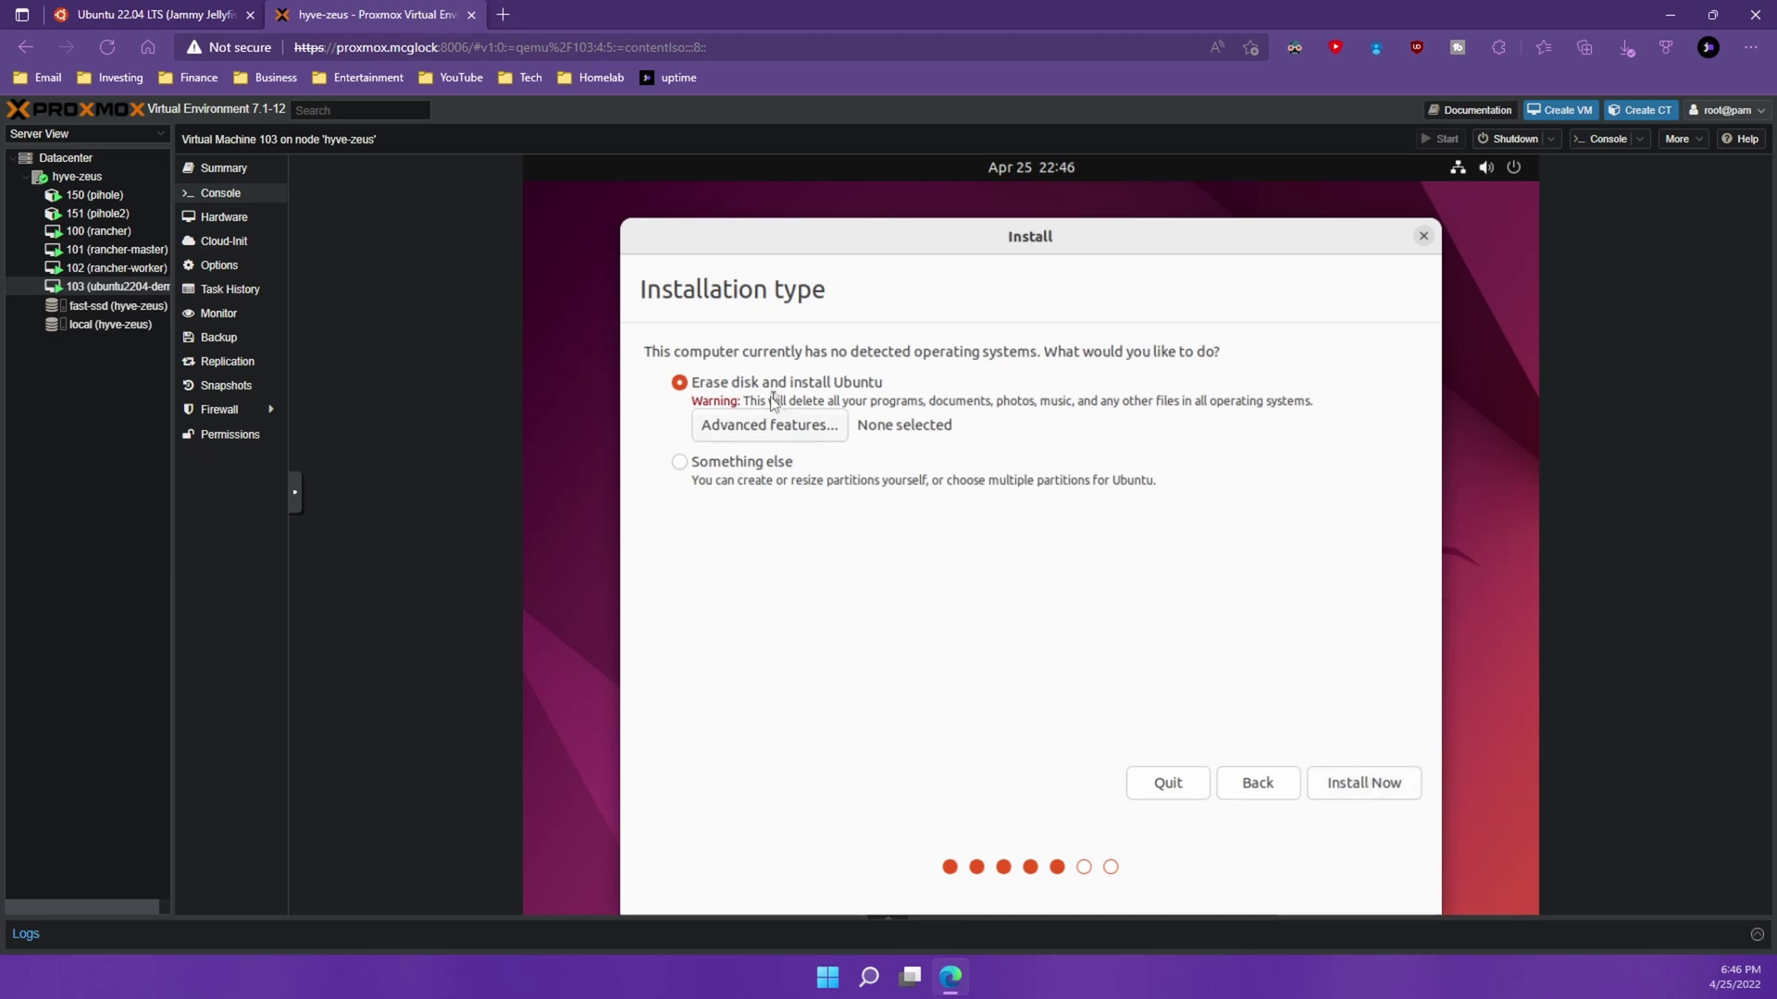
mouse_move(859, 391)
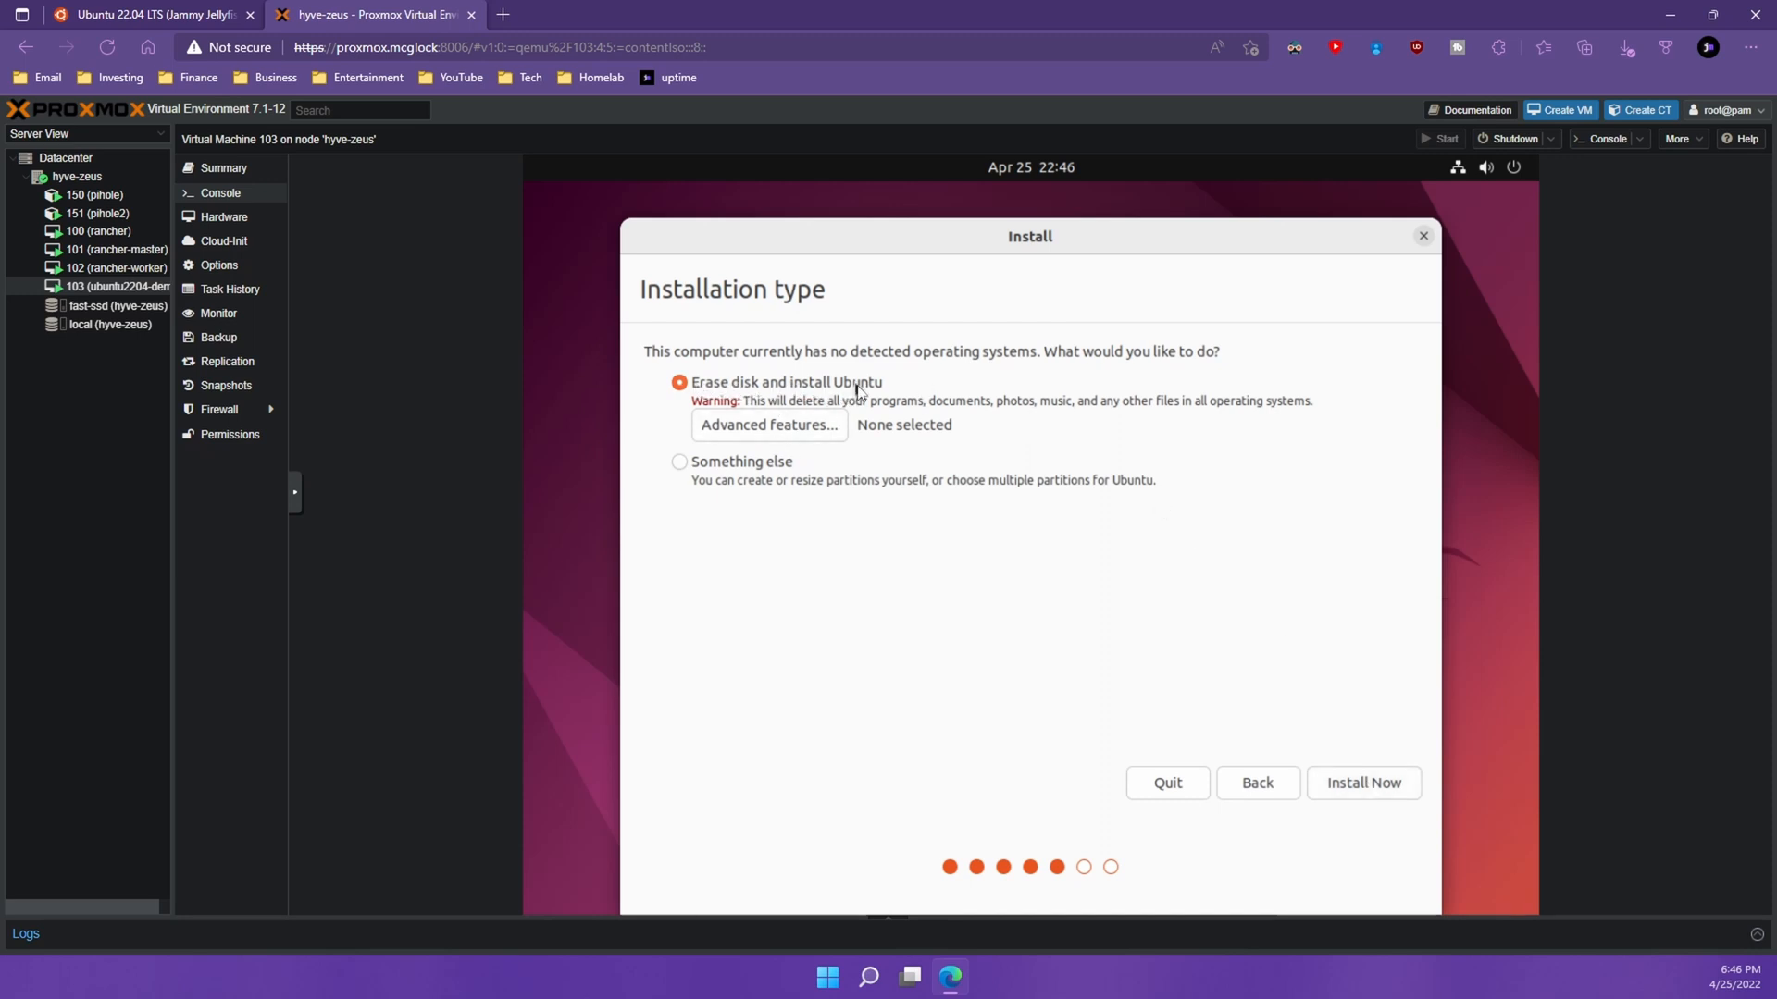
mouse_move(876, 637)
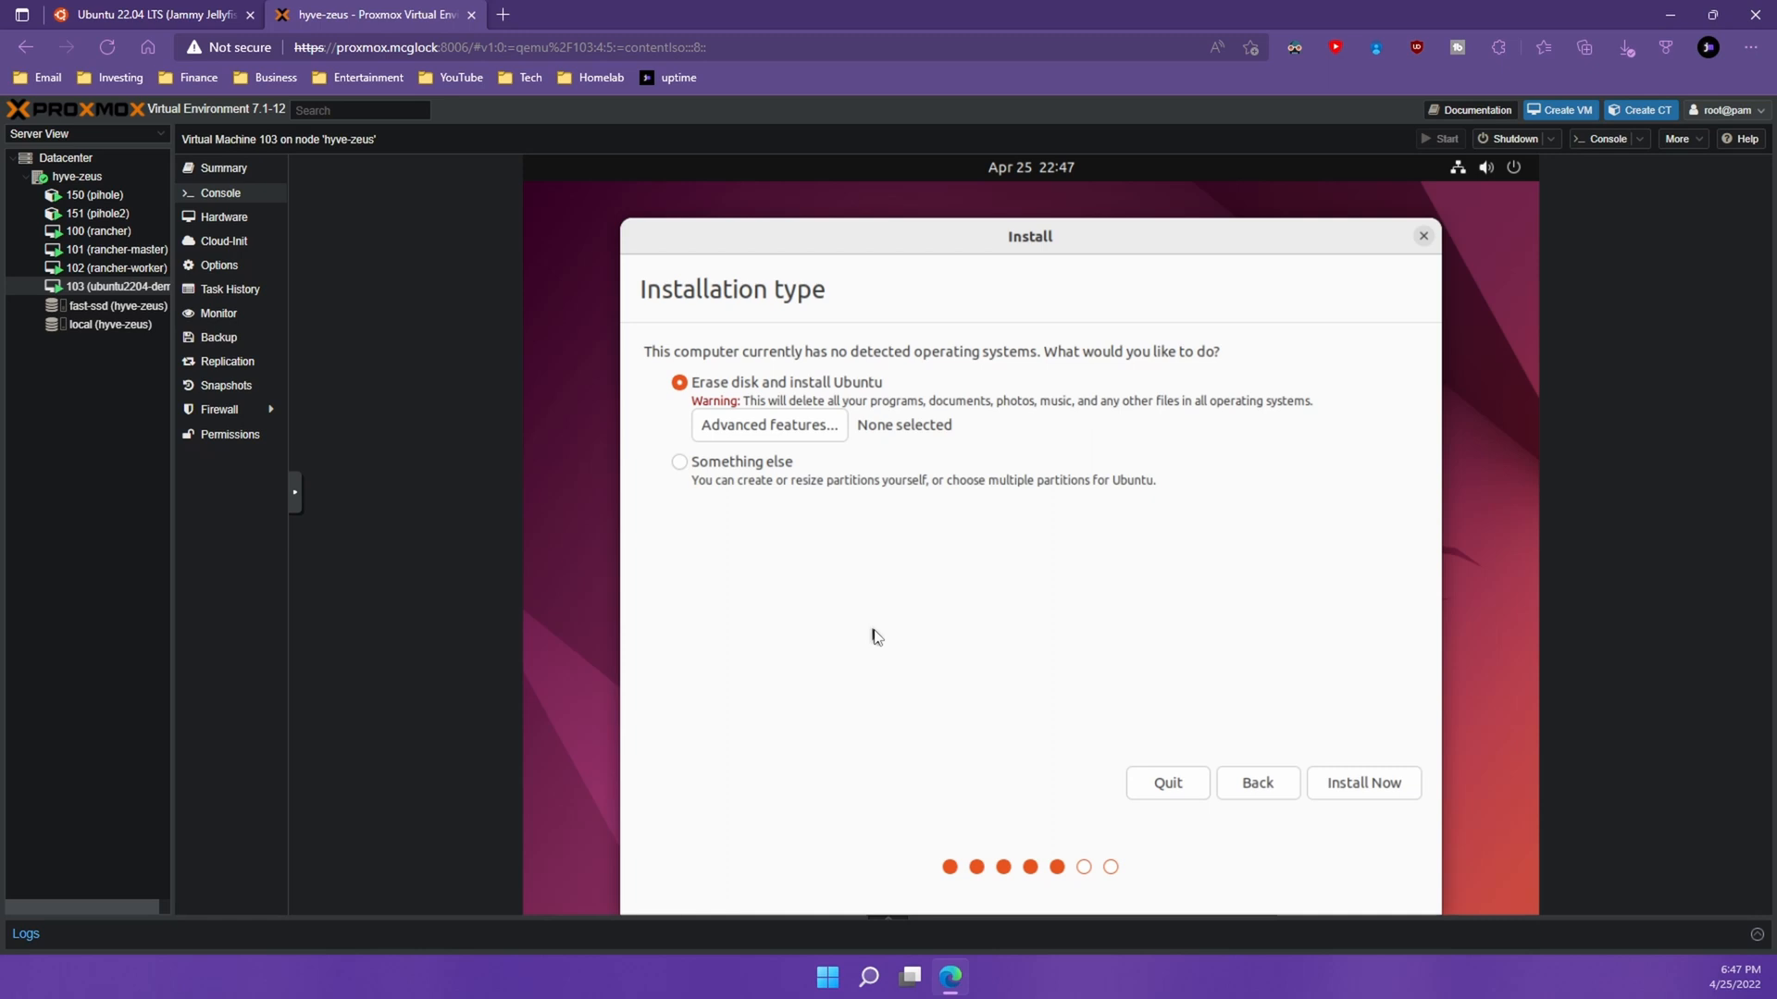
mouse_move(1013, 645)
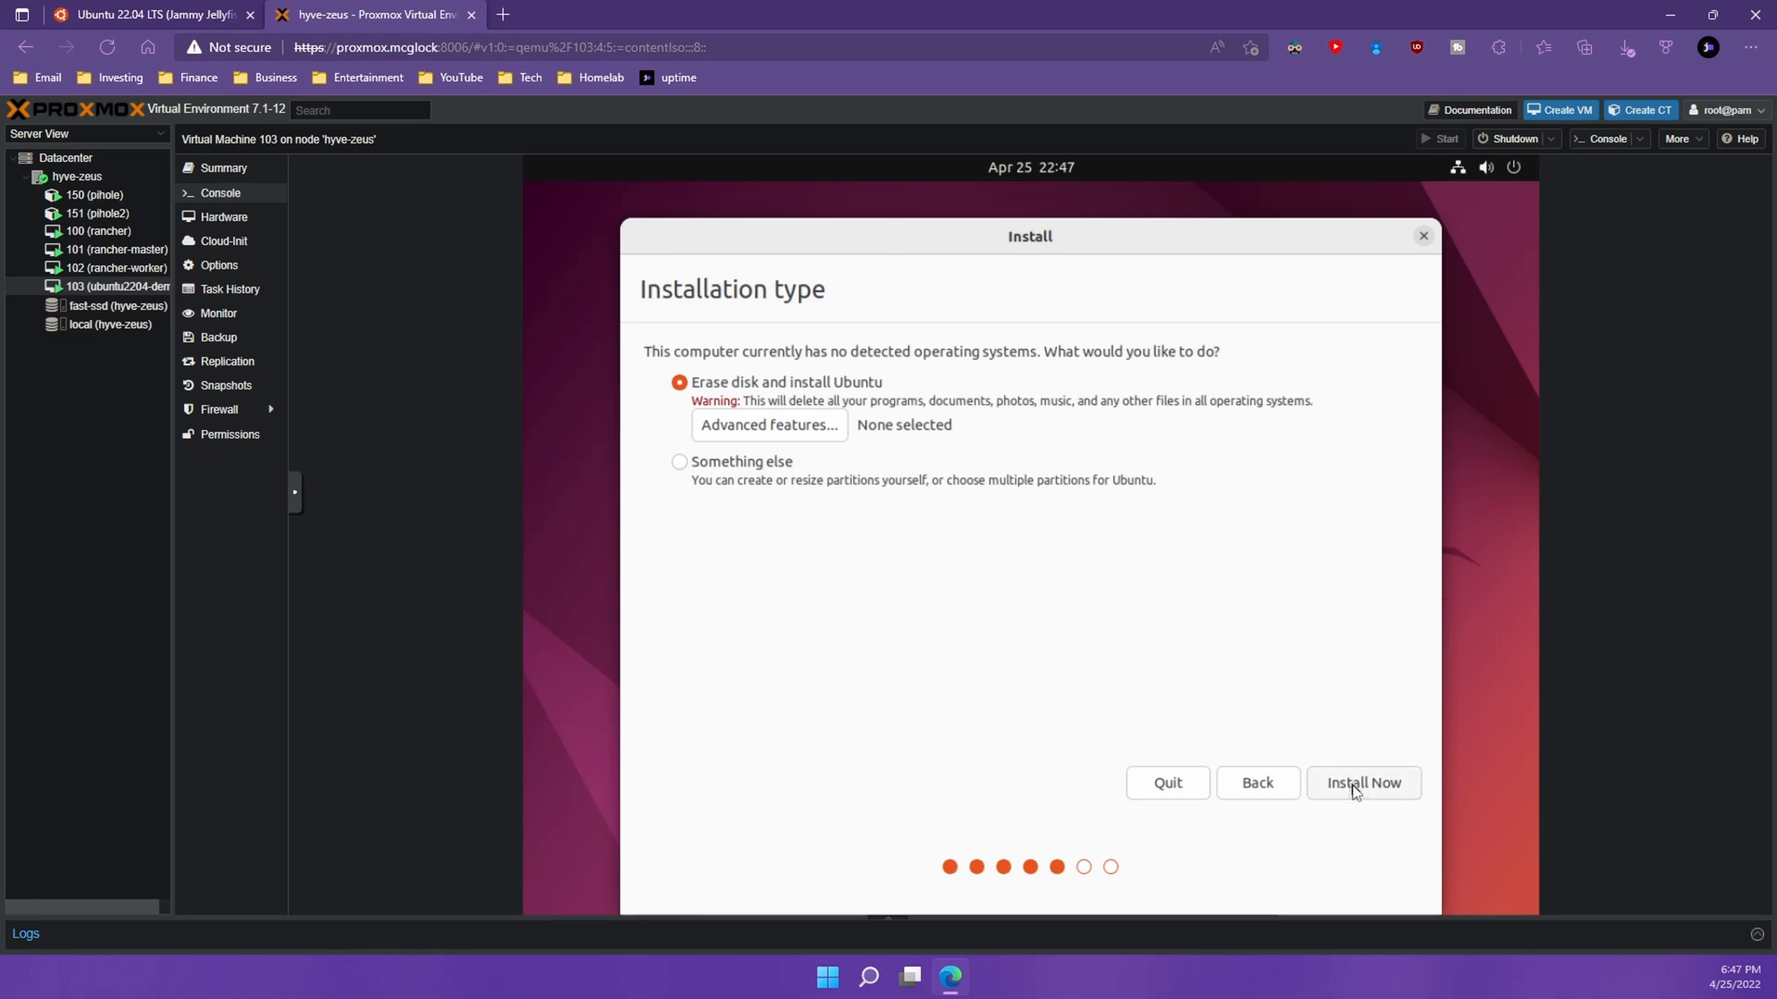
left_click(1363, 783)
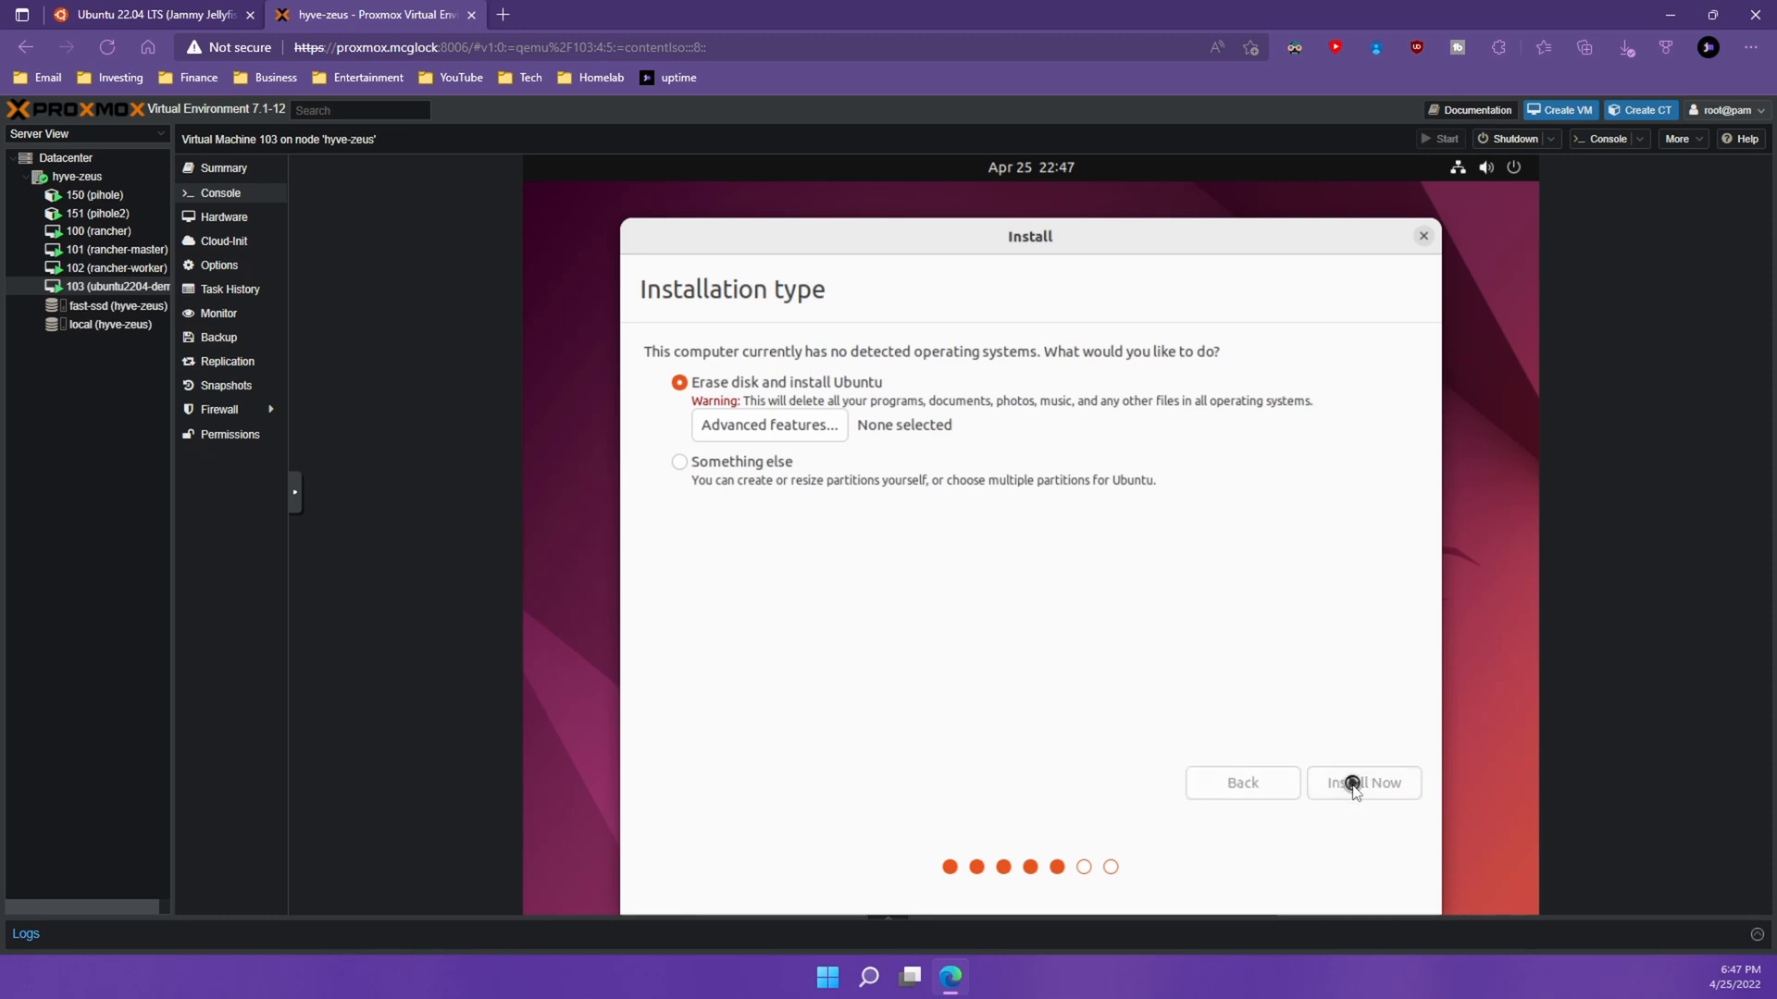
left_click(1362, 783)
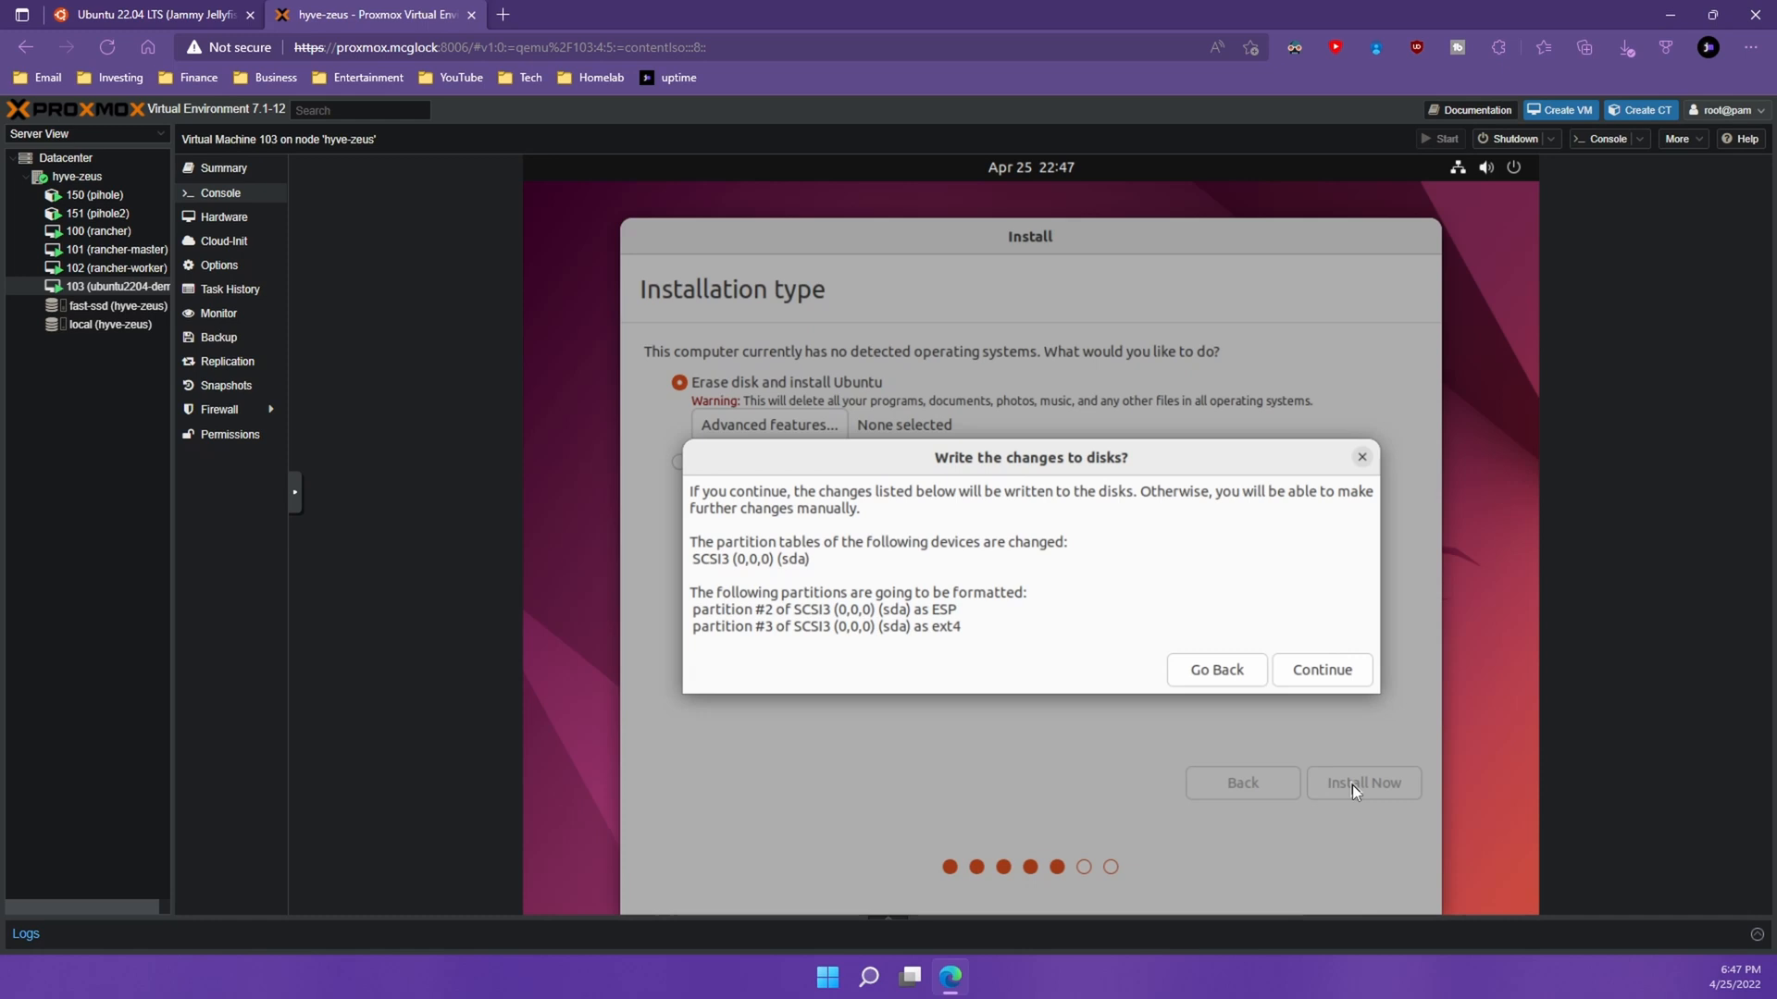
mouse_move(1322, 669)
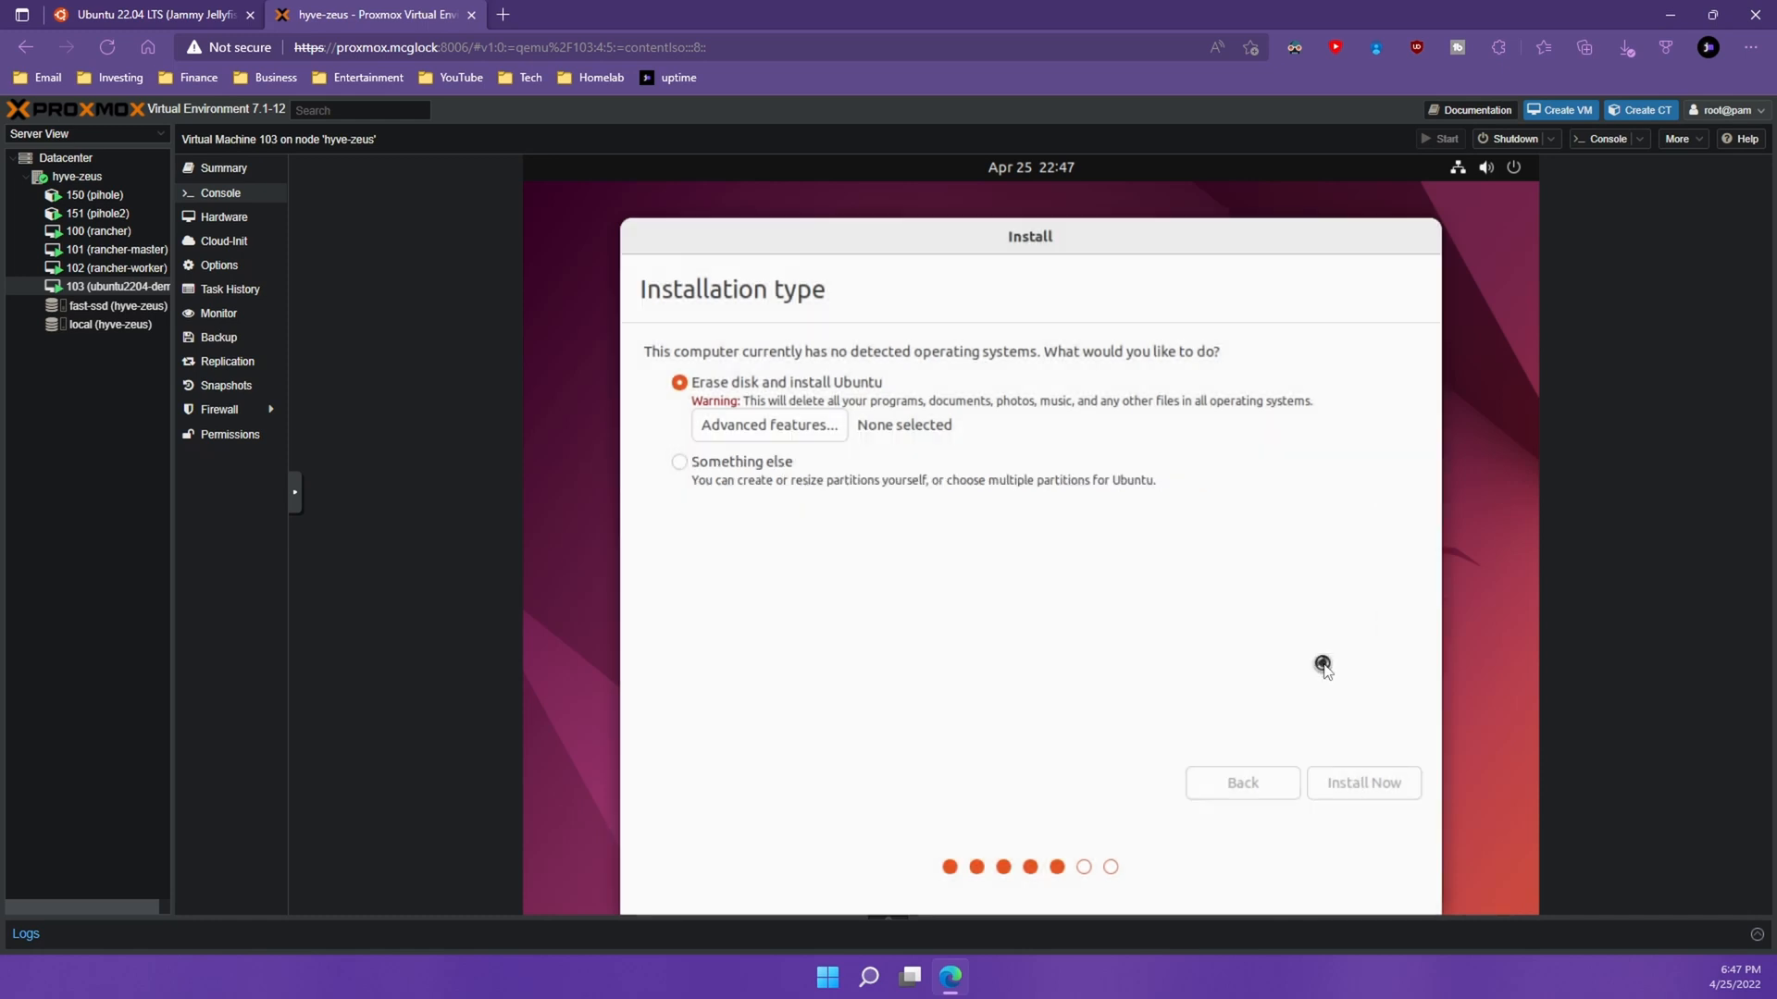
Confirm the partition changes, accept New York time zone, and create user jmcglock with a password.
left_click(1362, 783)
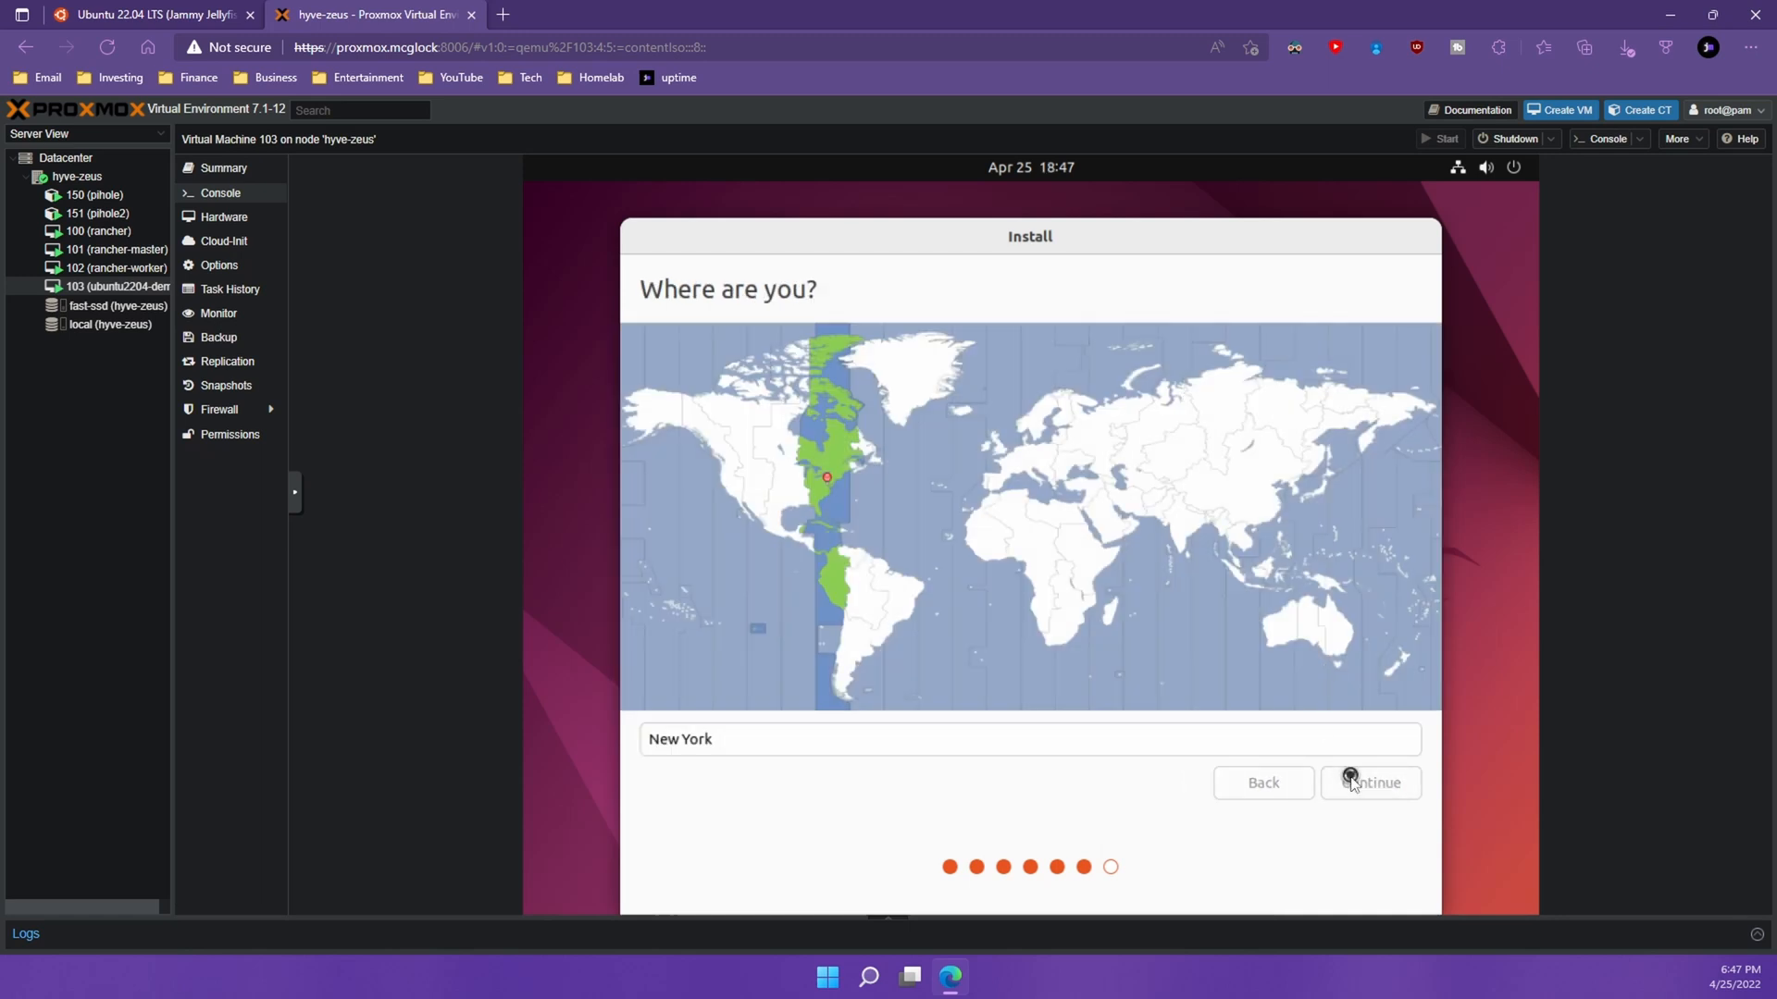
left_click(1369, 783)
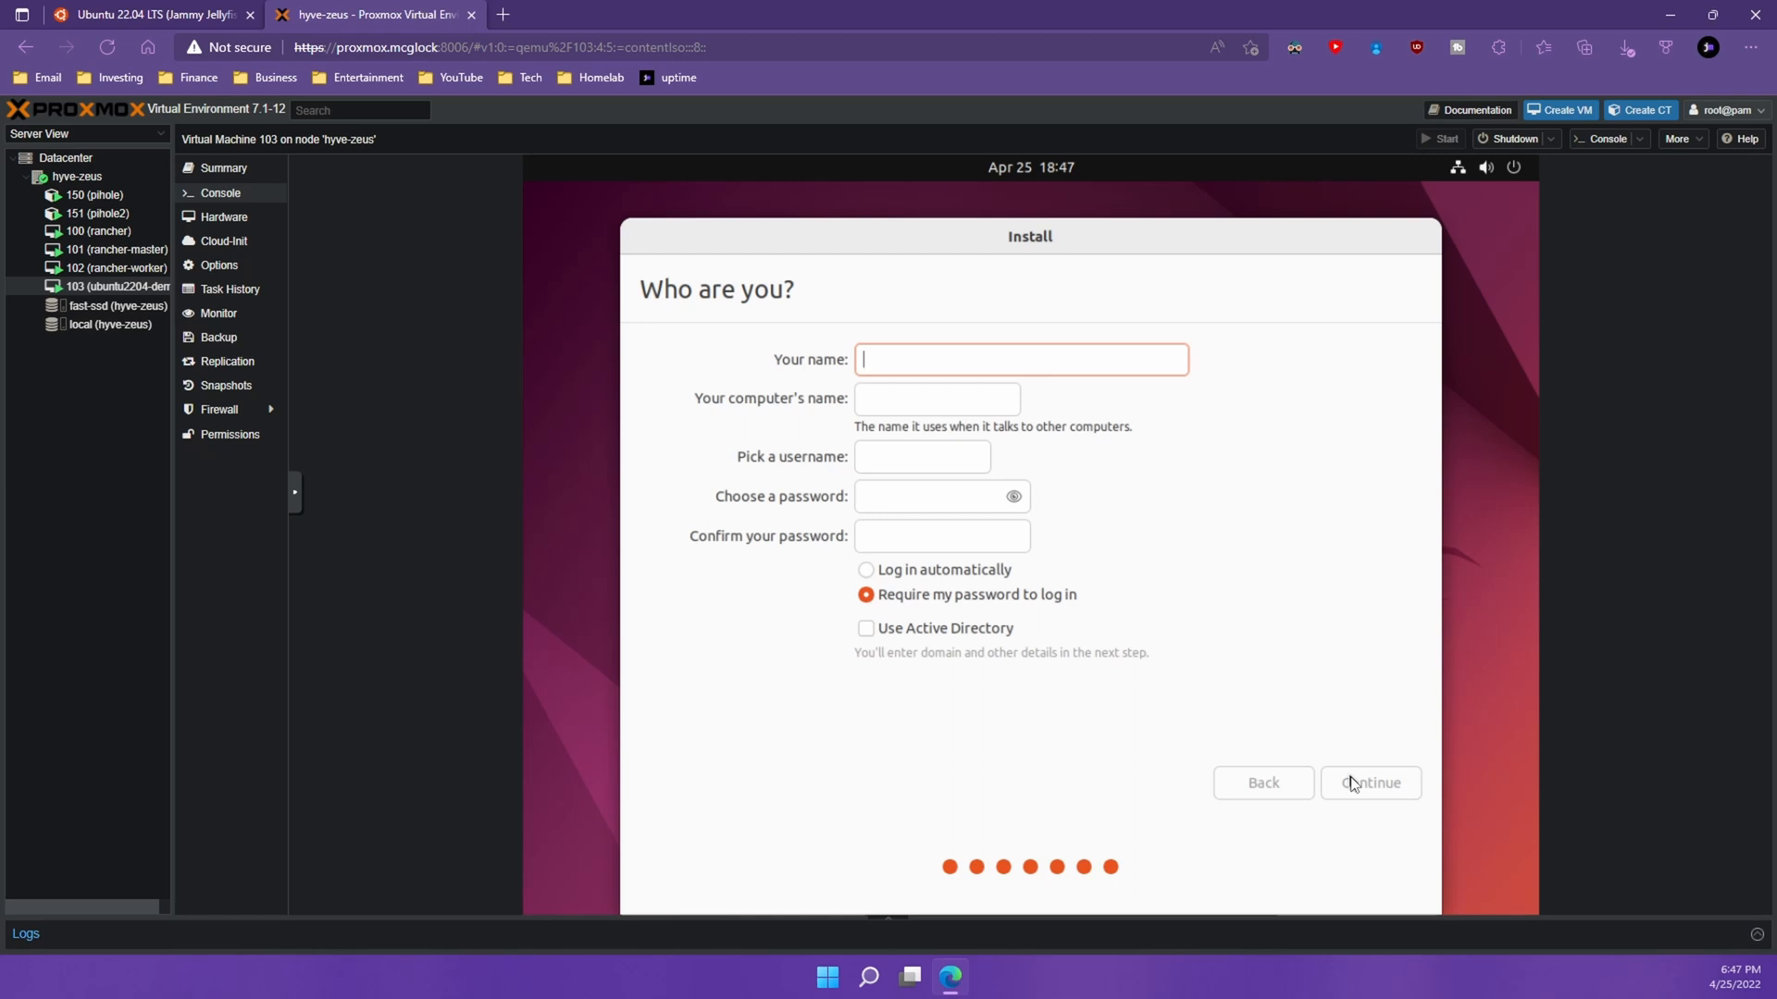
type("jmcglock")
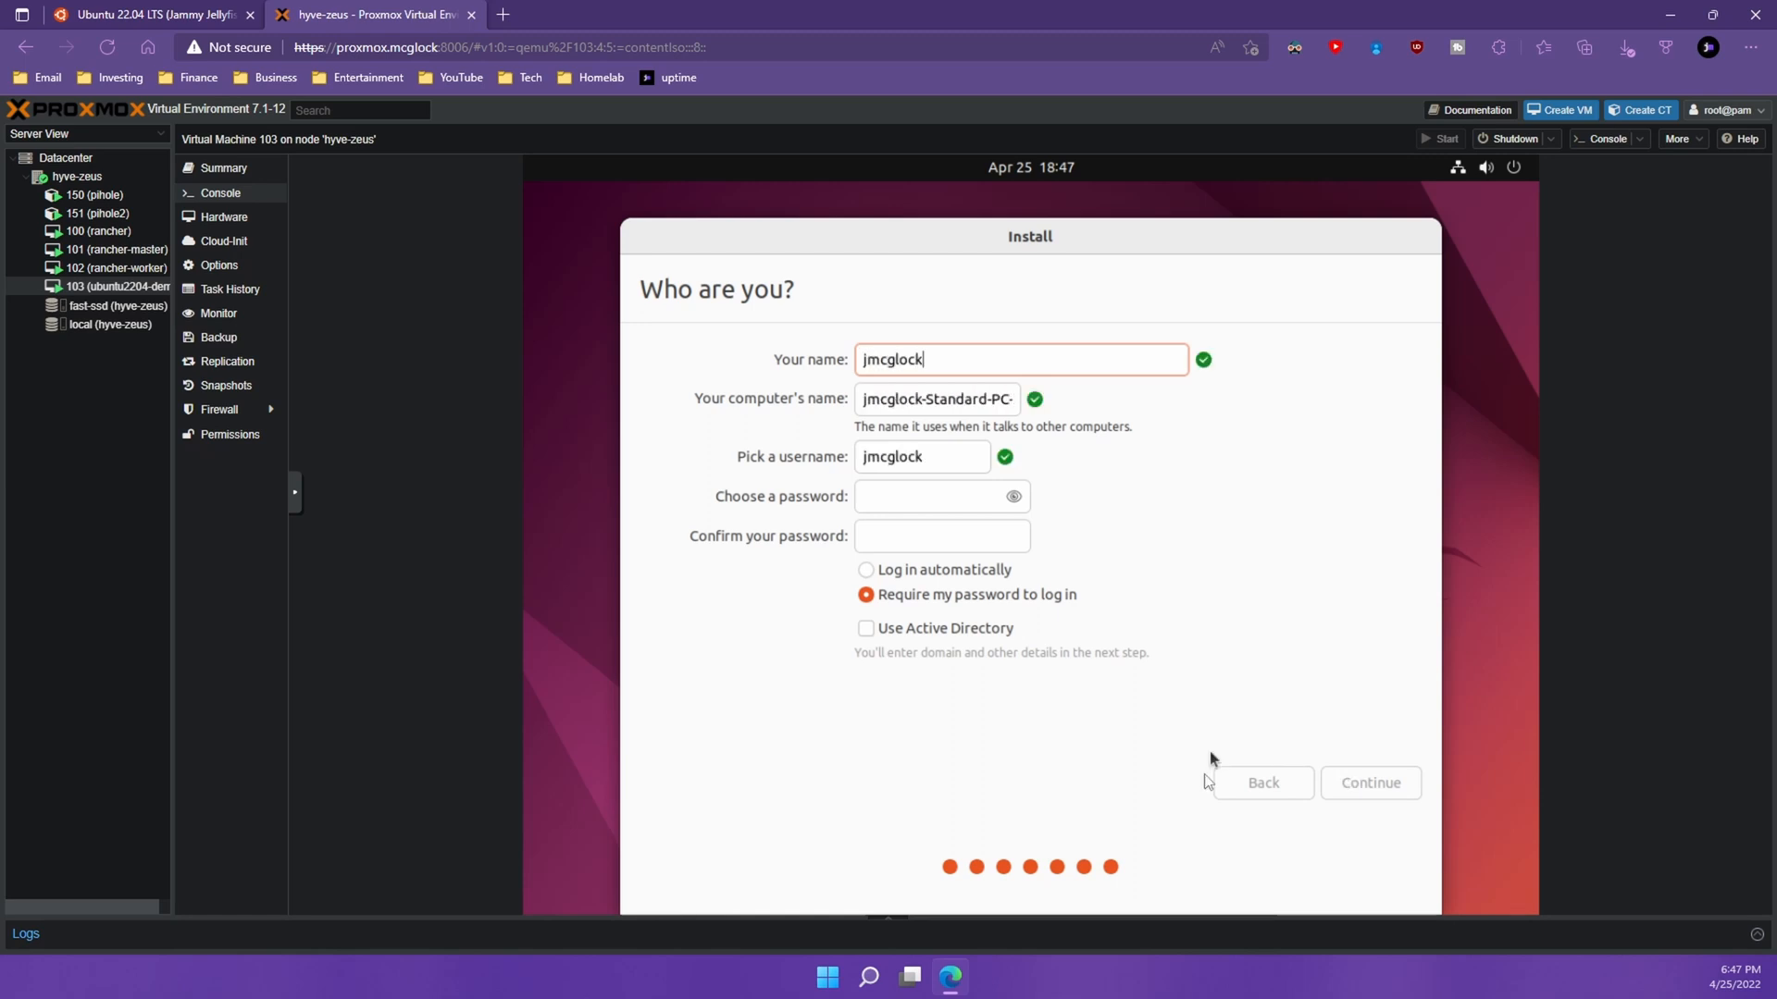
type("••")
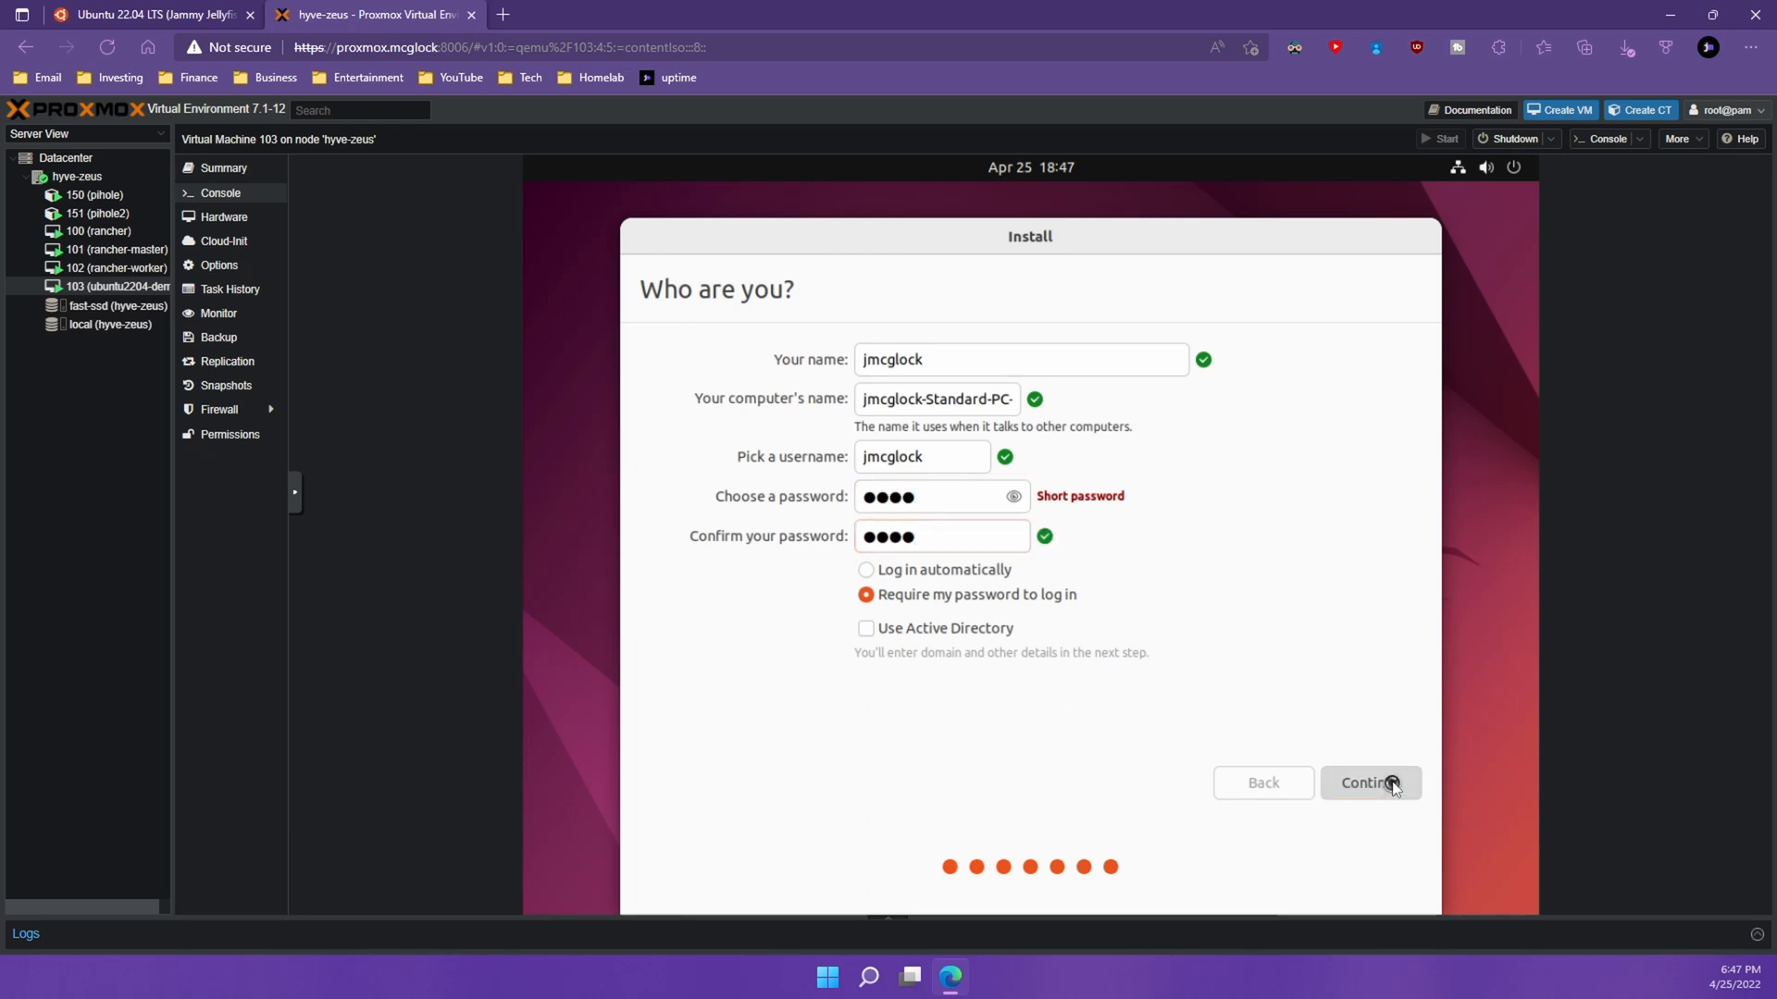
left_click(1366, 783)
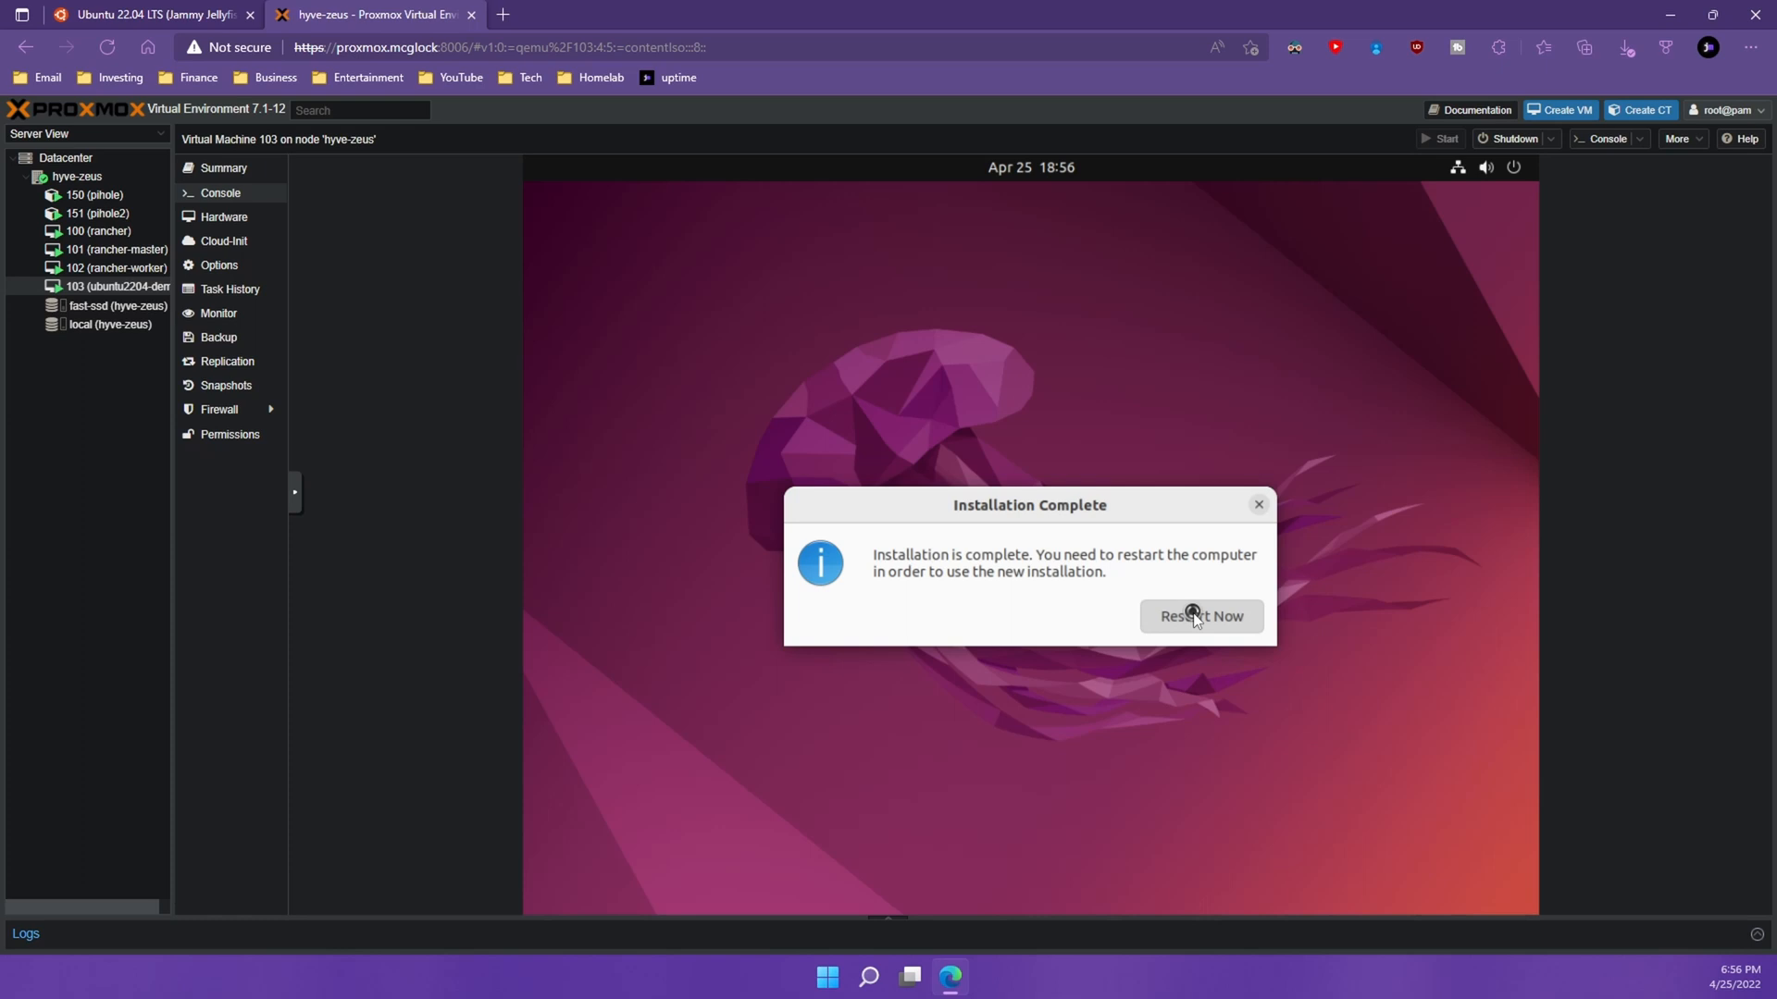
Restart VM 103 into the installed Ubuntu once installation completes.
left_click(1200, 616)
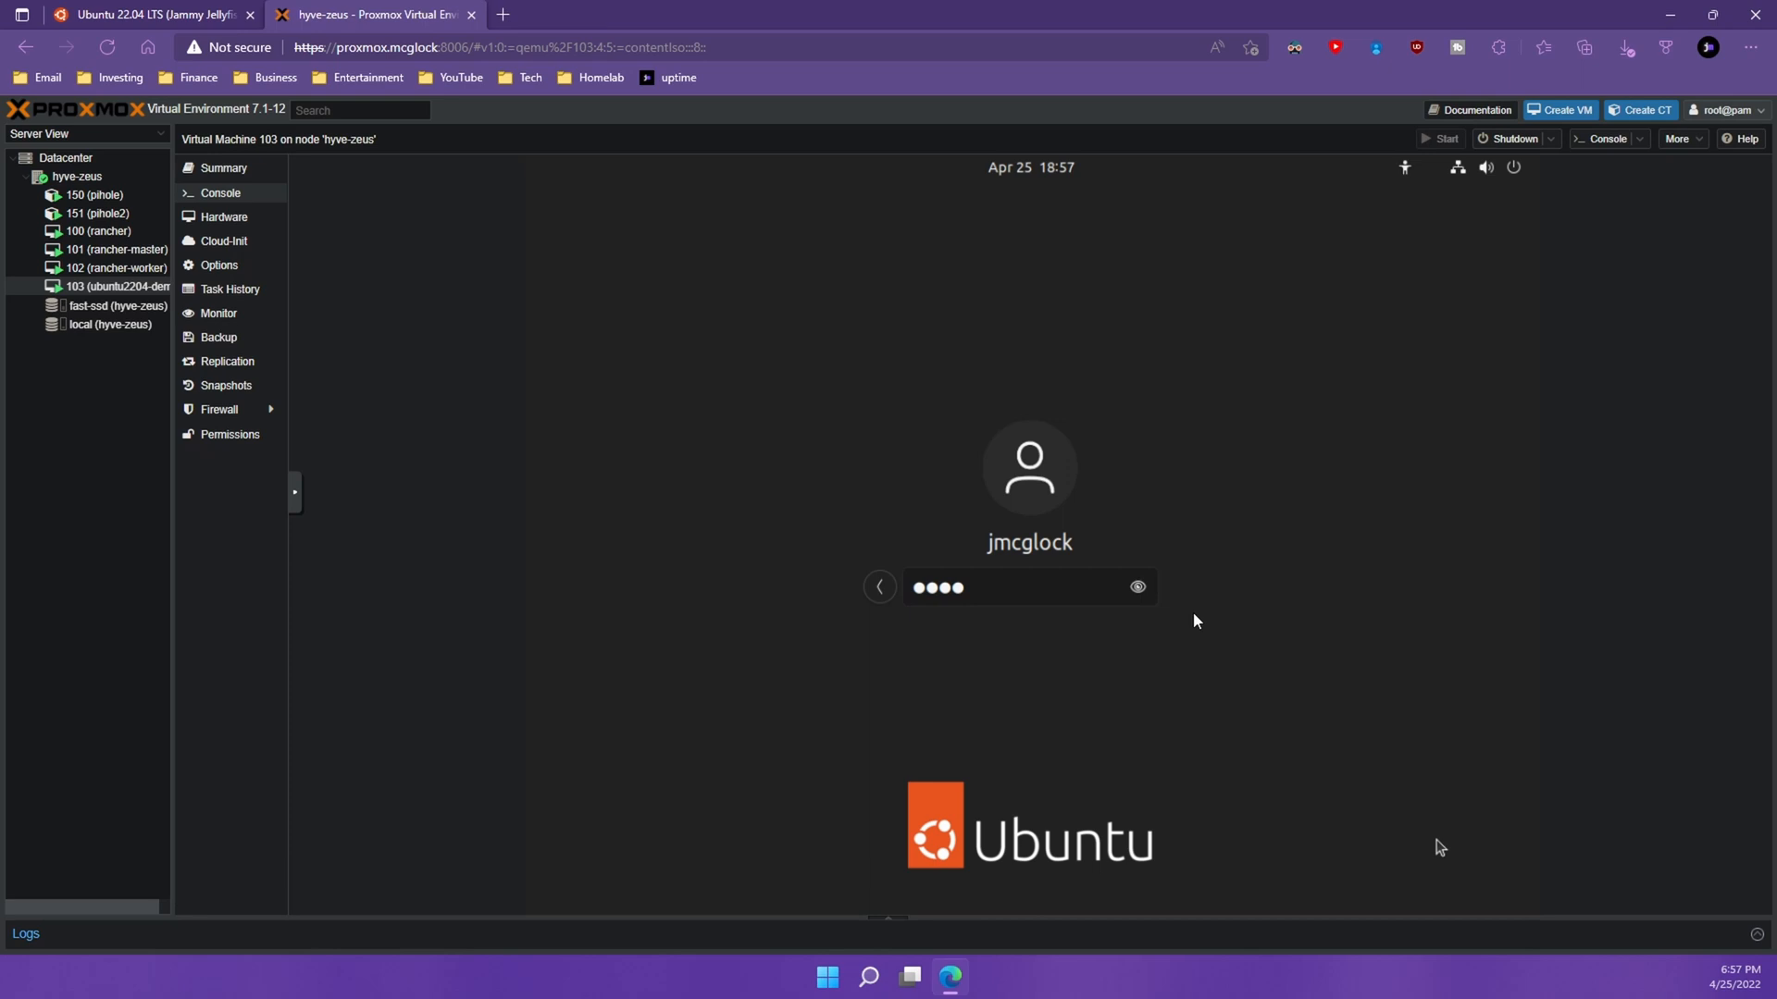
mouse_move(1216, 619)
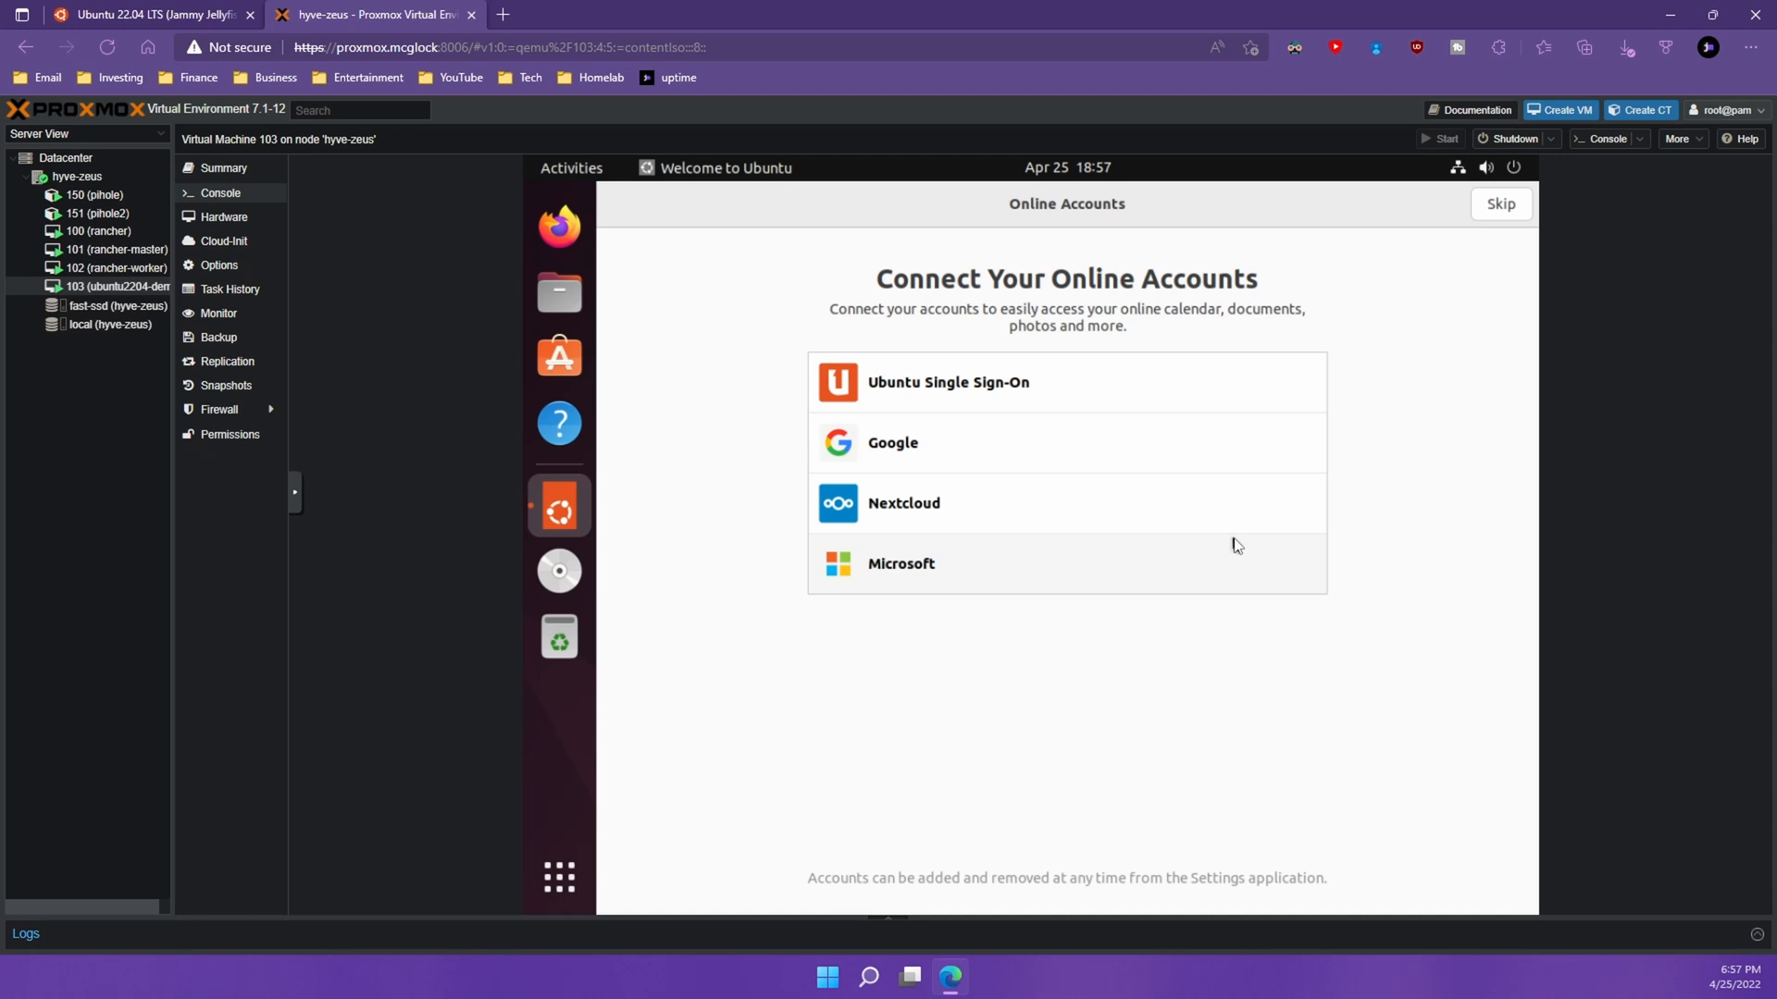
mouse_move(1455, 348)
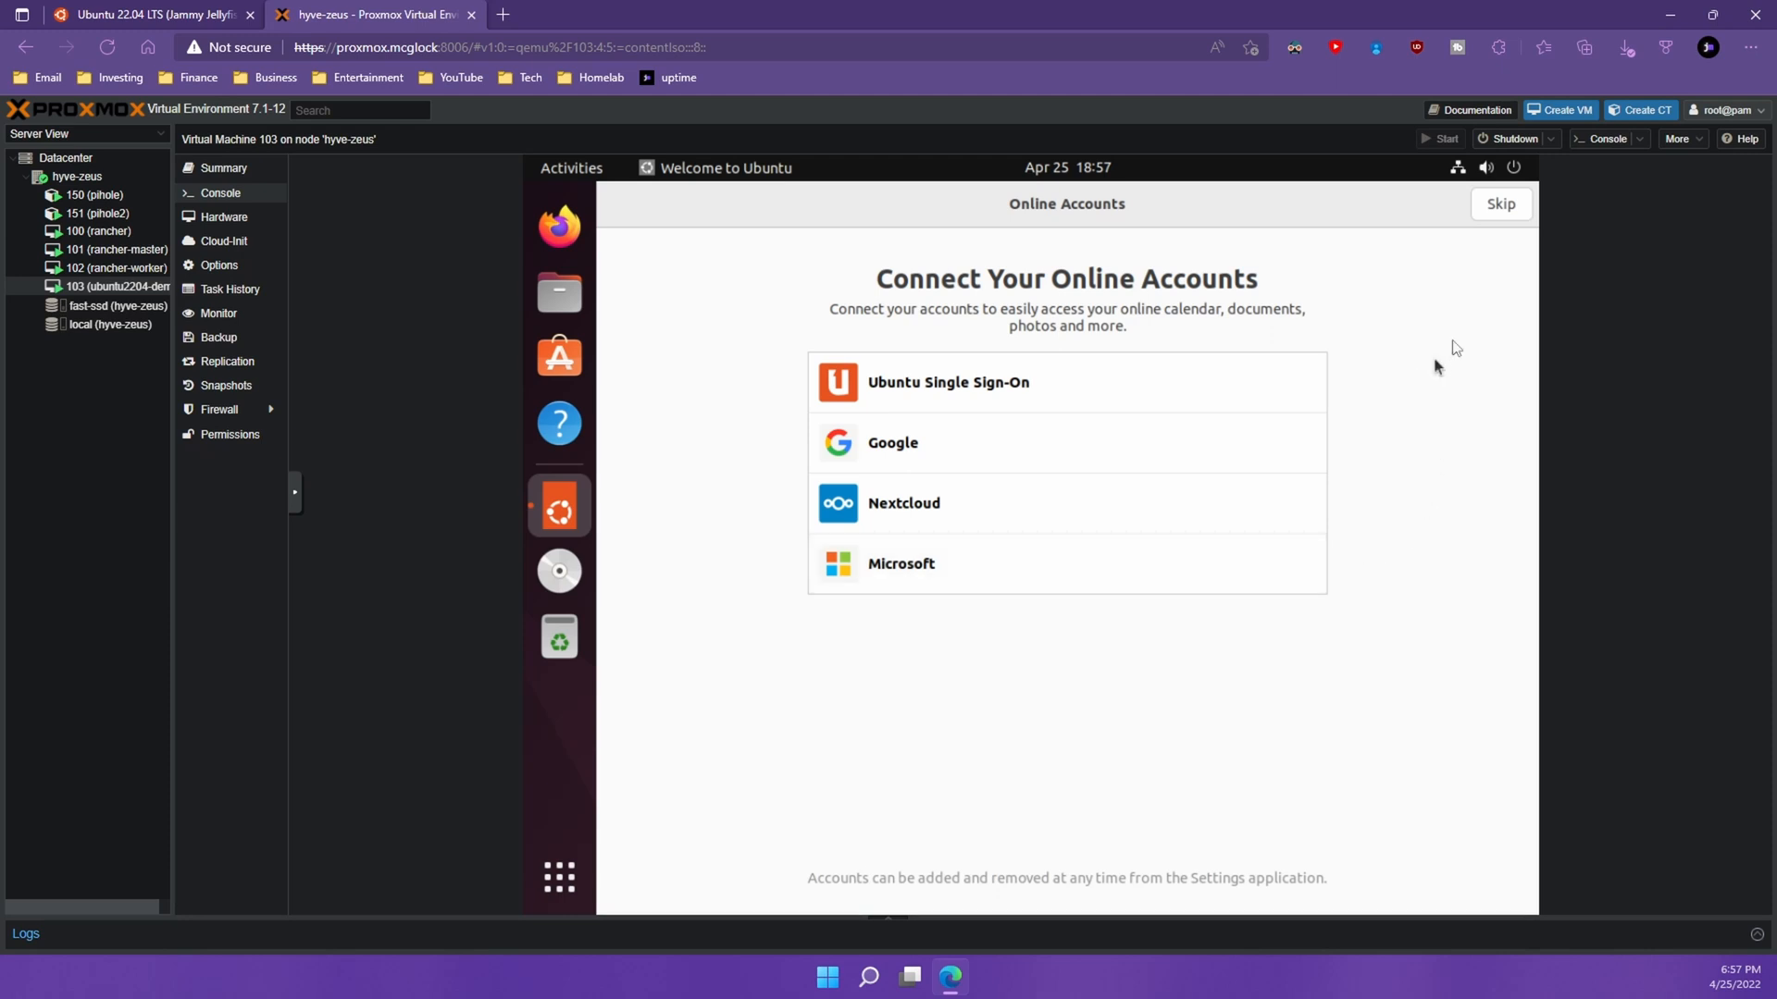
Skip Online Accounts, pass Help Improve Ubuntu, and enable Location Services to finish setup.
left_click(1500, 204)
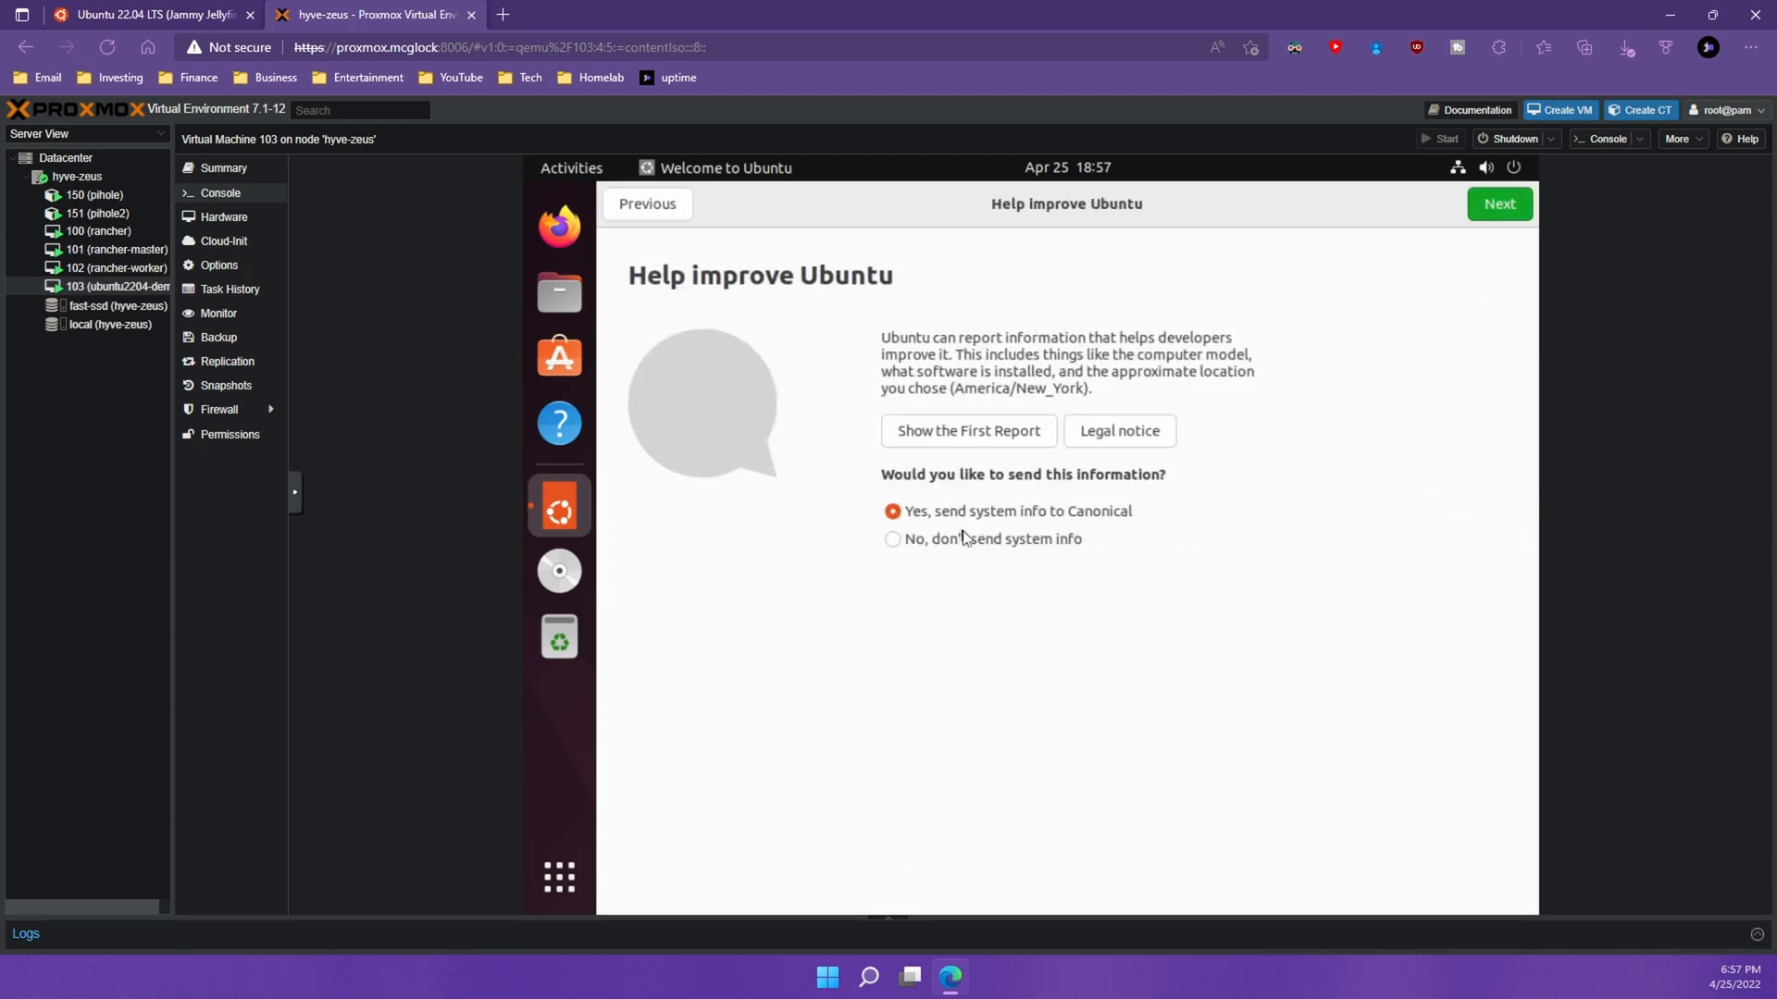
left_click(1498, 203)
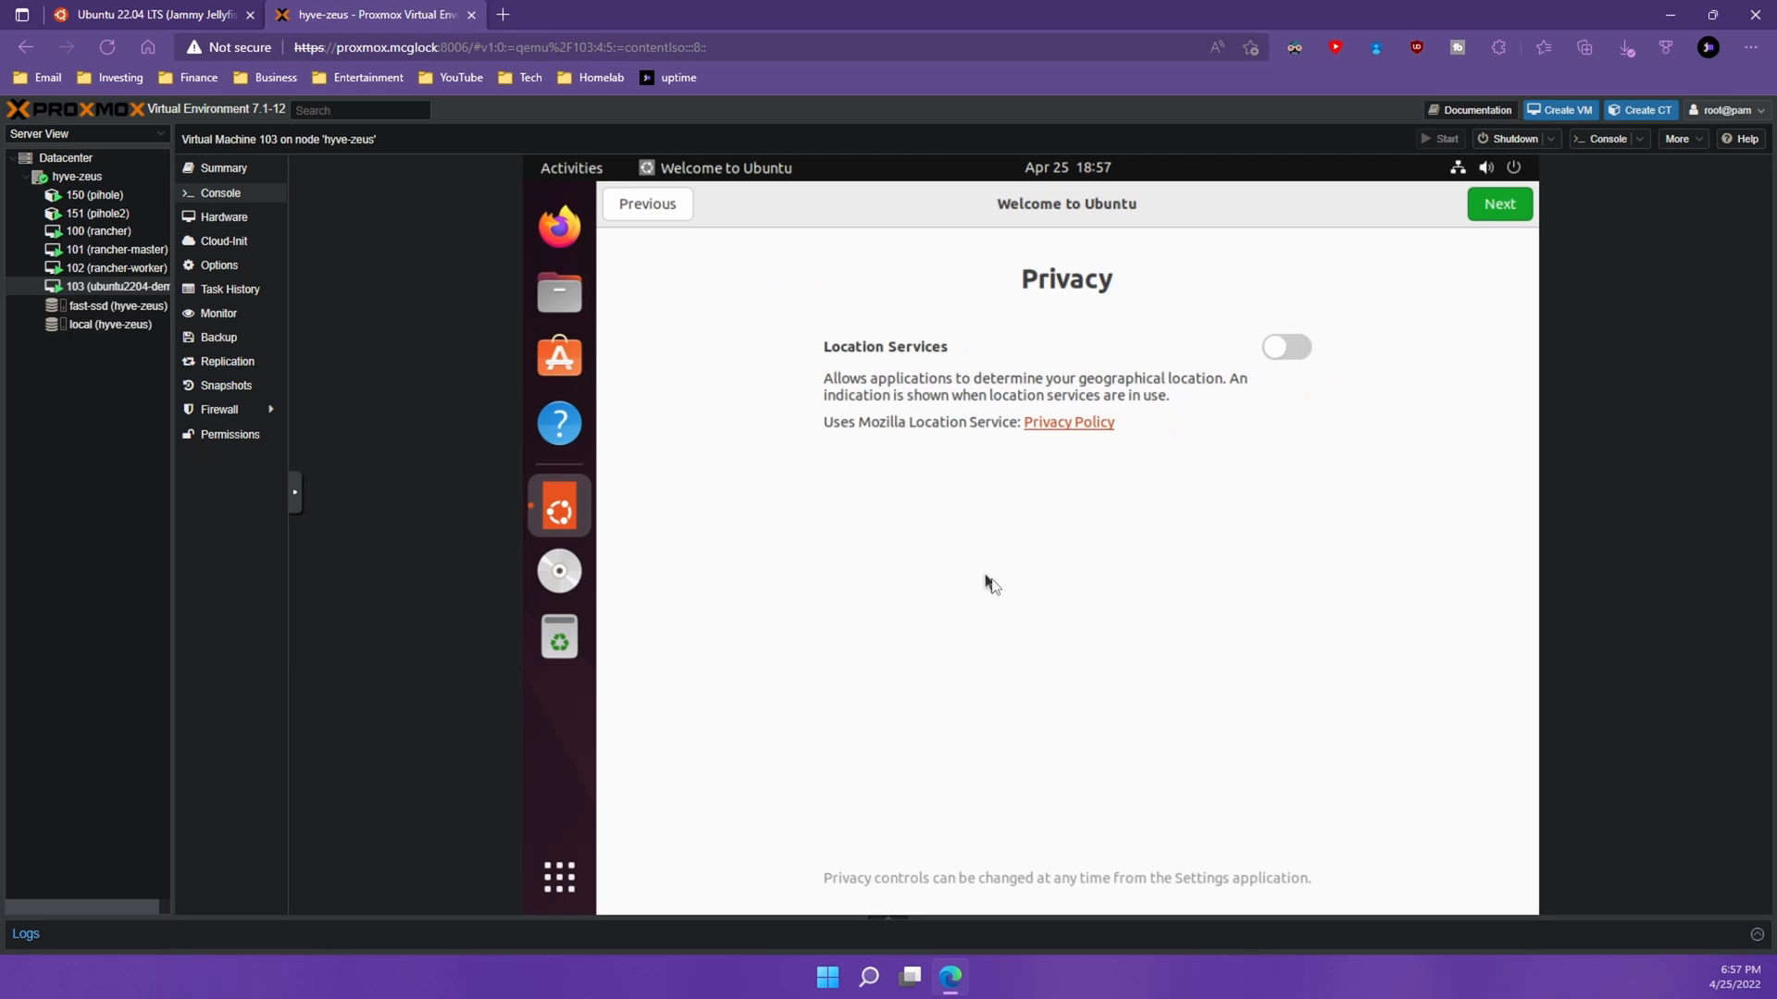
left_click(1284, 347)
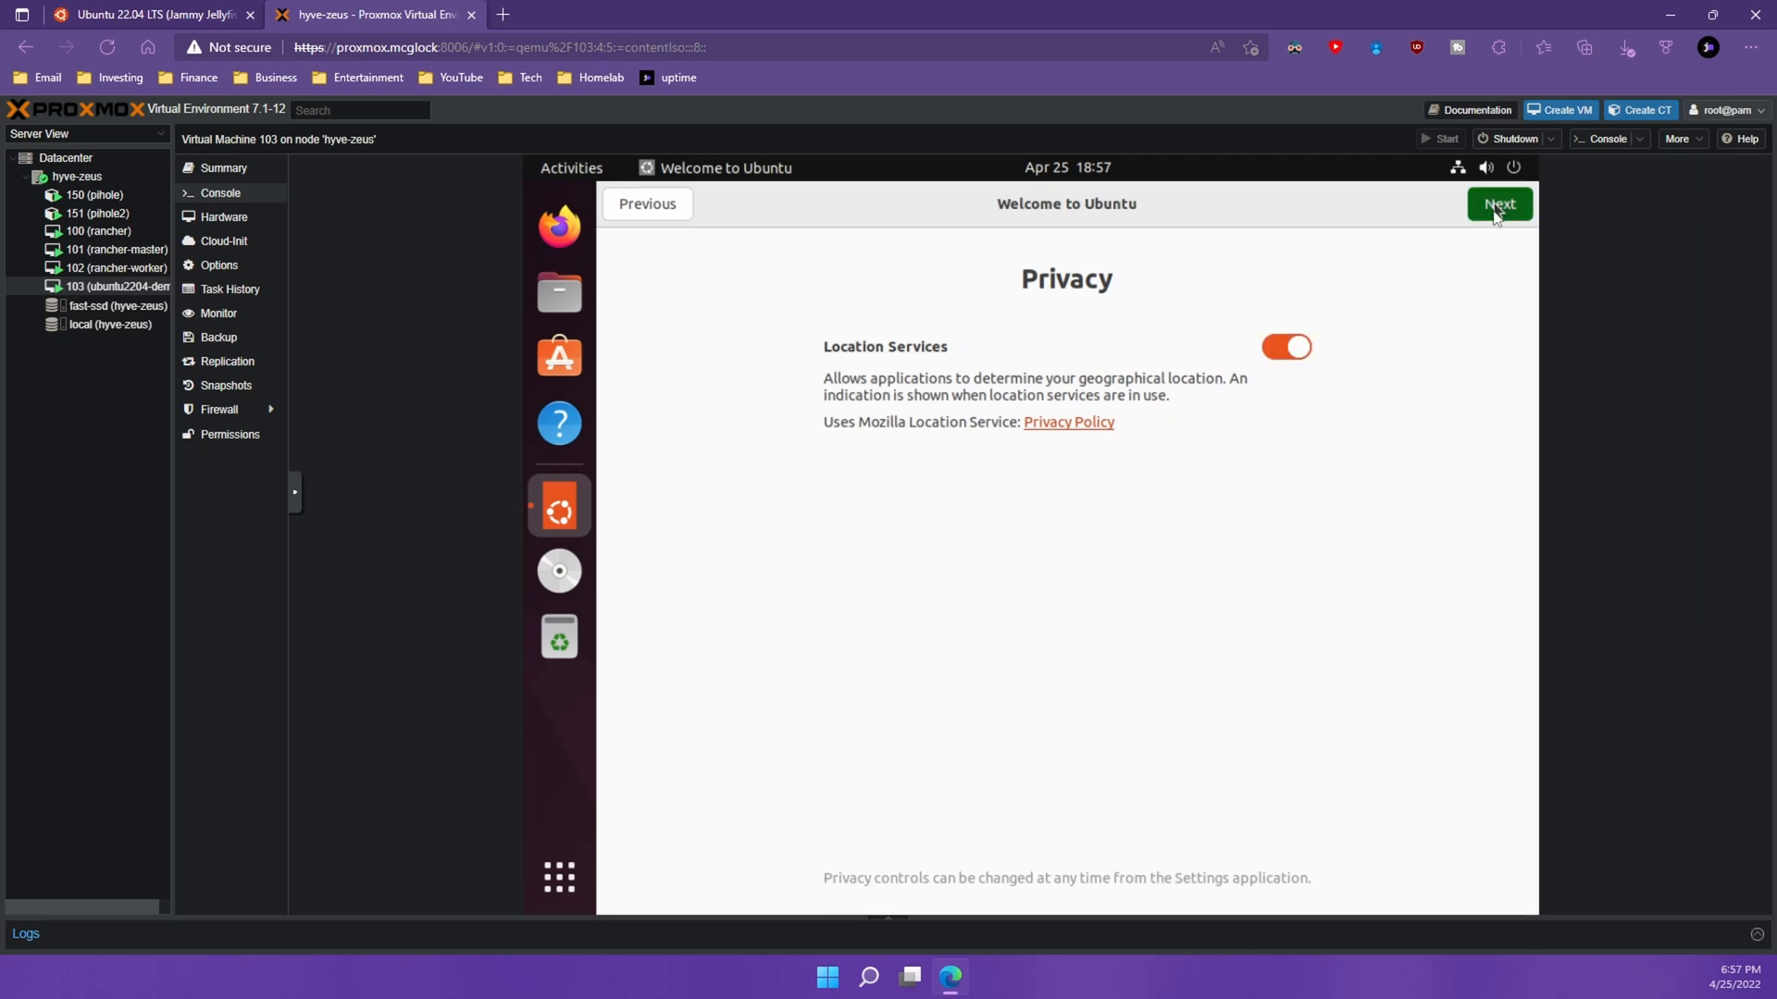
left_click(1498, 203)
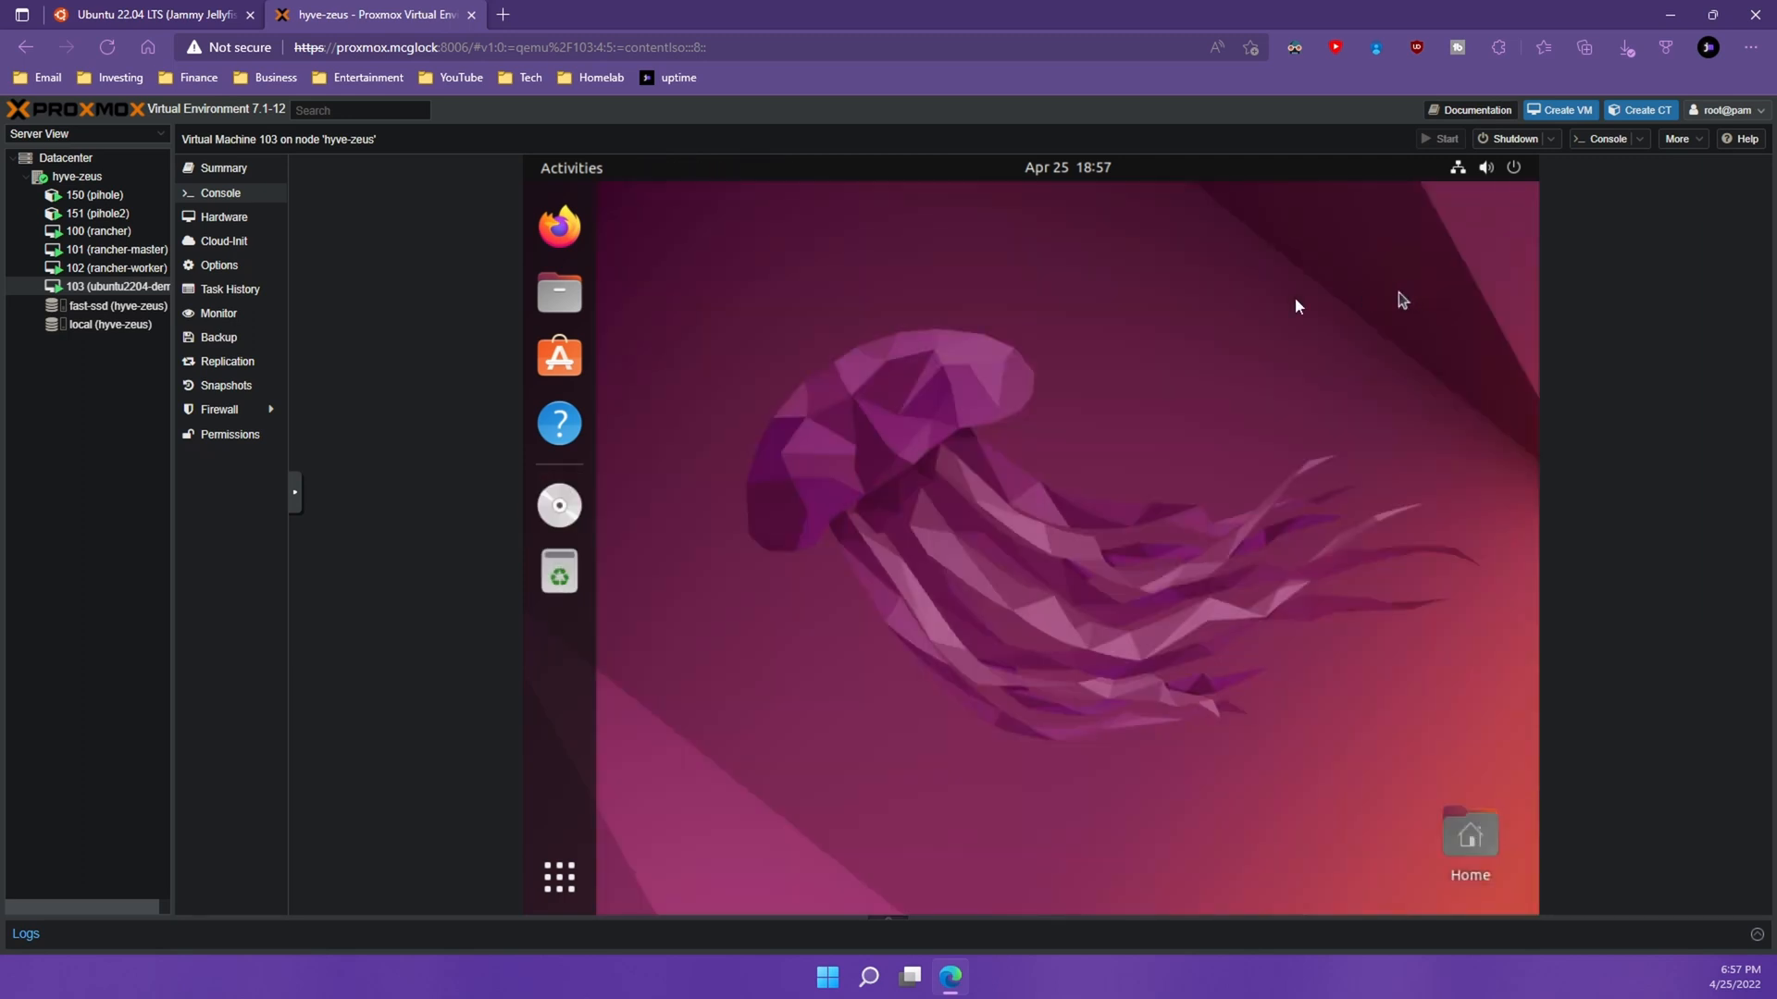
mouse_move(557, 292)
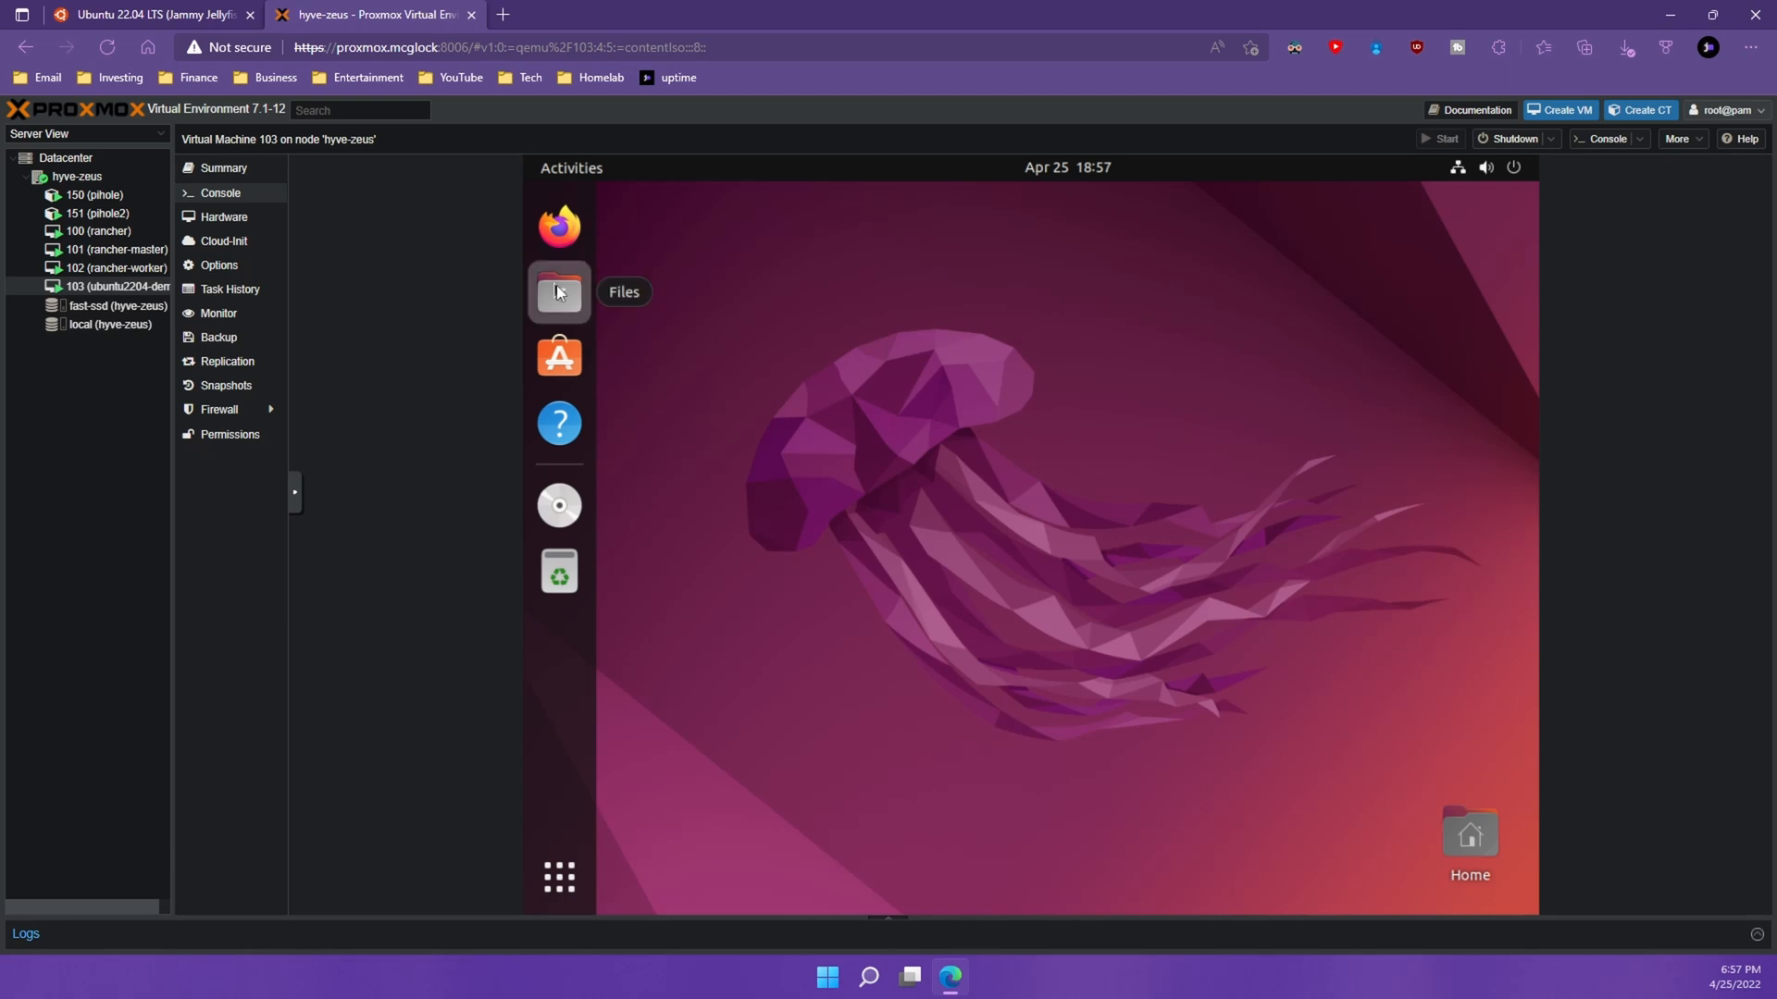
Open the Home folder in Files, then bring up the Show Applications overview.
left_click(559, 291)
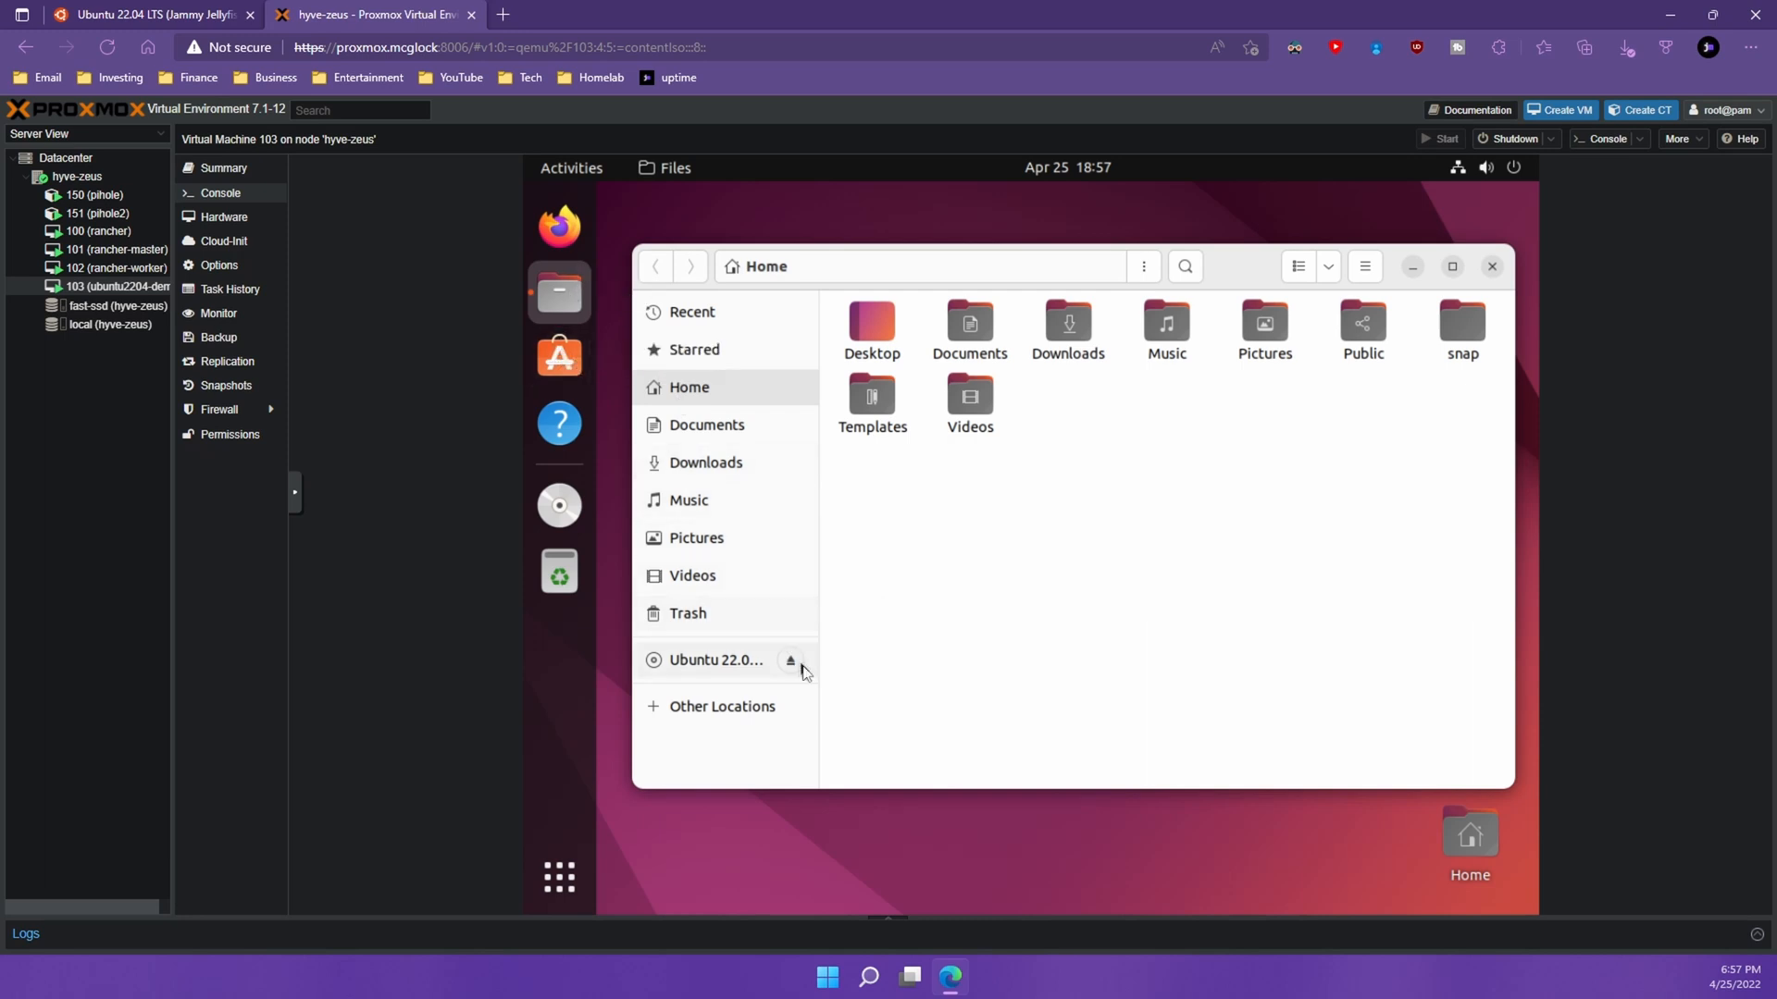
mouse_move(557, 879)
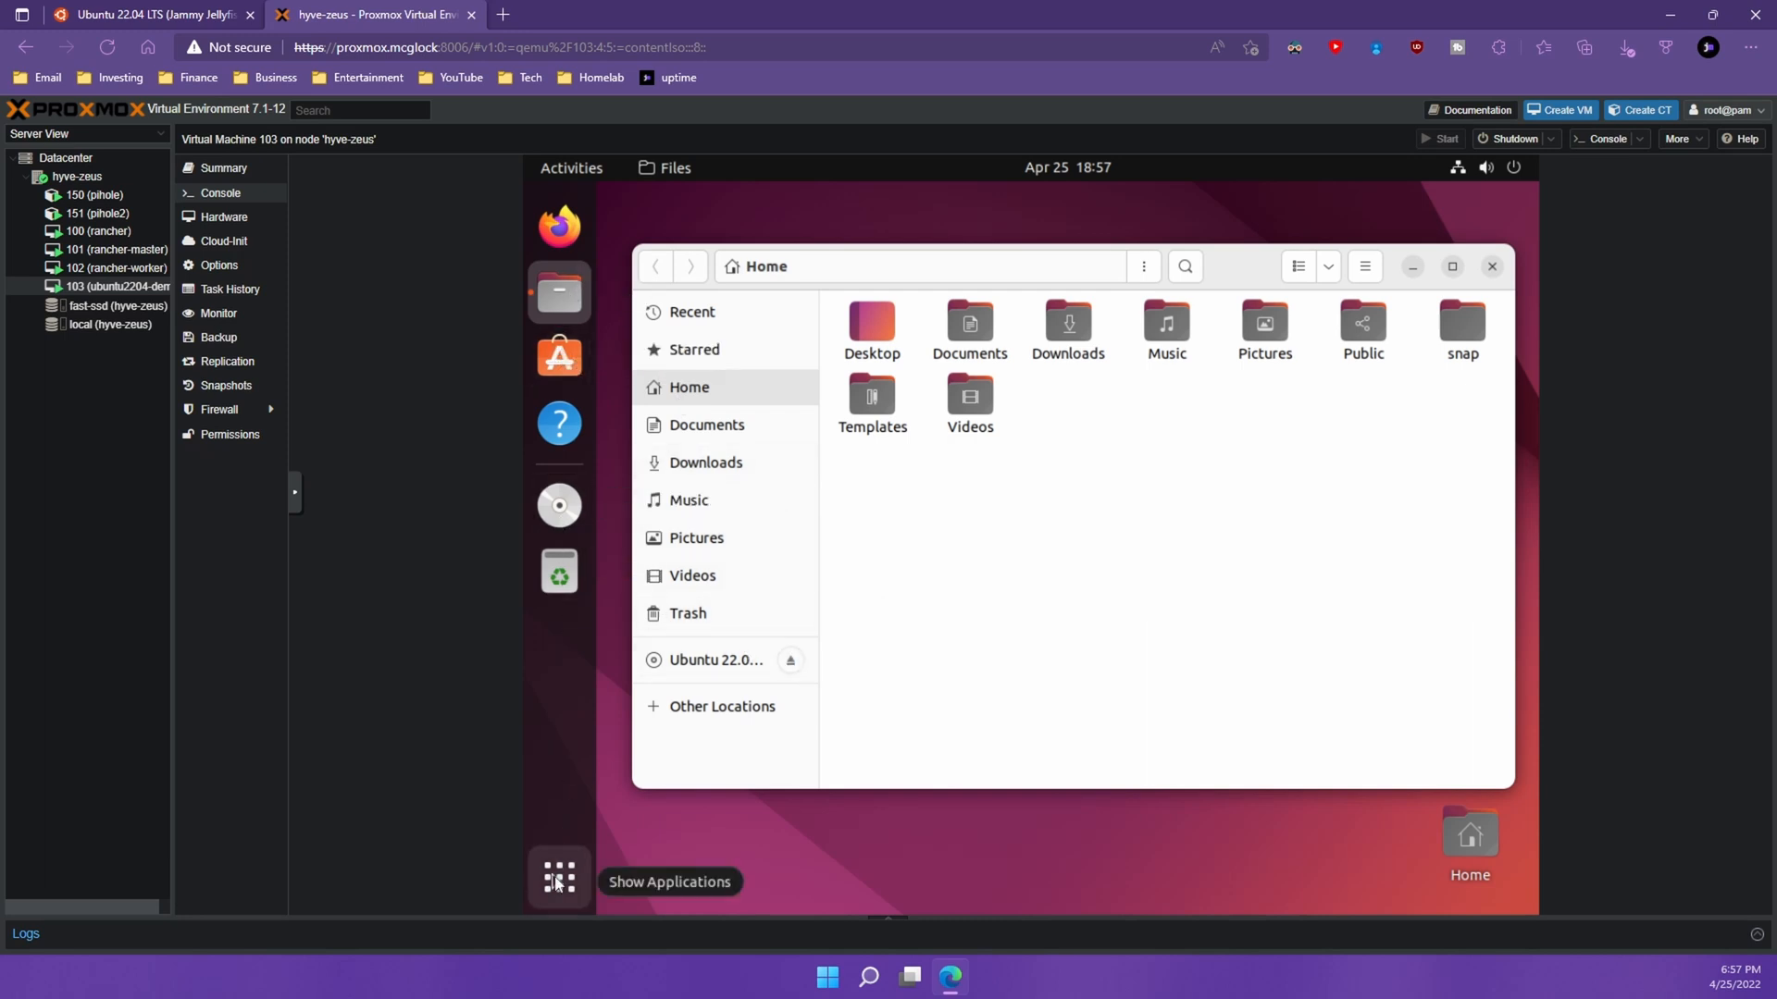
left_click(557, 879)
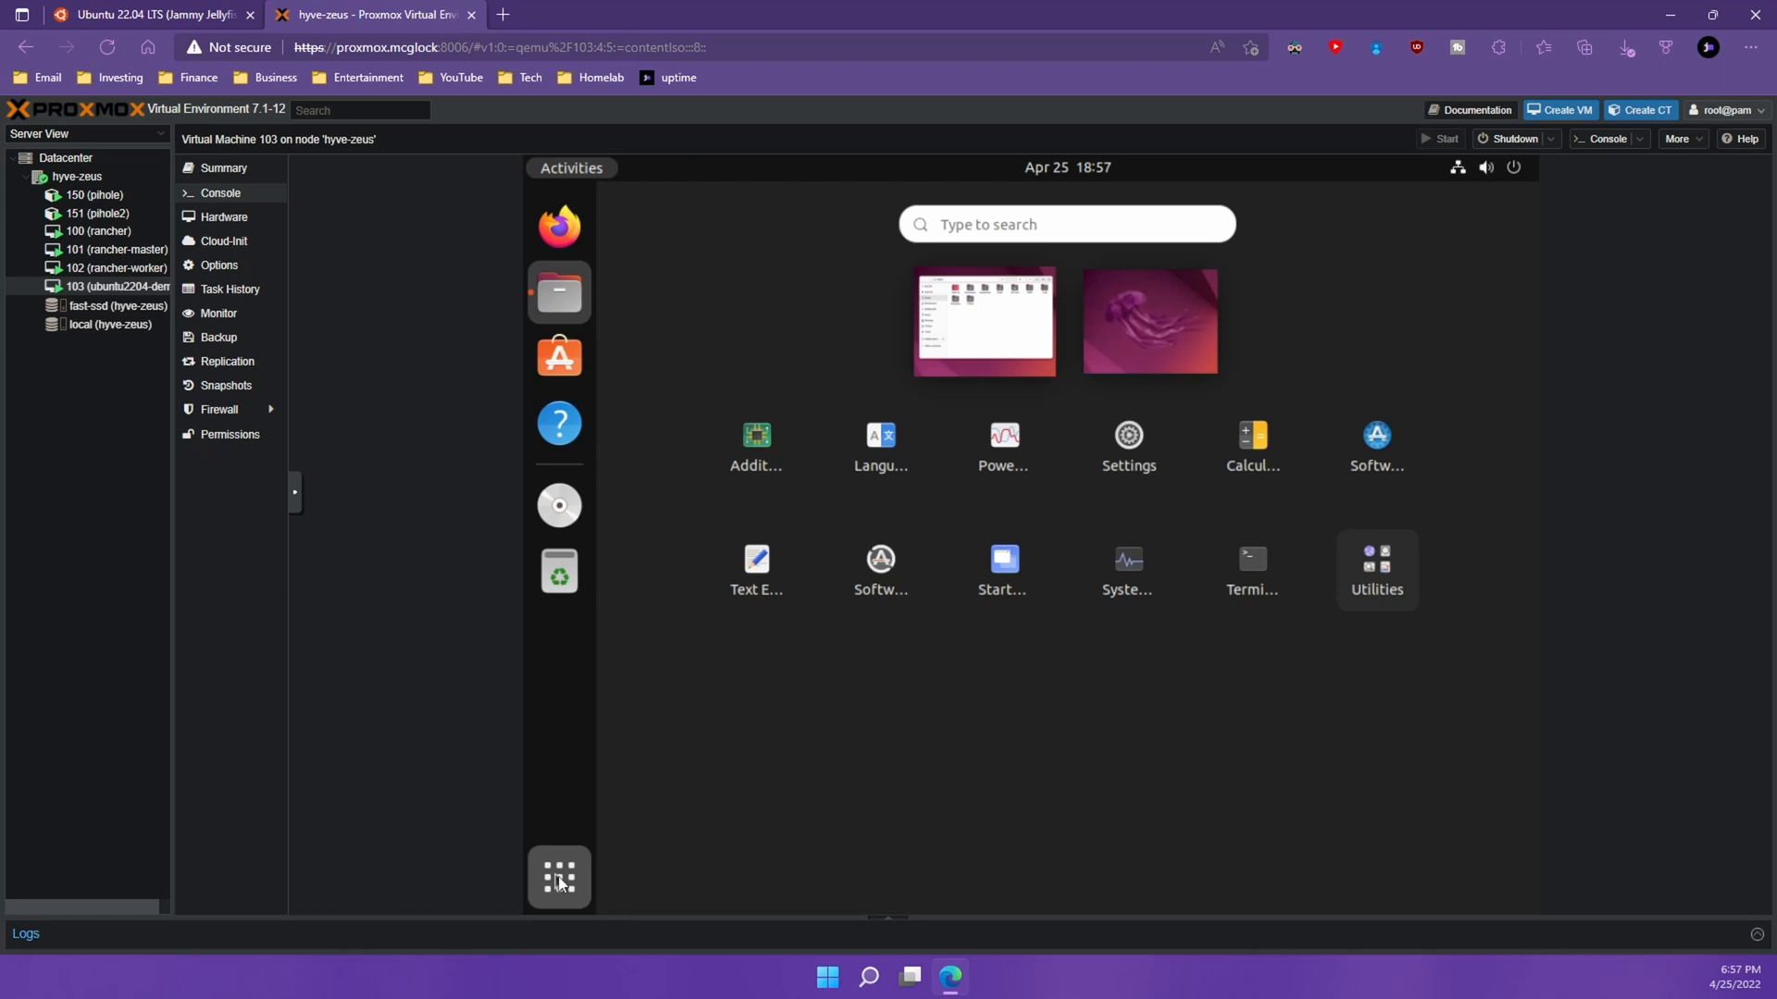
mouse_move(1127, 442)
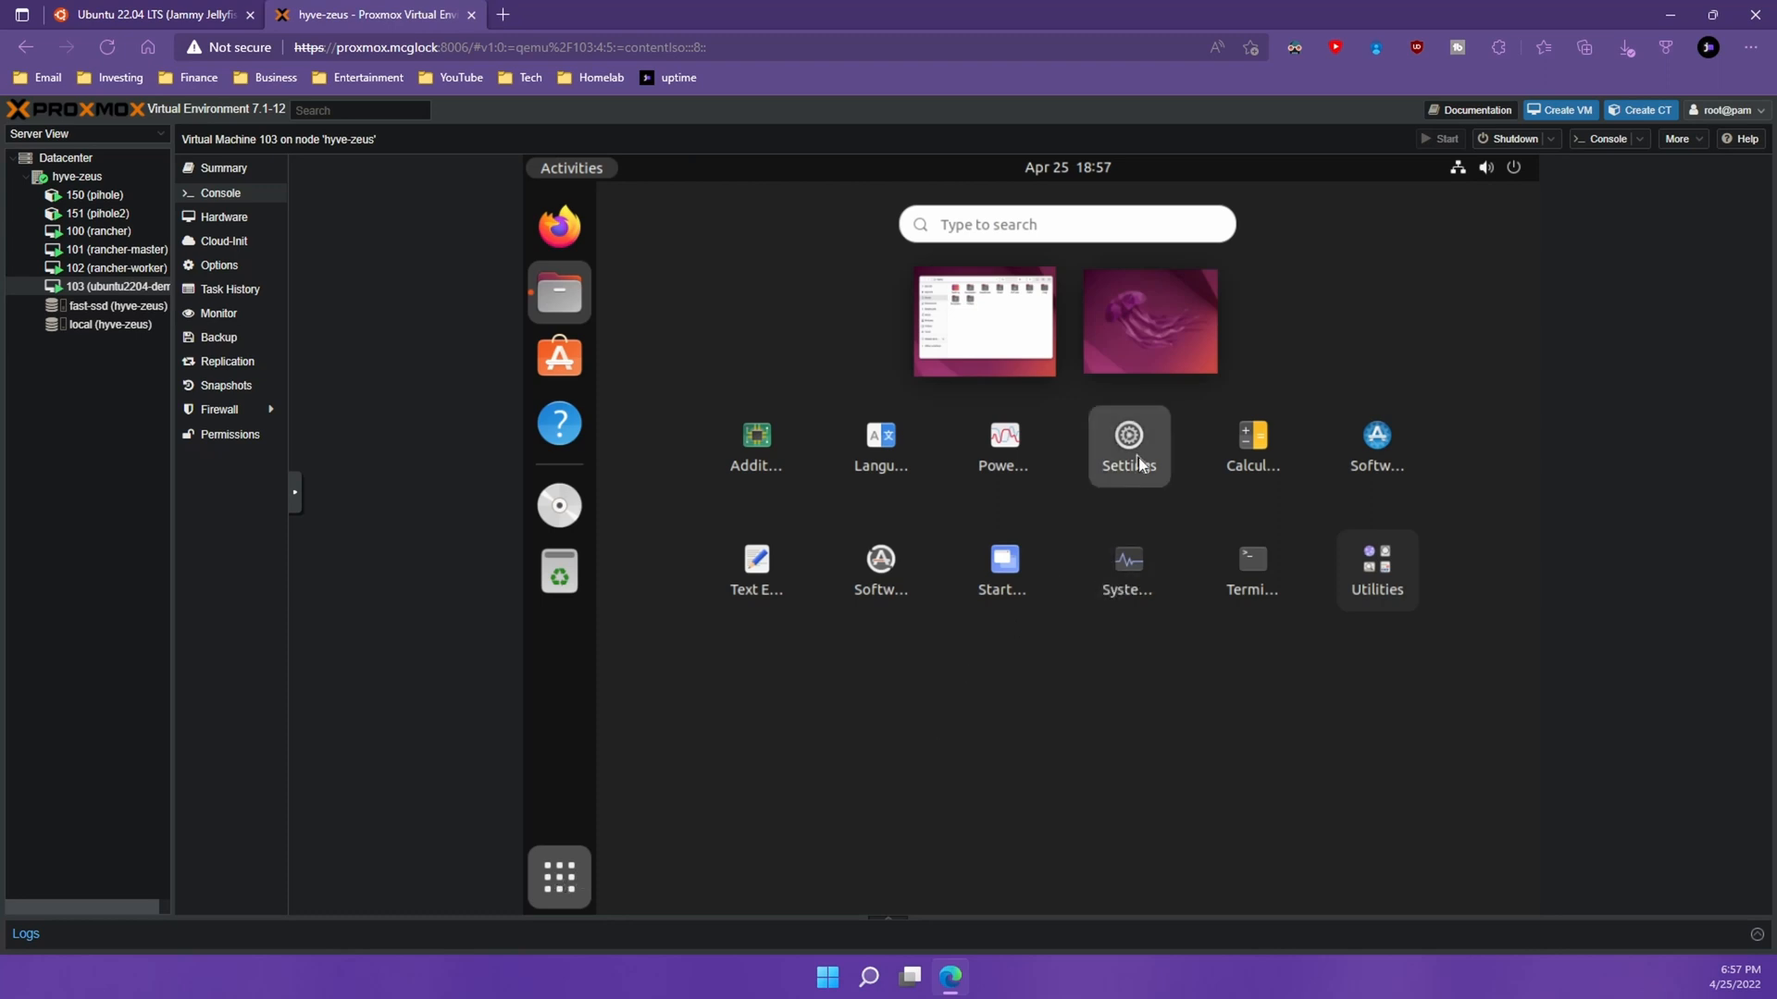
Switch Ubuntu's Appearance to the Dark style, then close the Settings and Files windows.
left_click(1127, 443)
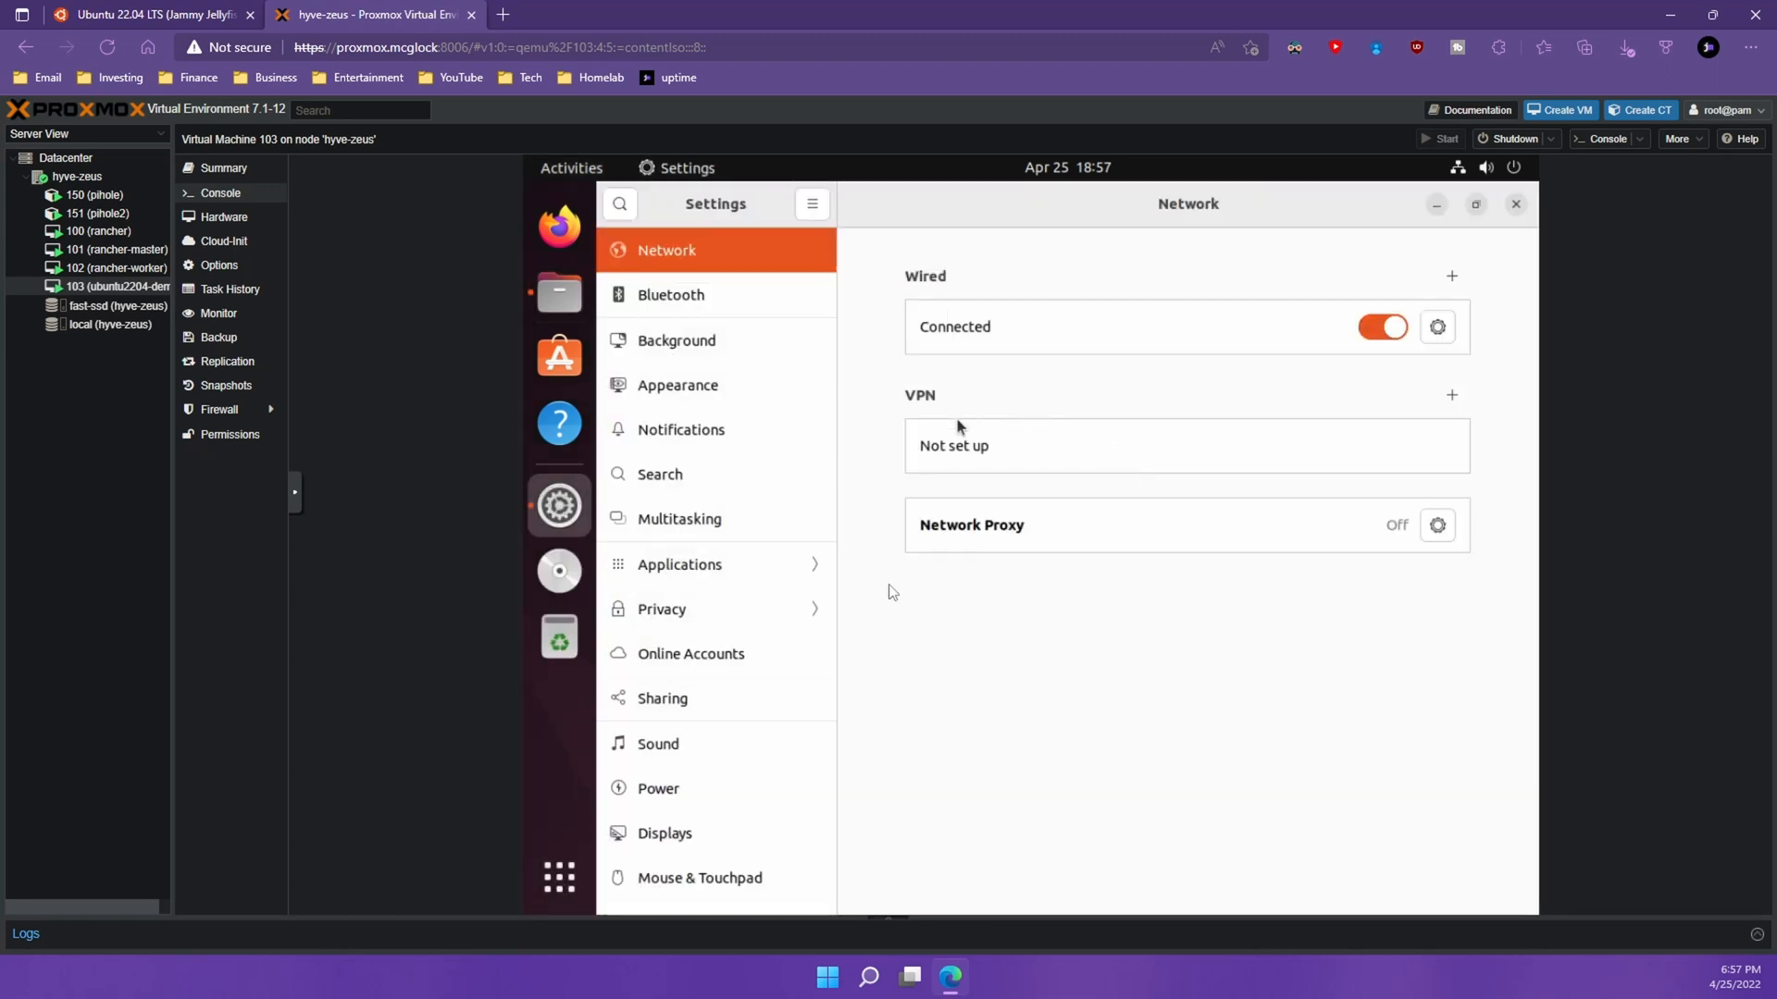
mouse_move(720, 383)
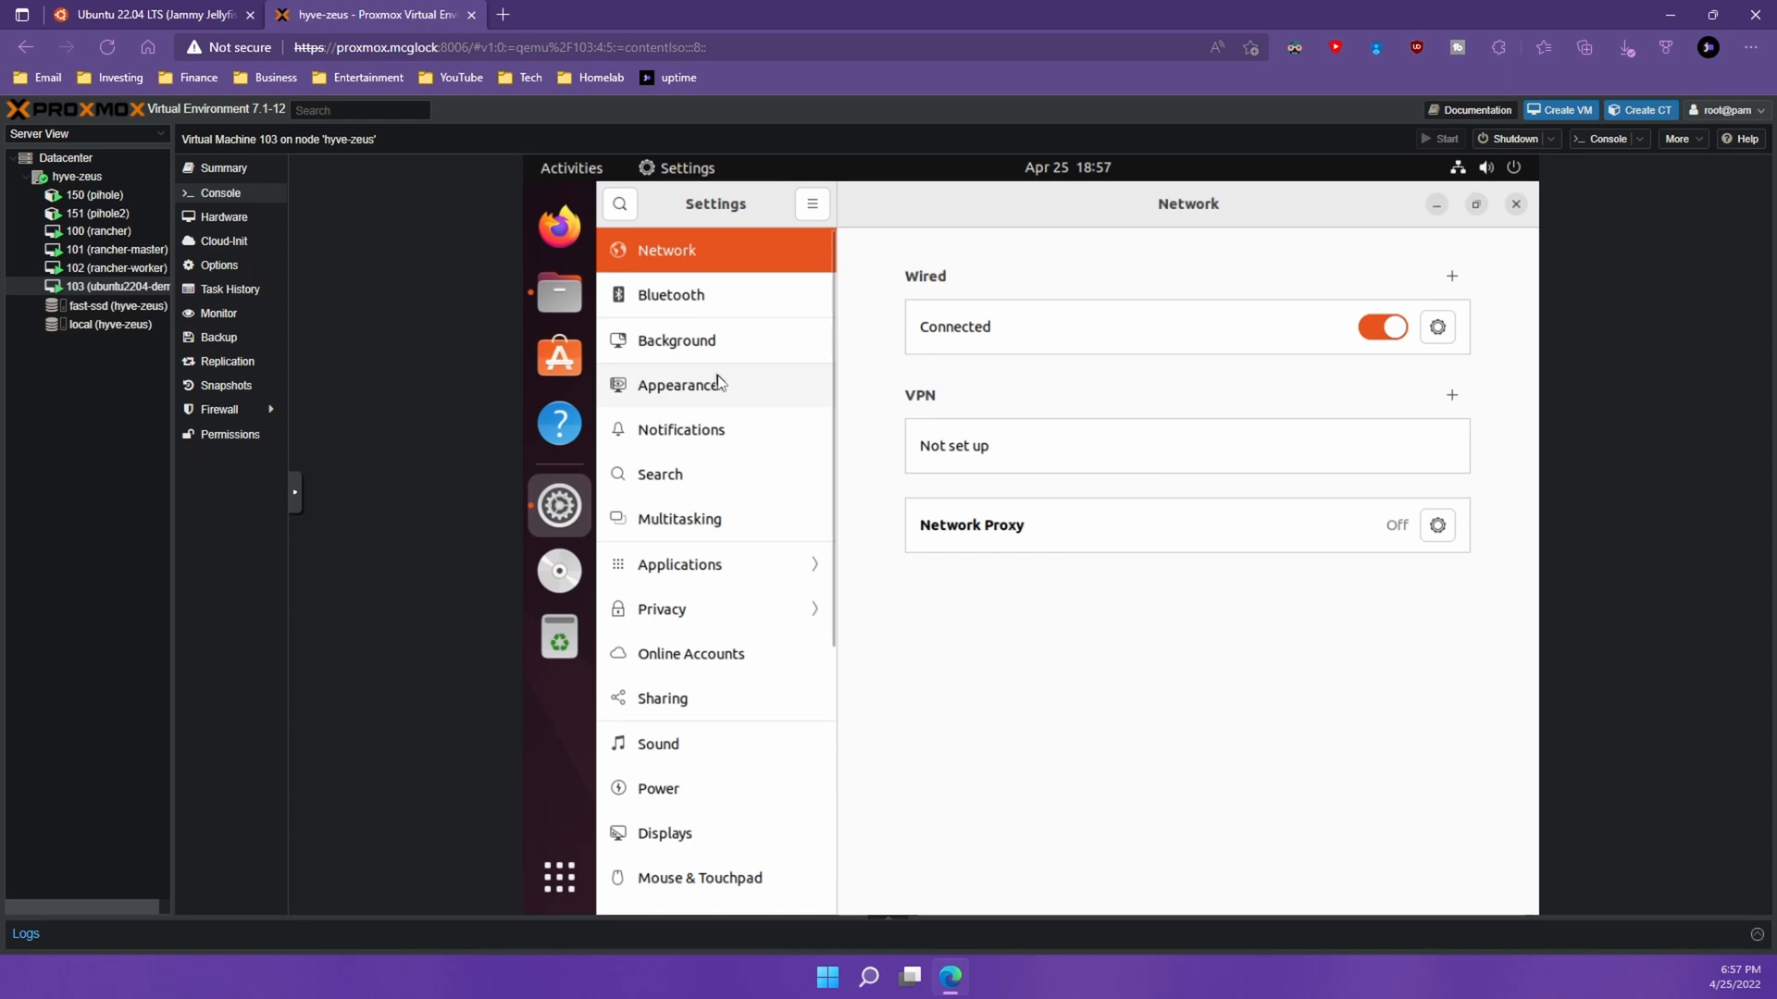
left_click(681, 384)
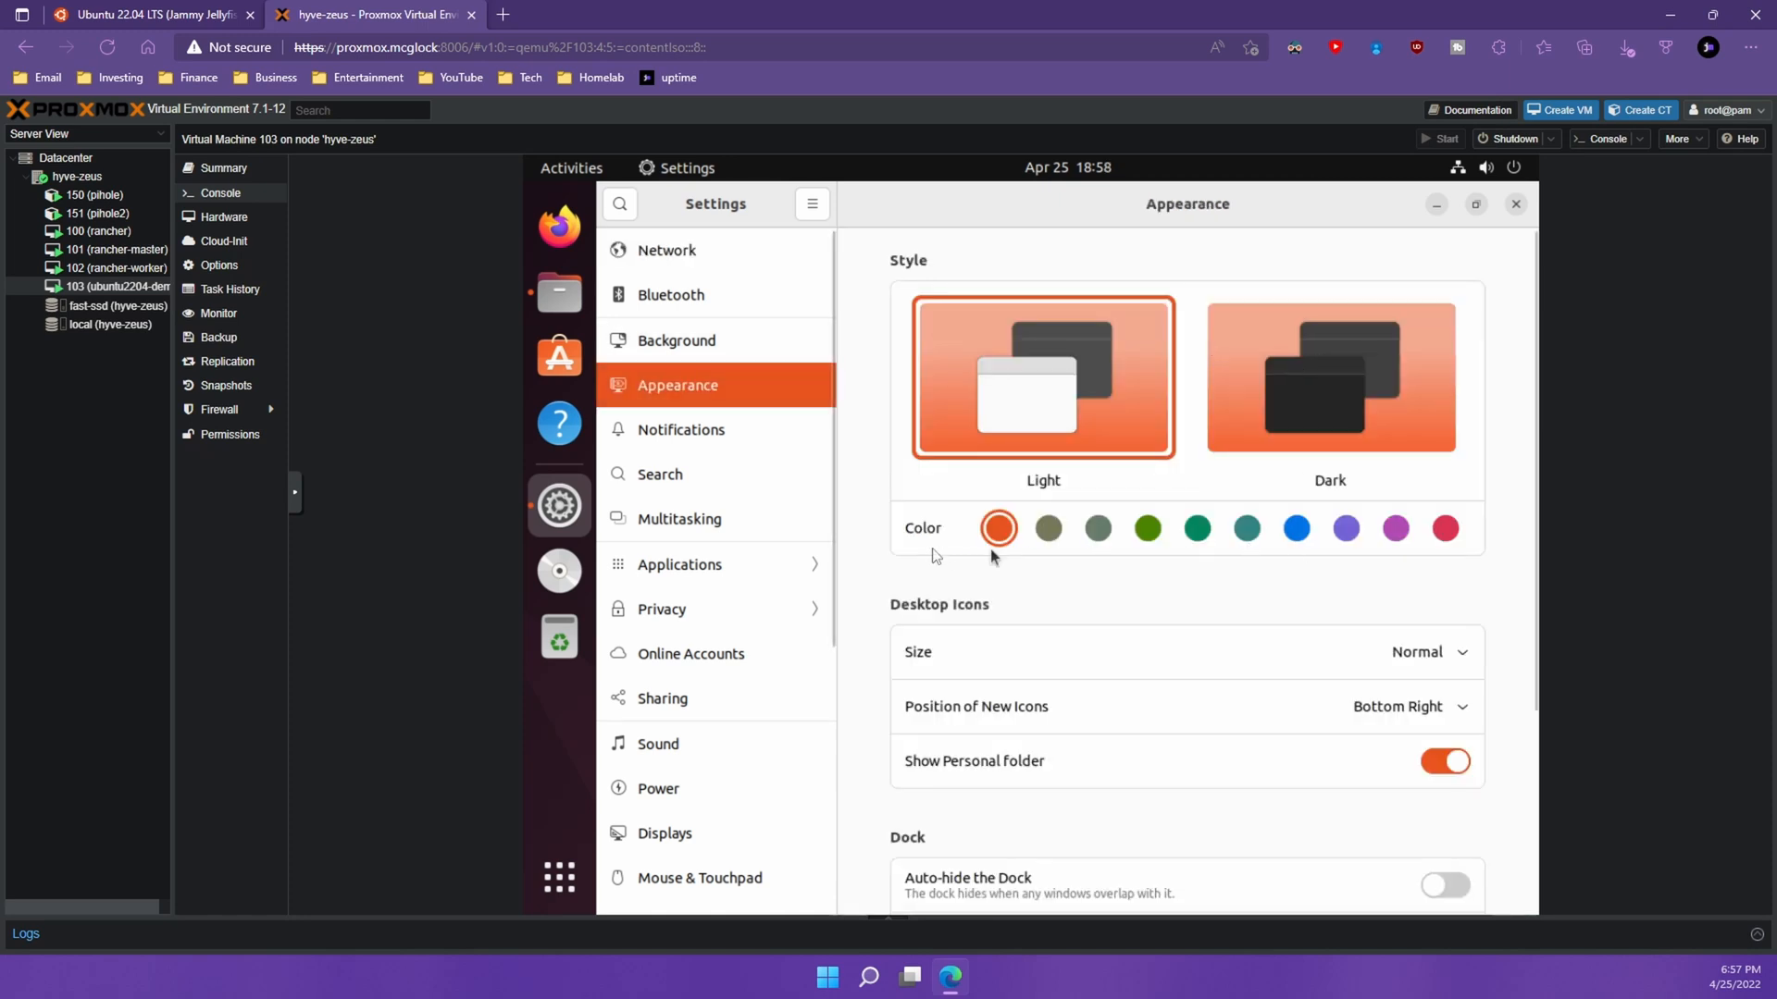
left_click(1329, 378)
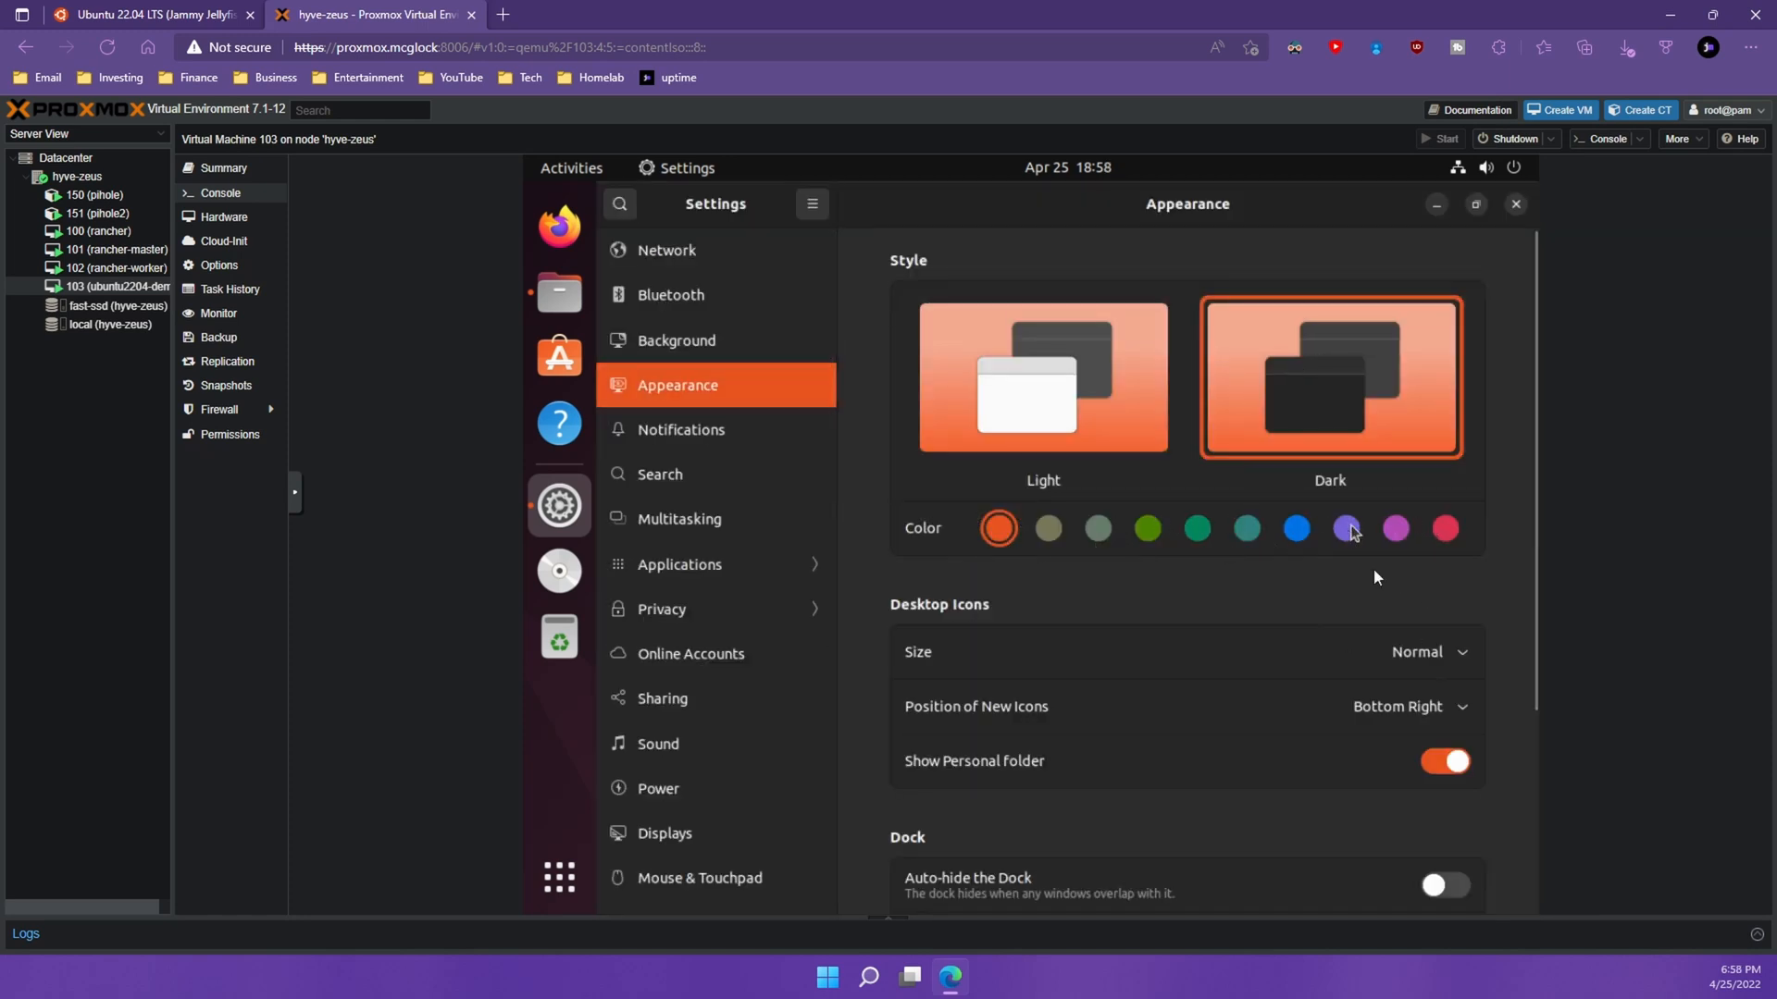
scroll("down", 3)
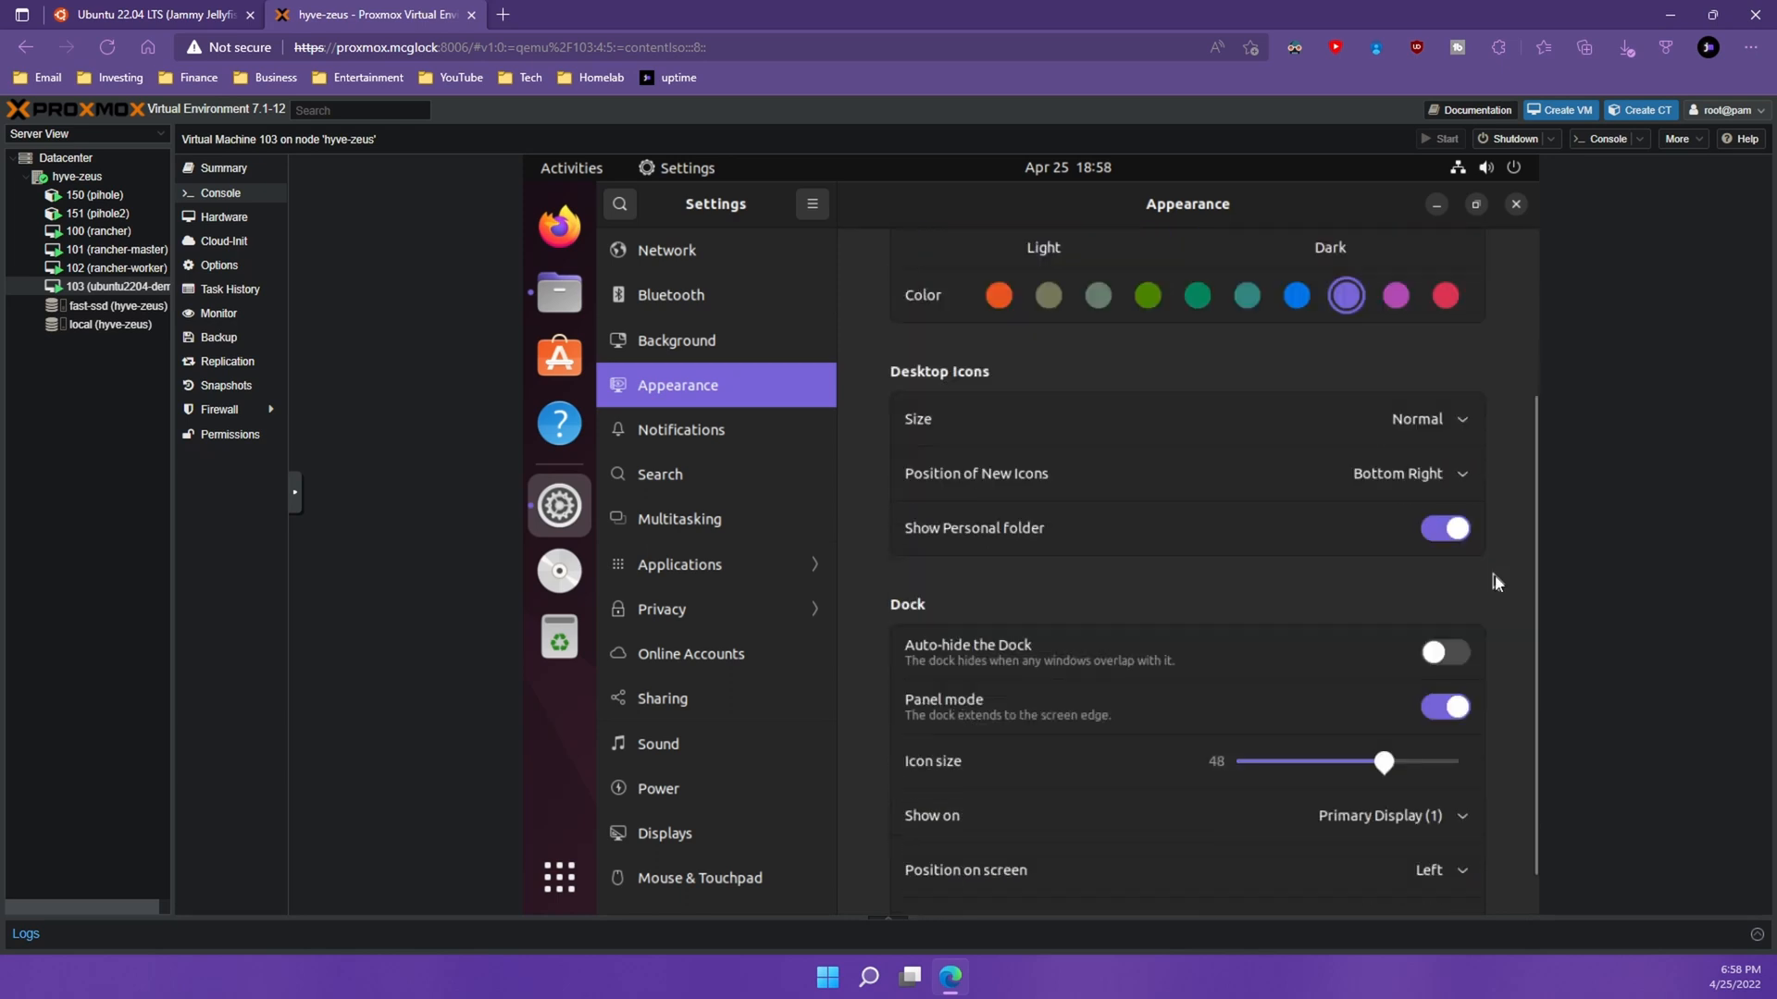
scroll("down", 3)
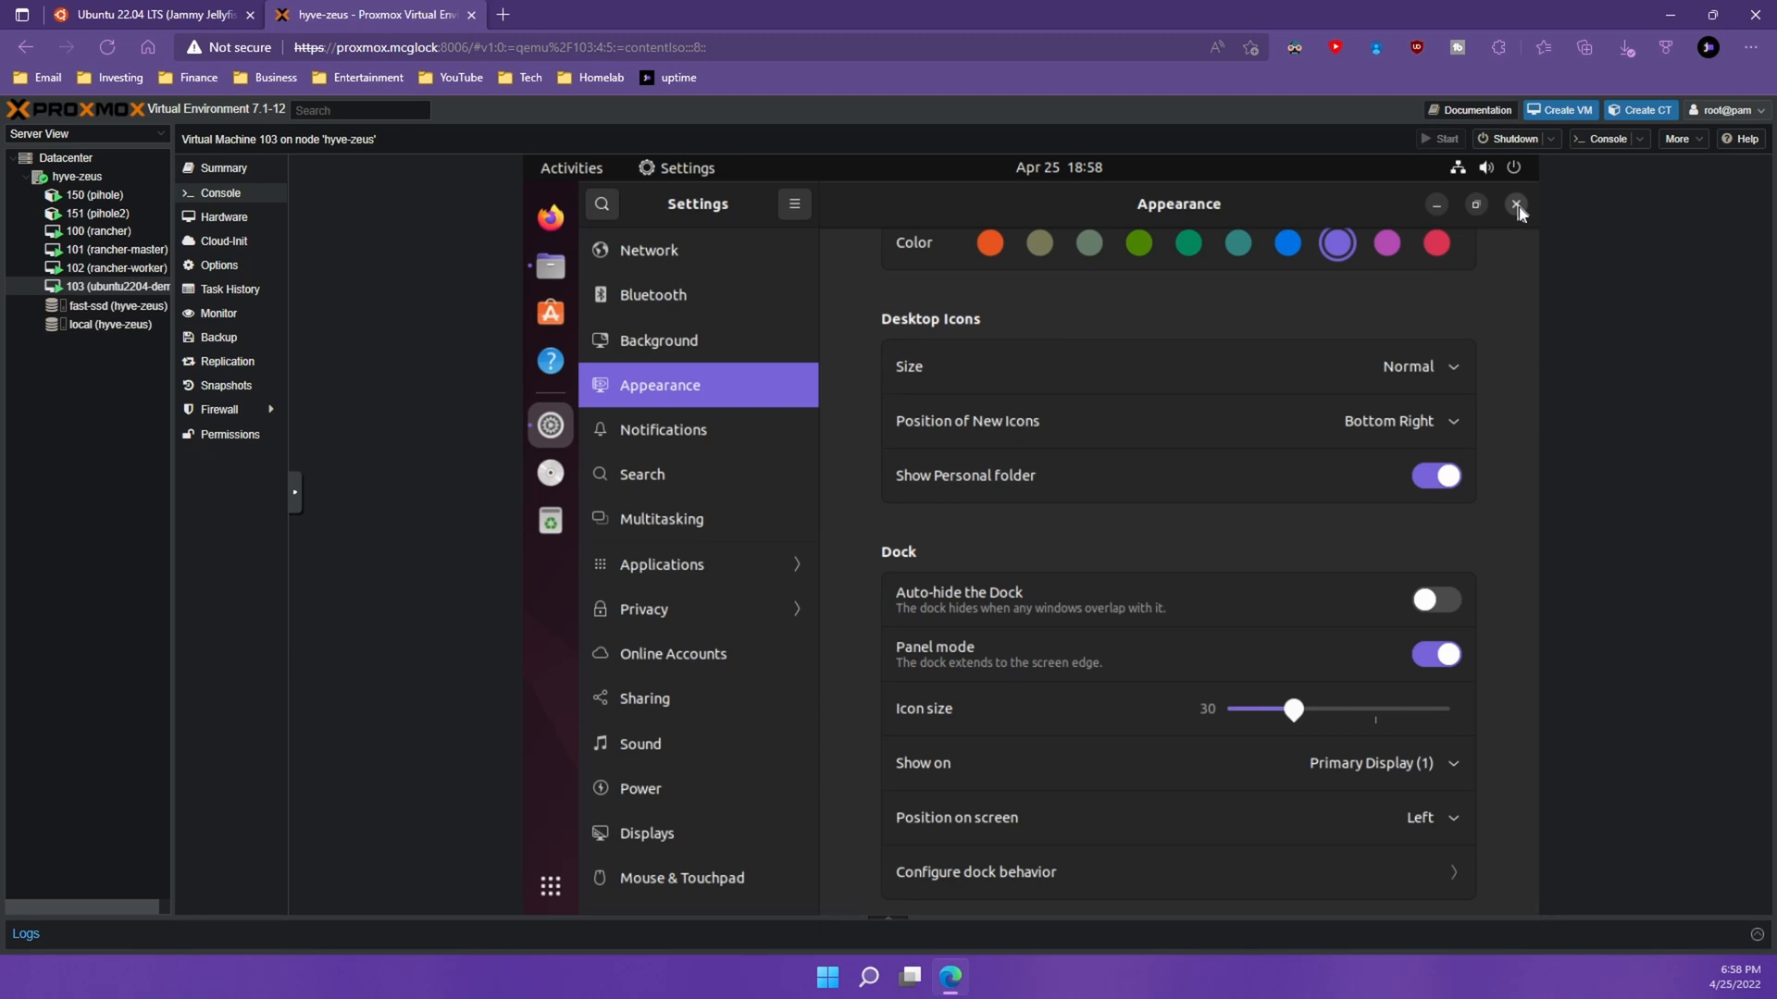
left_click(1516, 203)
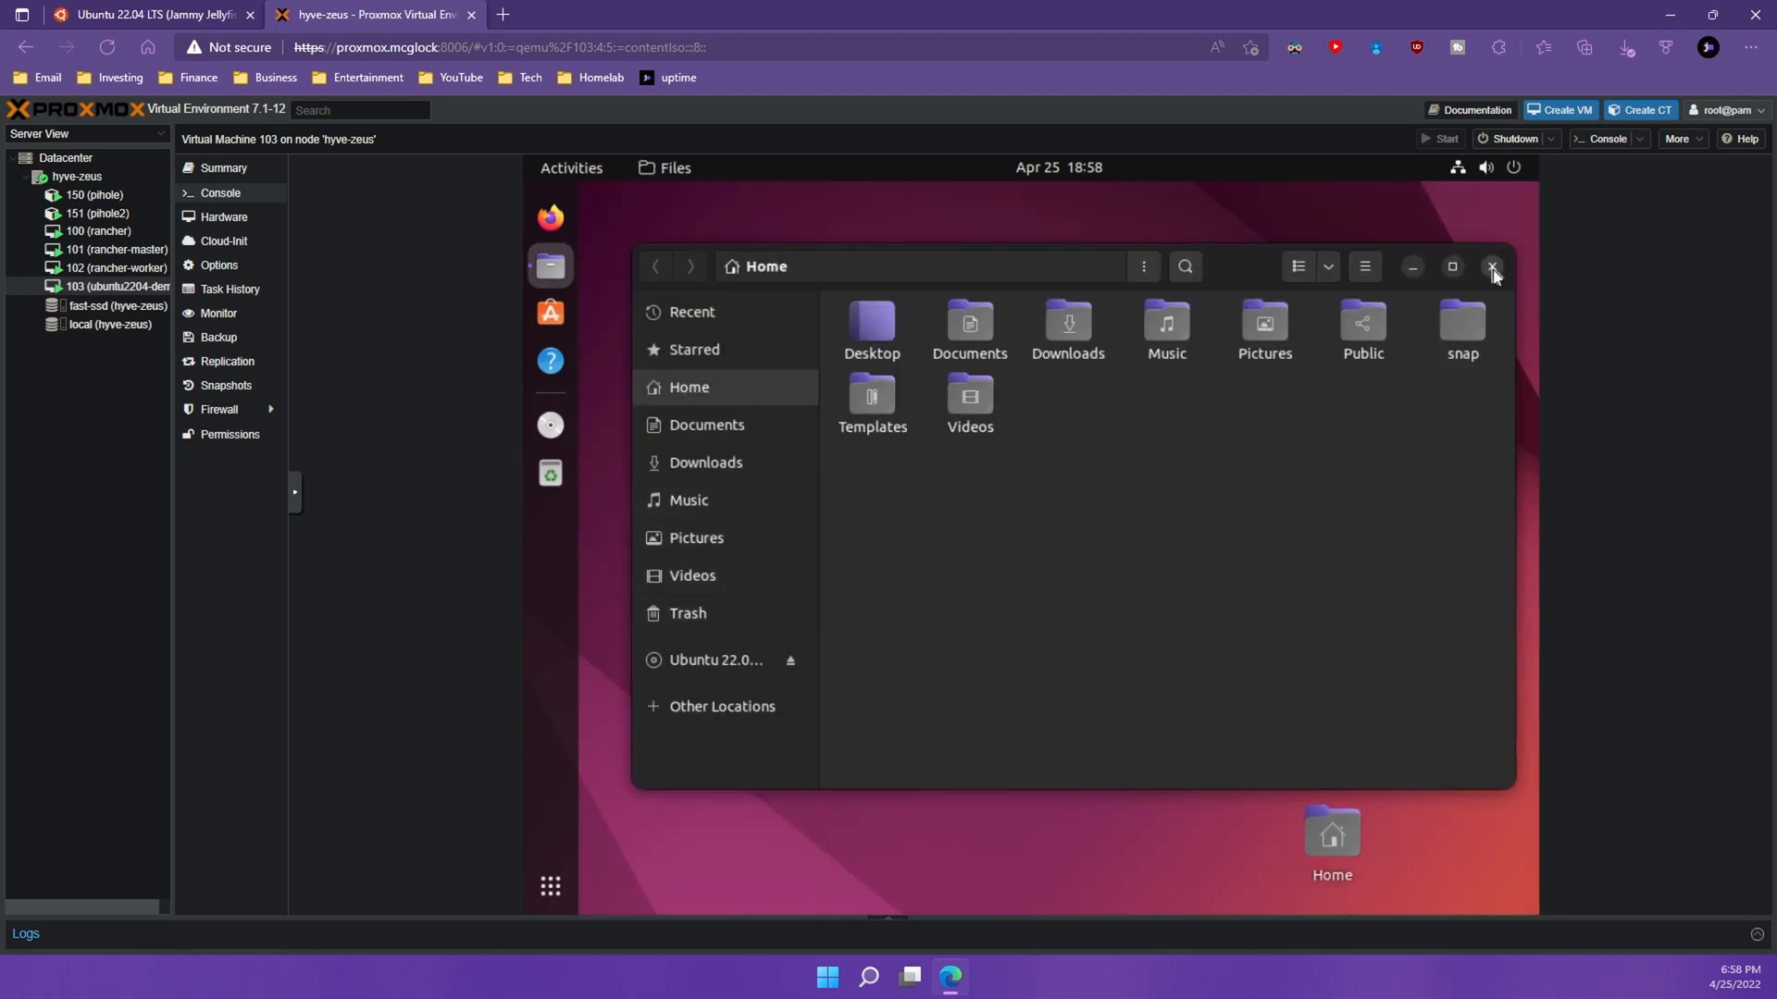
left_click(1493, 267)
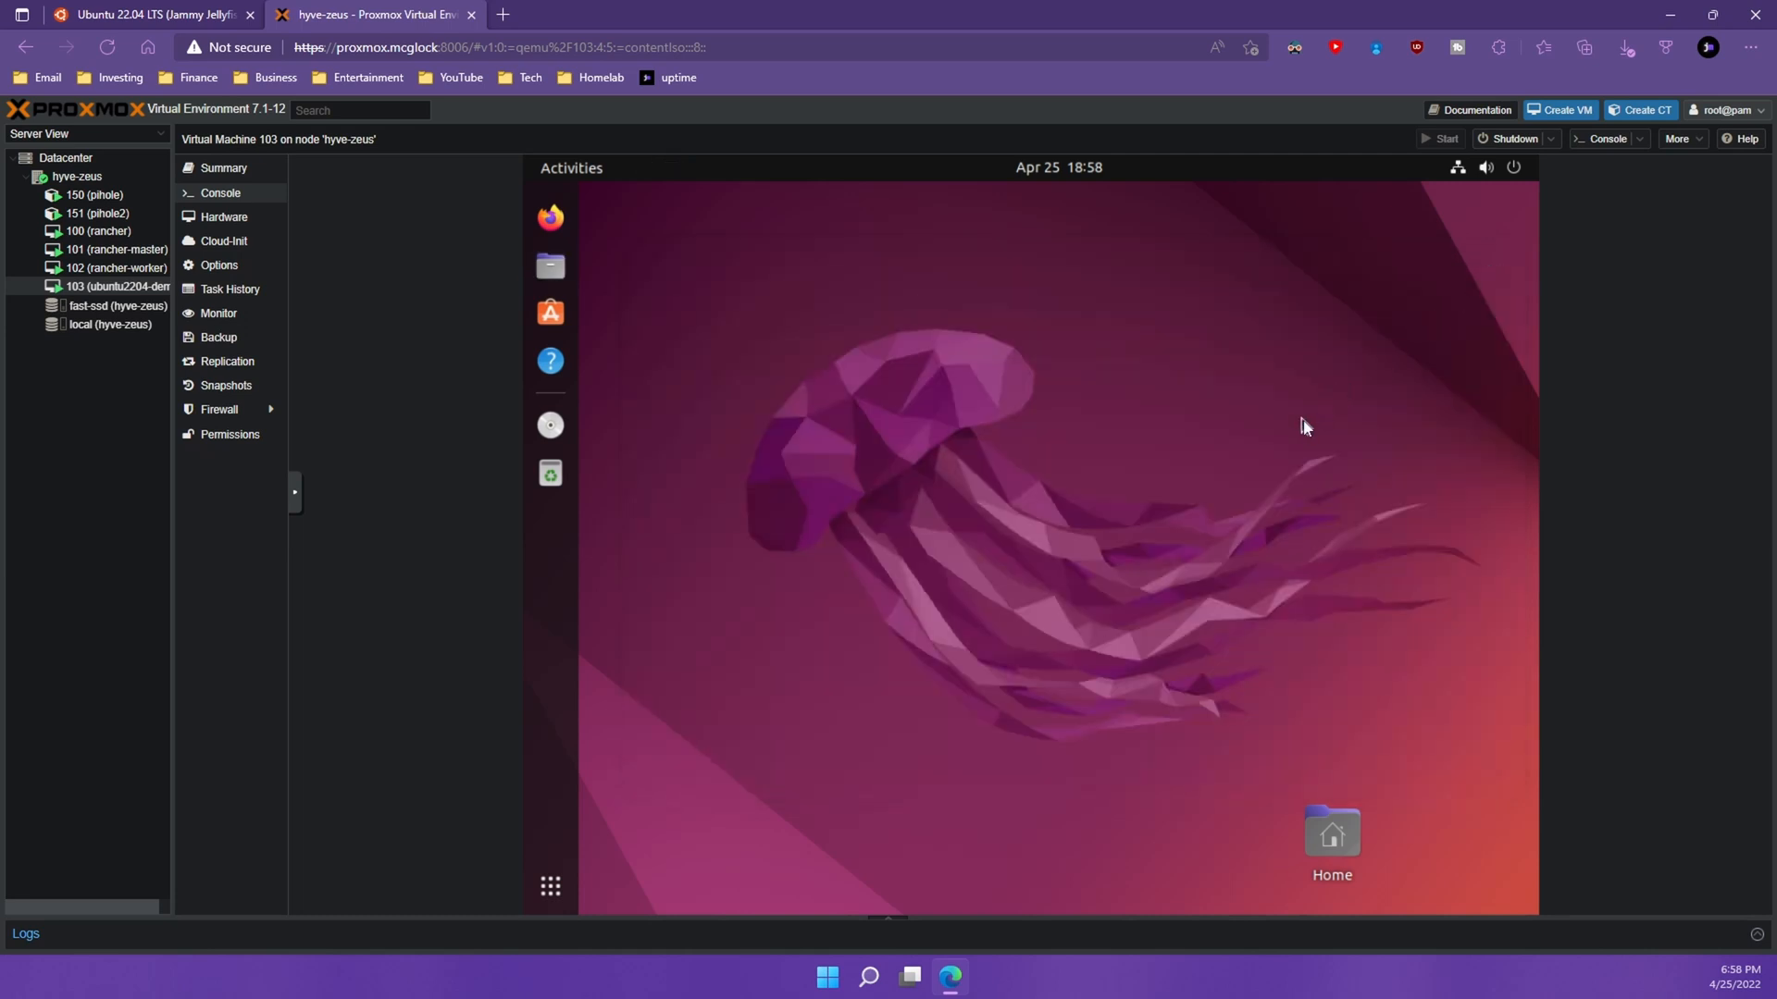
left_click(549, 312)
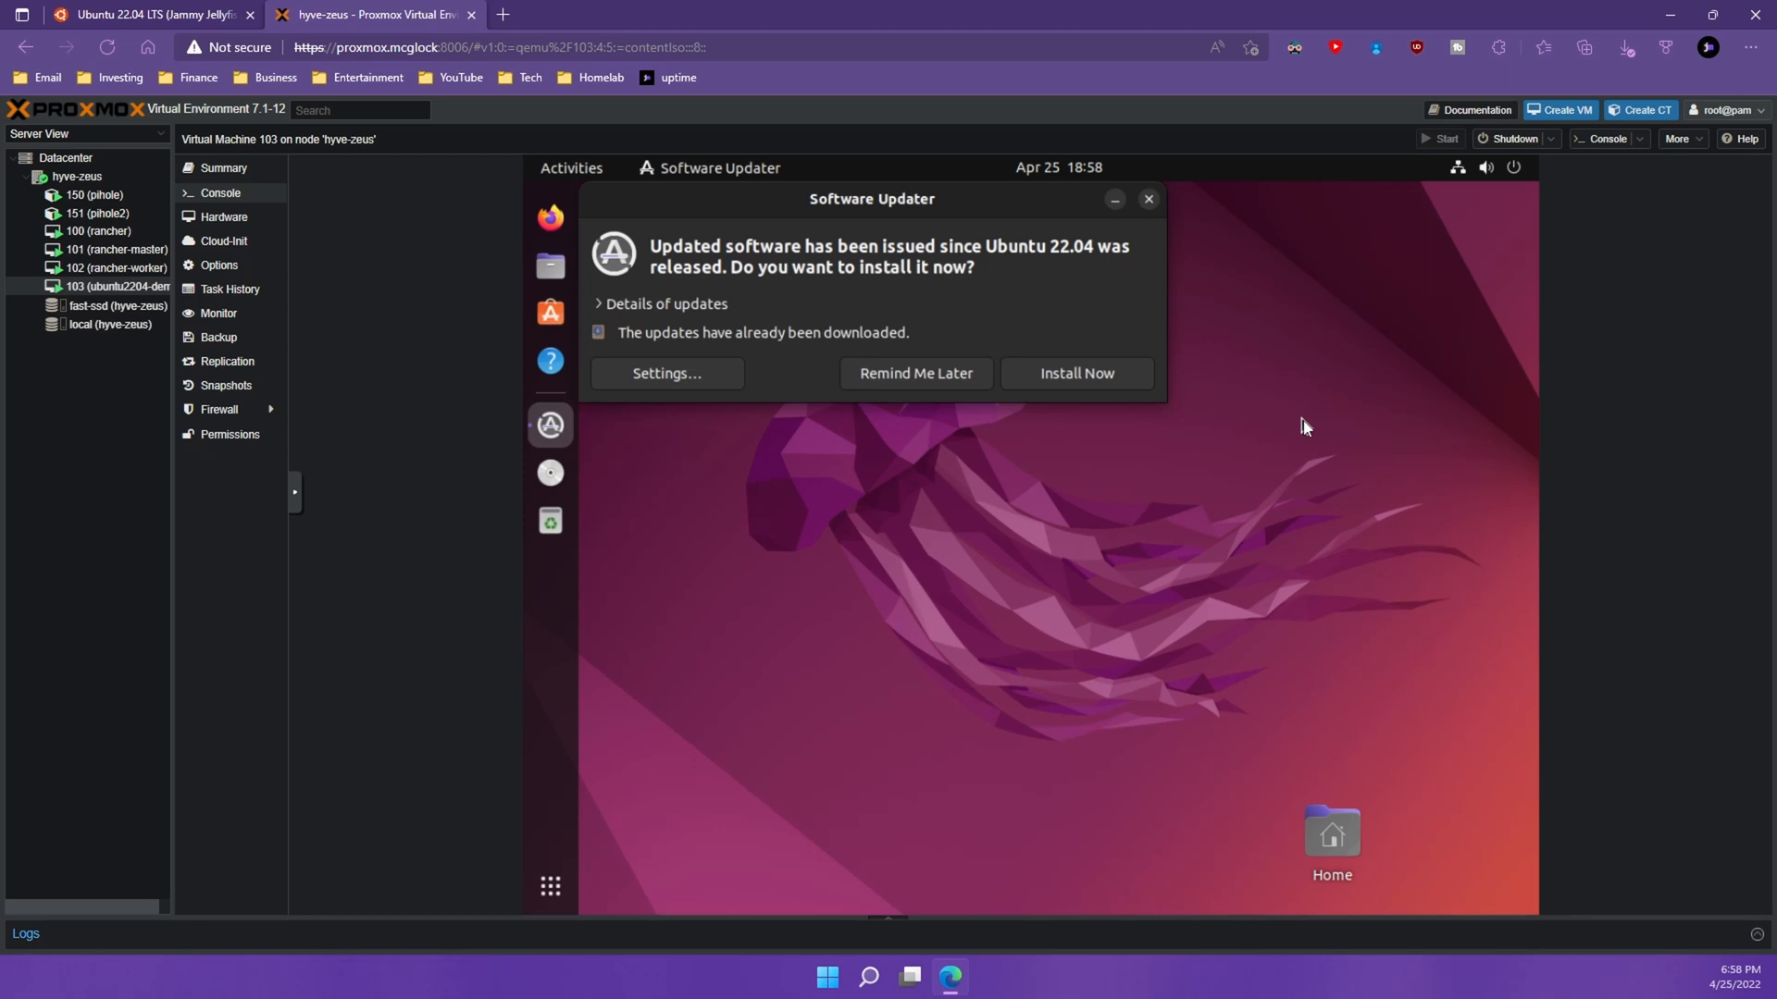
mouse_move(1139, 213)
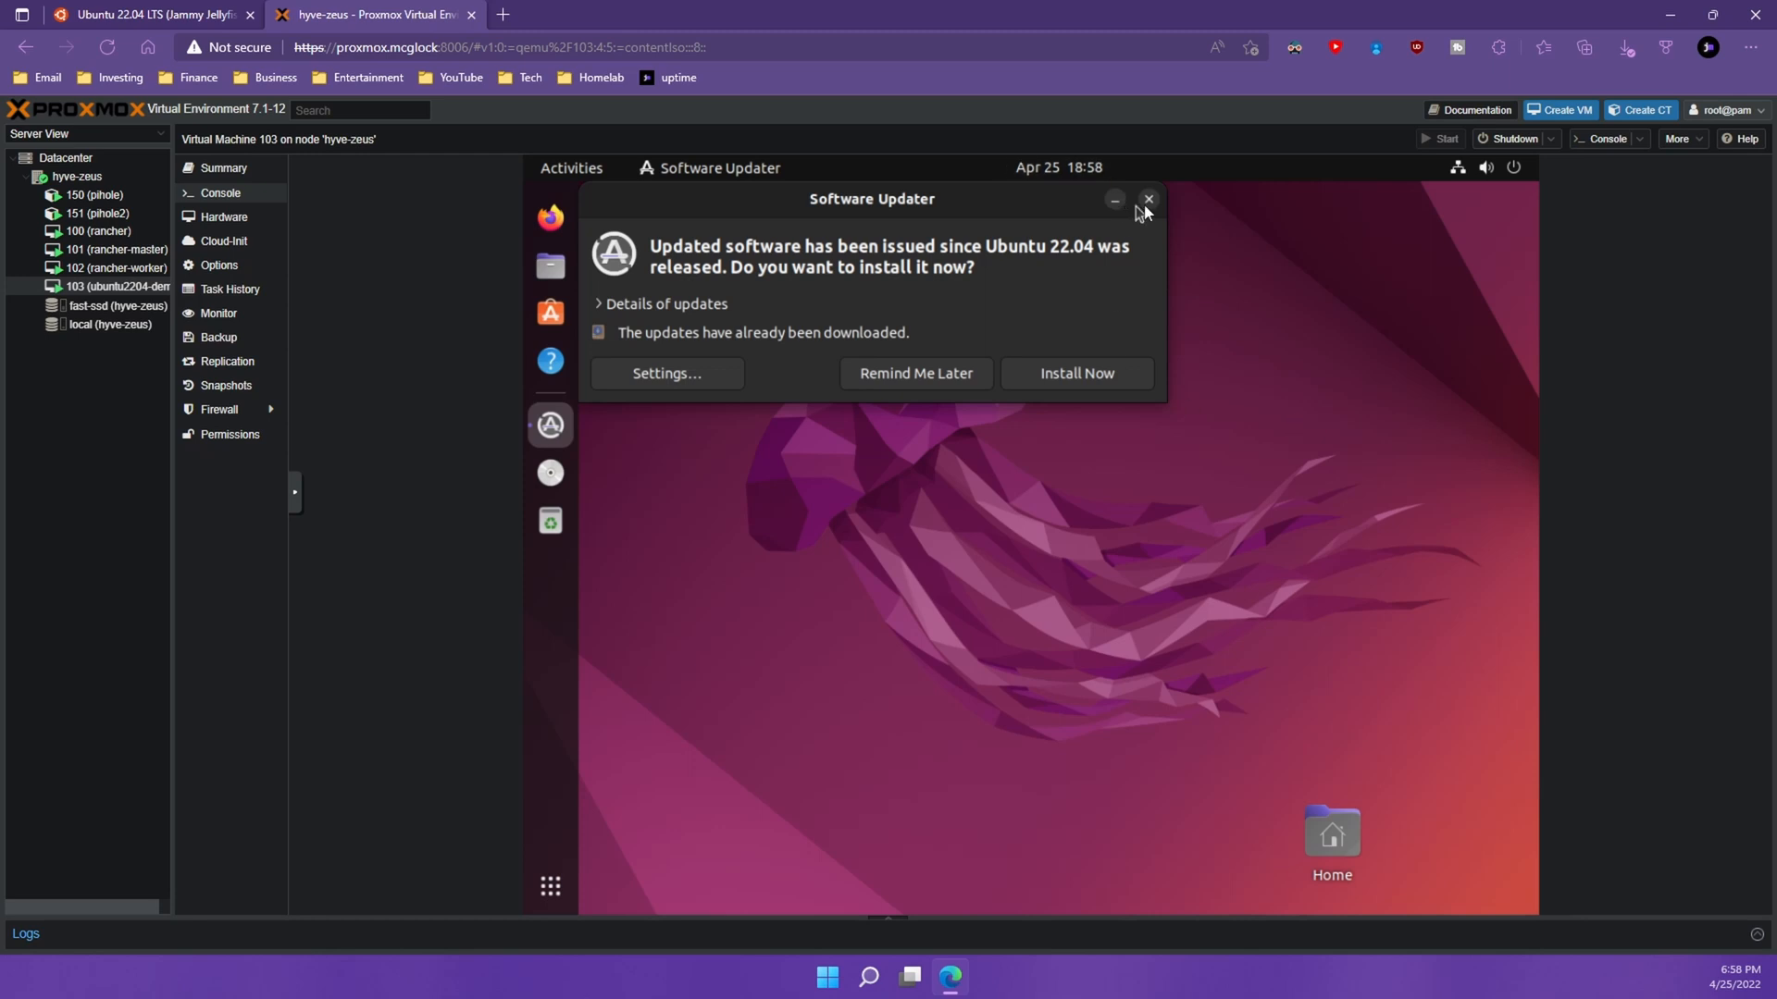
left_click(1146, 200)
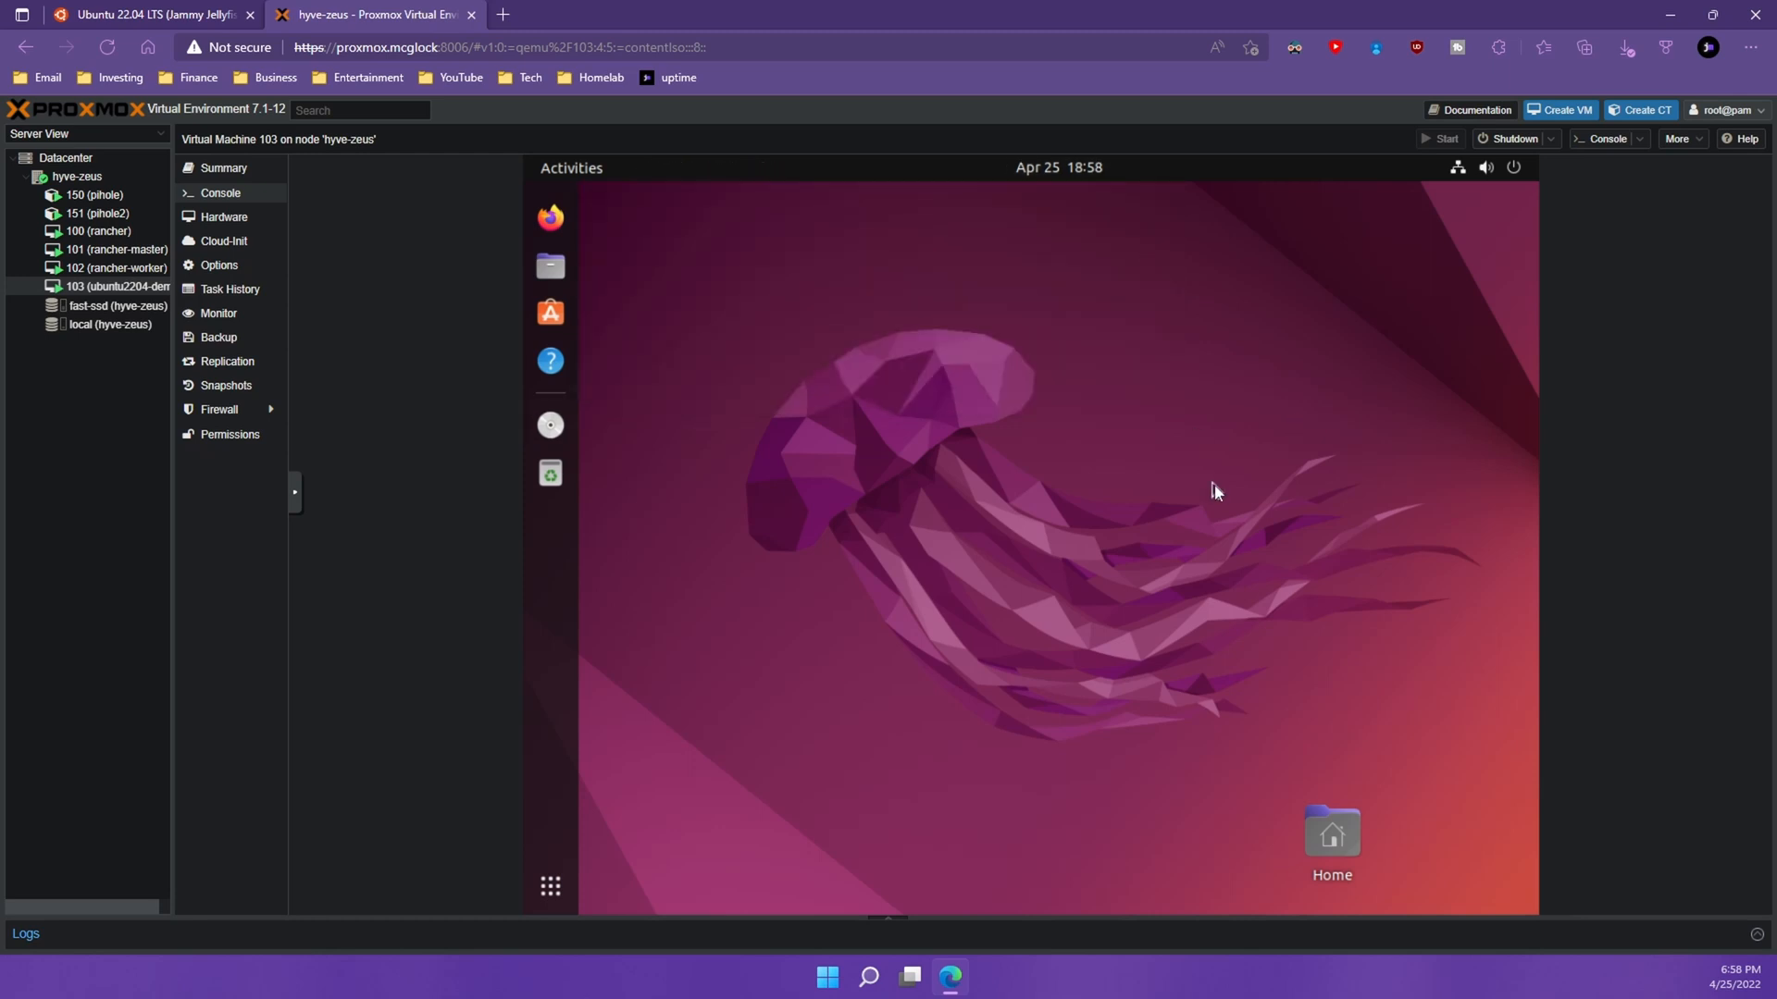